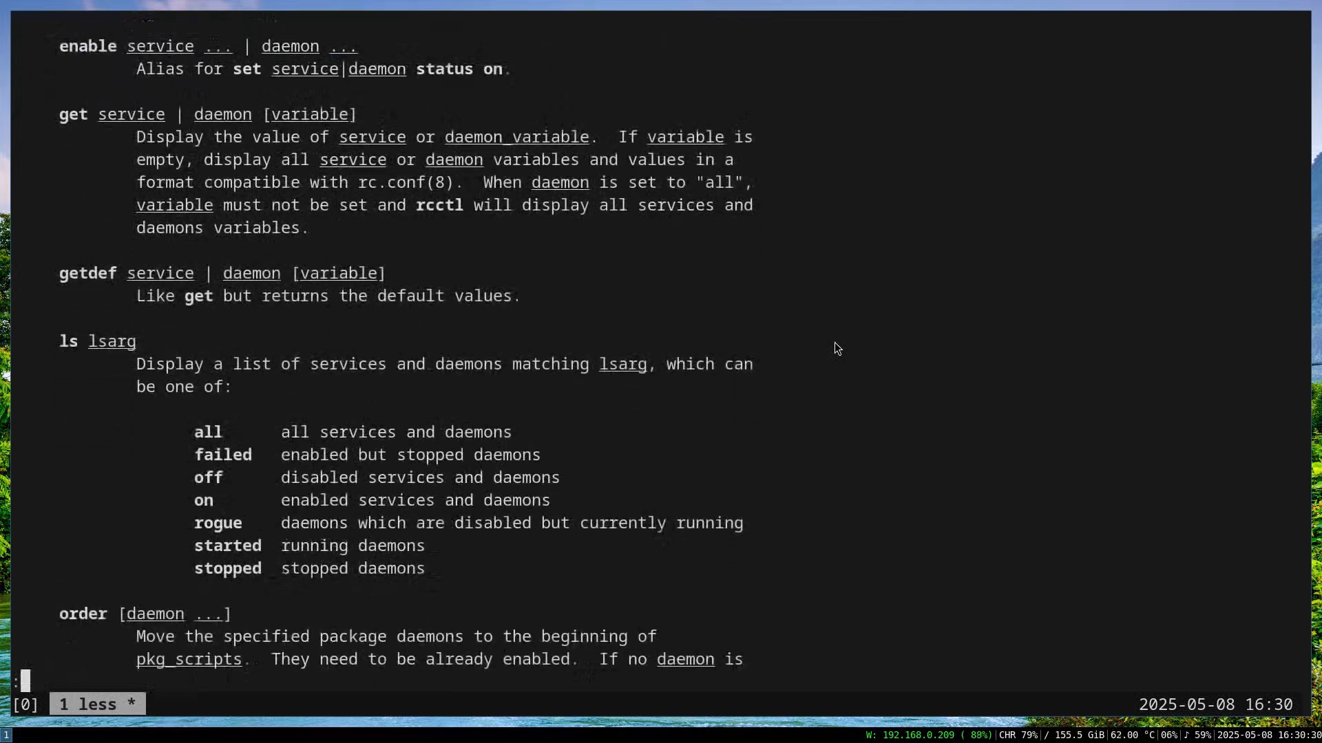
Scroll through the rcctl manual page and quit it.
{"action": "scroll", "scroll_direction": "down", "scroll_amount": 3}
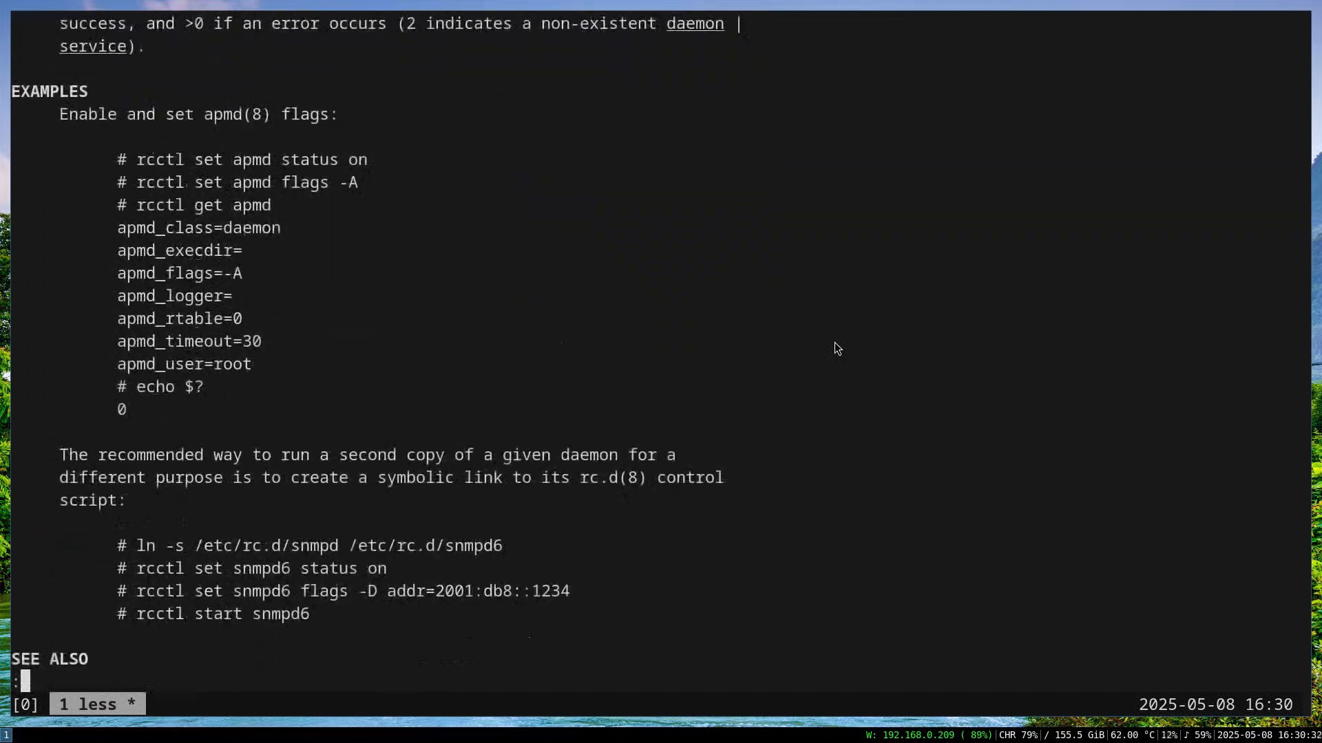
{"action": "scroll", "scroll_direction": "down", "scroll_amount": 3}
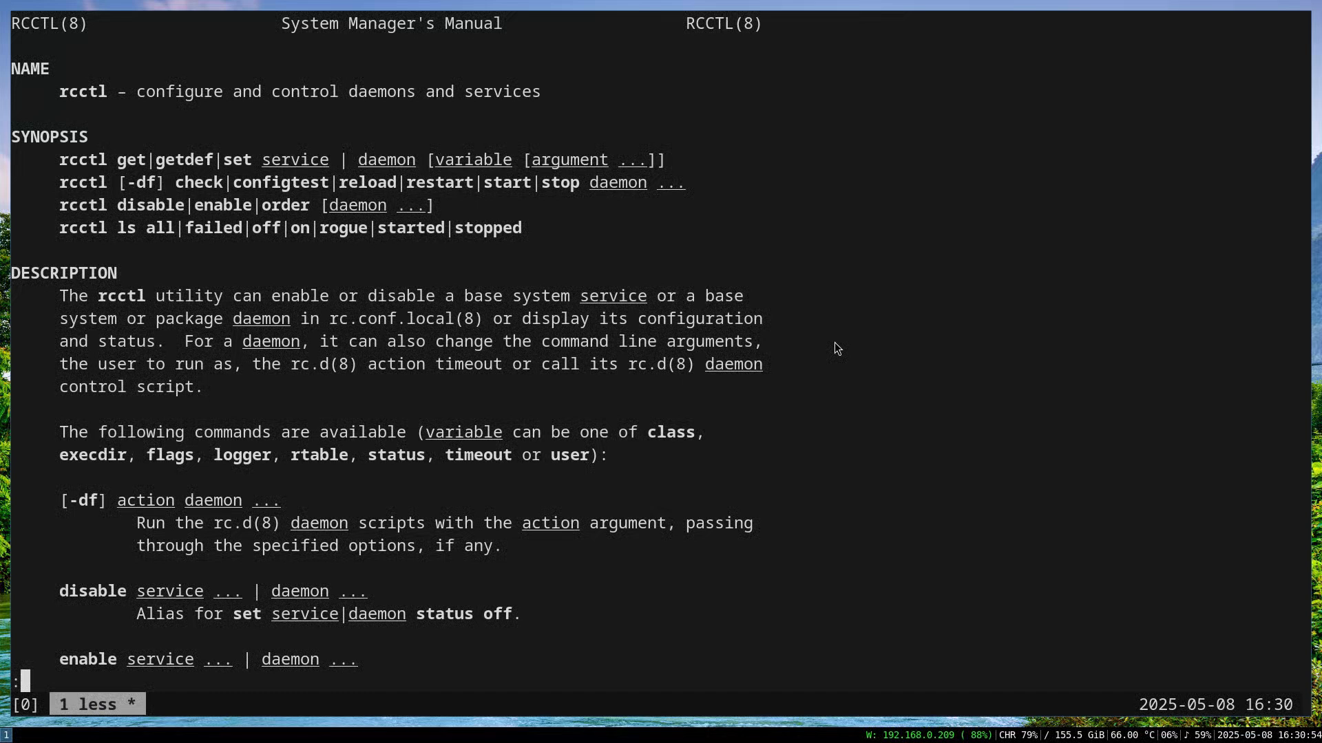
{"action": "key", "text": "q"}
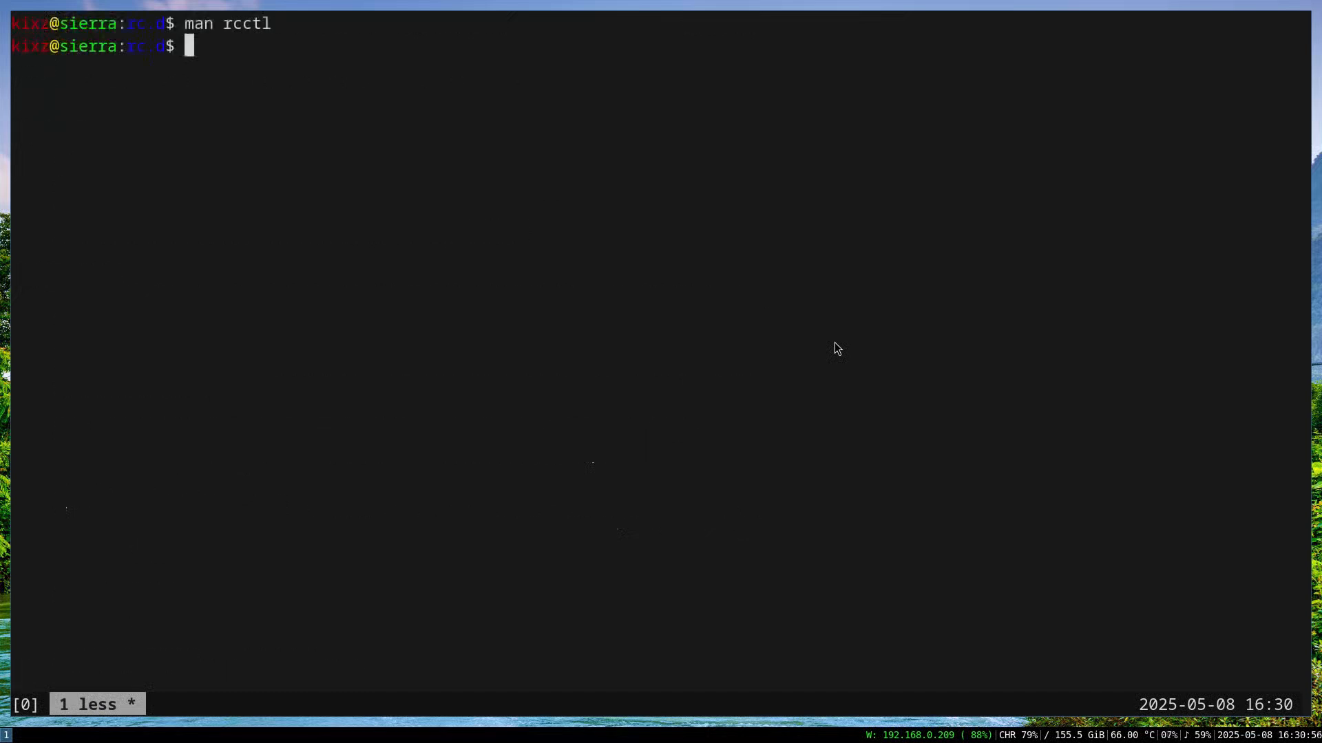
Move into /etc and review the default service flags in rc.conf with vim.
{"action": "type", "text": "cd /etc/"}
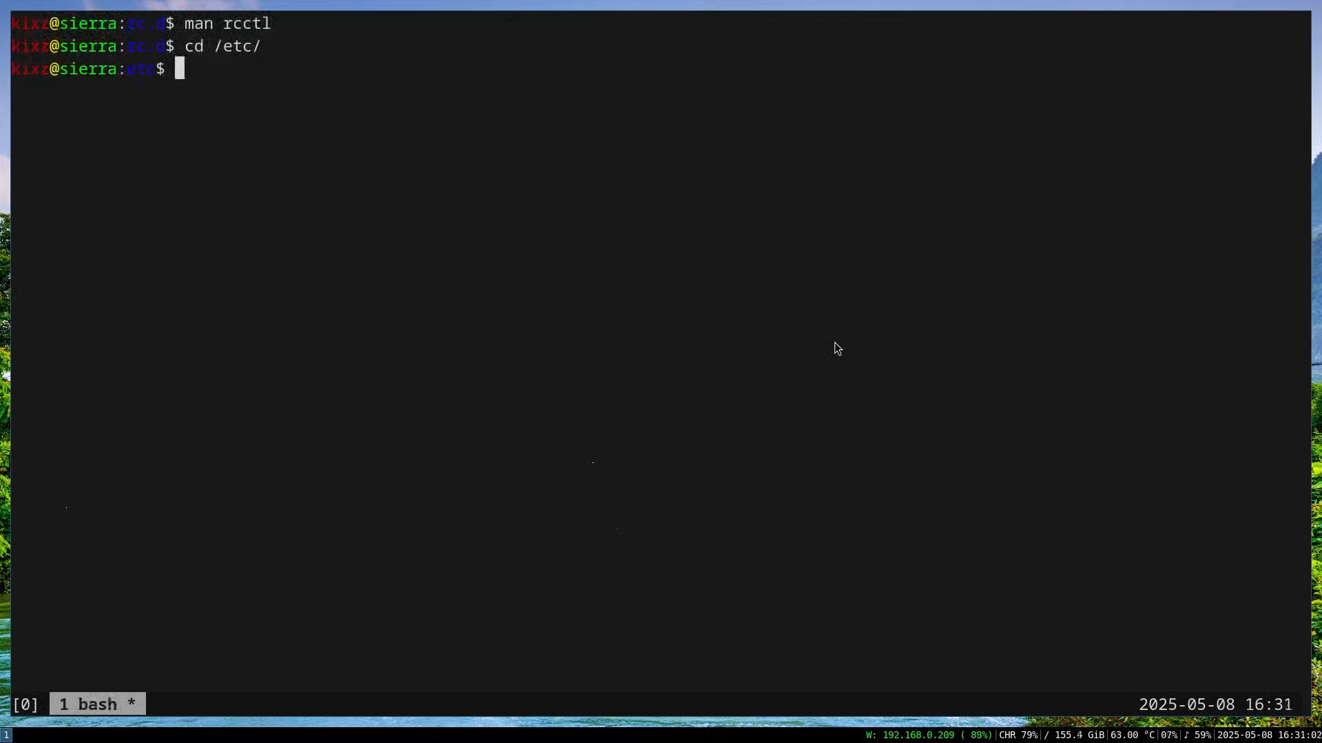
{"action": "type", "text": "vim"}
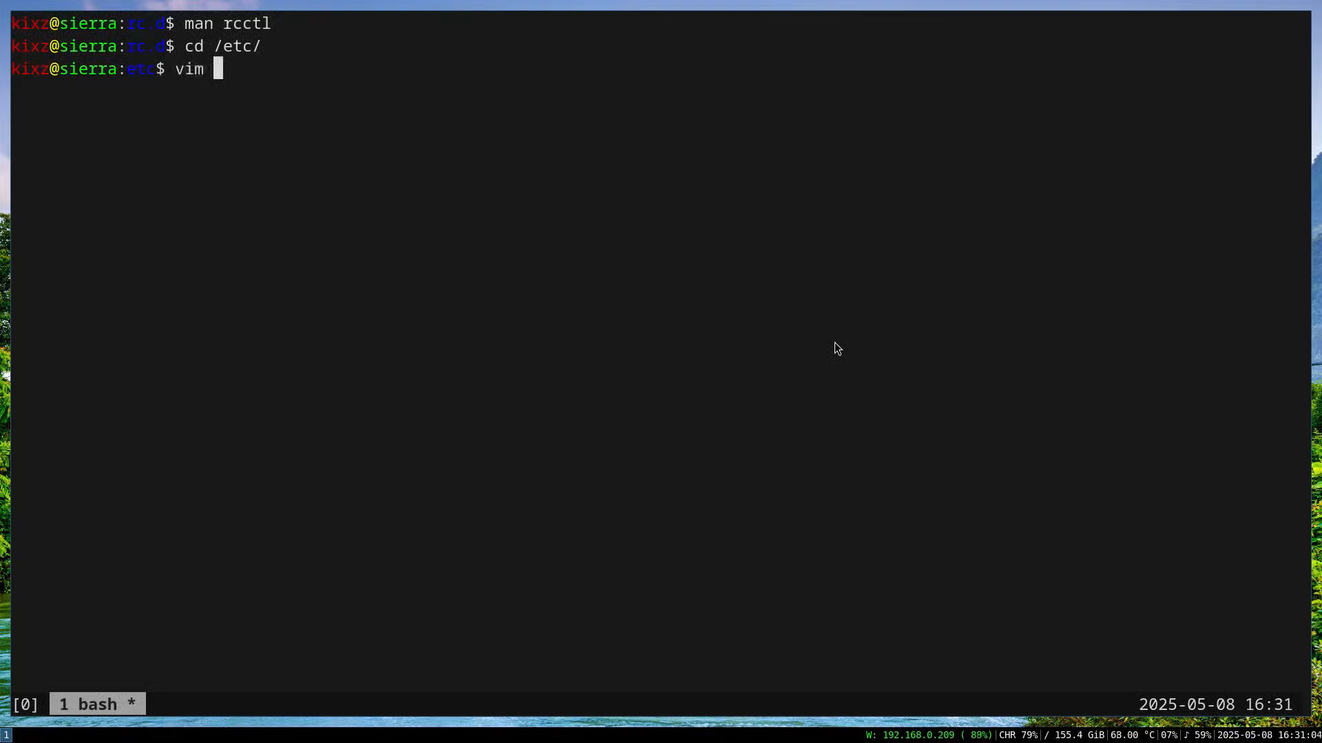
{"action": "type", "text": "rc.conf"}
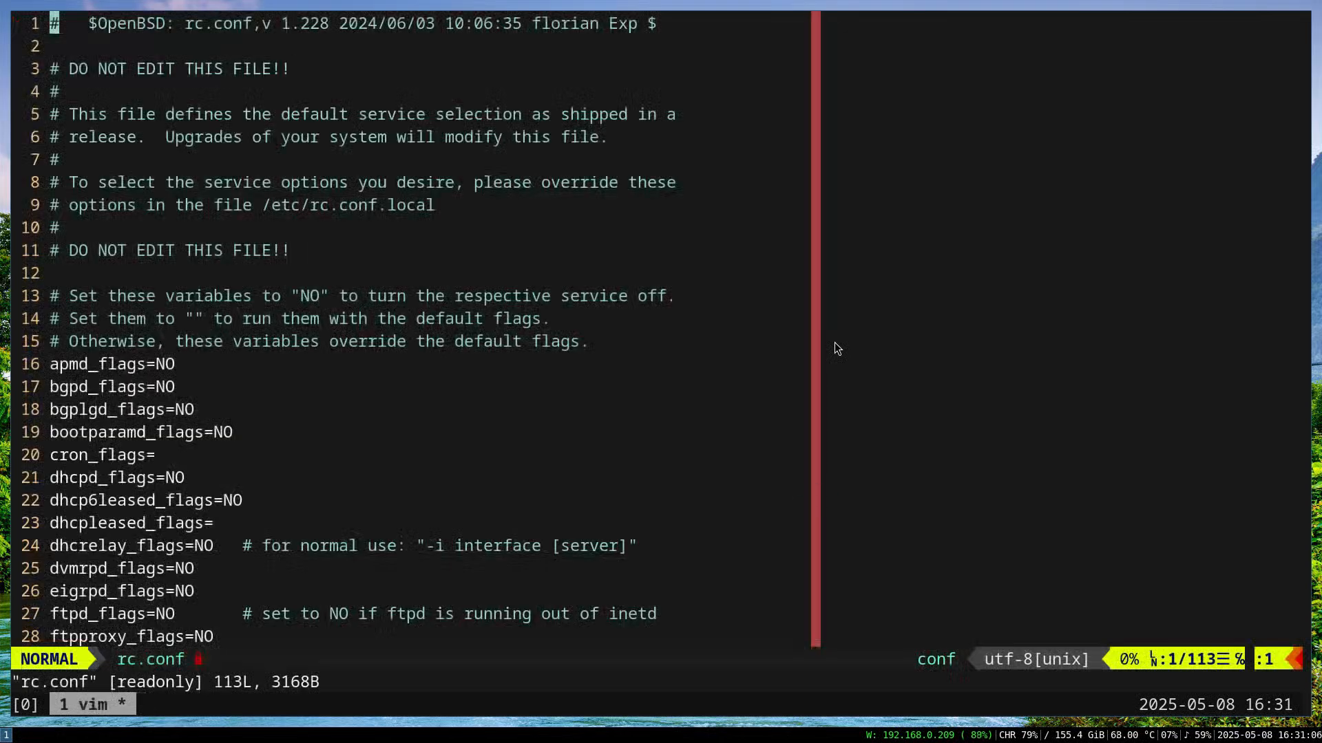
{"action": "key", "text": "j"}
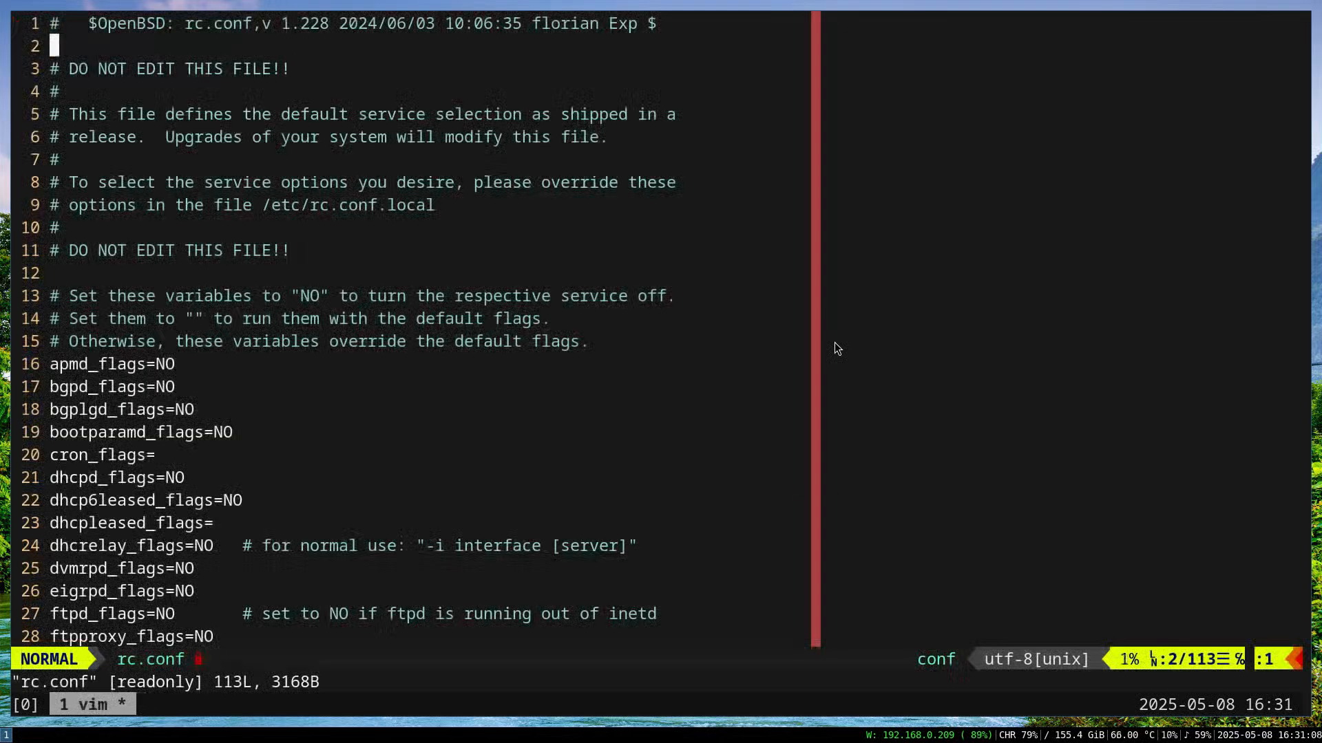
{"action": "key", "text": "j"}
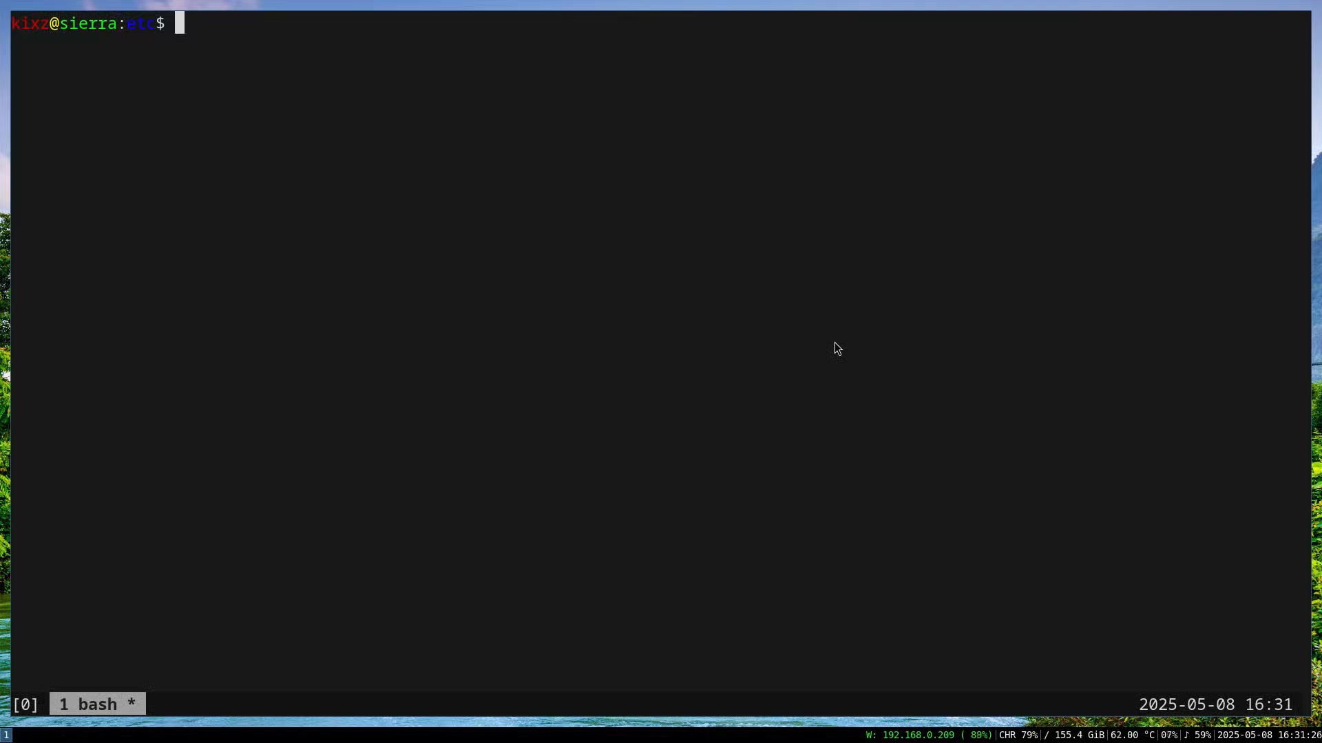
Show xenodm's settings with rcctl get, then check xenodm (ok) and sshd (failed).
{"action": "type", "text": "r"}
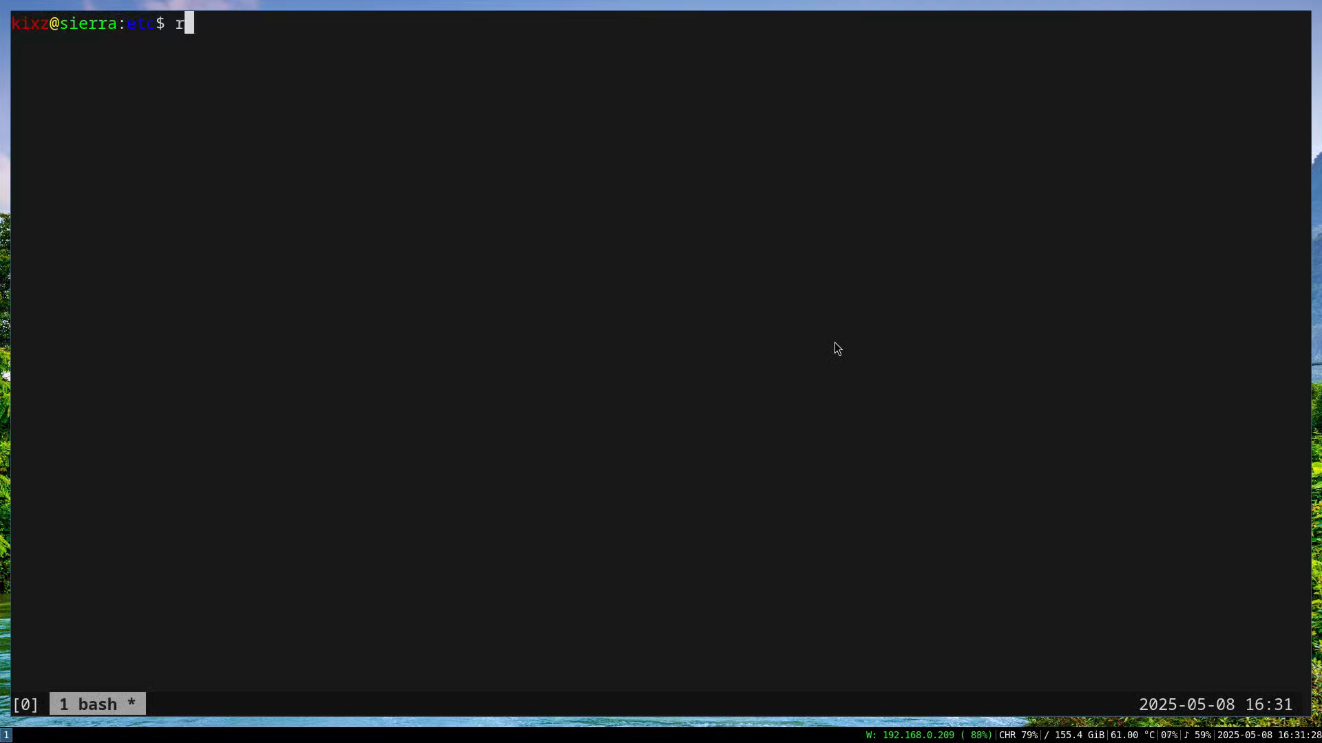
{"action": "type", "text": "cctl"}
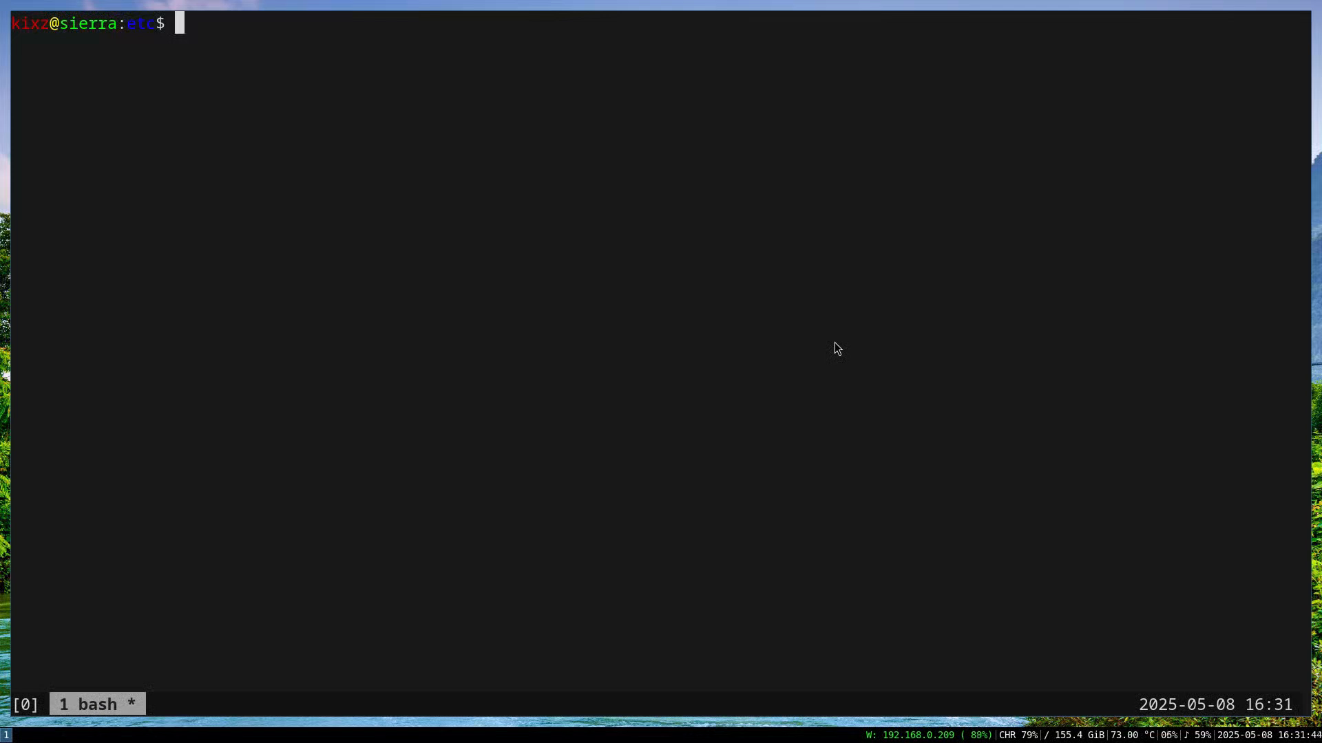
{"action": "type", "text": "rcctl"}
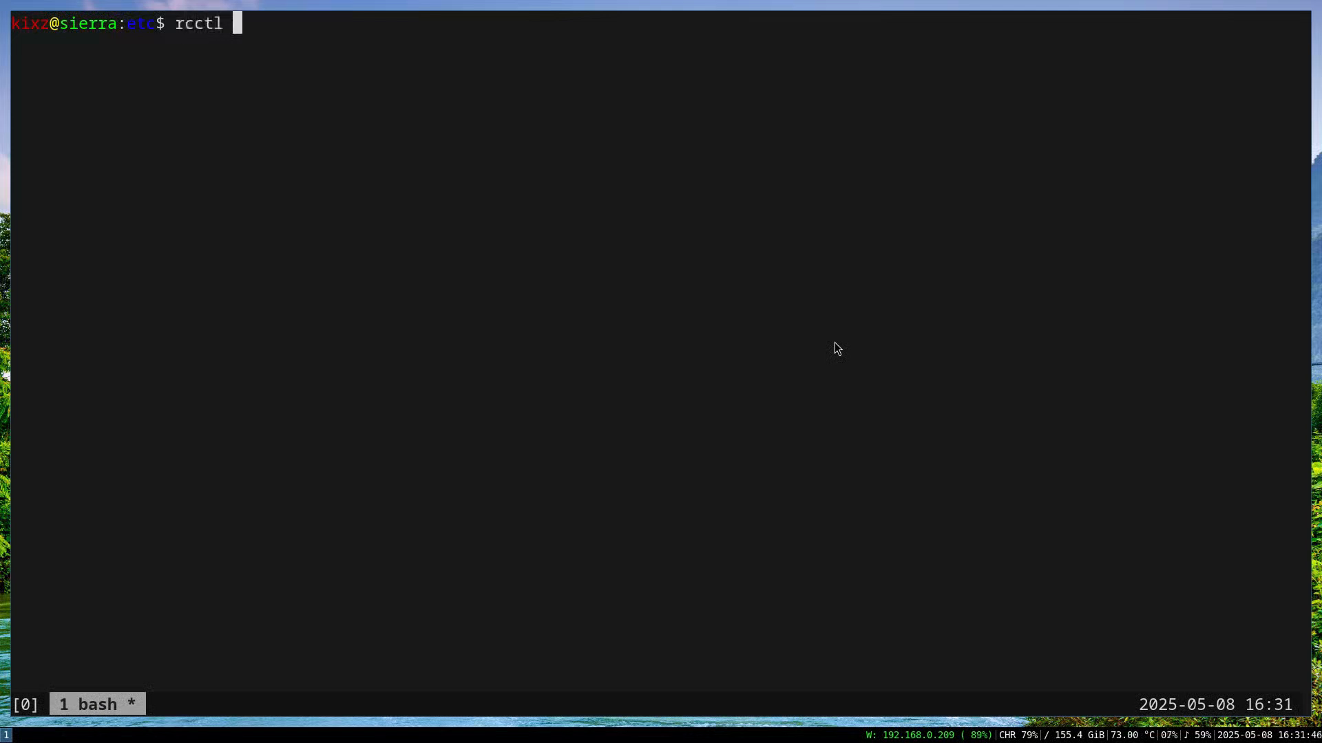
{"action": "type", "text": "g"}
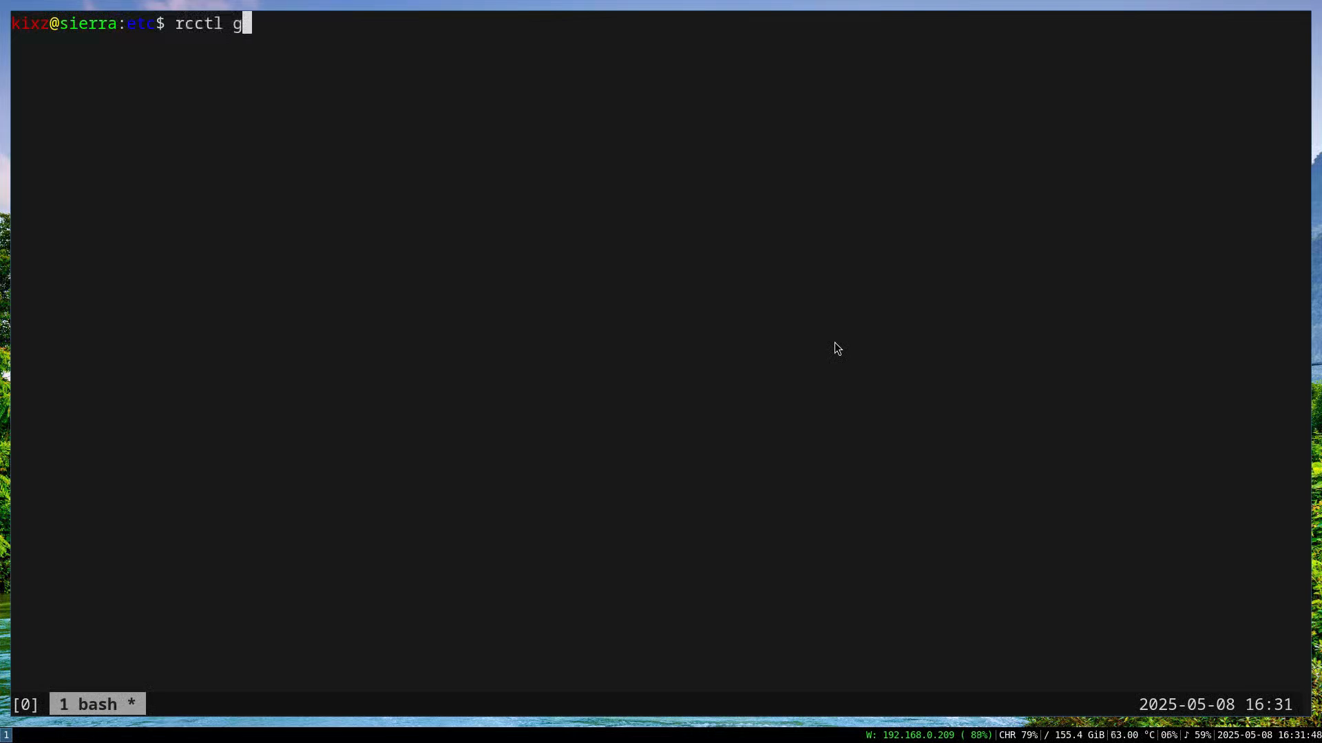
{"action": "type", "text": "et xenodm"}
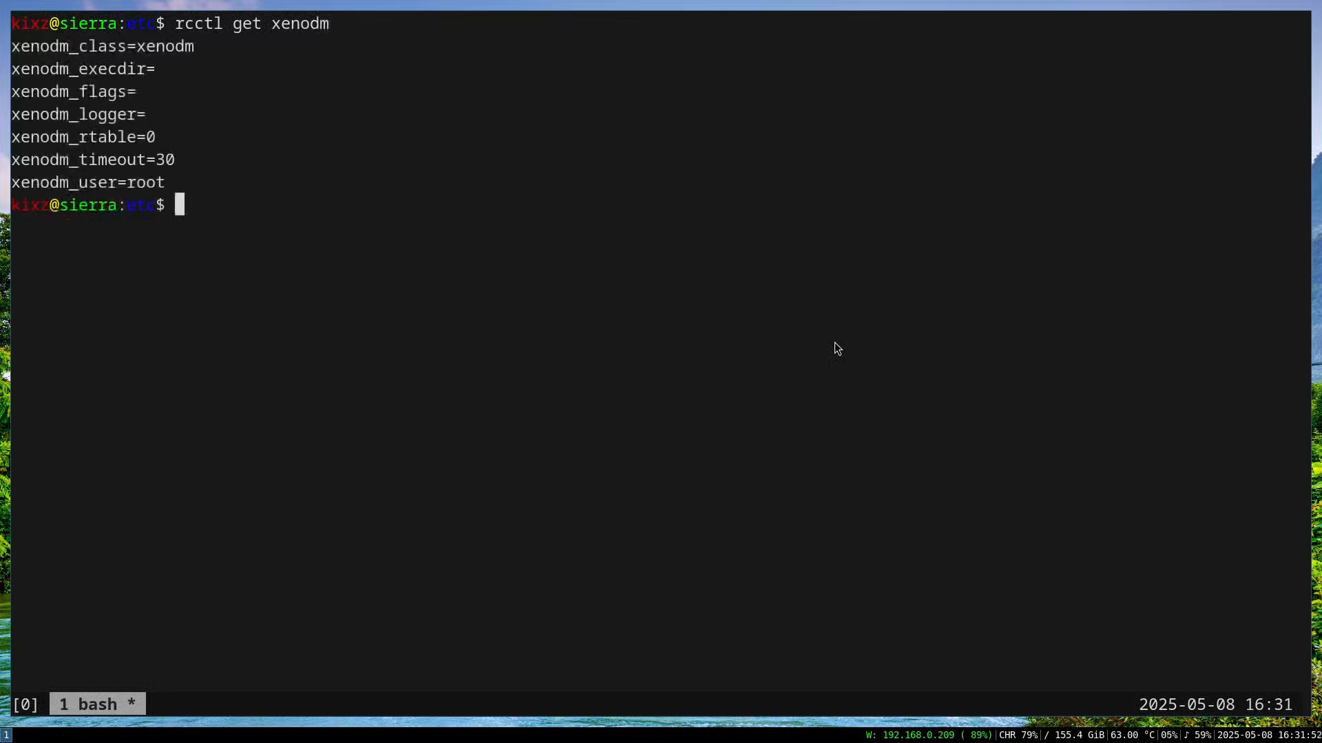
{"action": "mouse_move", "coordinate": [183, 7]}
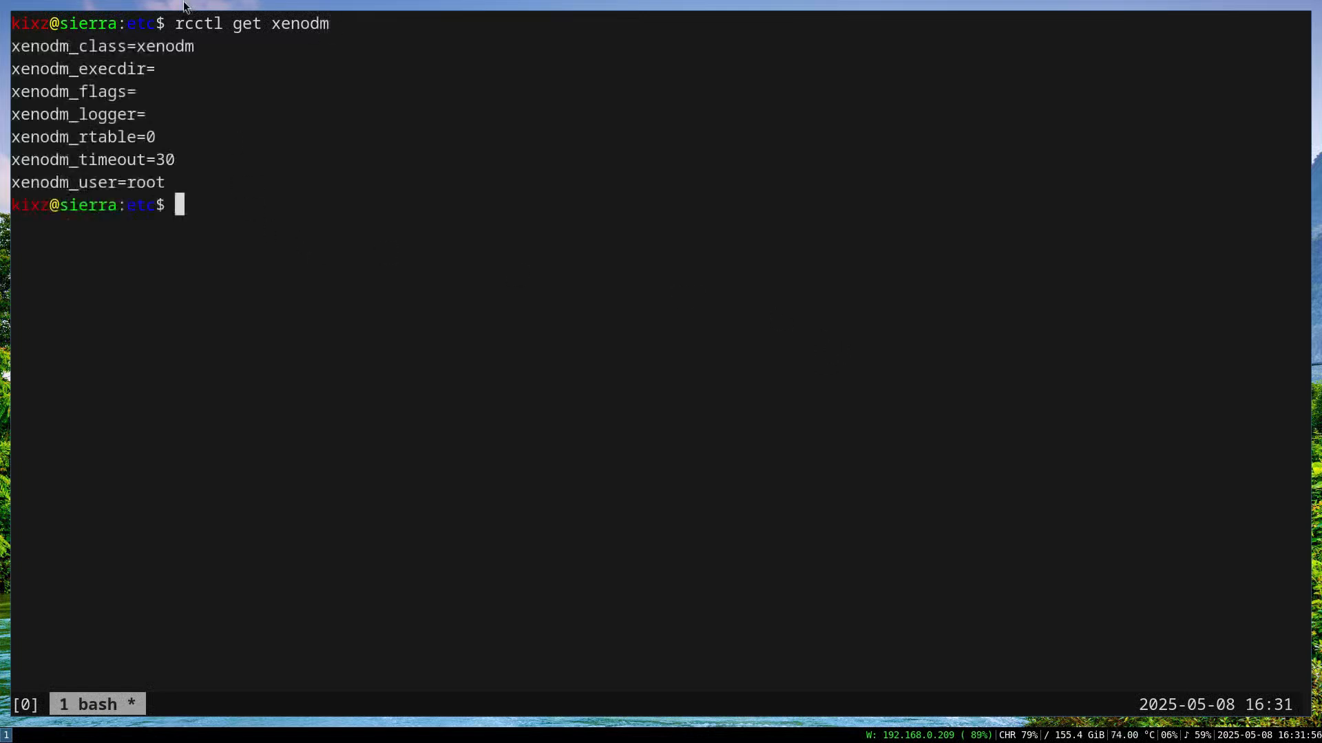
{"action": "mouse_move", "coordinate": [549, 153]}
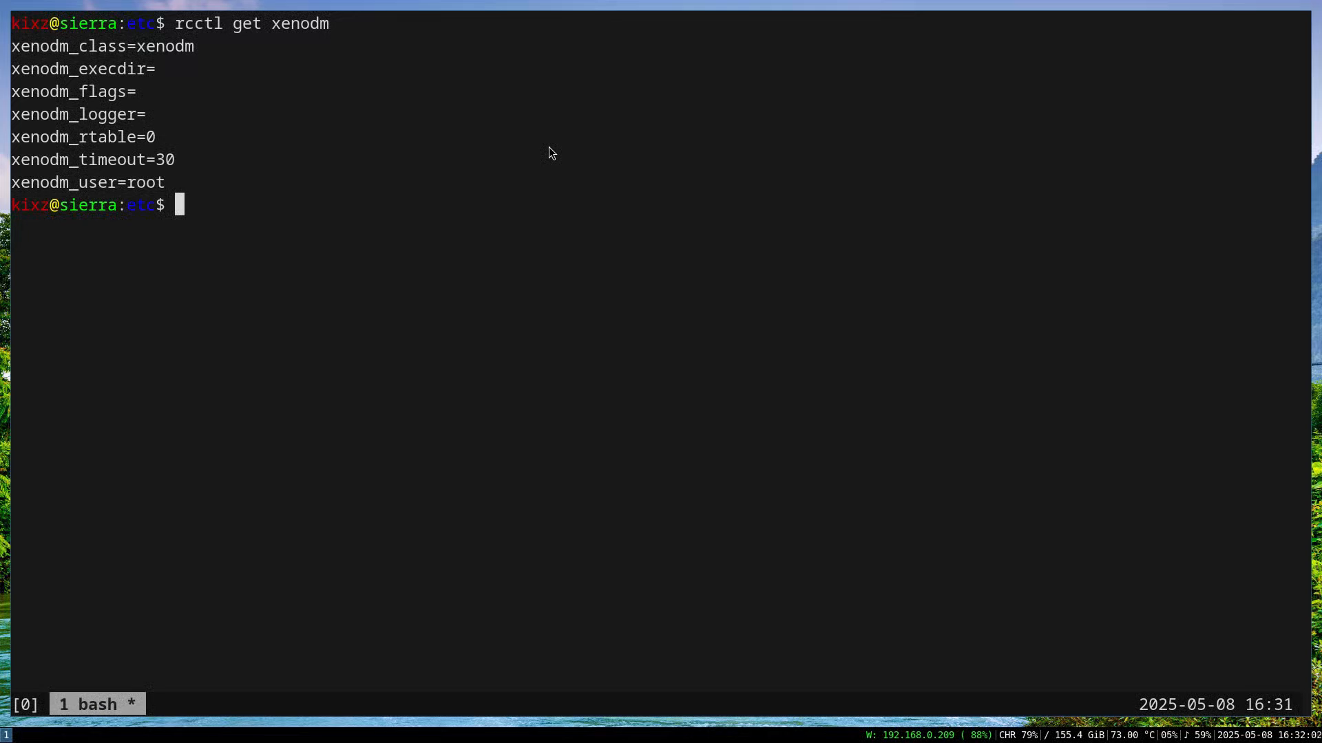
{"action": "type", "text": "rcctl check xenodm"}
{"action": "type", "text": "rcctl check sshd"}
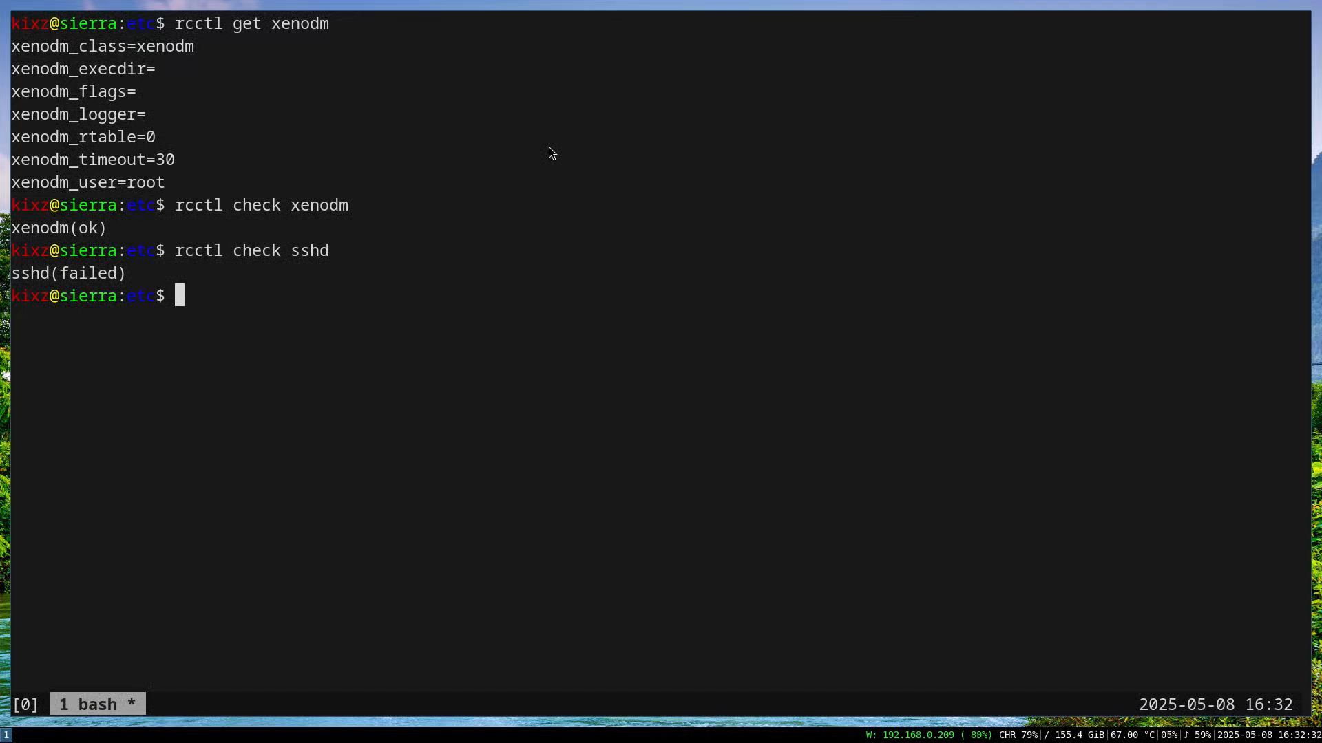
{"action": "mouse_move", "coordinate": [467, 289]}
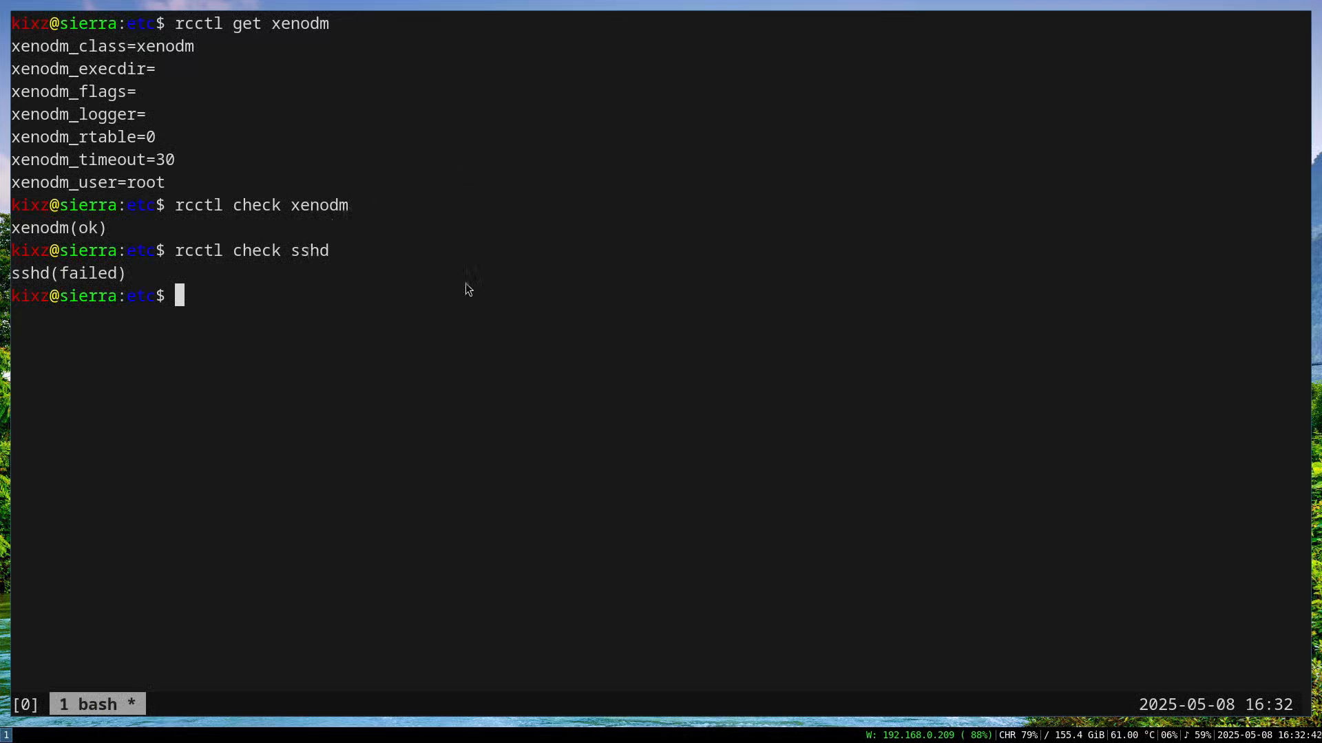
List all services with rcctl ls, then failed daemons as root (httpd, qemu_ga, rsyncd).
{"action": "type", "text": "rcctl"}
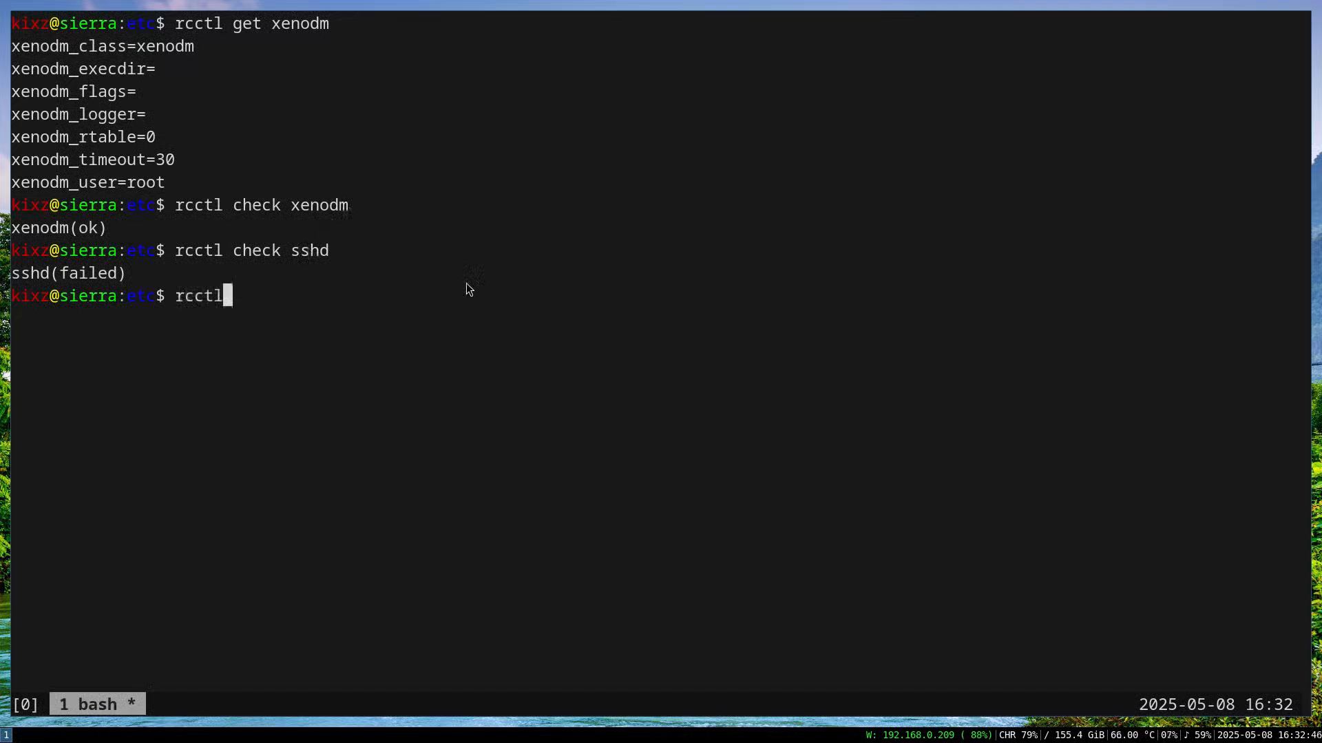
{"action": "type", "text": "ls"}
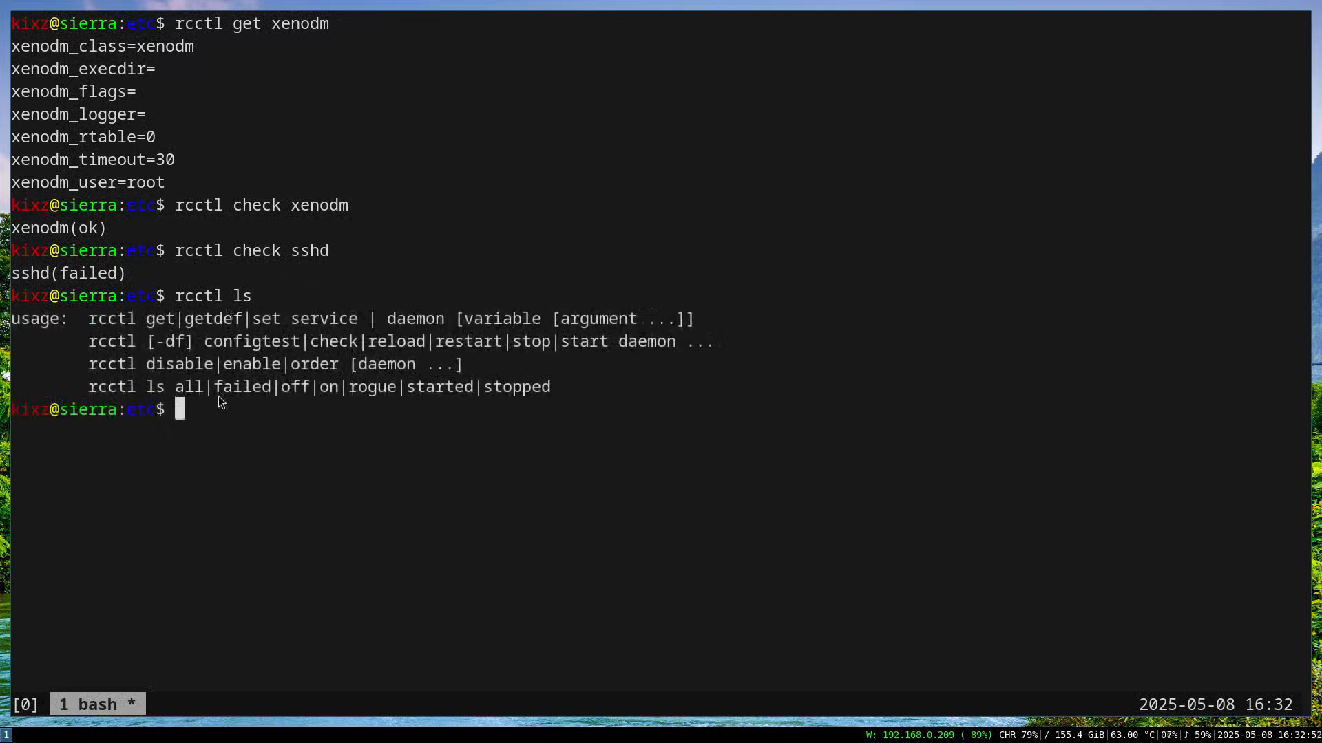
{"action": "mouse_move", "coordinate": [572, 399]}
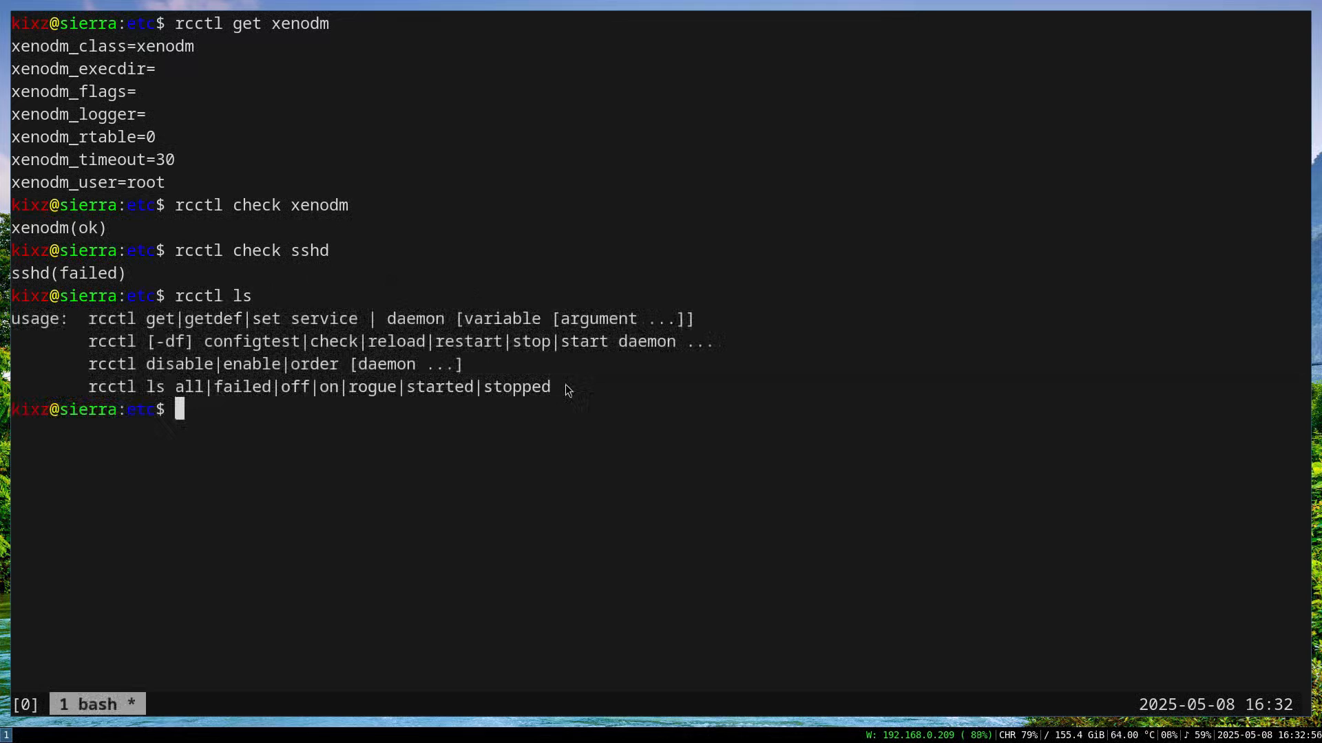
{"action": "type", "text": "rcctl ls failed"}
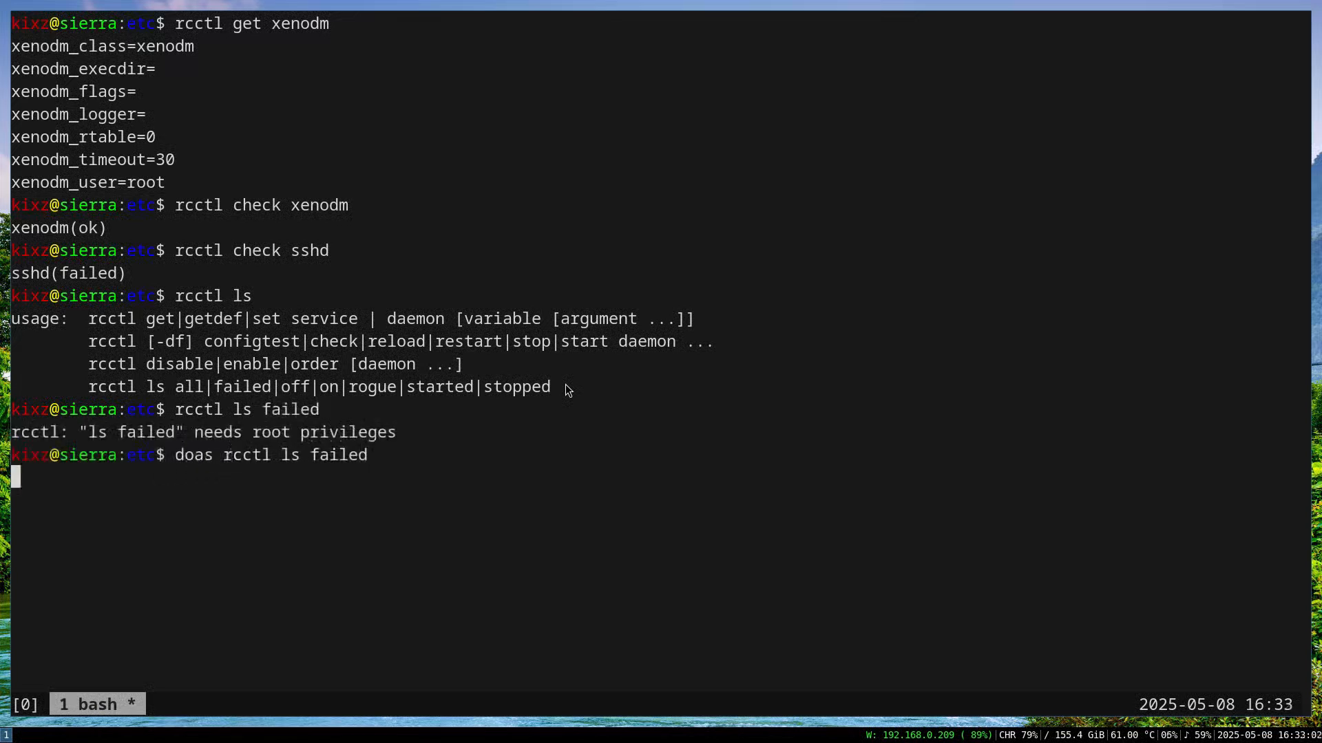
{"action": "key", "text": "Return"}
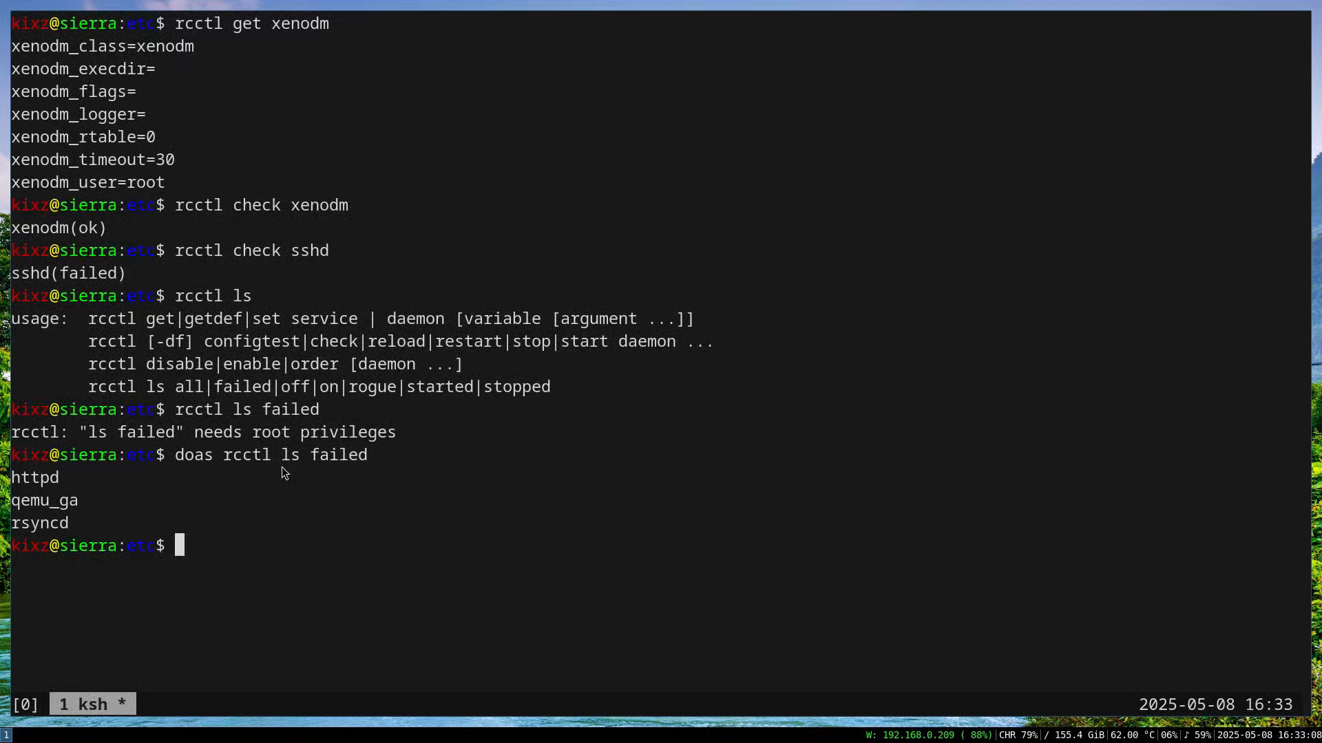
List enabled and started daemons with doas rcctl, then failed daemons without doas.
{"action": "type", "text": "doas rcctl ls"}
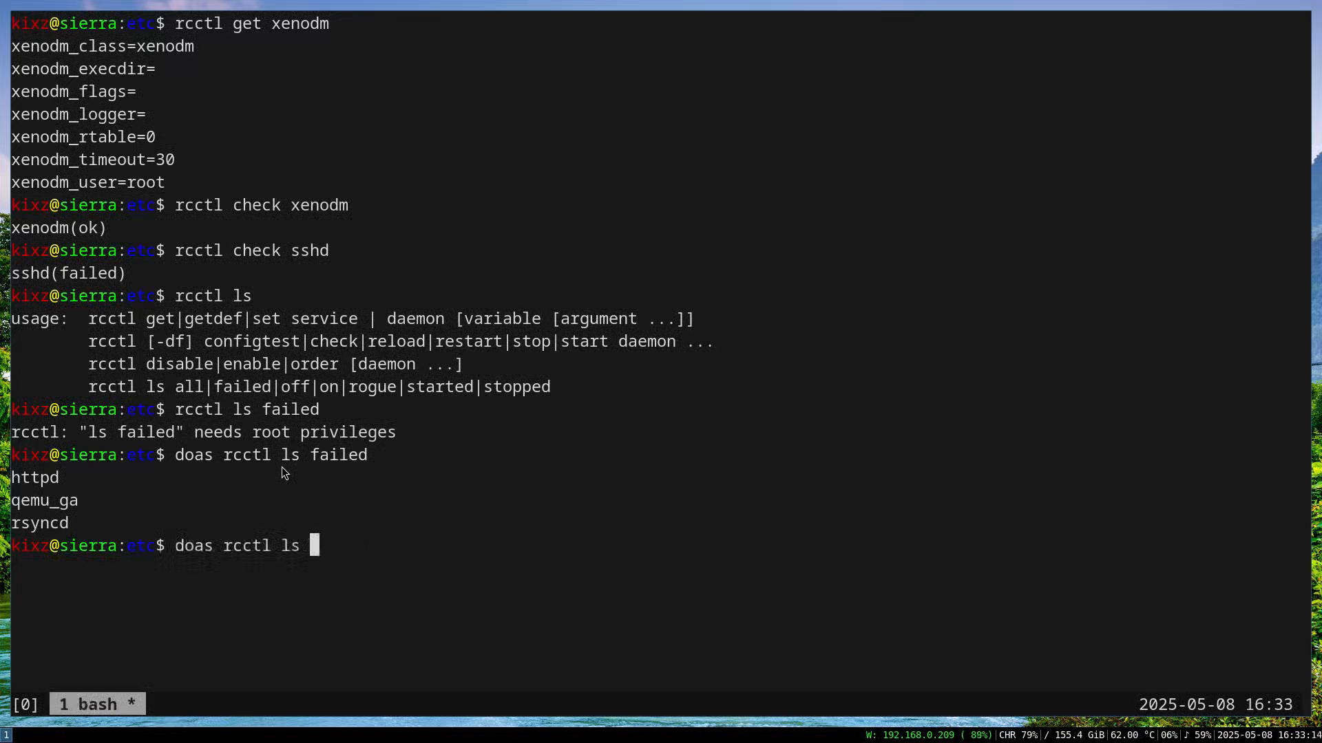
{"action": "type", "text": "on"}
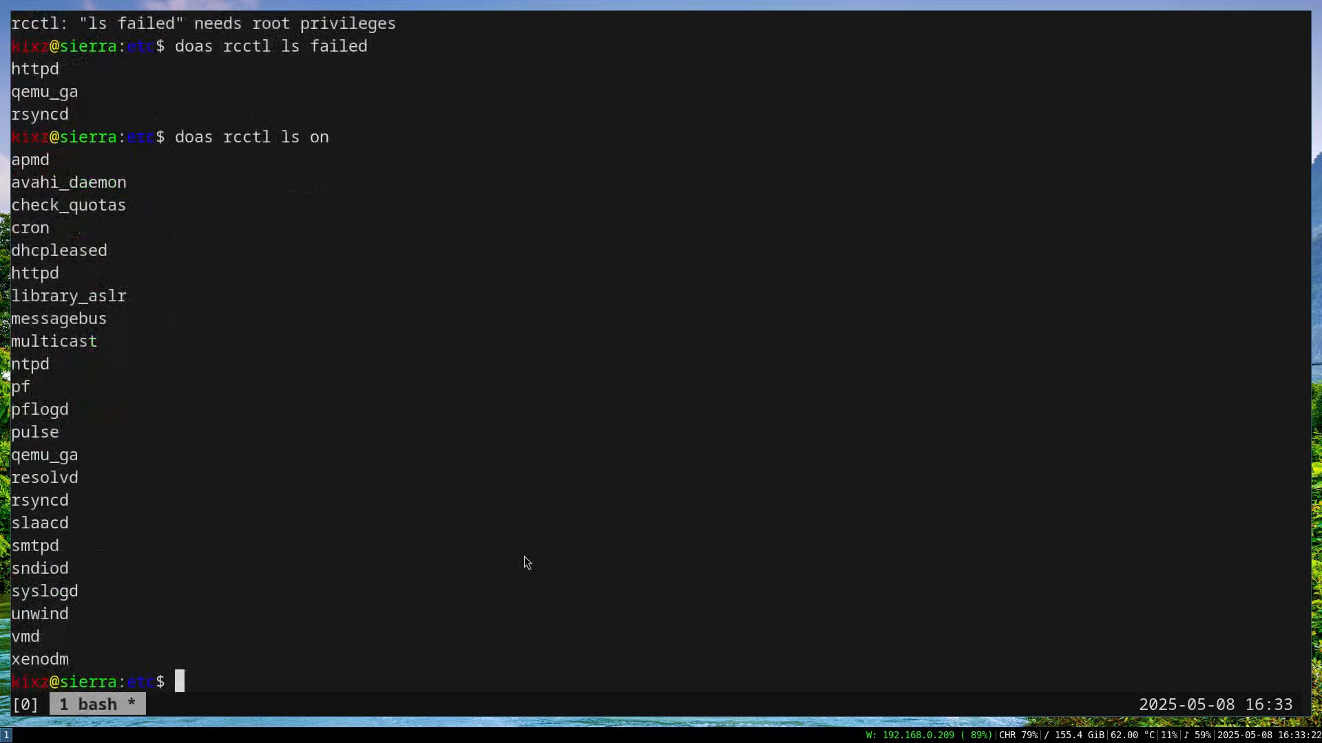
{"action": "type", "text": "doas rcctl ls started"}
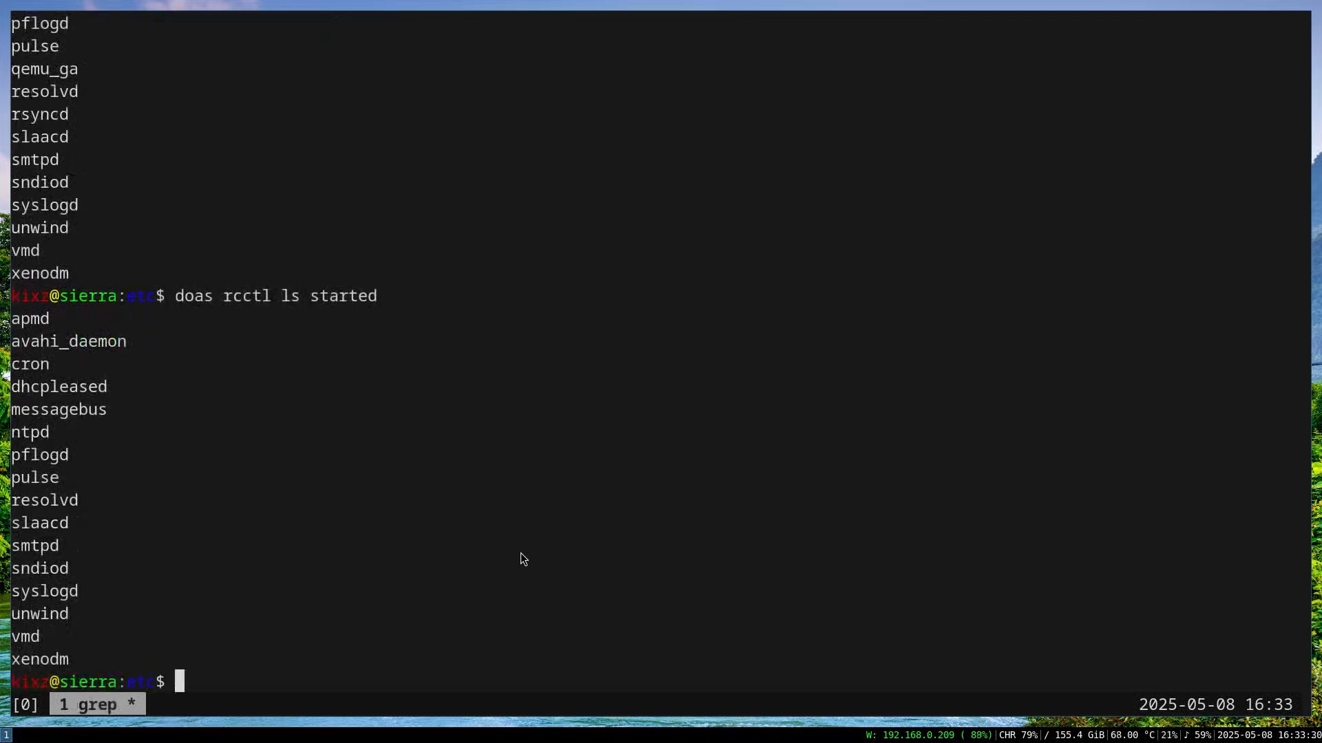
{"action": "type", "text": "rcctl ls failed"}
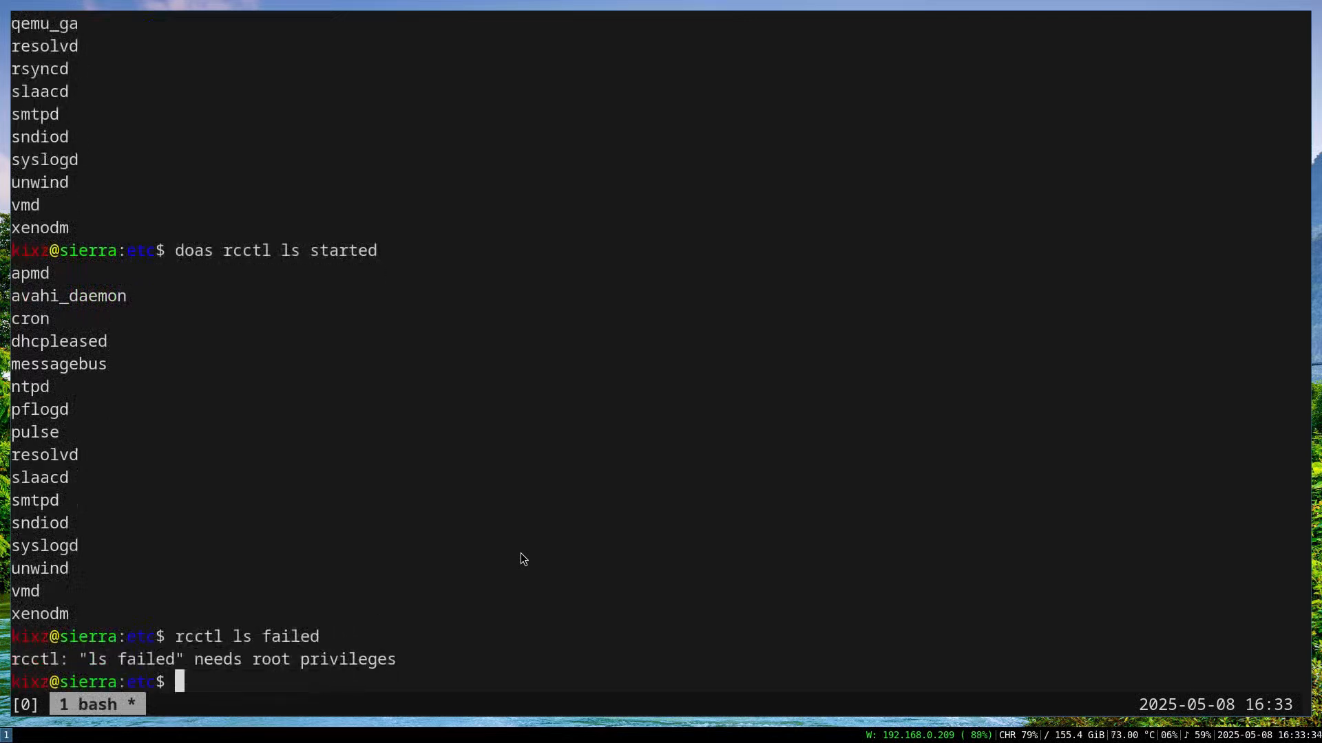
{"action": "type", "text": "rcctl ls"}
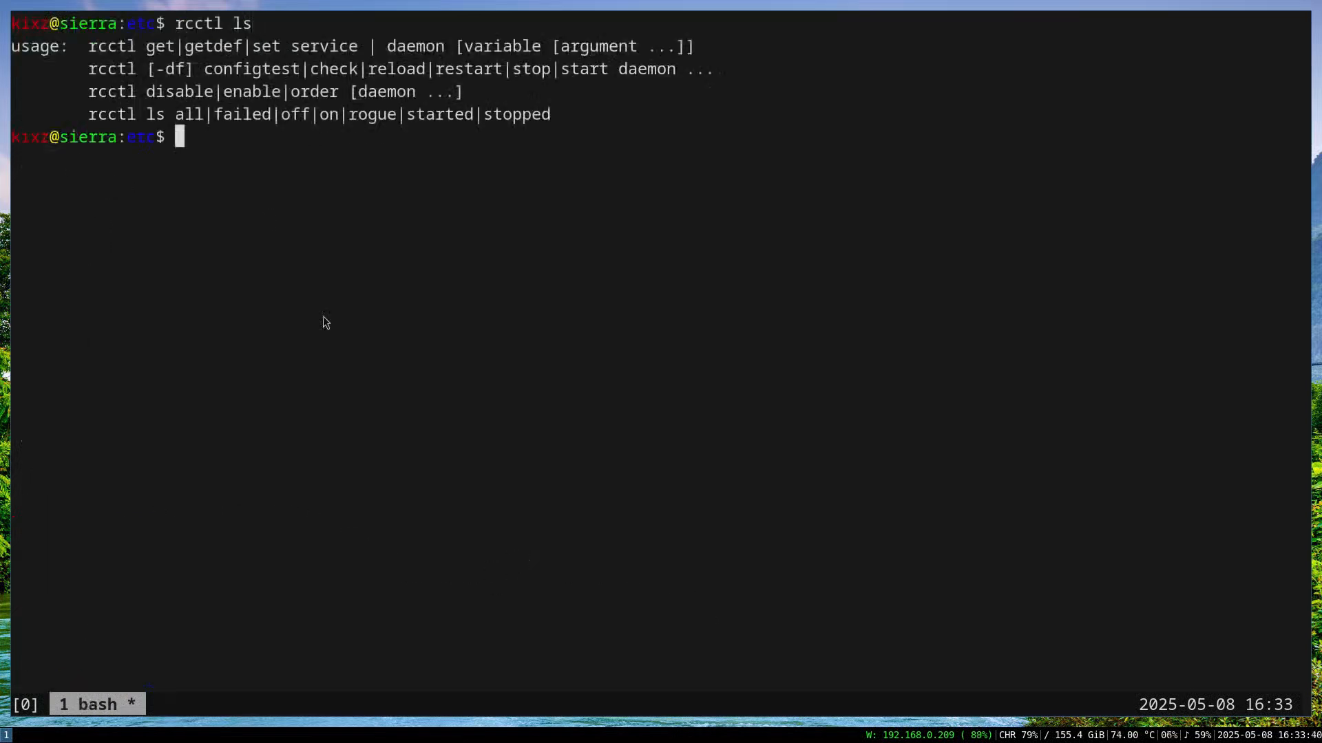
{"action": "mouse_move", "coordinate": [174, 118]}
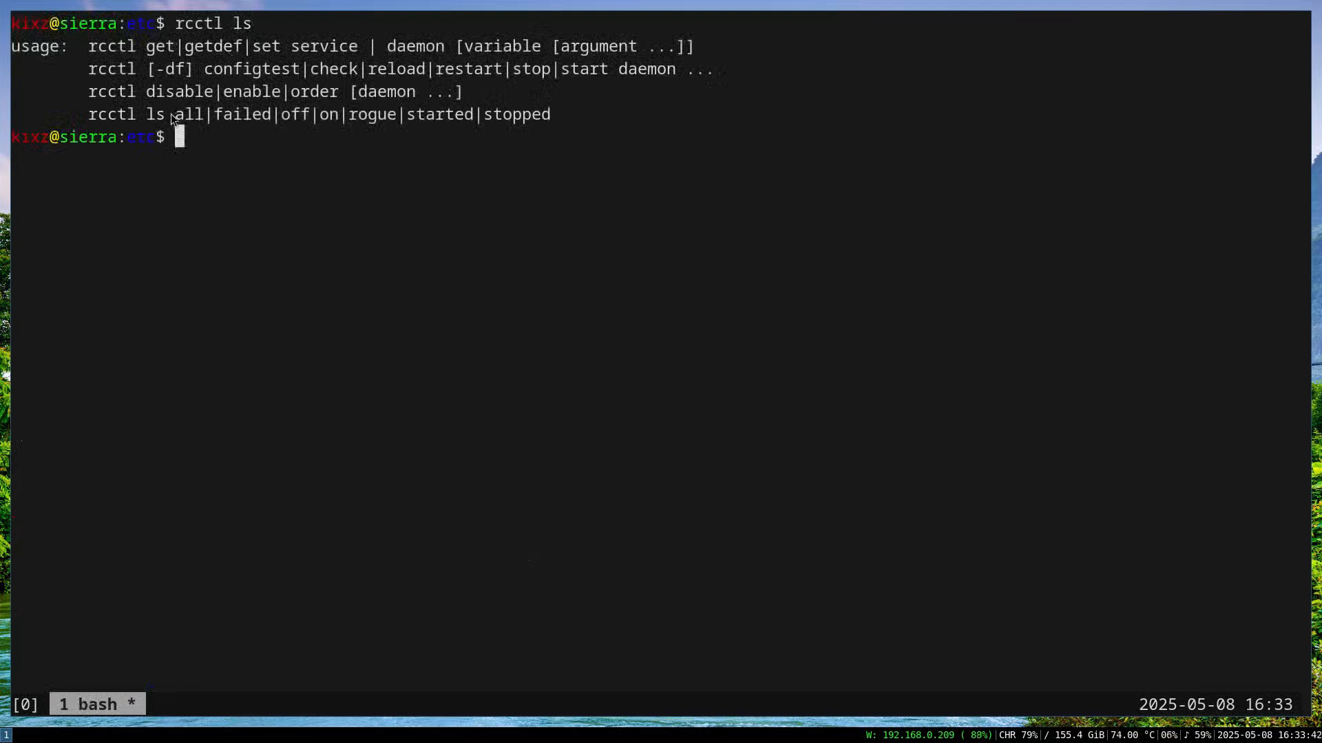
{"action": "mouse_move", "coordinate": [401, 89]}
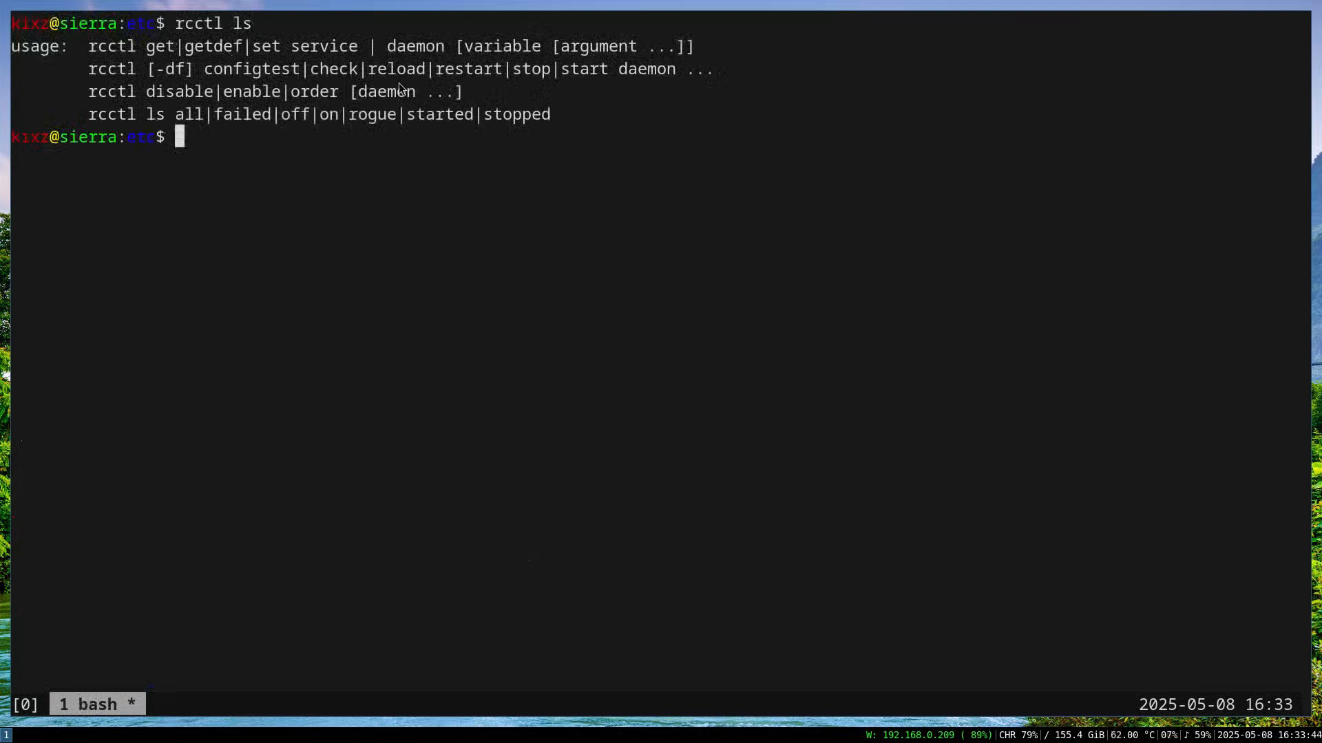
{"action": "mouse_move", "coordinate": [566, 277]}
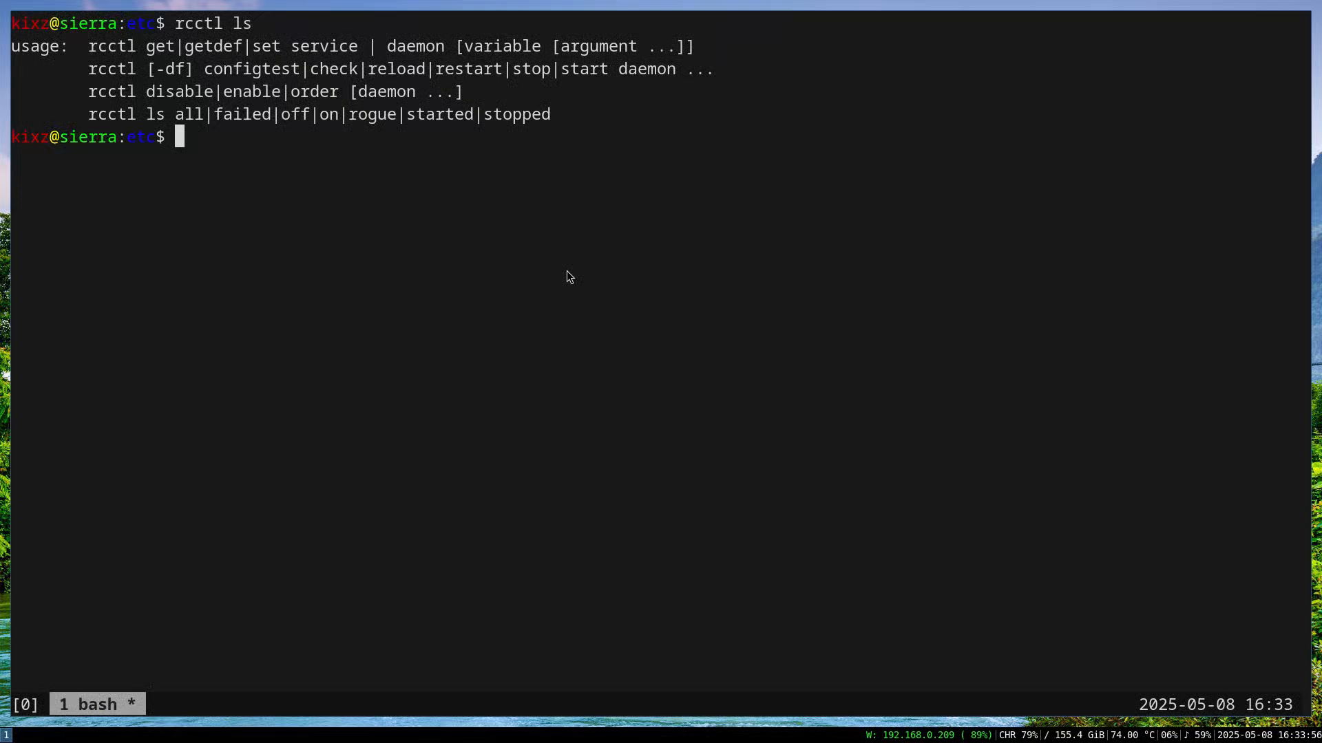
Enable sshd as a boot service with doas rcctl enable sshd.
{"action": "type", "text": "r"}
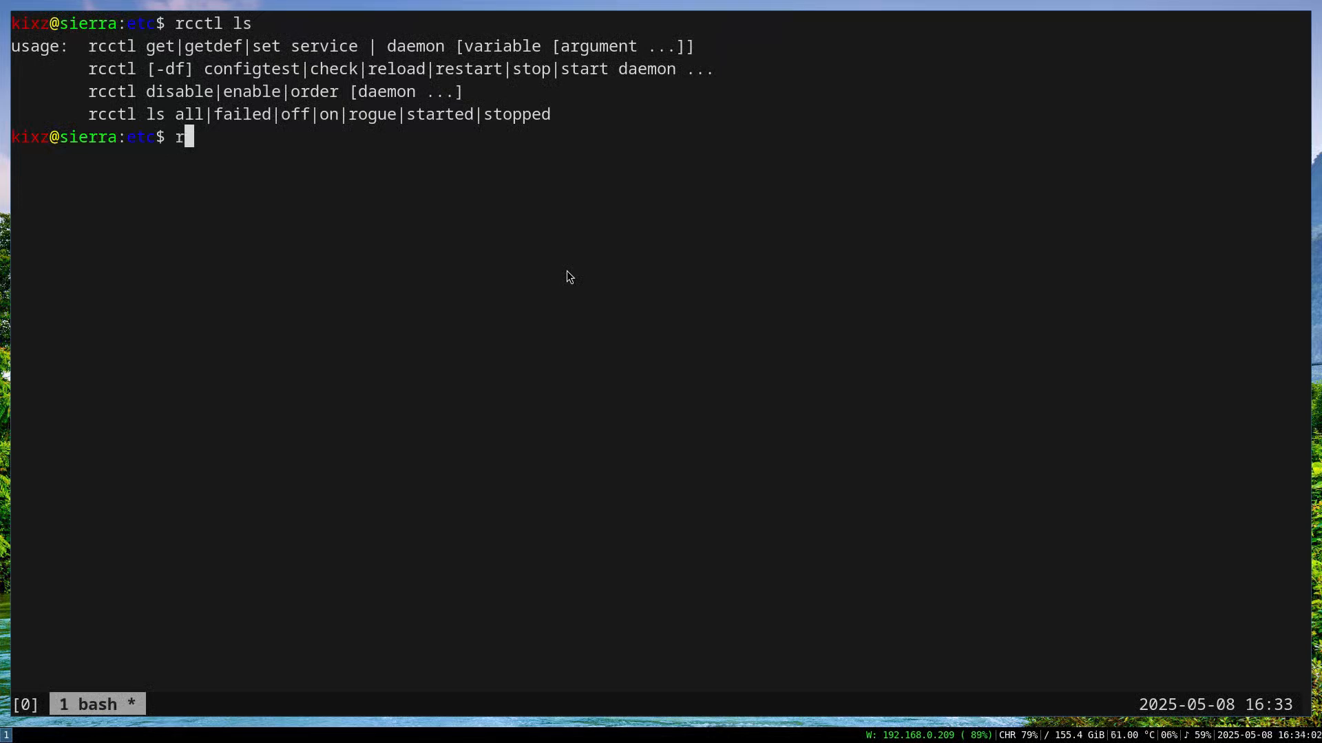
{"action": "type", "text": "doas"}
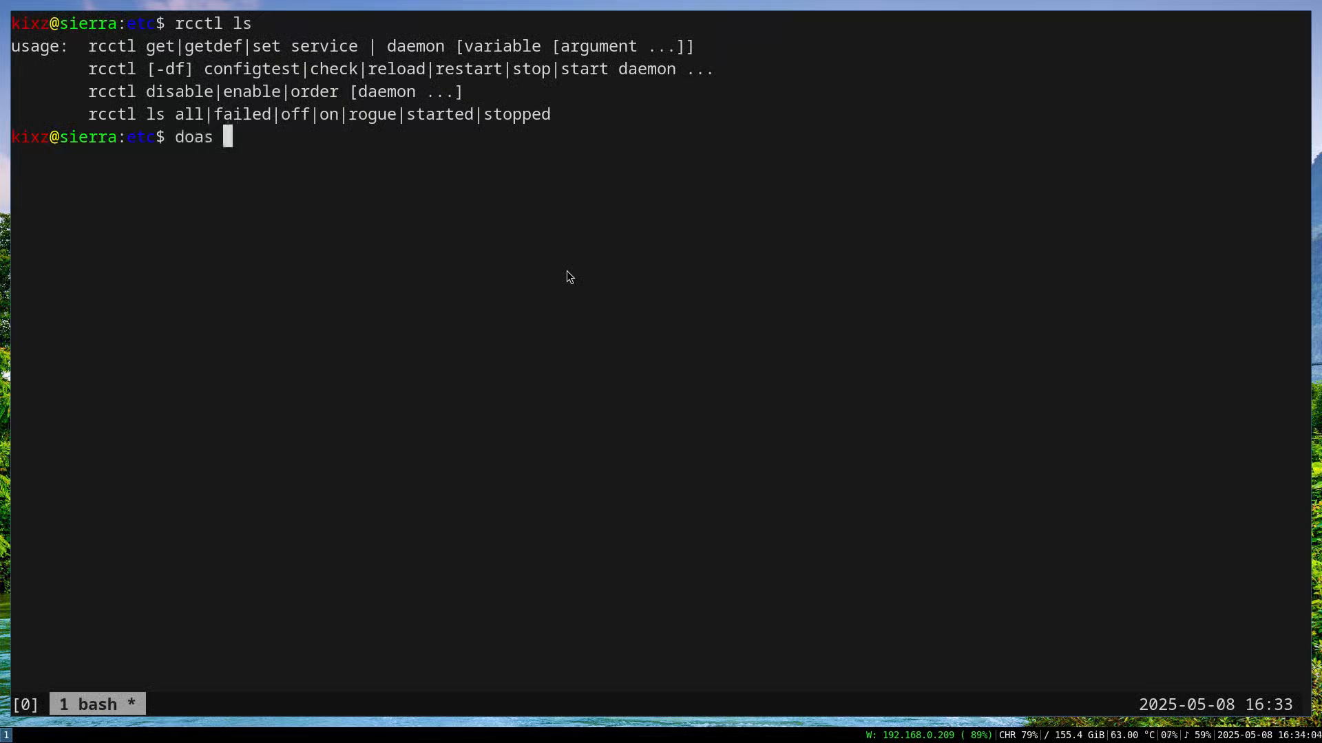
{"action": "type", "text": "rcctl enable sshd"}
{"action": "type", "text": "rcctl ls"}
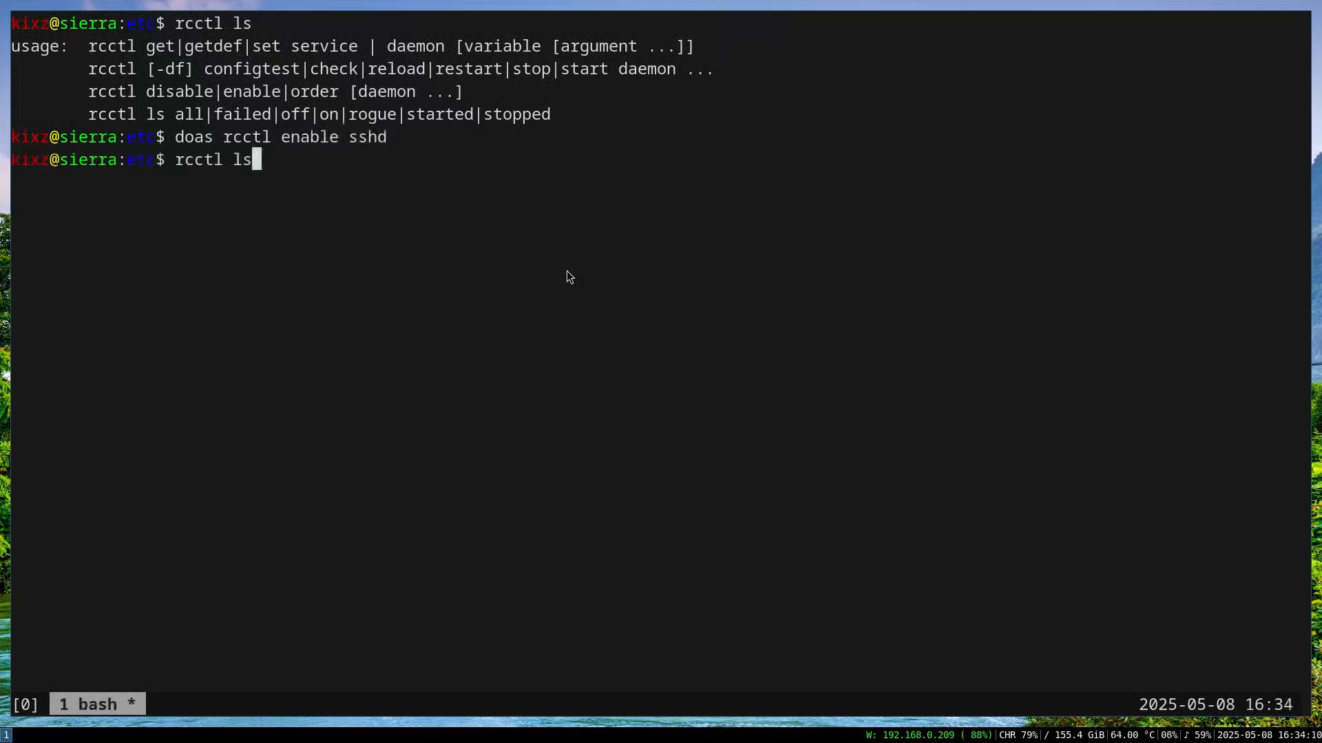
{"action": "type", "text": "faile"}
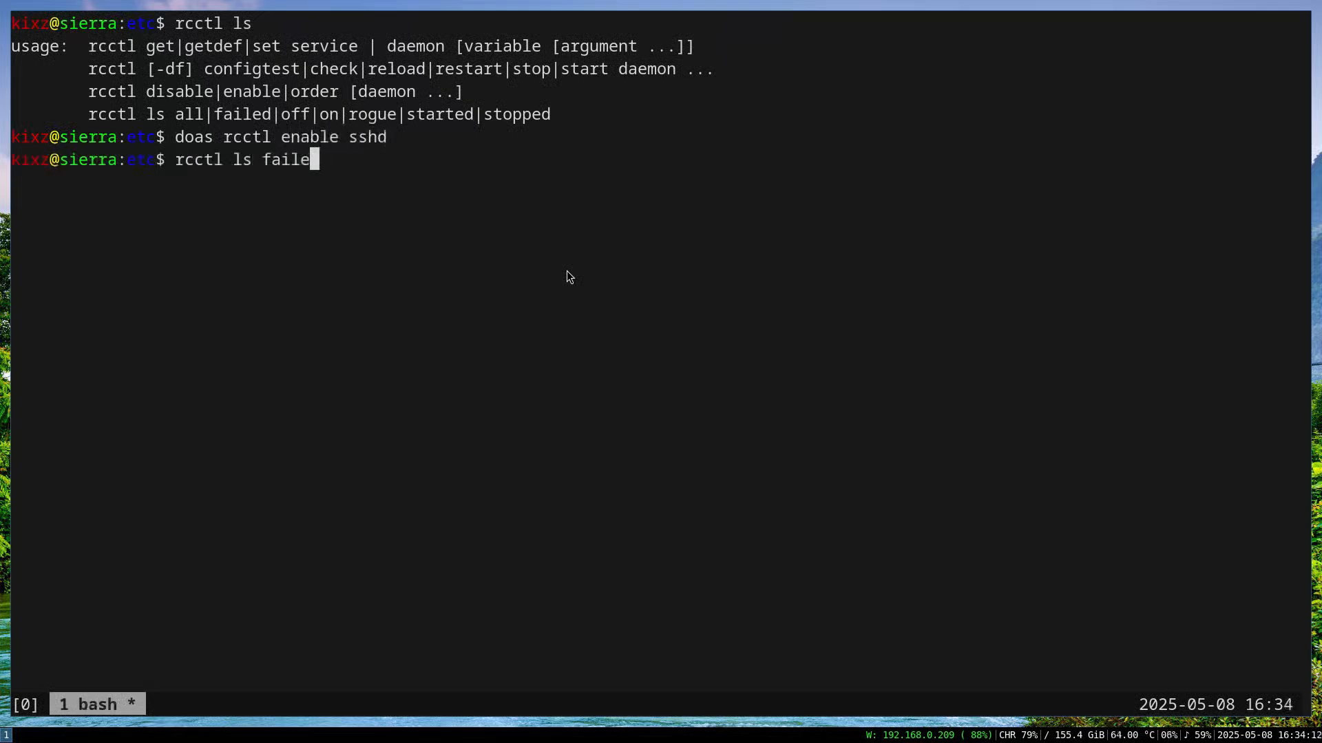
{"action": "key", "text": "BackSpace"}
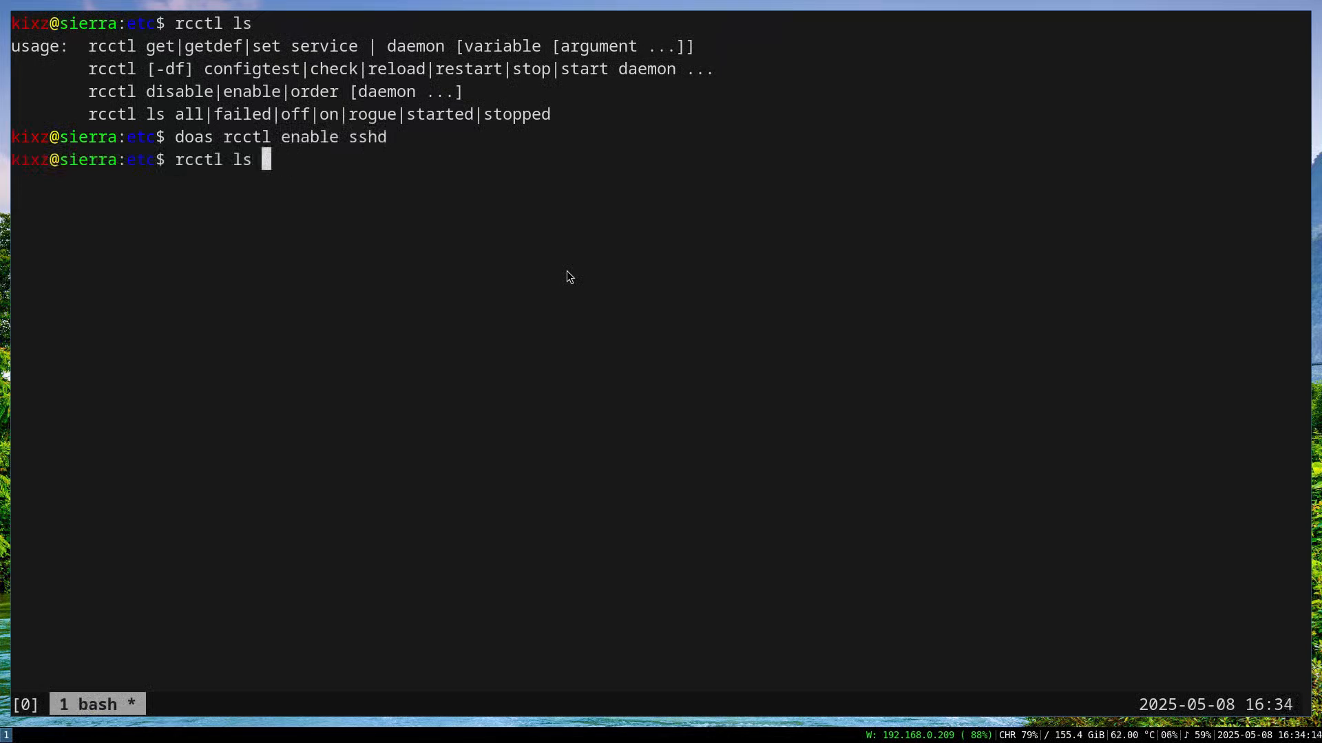
{"action": "type", "text": "on"}
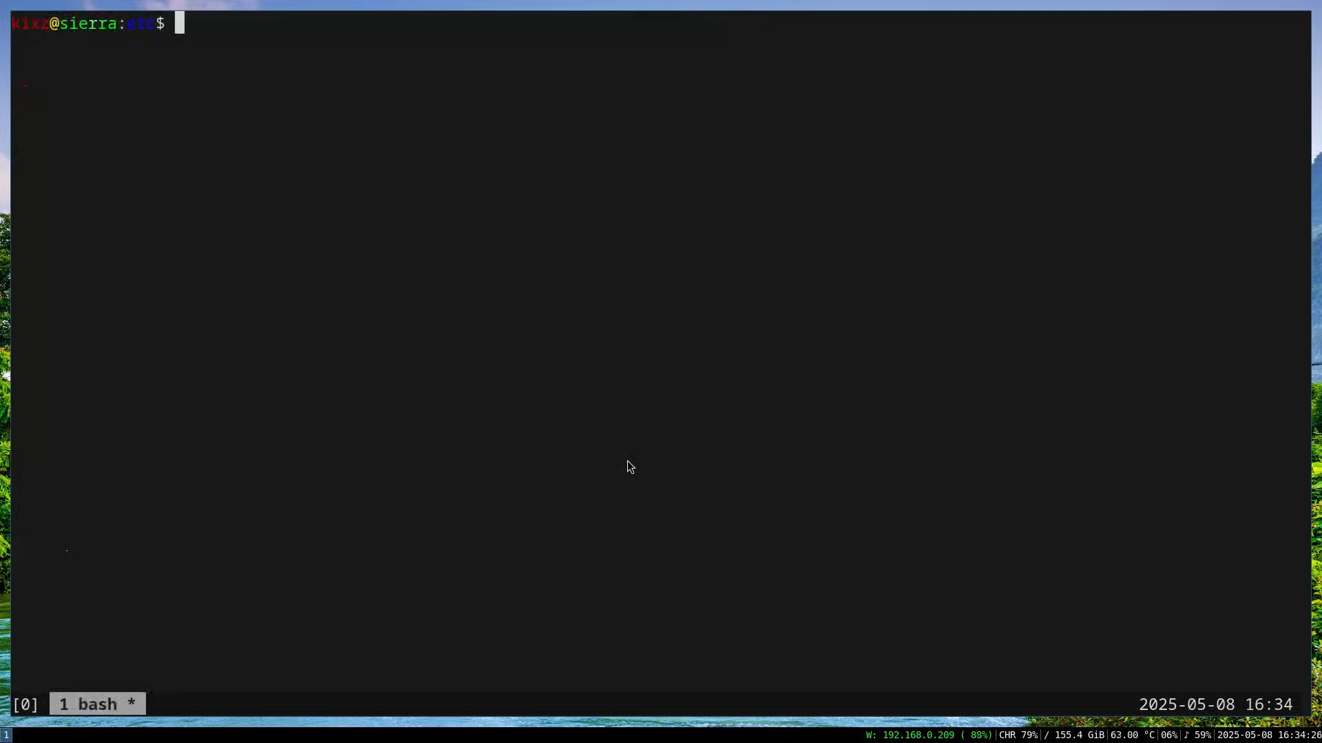
Check sshd with doas rcctl, which still reports it as failed.
{"action": "type", "text": "doas rcc"}
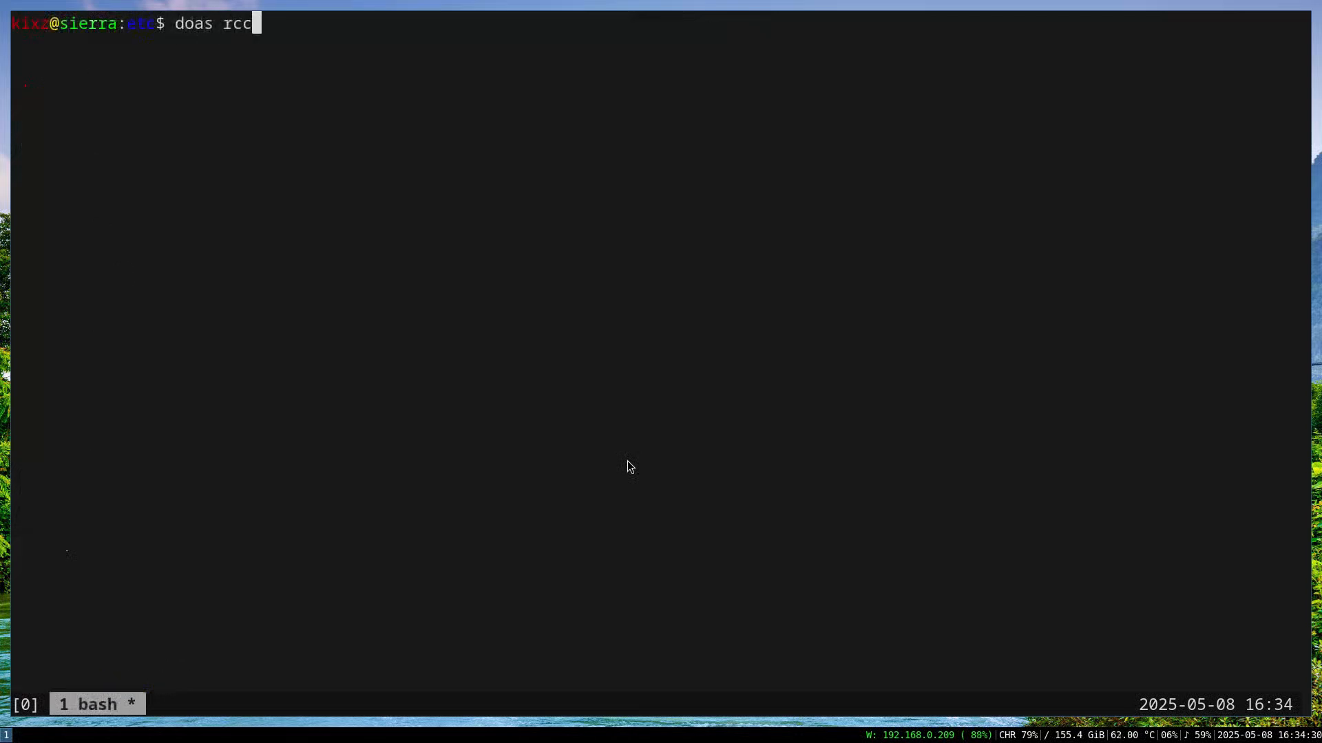
{"action": "type", "text": "tl check"}
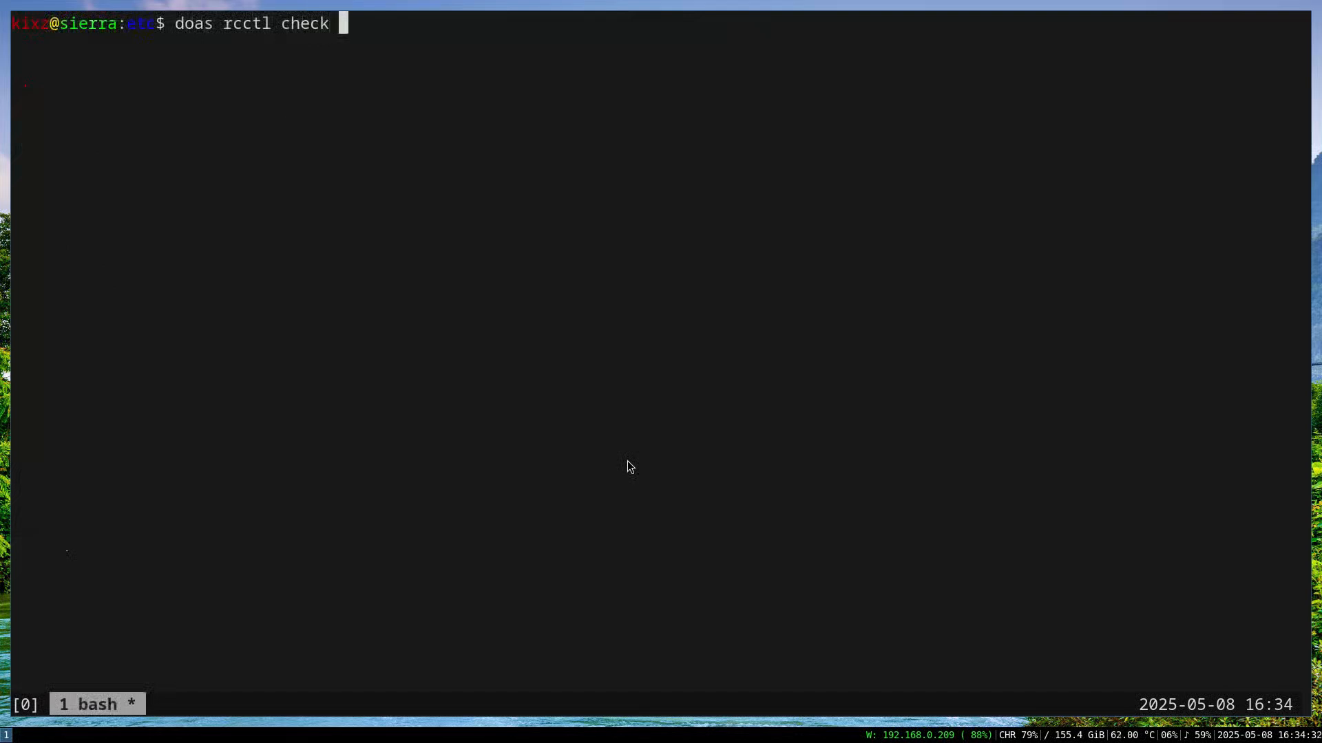
{"action": "type", "text": "sshd"}
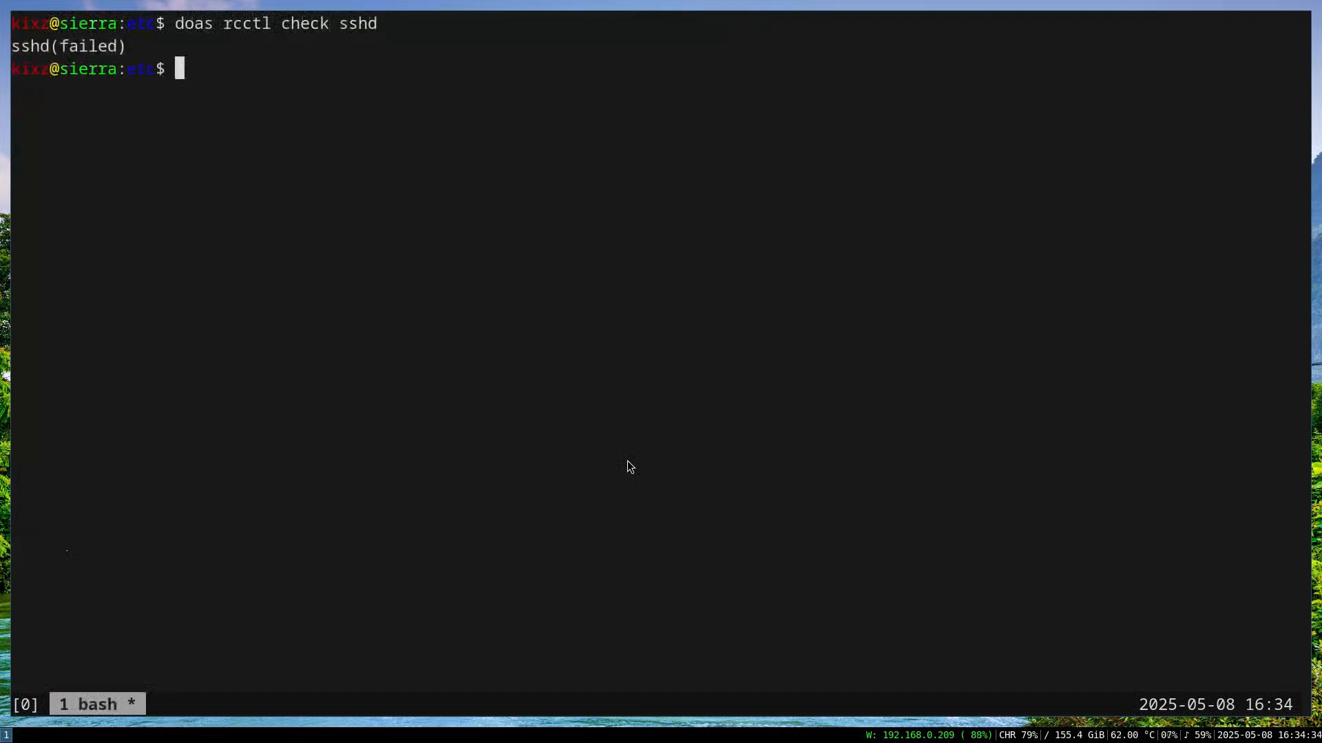
{"action": "mouse_move", "coordinate": [484, 155]}
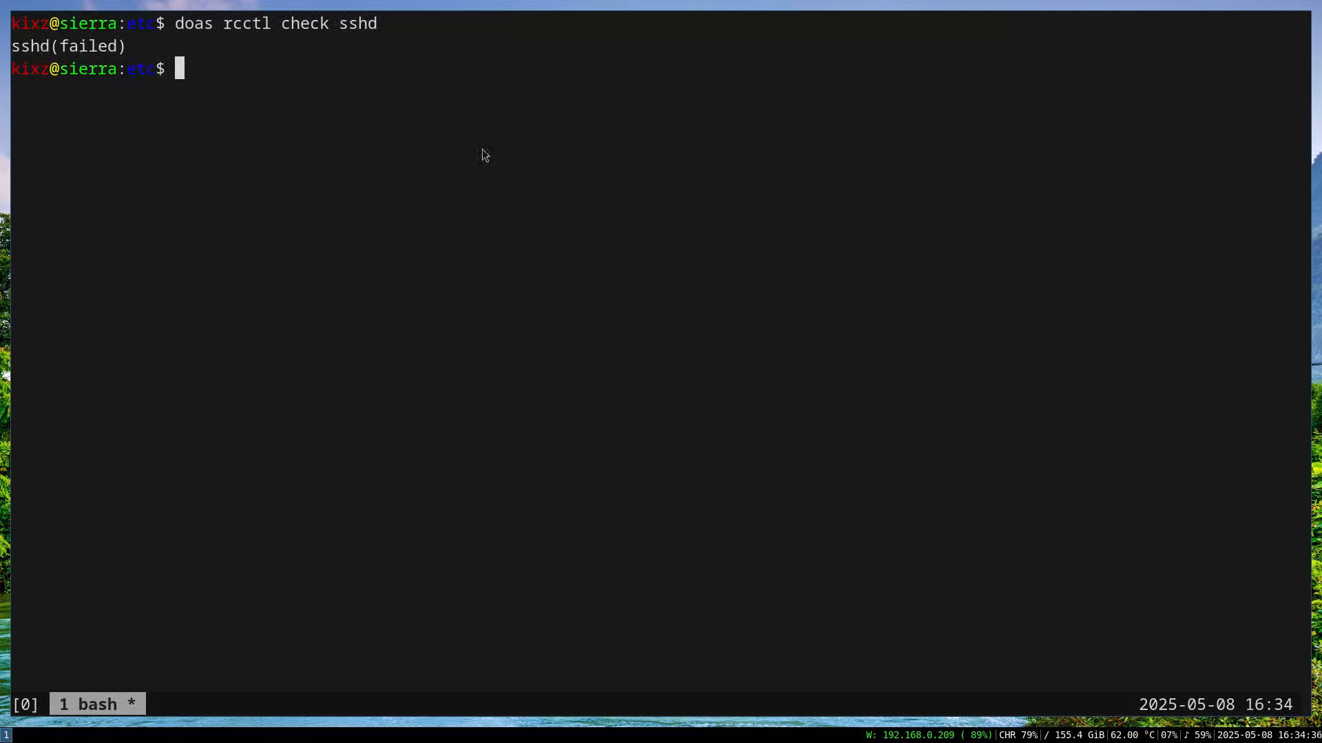
{"action": "mouse_move", "coordinate": [503, 166]}
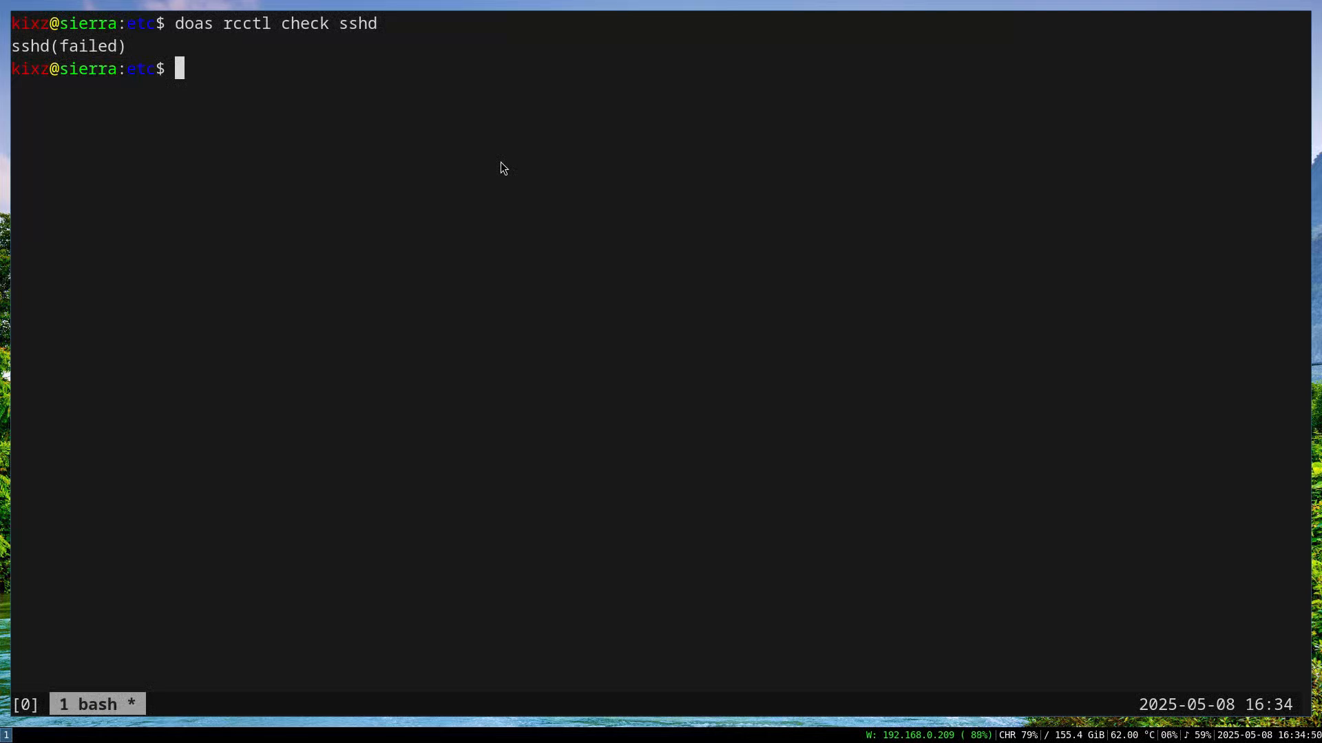
{"action": "type", "text": "dpa"}
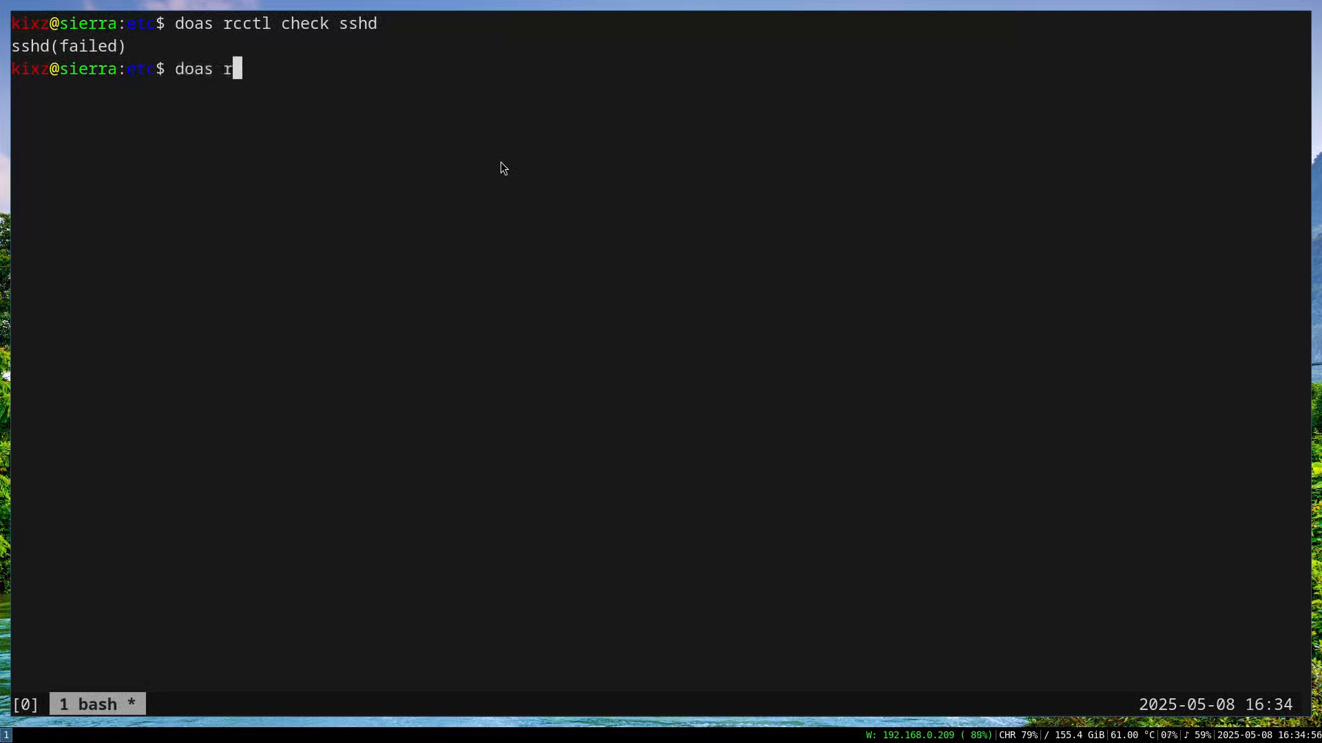
Start sshd with doas rcctl, check it reports ok, then restart it.
{"action": "type", "text": "cctl start sshd"}
{"action": "type", "text": "doas rcctl check sshd"}
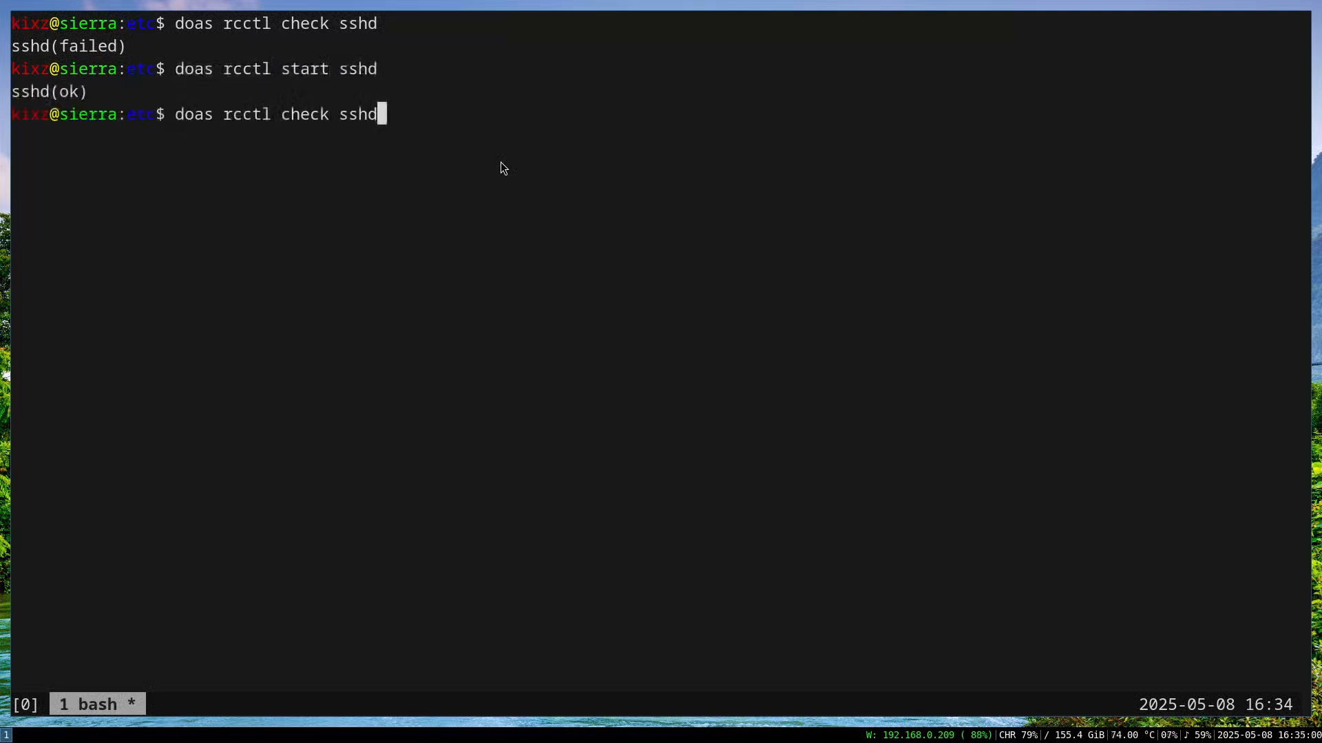
{"action": "key", "text": "BackSpace"}
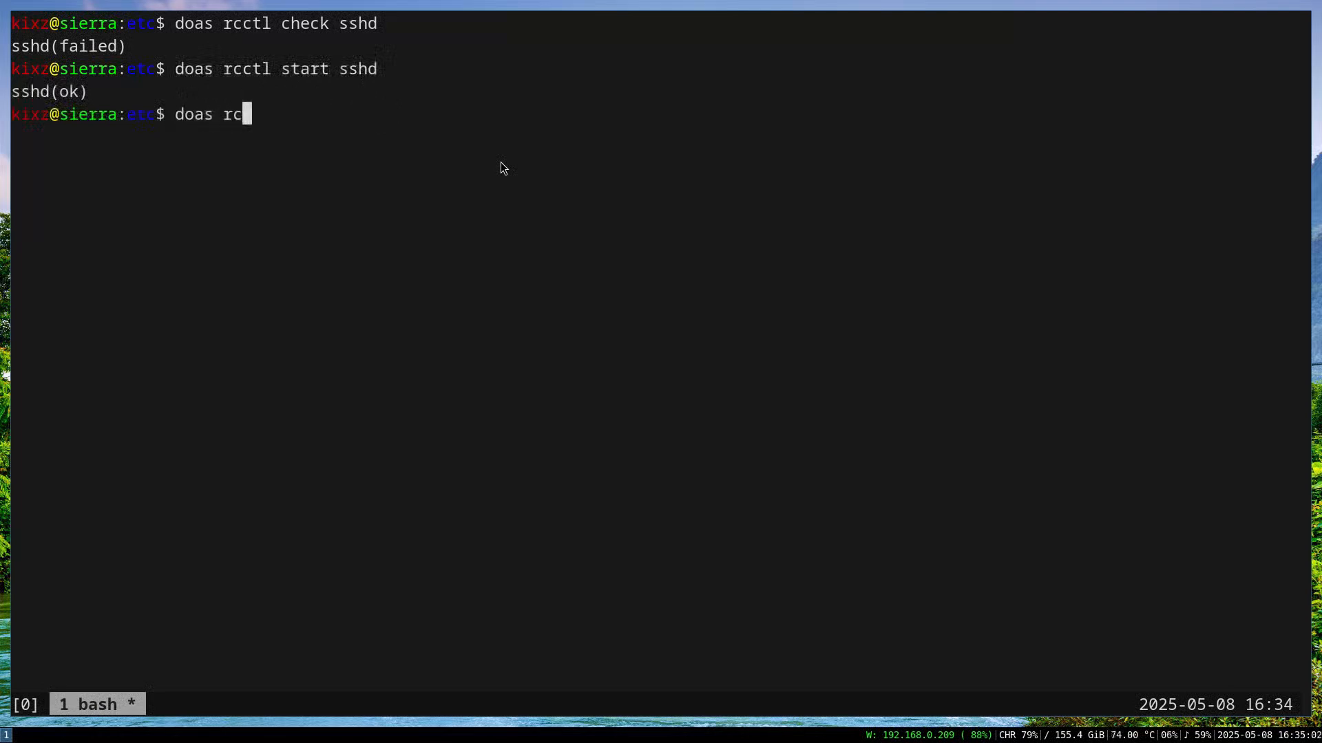
{"action": "type", "text": "ctl check ssh"}
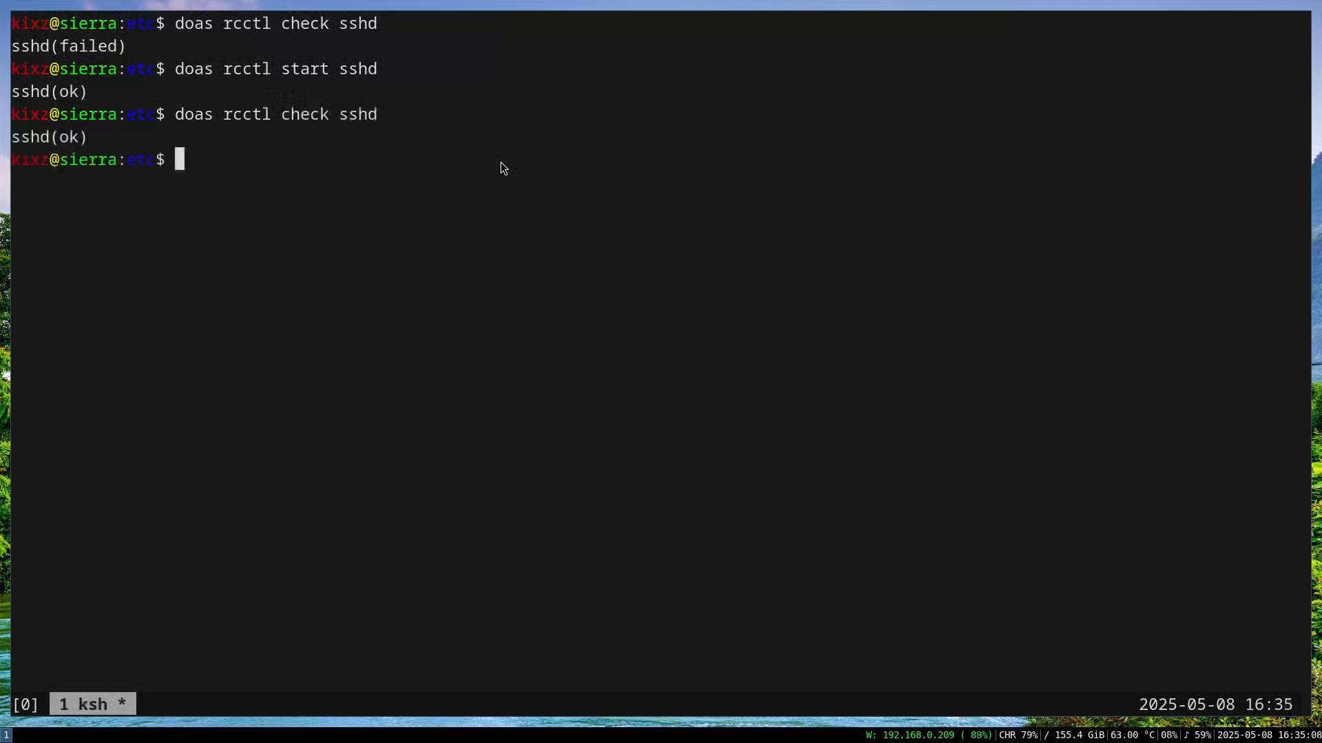
{"action": "type", "text": "doas rcc"}
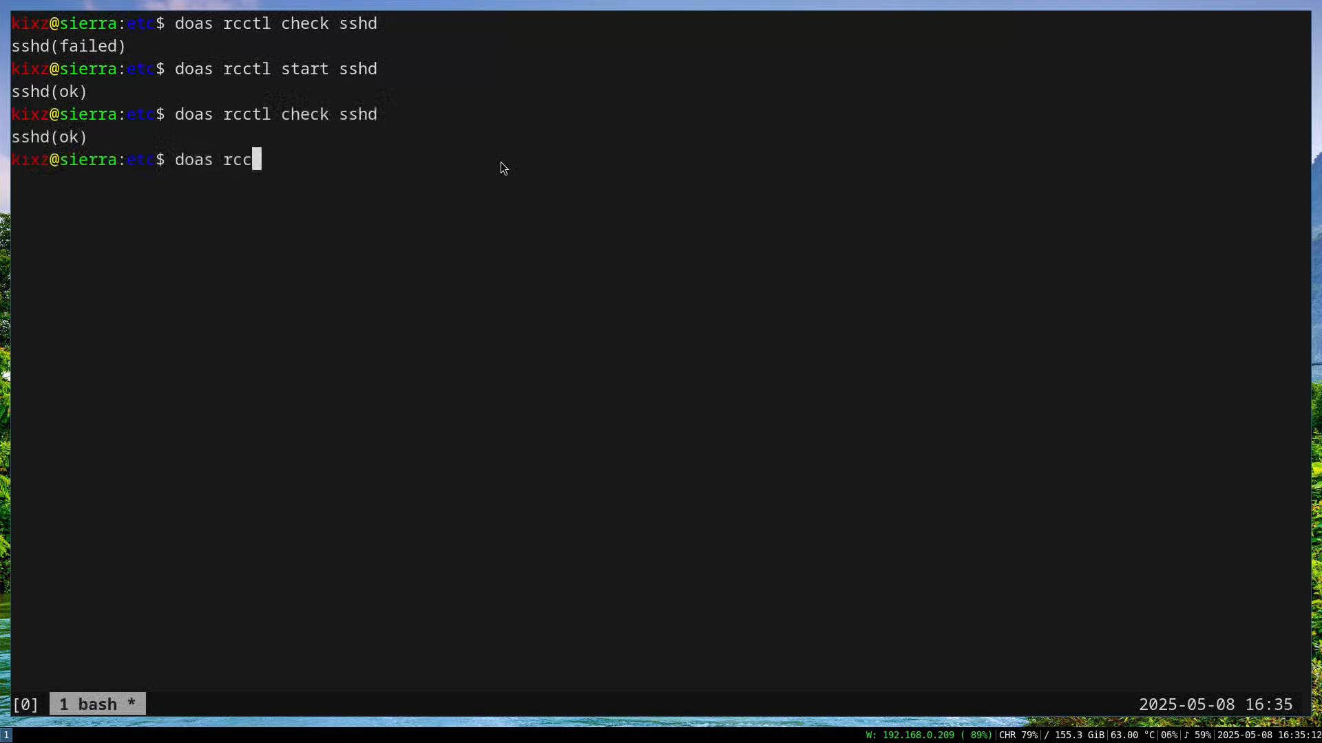
{"action": "type", "text": "tl"}
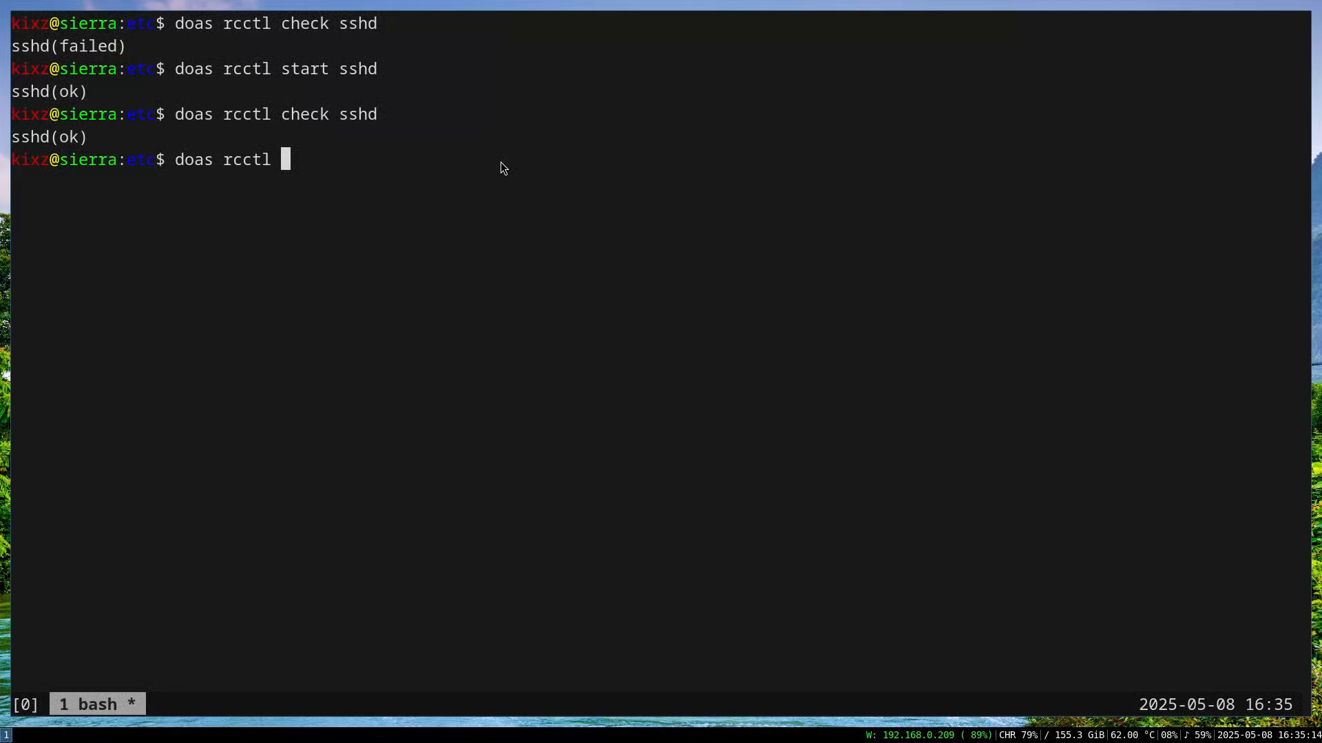
{"action": "type", "text": "r"}
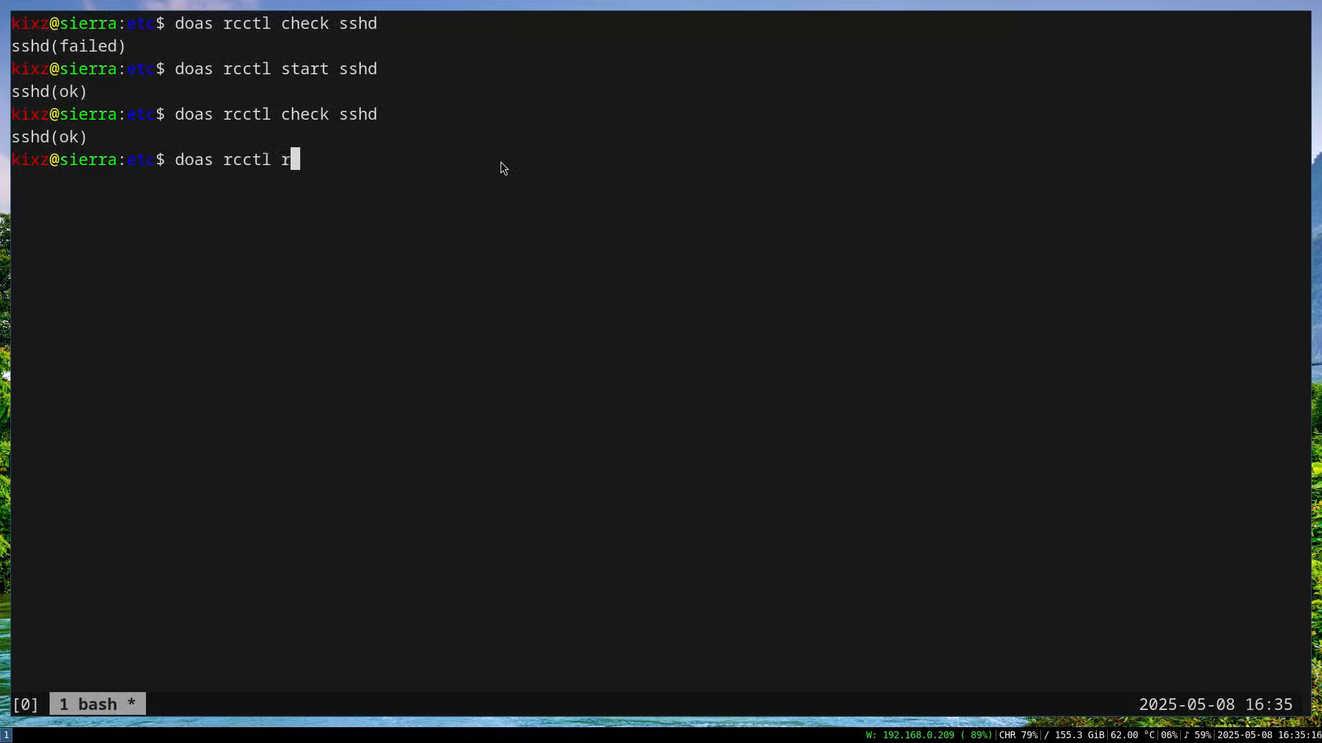
{"action": "type", "text": "estart"}
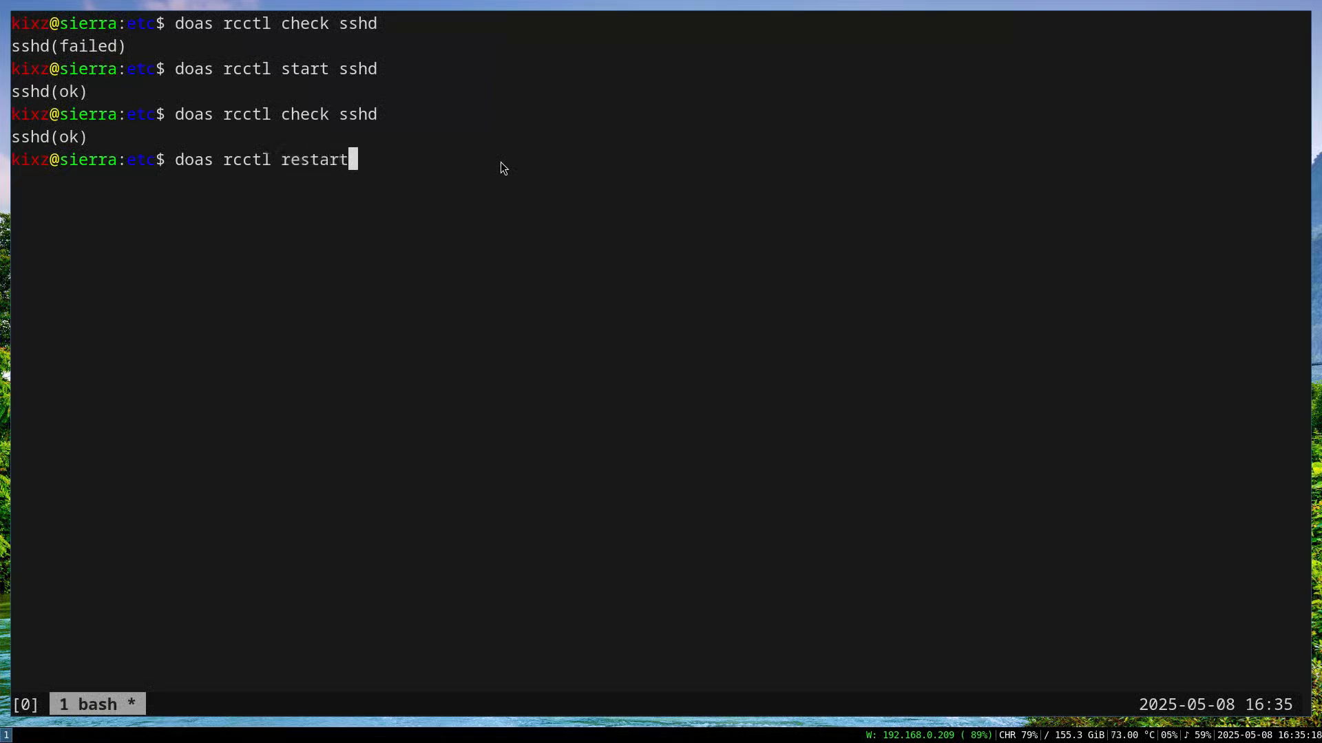
{"action": "type", "text": "sshd"}
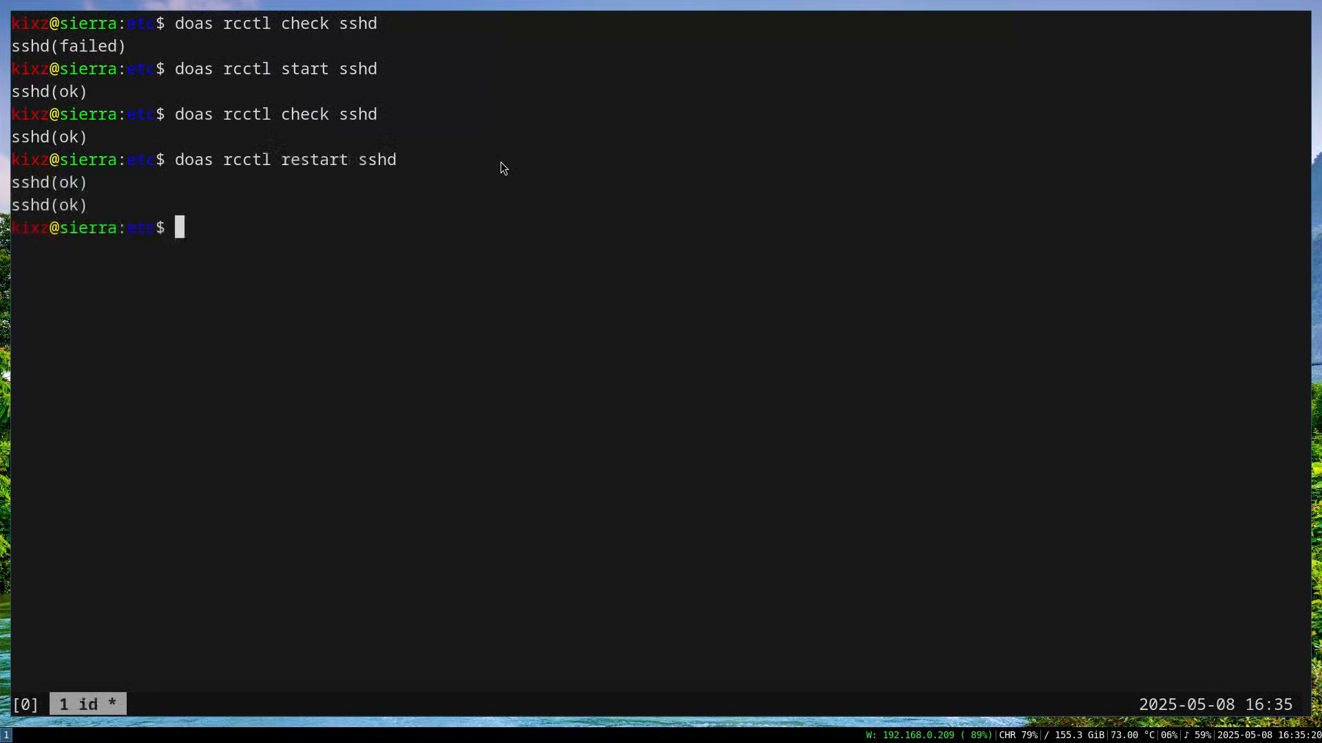
Stop sshd and disable it with doas rcctl, leaving the screen cleared.
{"action": "type", "text": "doas"}
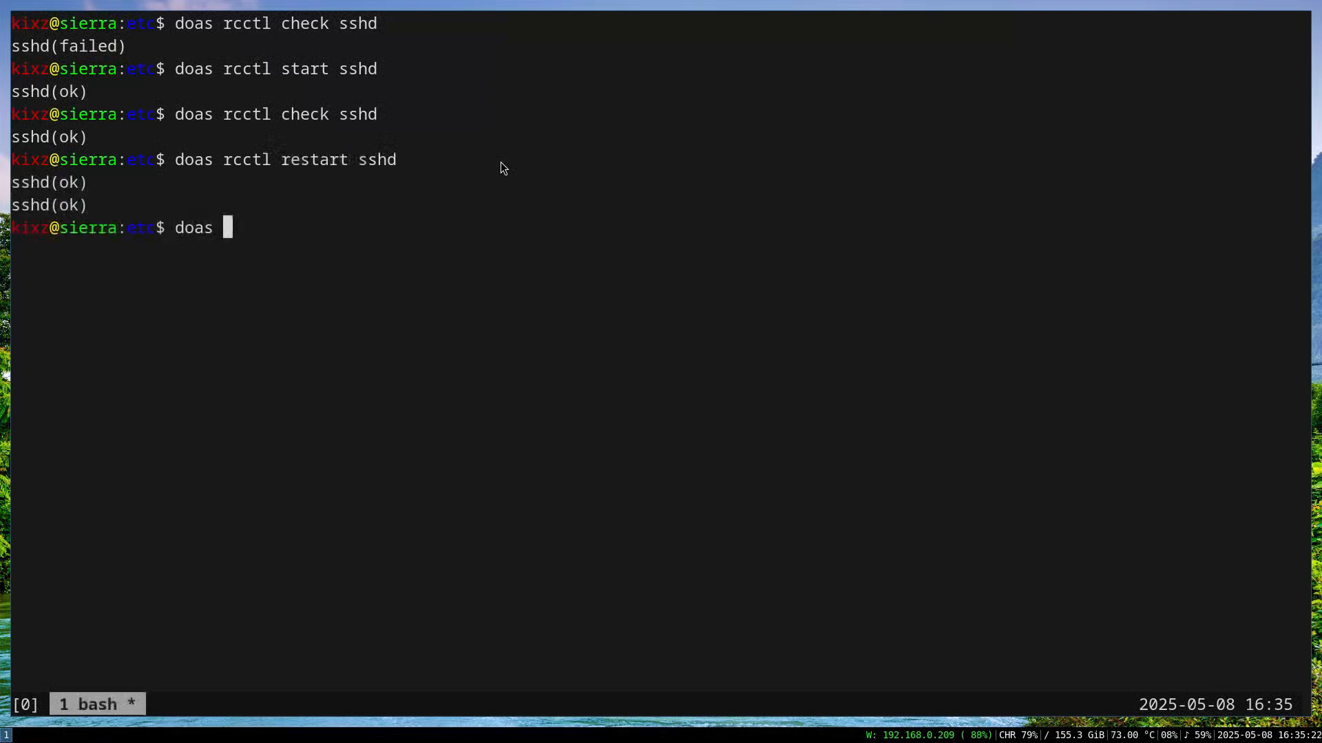
{"action": "type", "text": "rcctl stop ssh"}
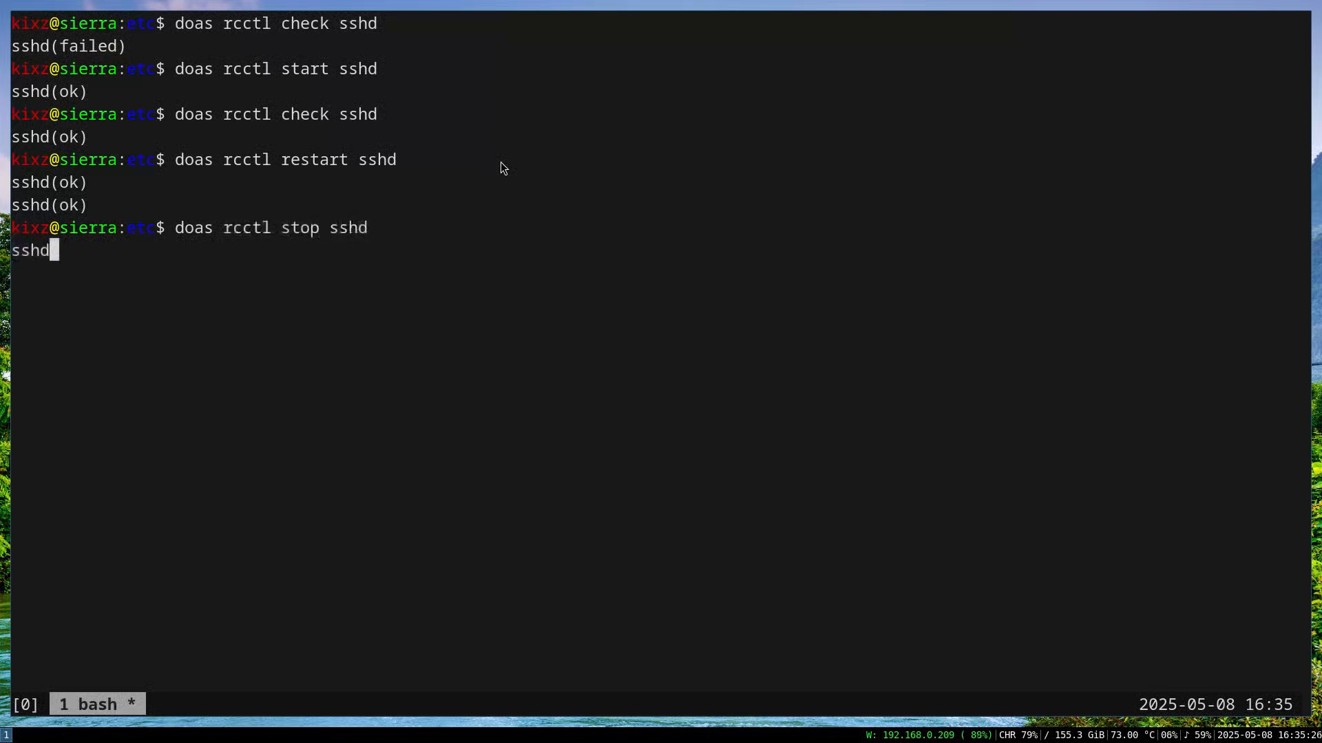
{"action": "type", "text": "doas"}
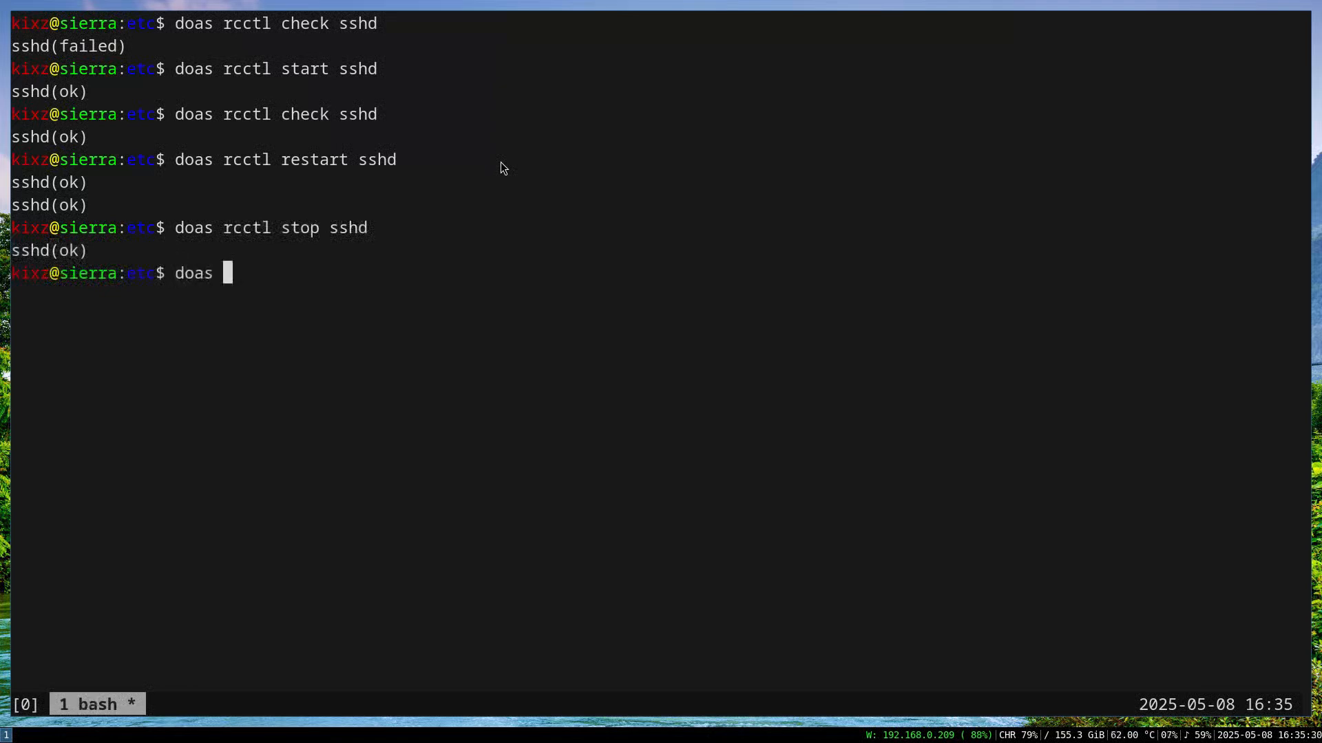
{"action": "type", "text": "rcctl"}
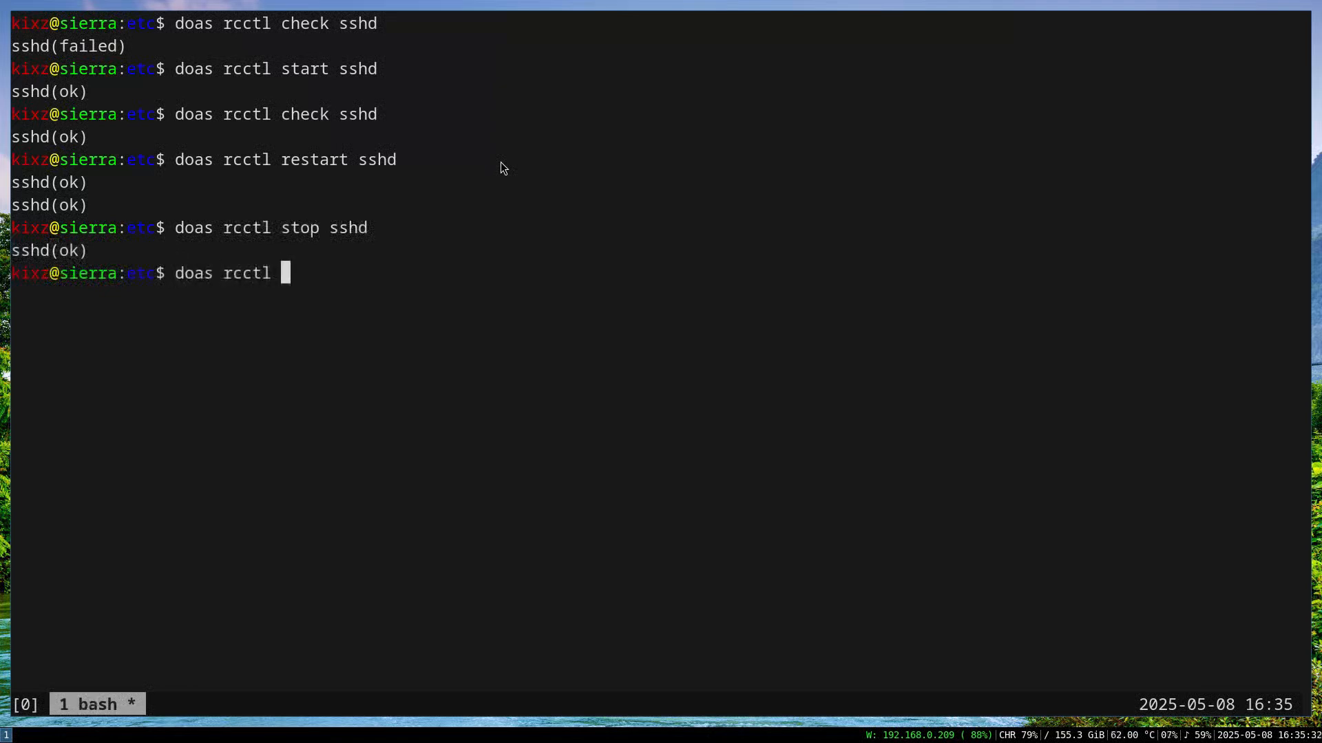
{"action": "type", "text": "disable"}
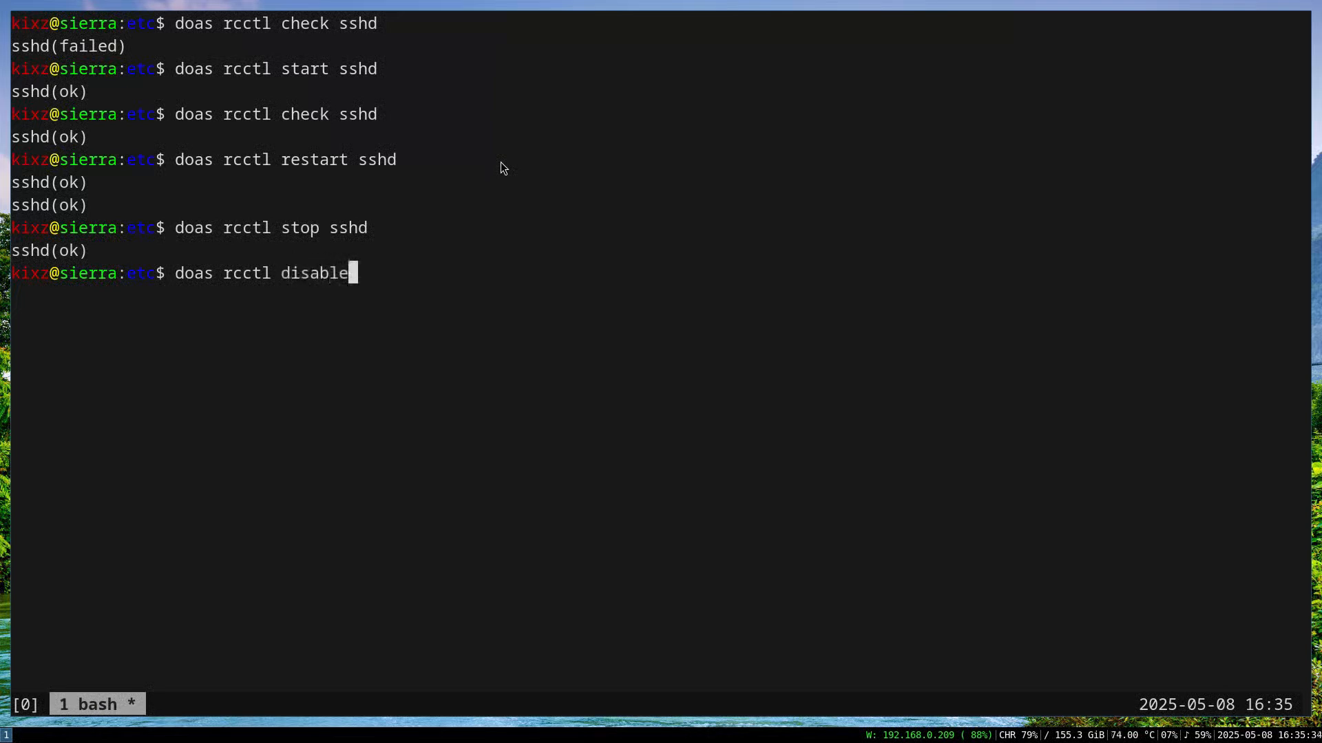
{"action": "type", "text": "\" \""}
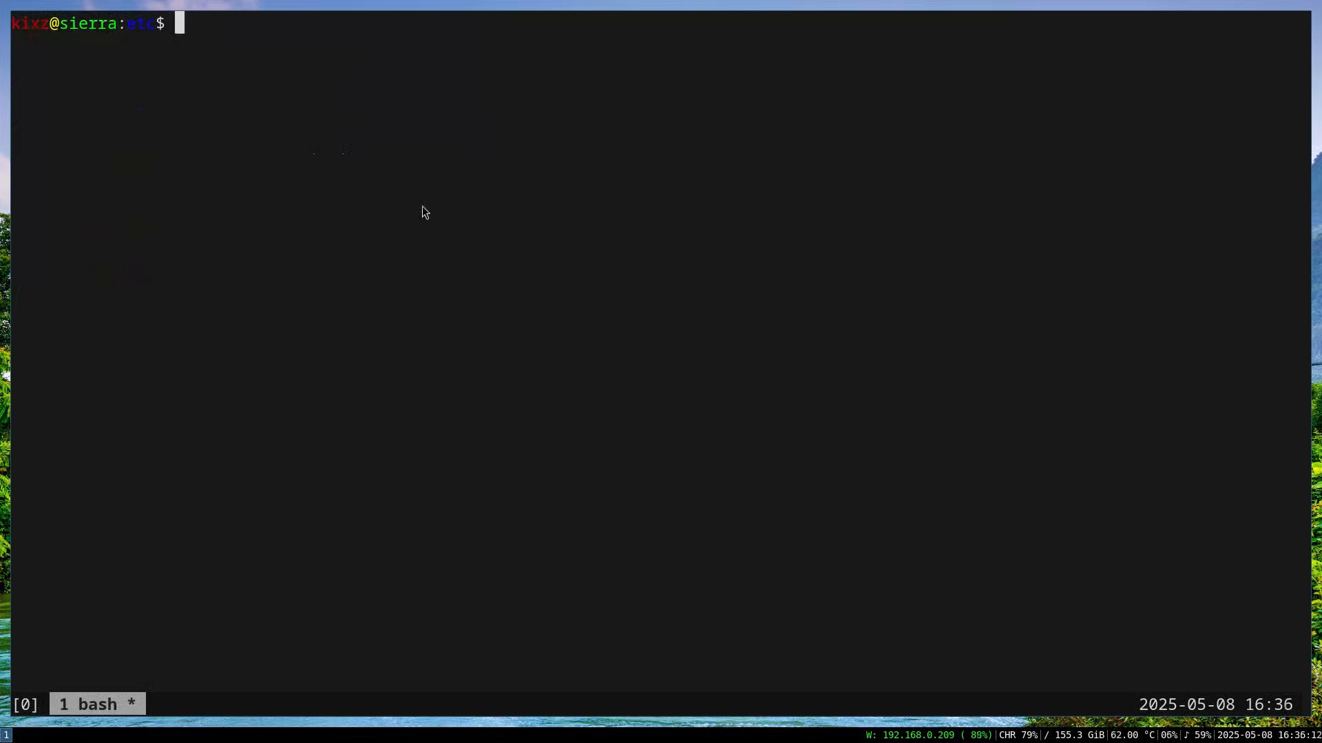
Attempt a plain start of disabled sshd, then force it with doas rcctl -f start sshd.
{"action": "type", "text": "doas"}
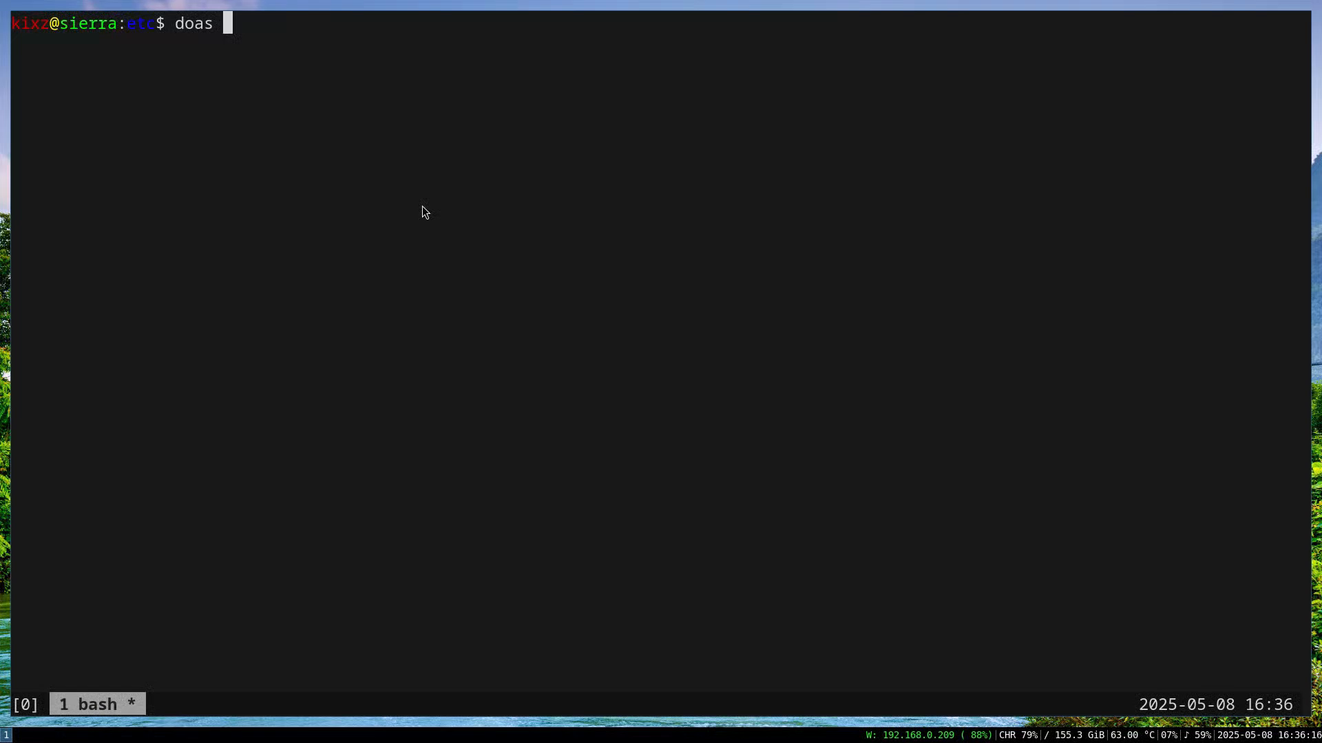
{"action": "type", "text": "rcctl start sshd"}
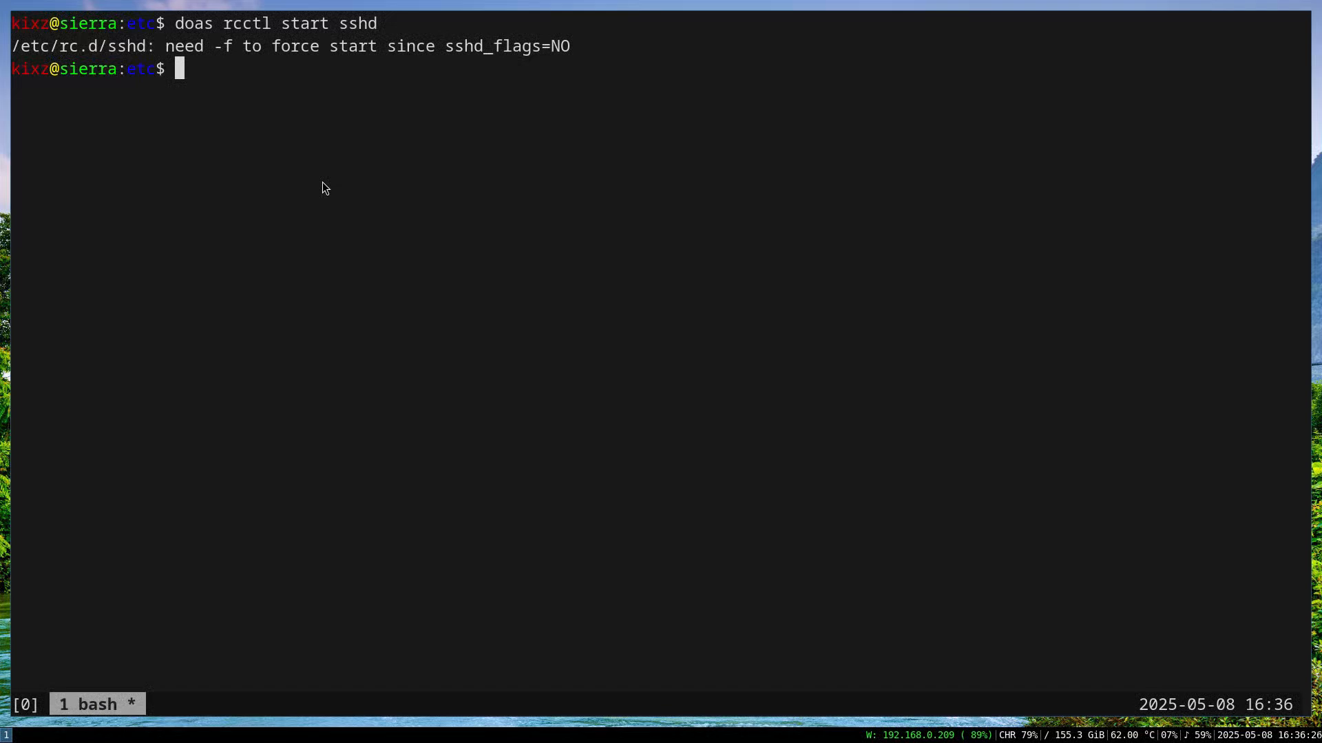
{"action": "mouse_move", "coordinate": [265, 80]}
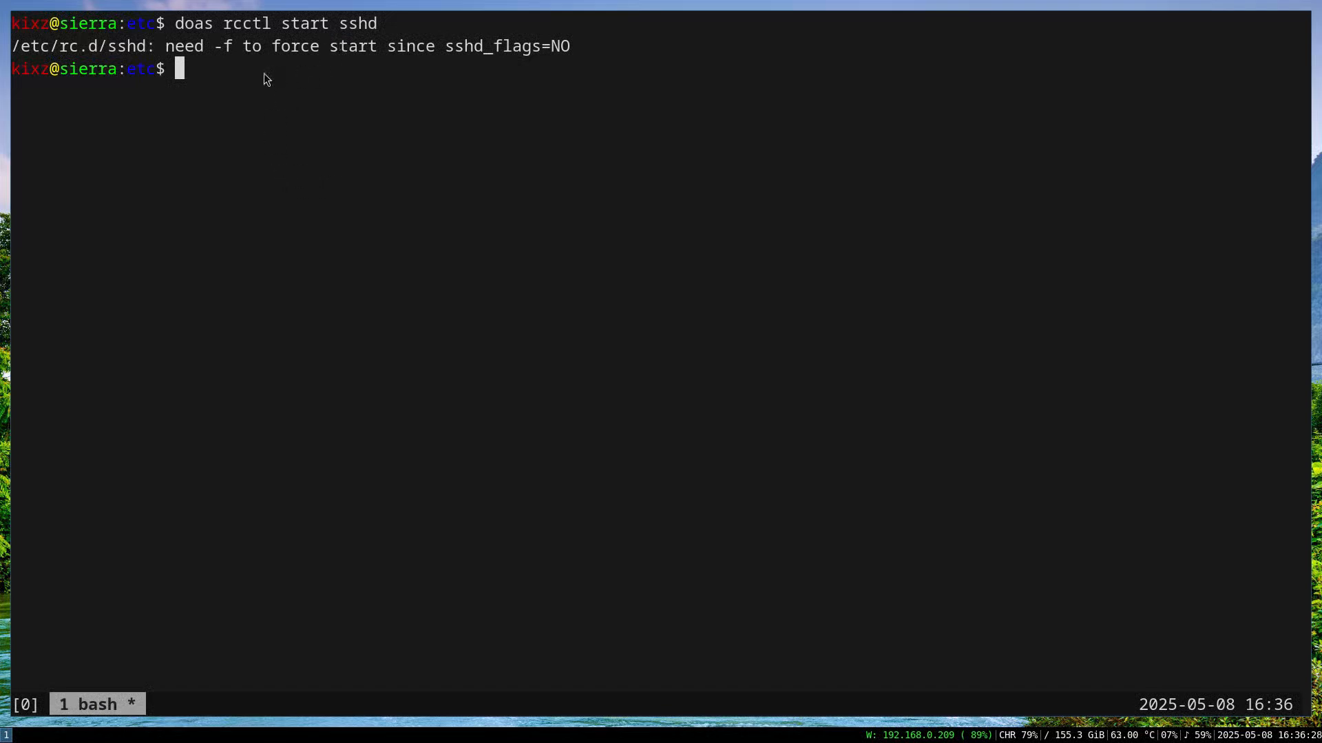
{"action": "mouse_move", "coordinate": [493, 54]}
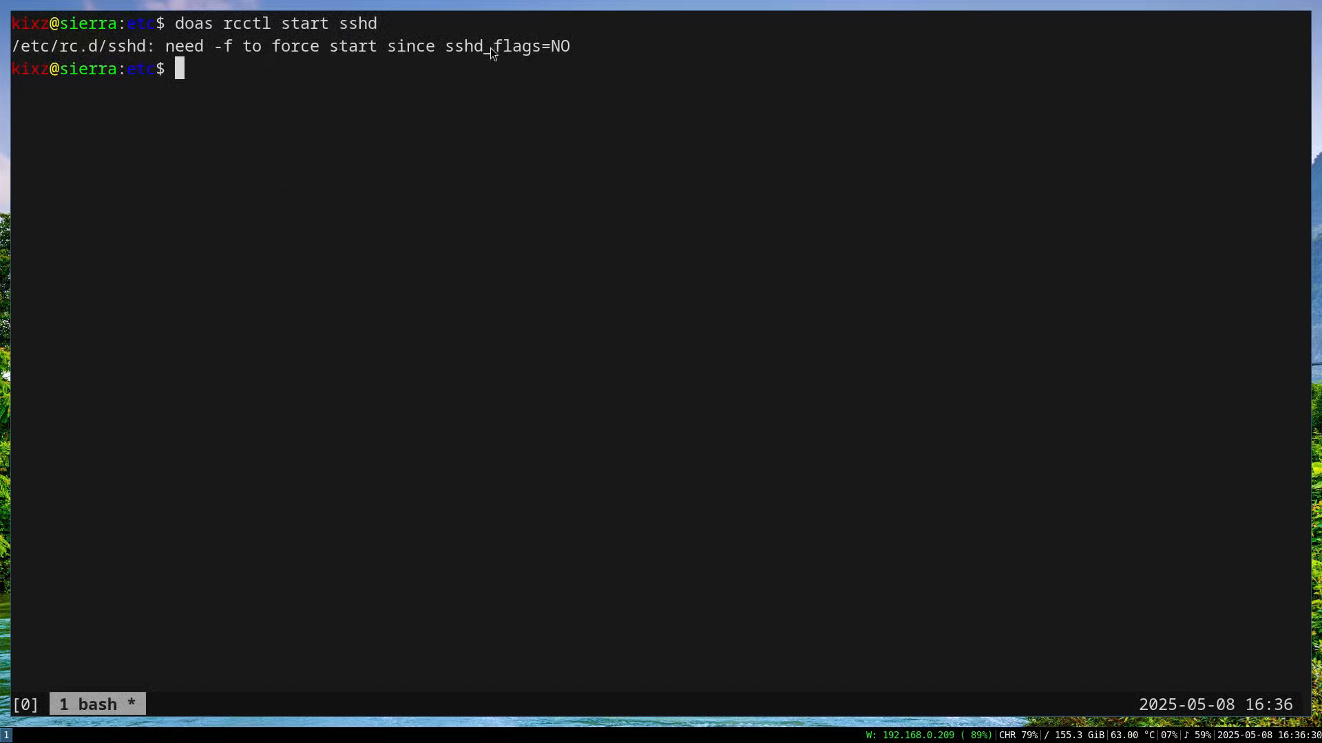
{"action": "mouse_move", "coordinate": [572, 46]}
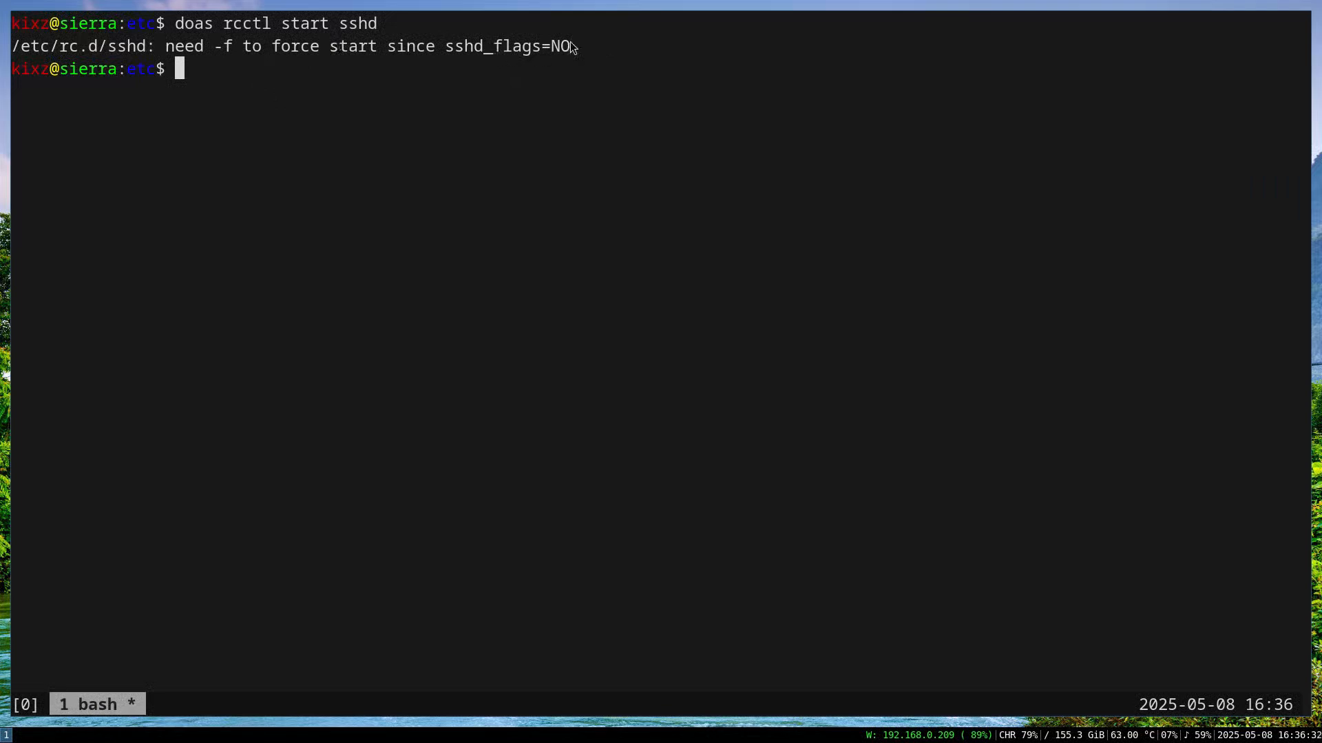
{"action": "mouse_move", "coordinate": [195, 66]}
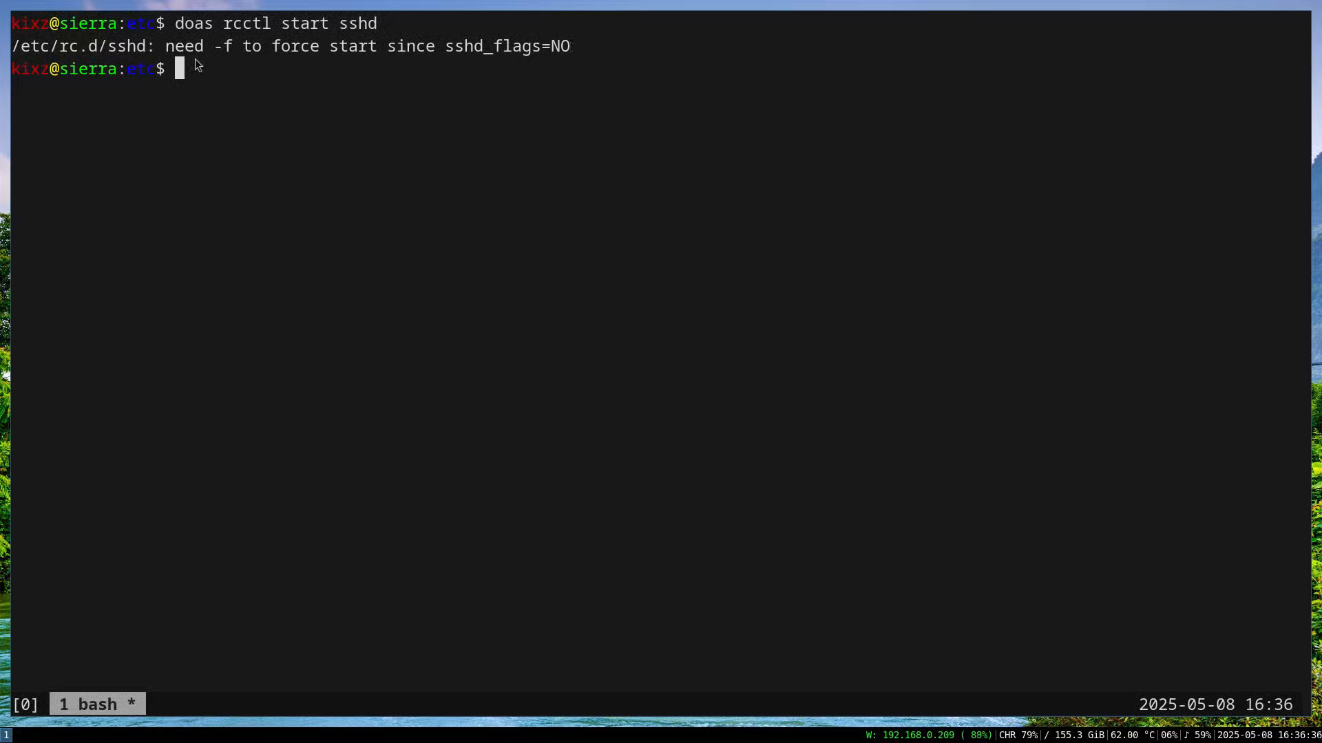
{"action": "mouse_move", "coordinate": [262, 75]}
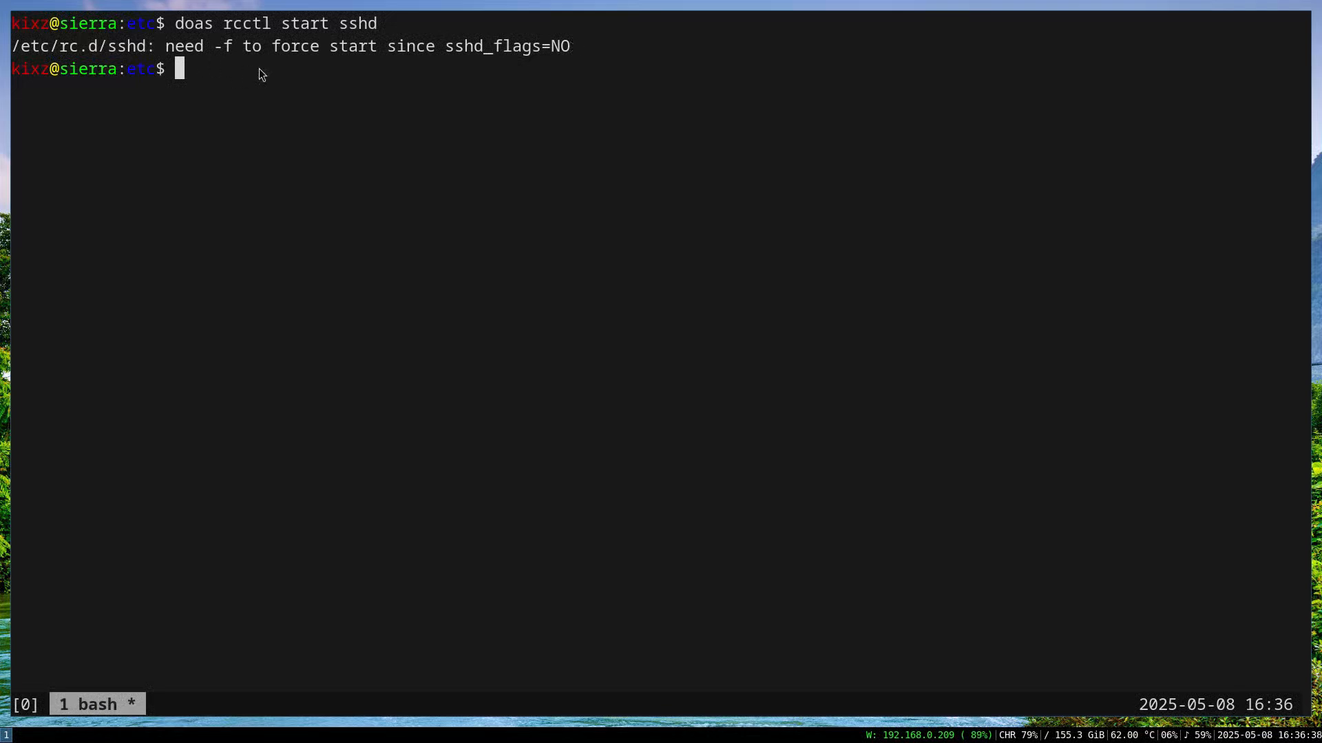
{"action": "mouse_move", "coordinate": [782, 130]}
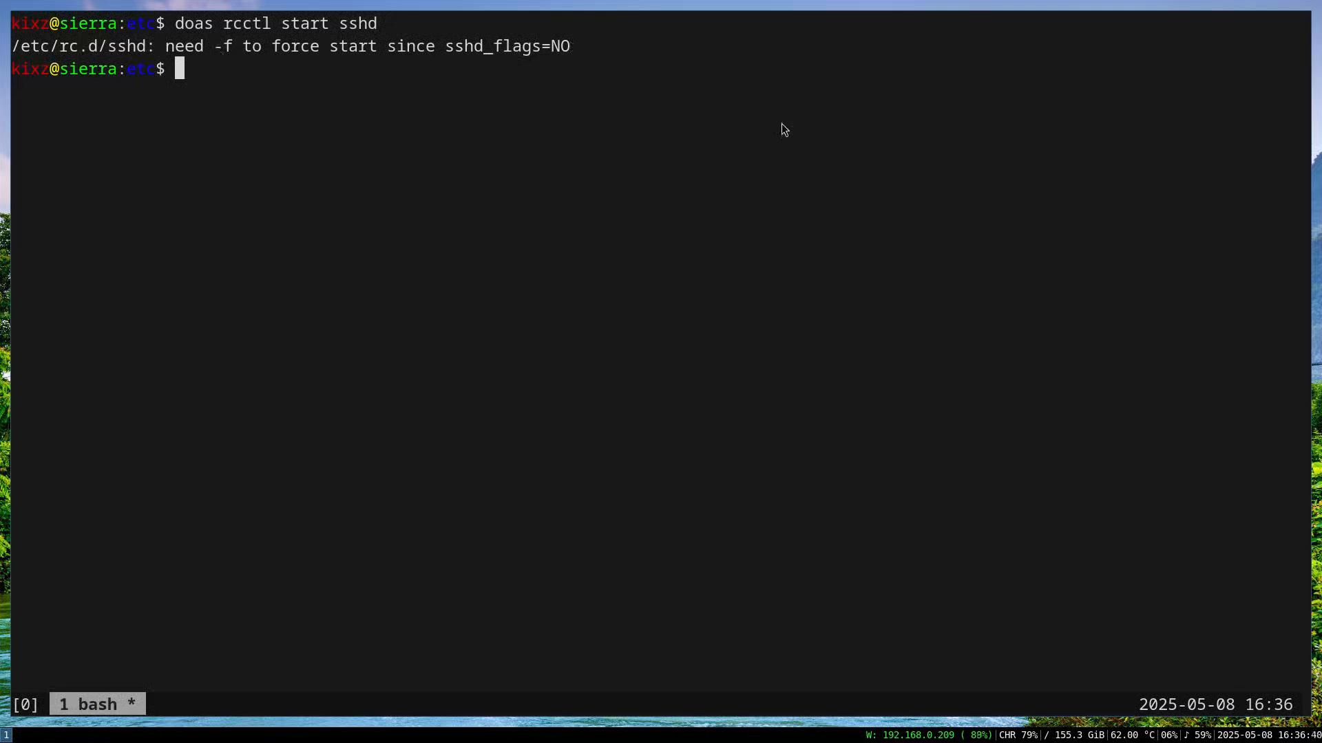
{"action": "type", "text": "doas rcctl"}
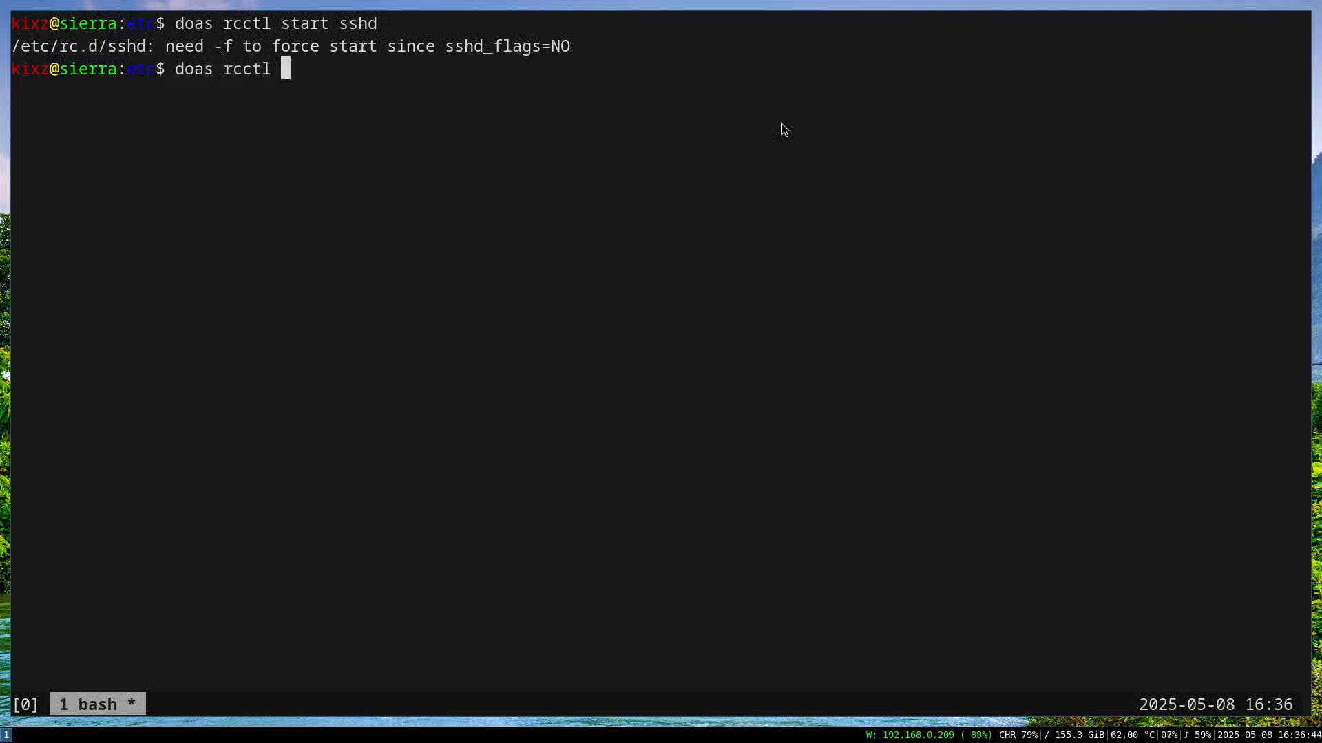
{"action": "type", "text": "-f start ssh"}
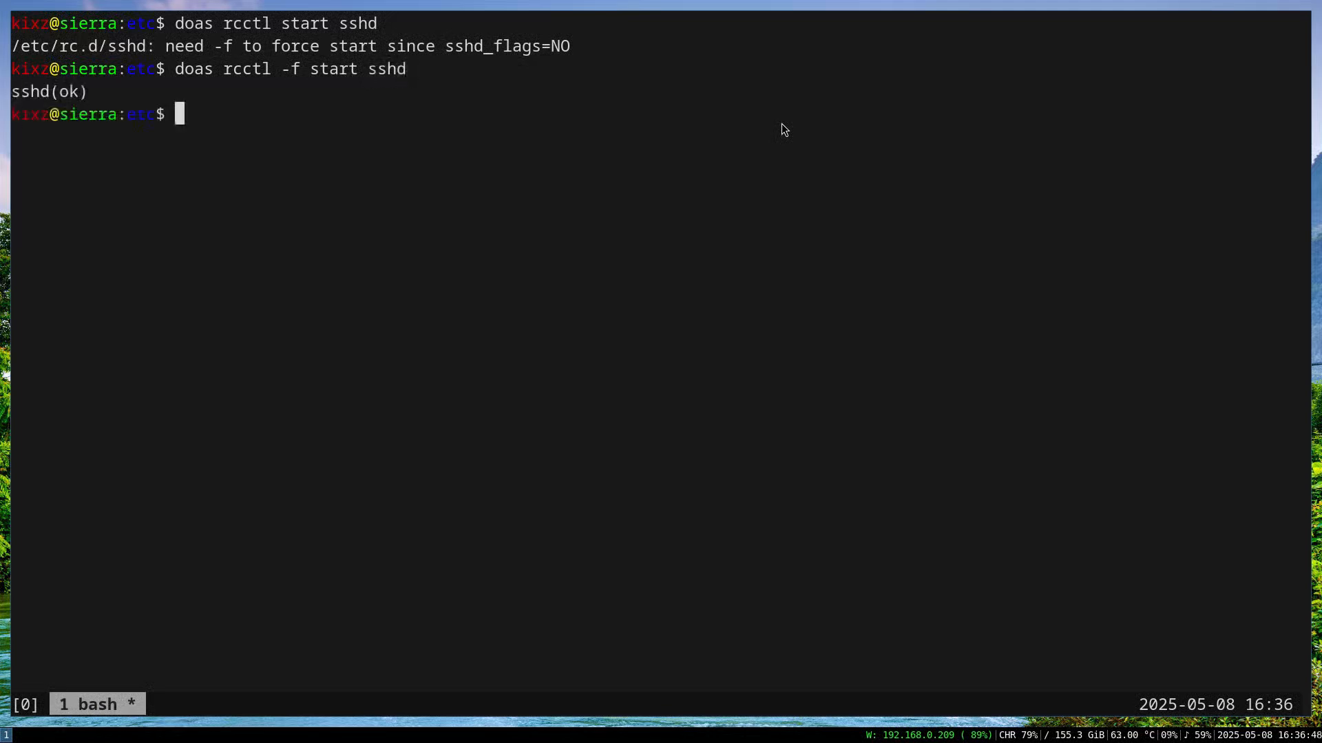
Force sshd to stop again with doas rcctl -f stop sshd.
{"action": "type", "text": "doas"}
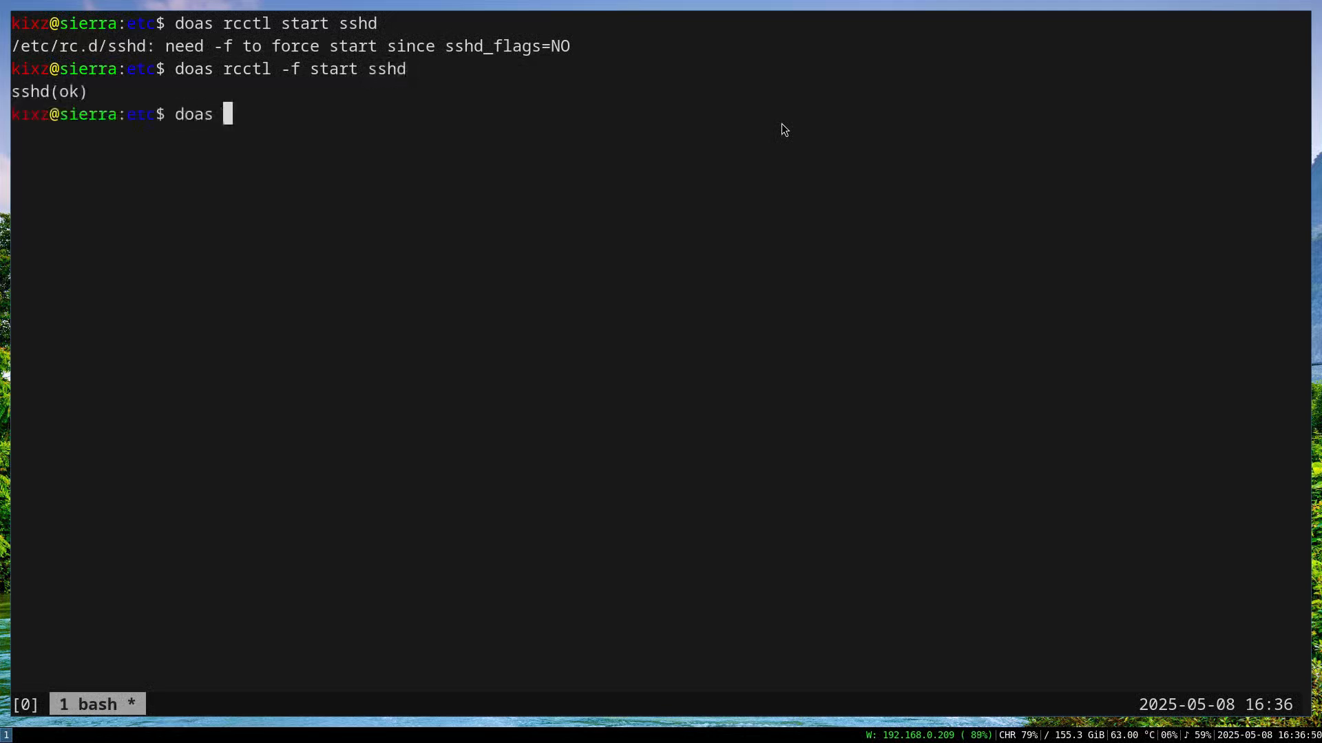
{"action": "type", "text": "rcctl -f s"}
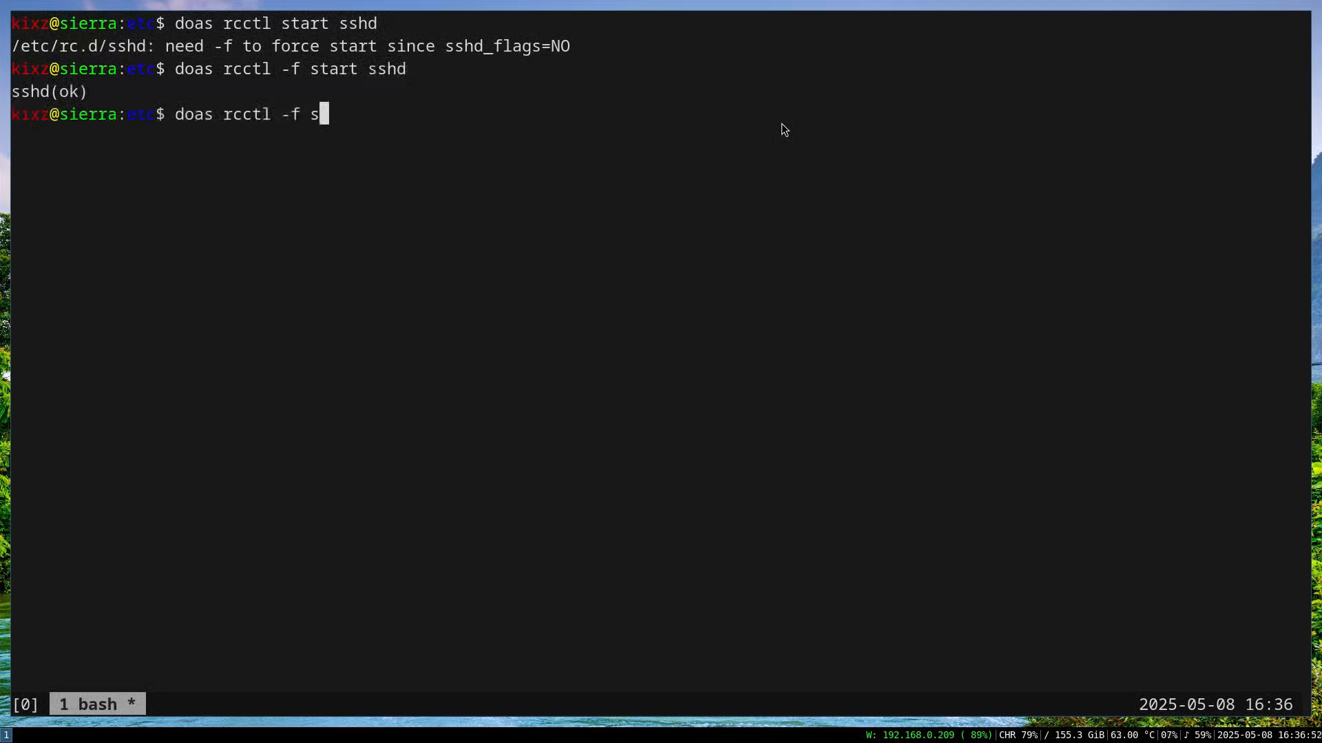
{"action": "type", "text": "top sshd"}
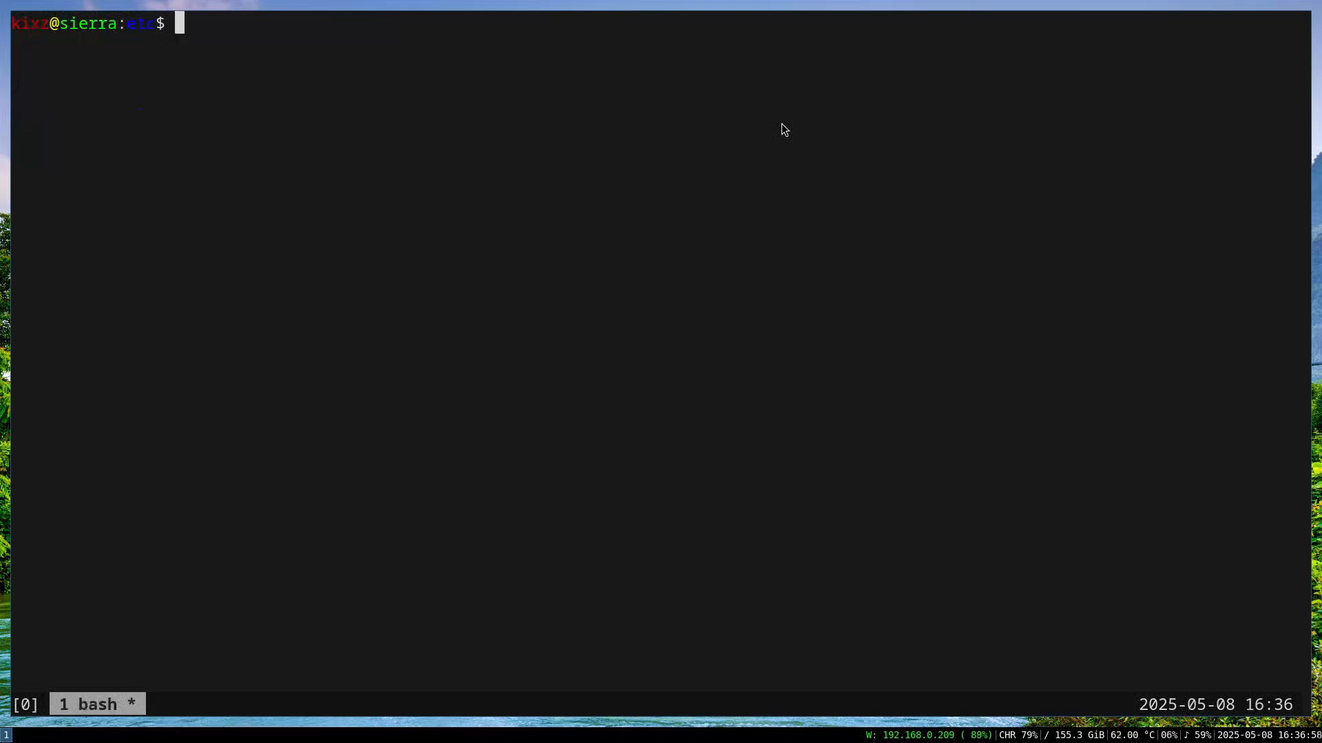
Show sshd_flags=NO, enable sshd so its flags become empty, then disable it again.
{"action": "type", "text": "doas rcctl get sshd"}
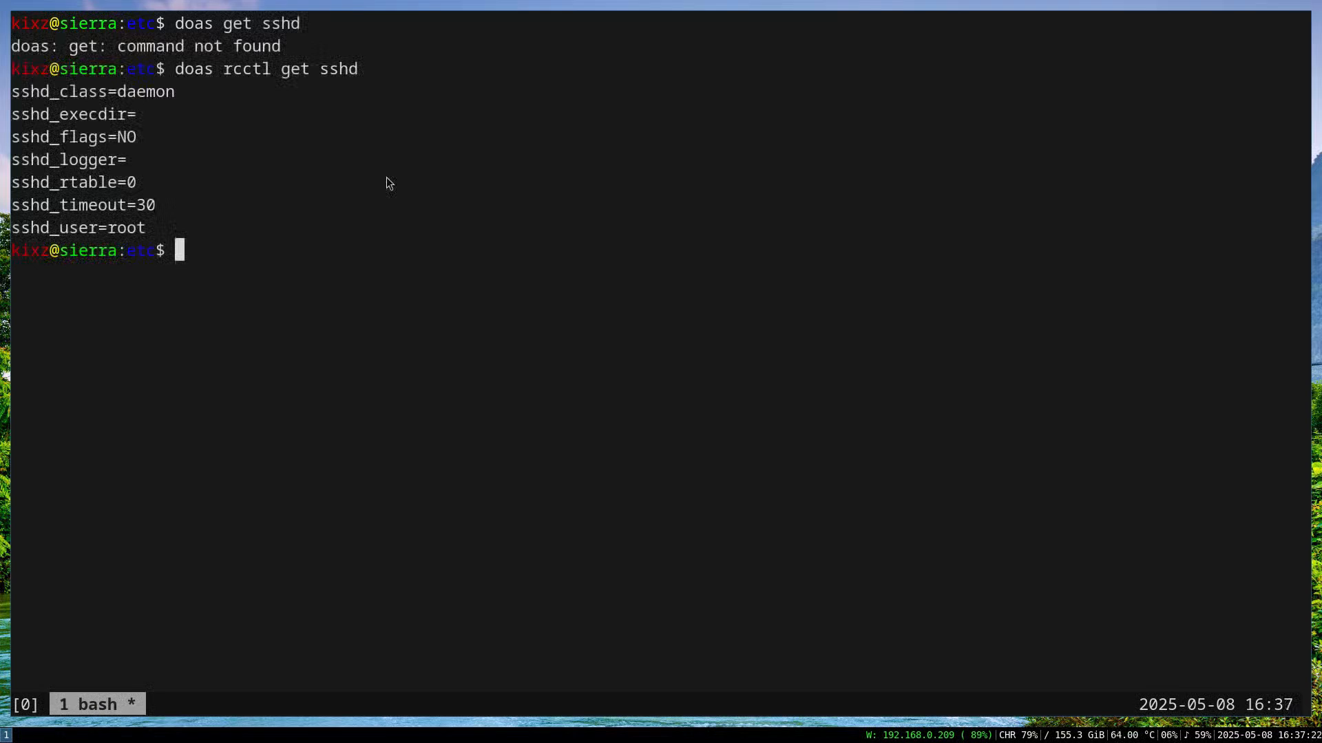
{"action": "mouse_move", "coordinate": [66, 140]}
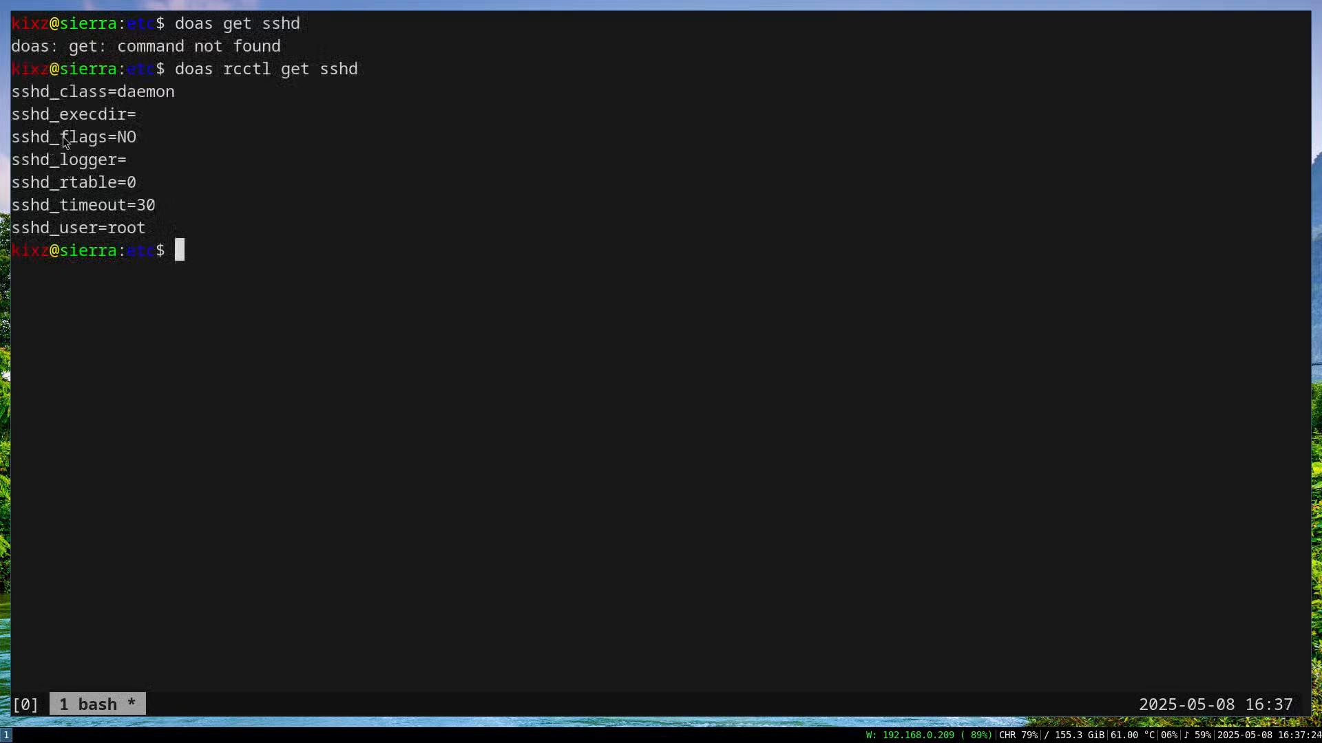
{"action": "type", "text": "doas rcctl enable sshd"}
{"action": "type", "text": "doas rcctl get sshd"}
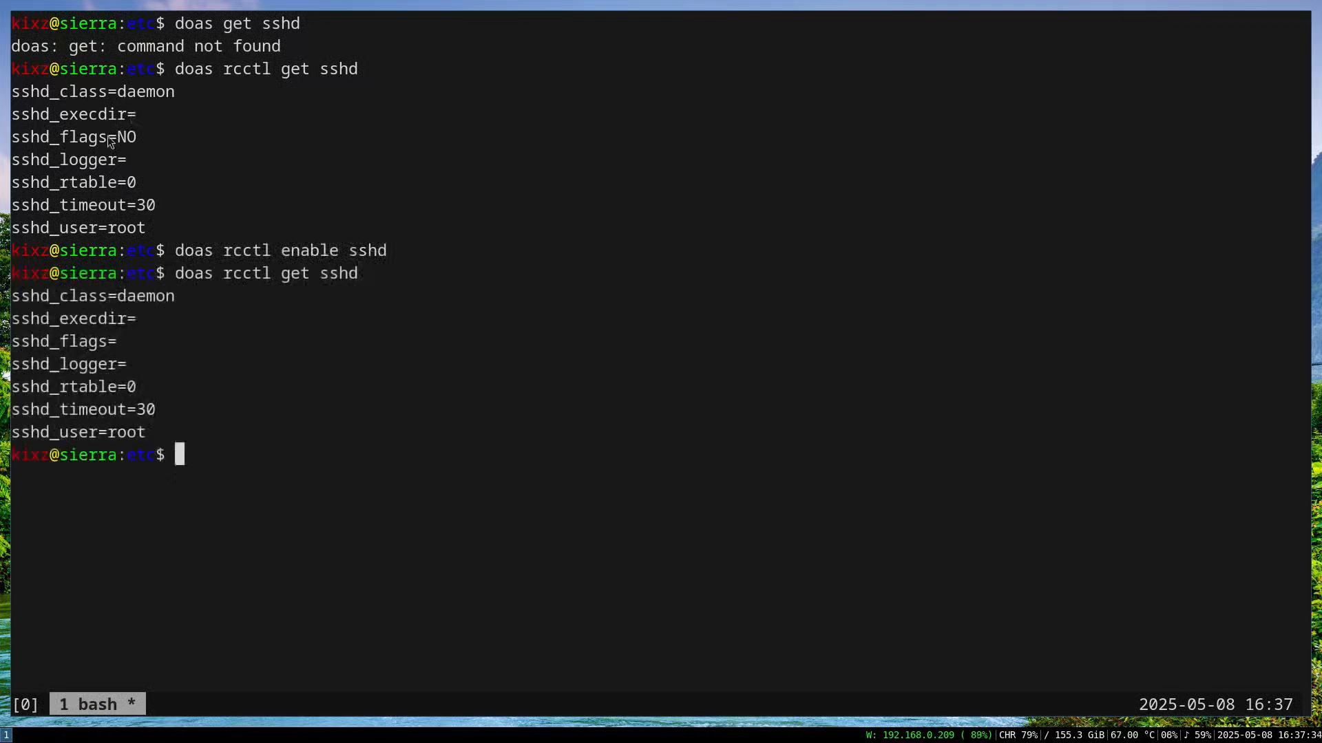
{"action": "mouse_move", "coordinate": [384, 352]}
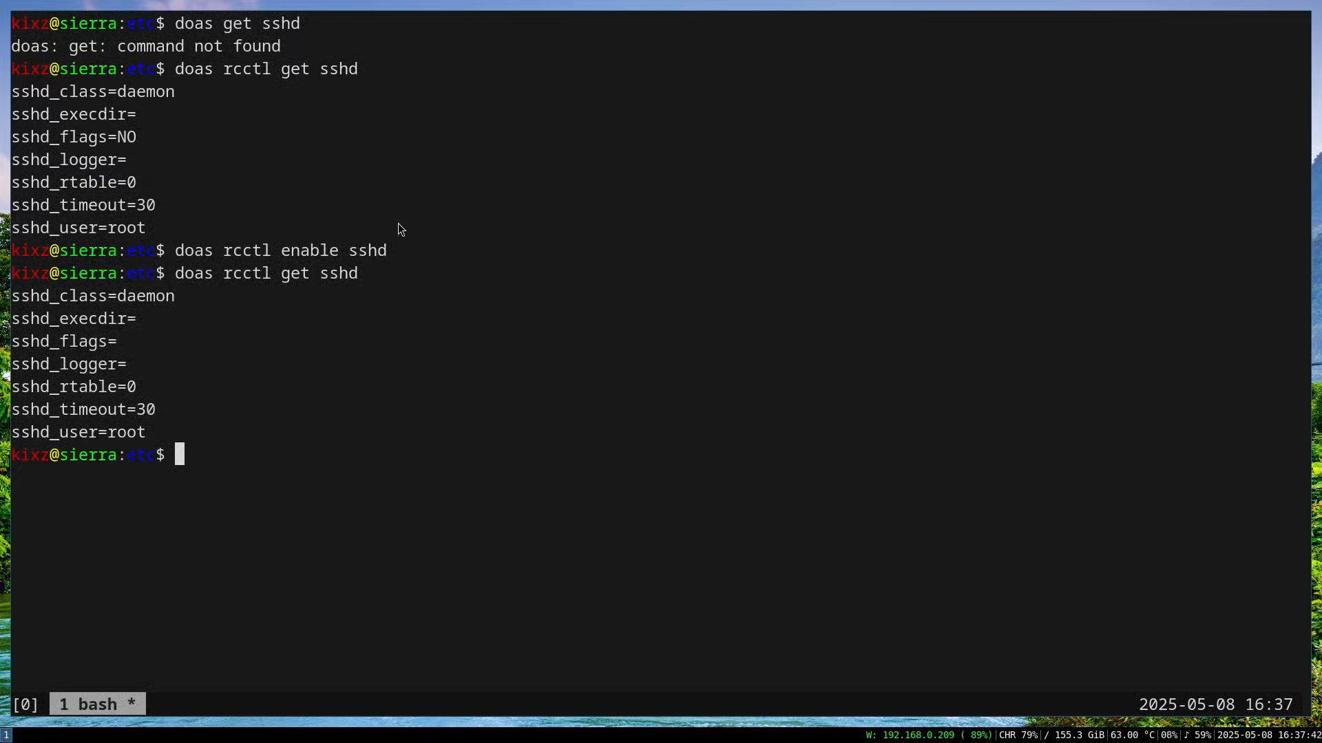
{"action": "mouse_move", "coordinate": [367, 362]}
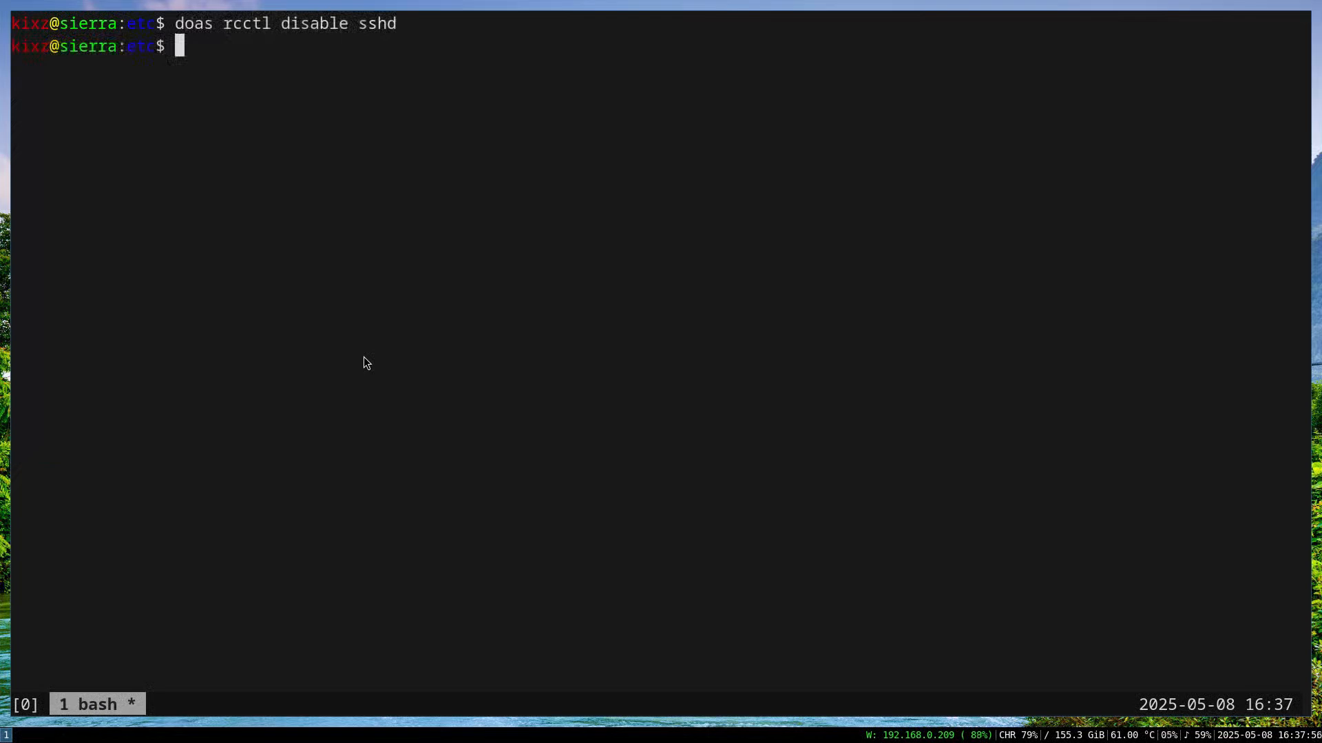
Show sshd's settings and try doas rcctl set sshd timeout 60, which is refused.
{"action": "type", "text": "rcctl get ssh"}
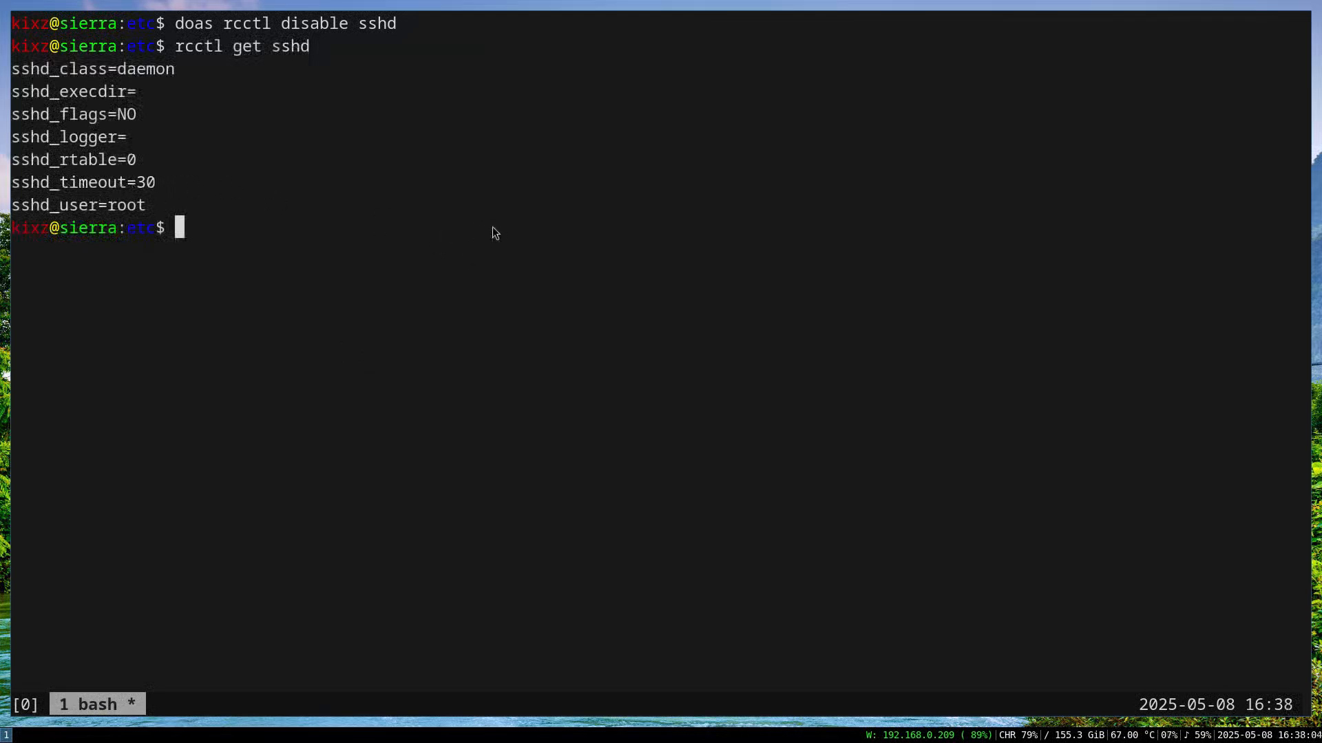
{"action": "type", "text": "doas rcctl"}
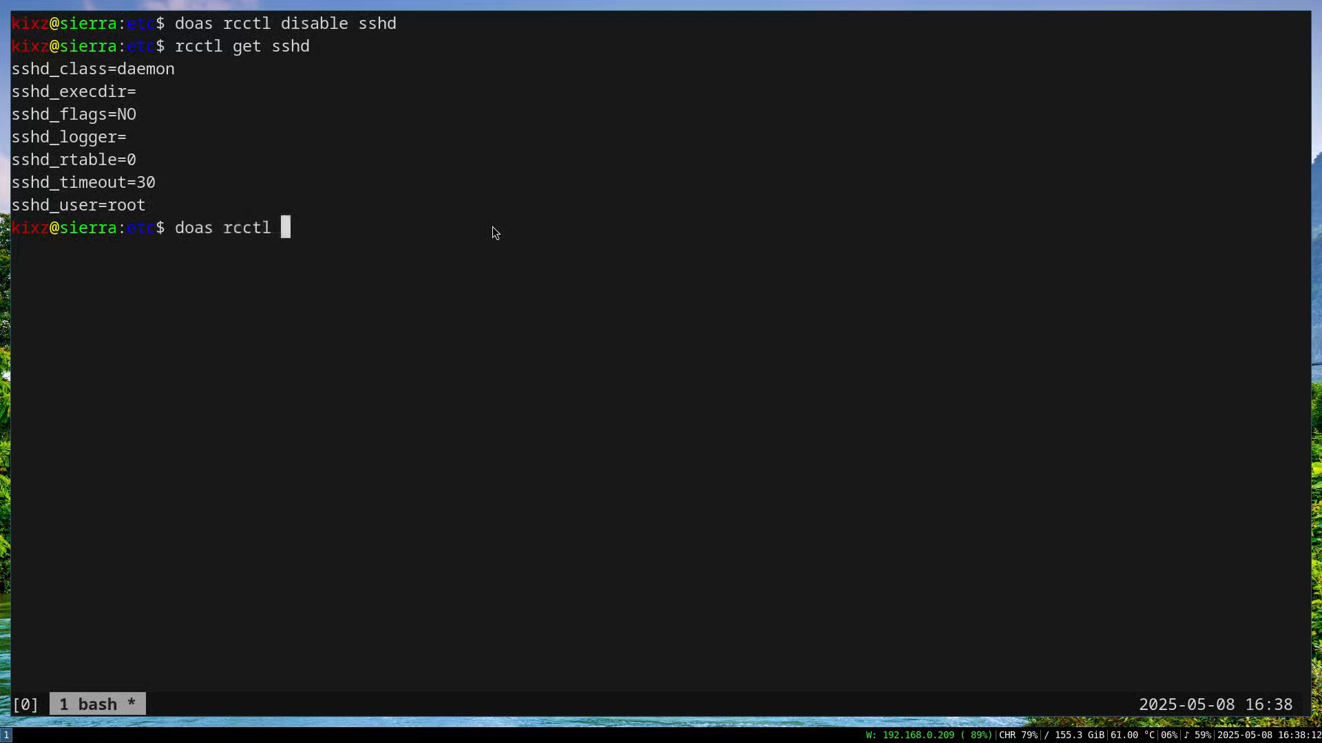
{"action": "type", "text": "set sshd"}
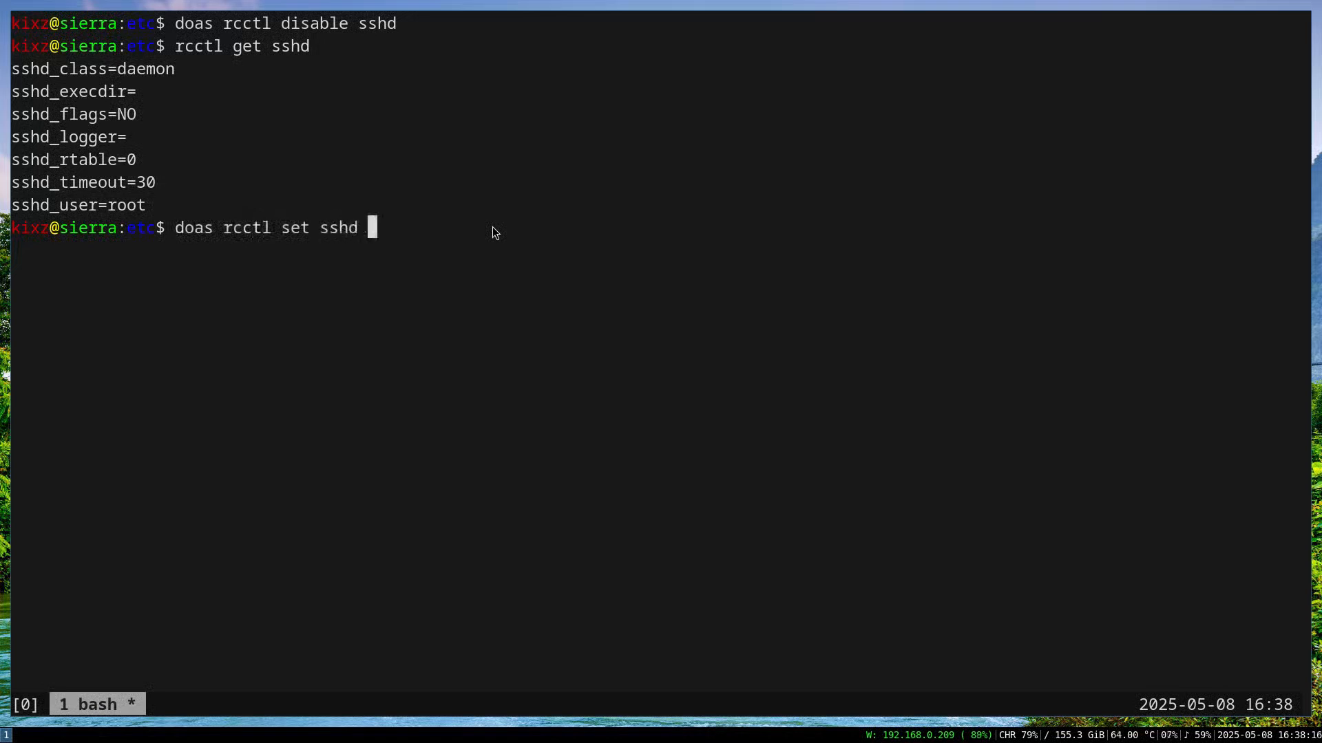
{"action": "mouse_move", "coordinate": [104, 183]}
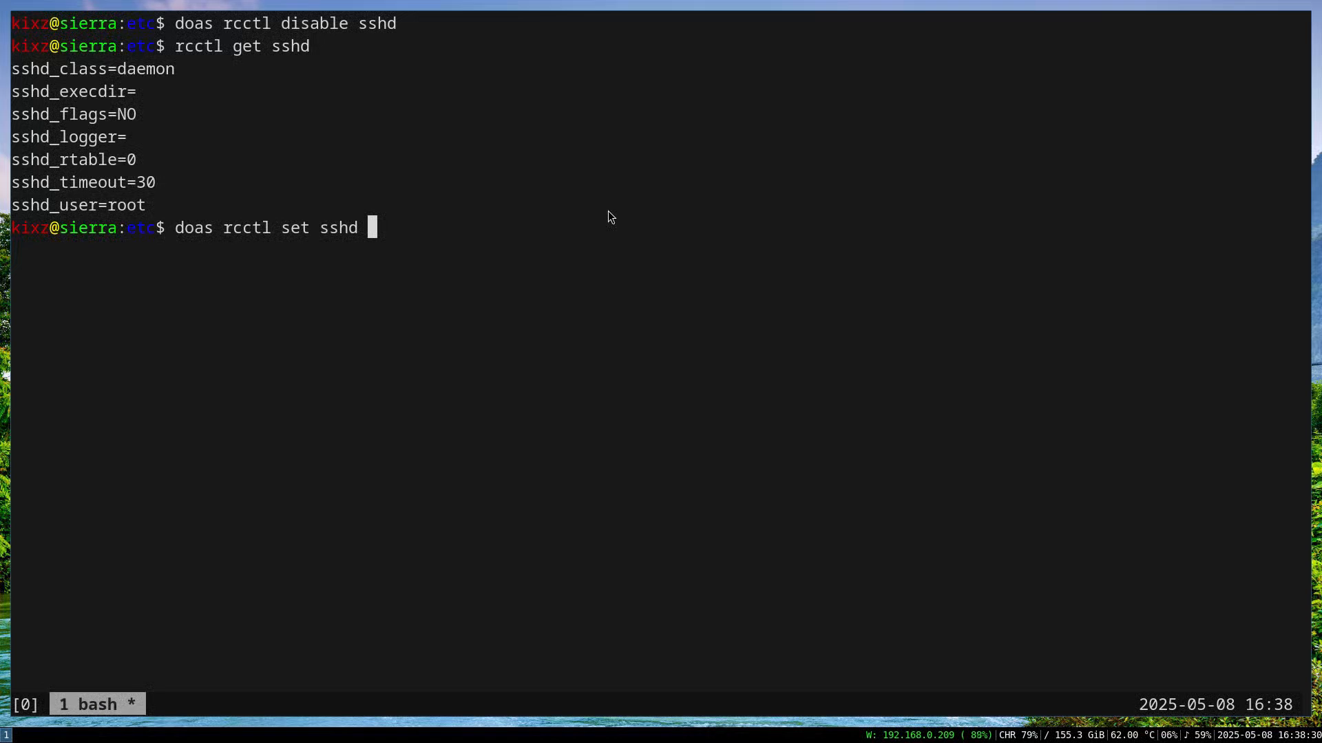
{"action": "type", "text": "timeo"}
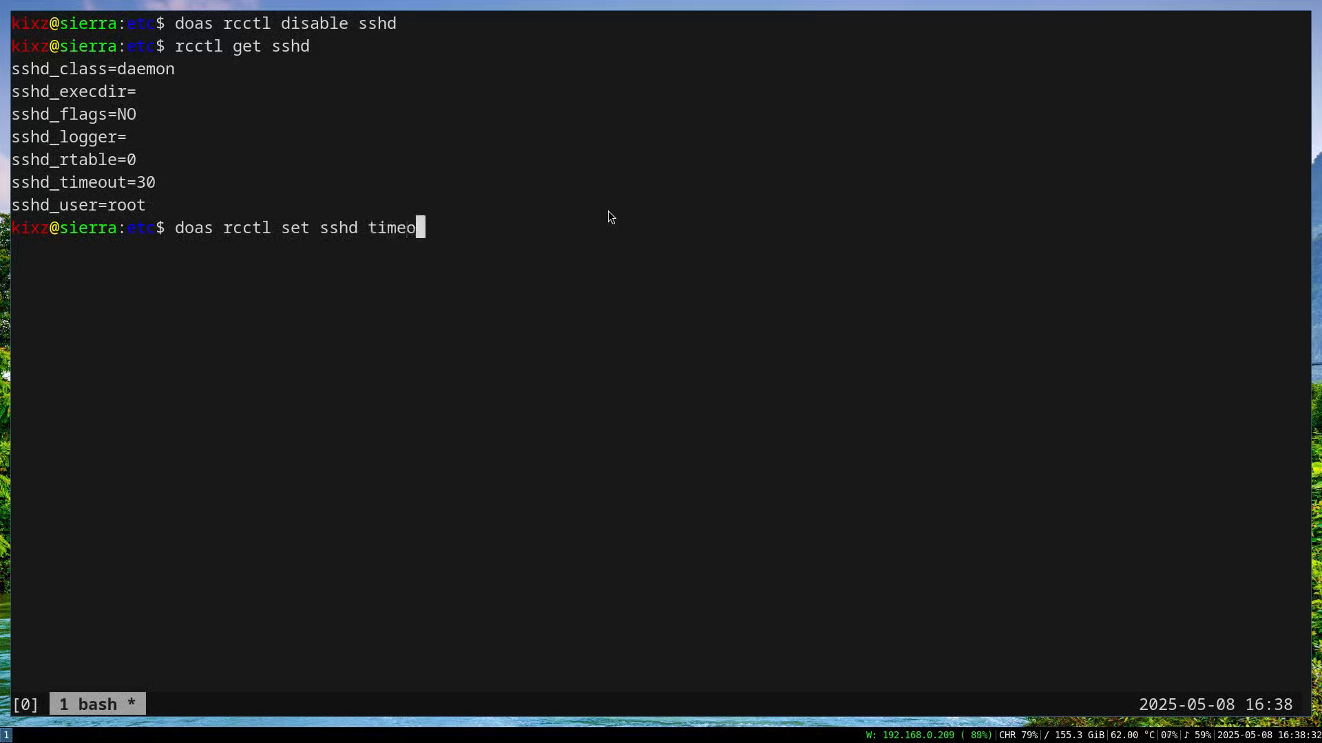
{"action": "type", "text": "ut"}
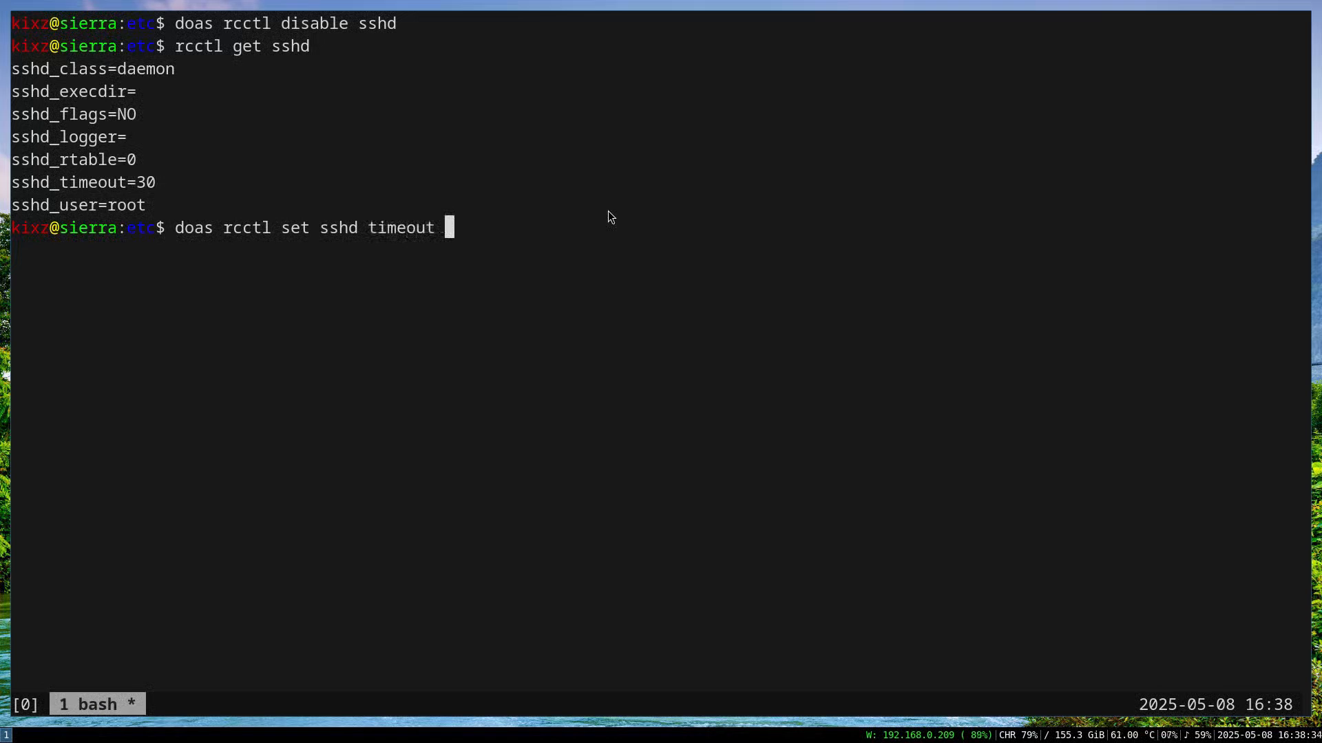
{"action": "type", "text": "60"}
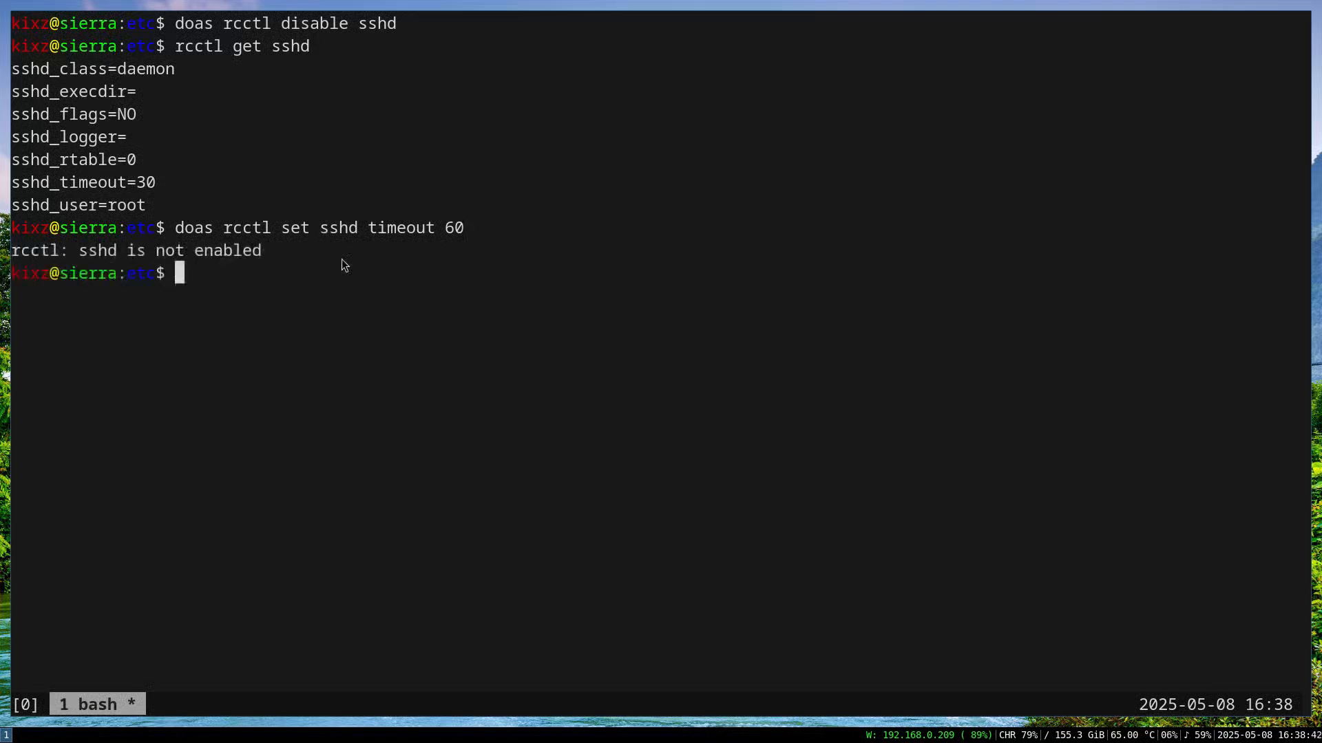
{"action": "mouse_move", "coordinate": [209, 106]}
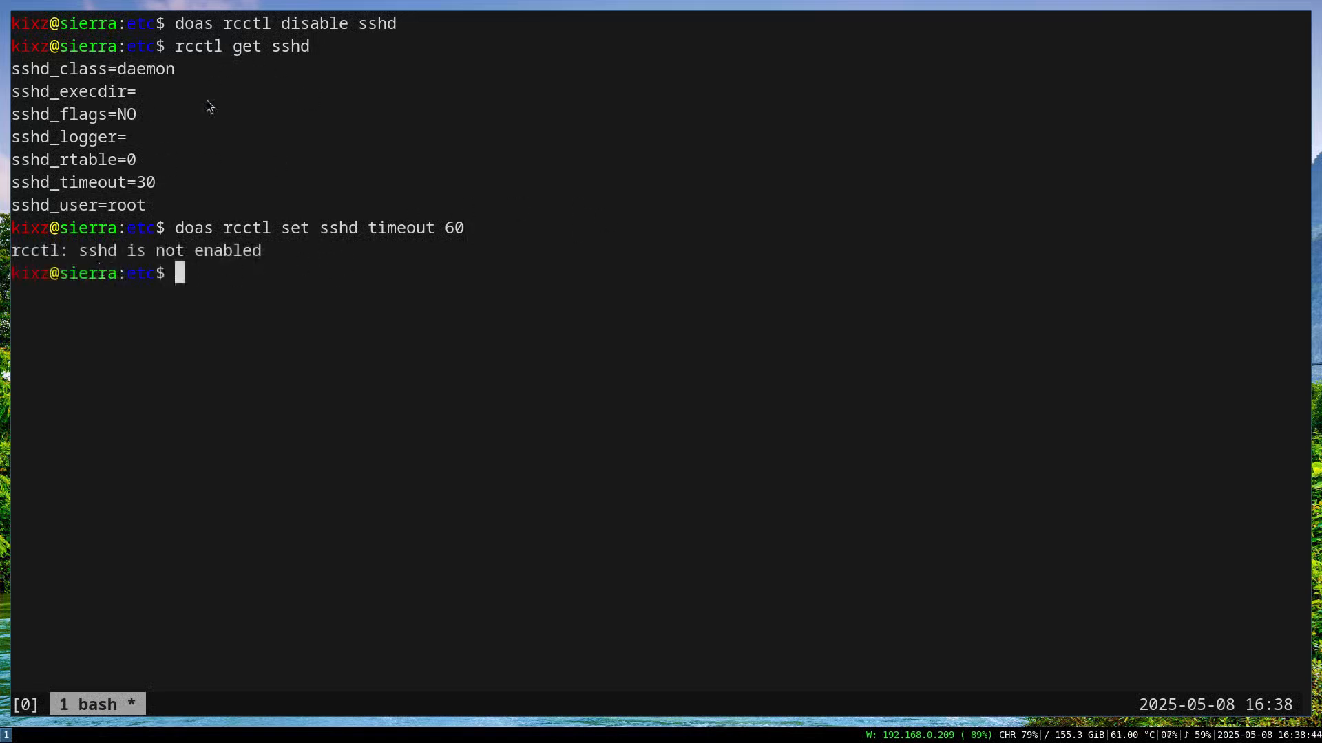
{"action": "mouse_move", "coordinate": [348, 305]}
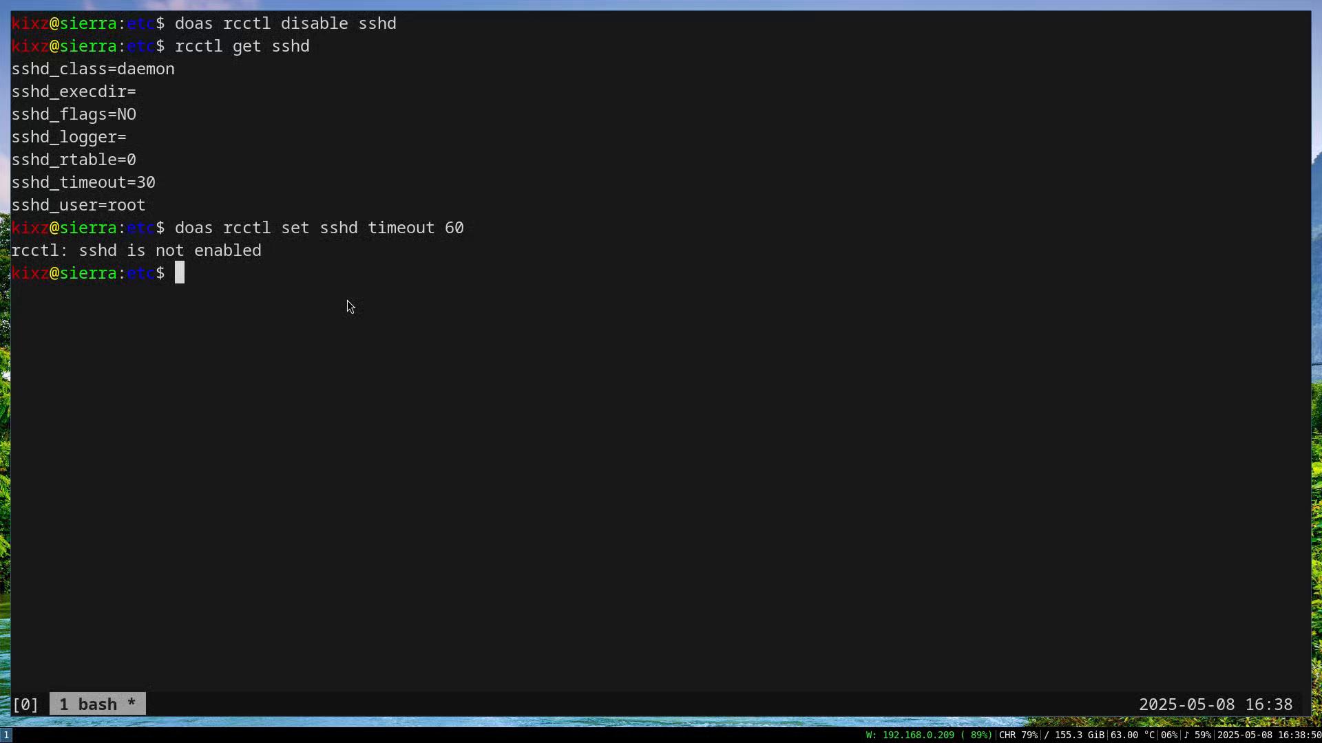
Confirm sshd_timeout is still 30 with rcctl get sshd and begin re-enabling it.
{"action": "type", "text": "rcctl get sshd"}
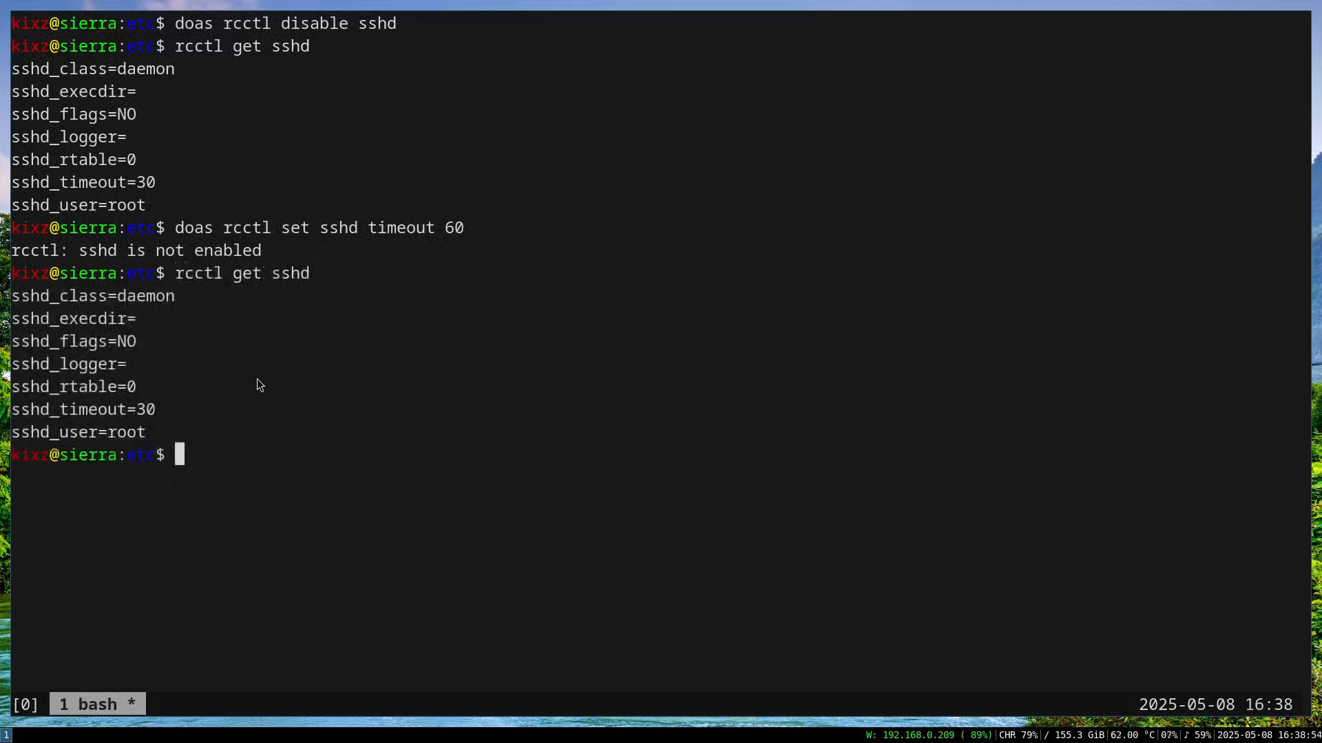
{"action": "type", "text": "doas rcctl"}
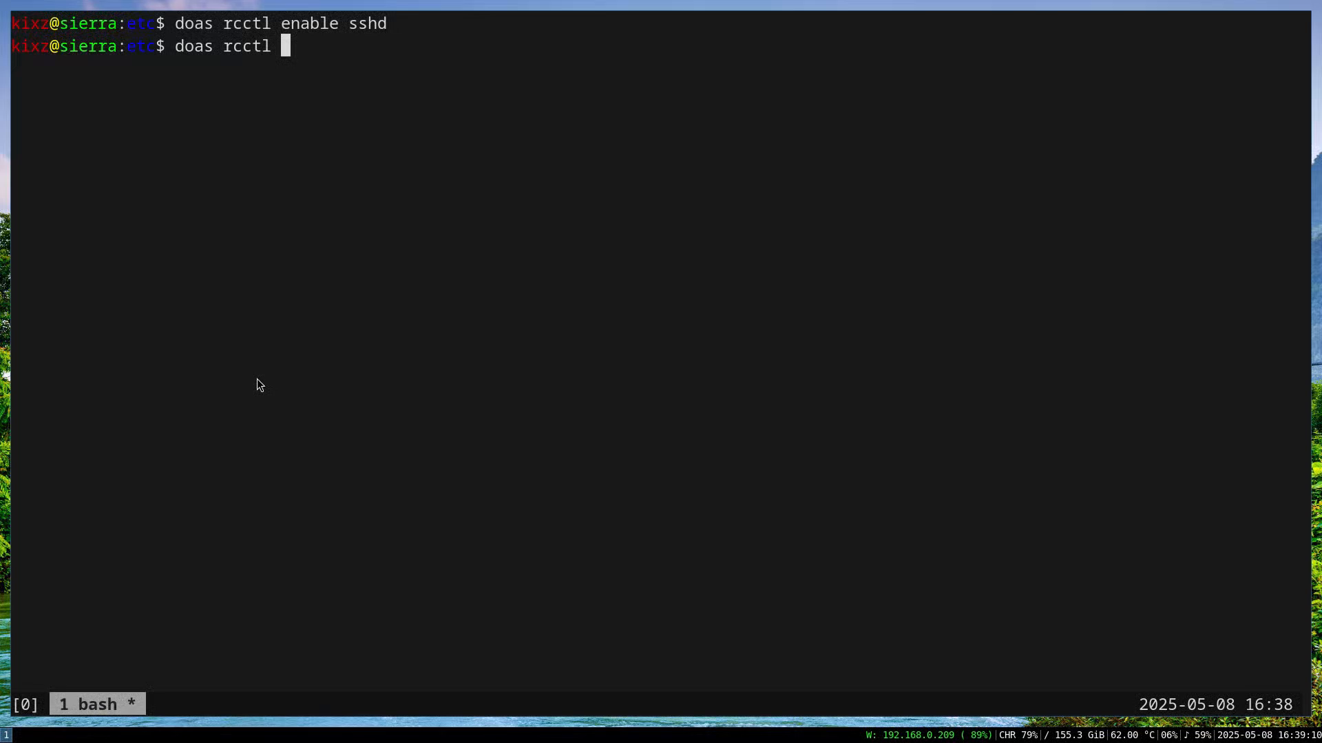
Set the enabled sshd's timeout to 60 with doas rcctl set sshd timeout 60.
{"action": "type", "text": "set sshd"}
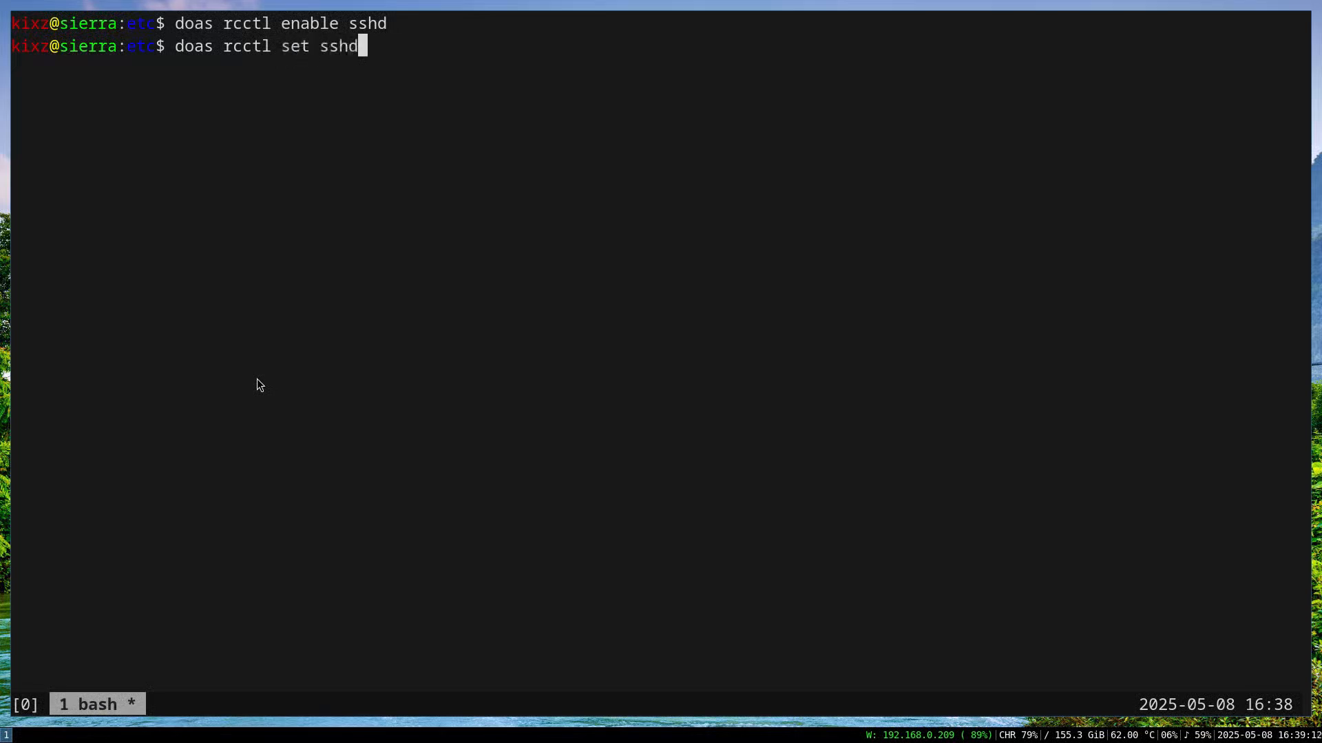
{"action": "type", "text": "timeout"}
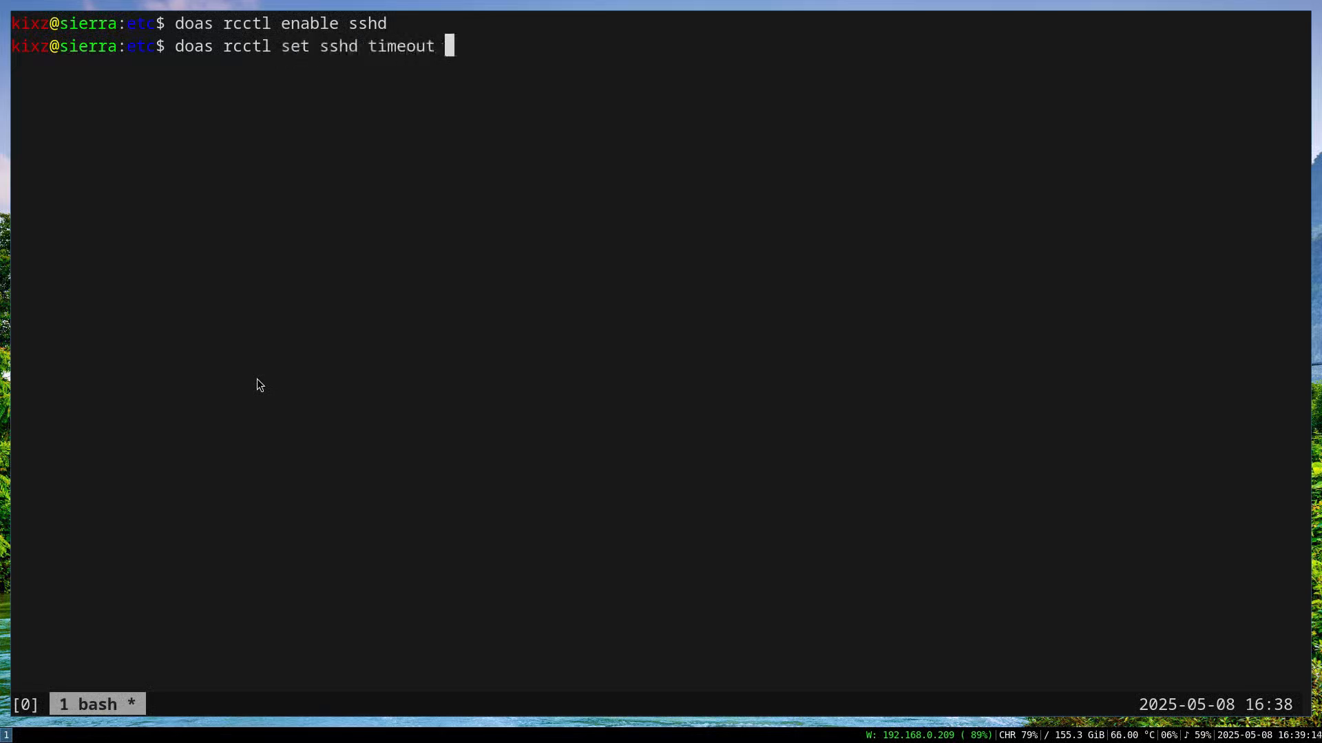
{"action": "type", "text": "60"}
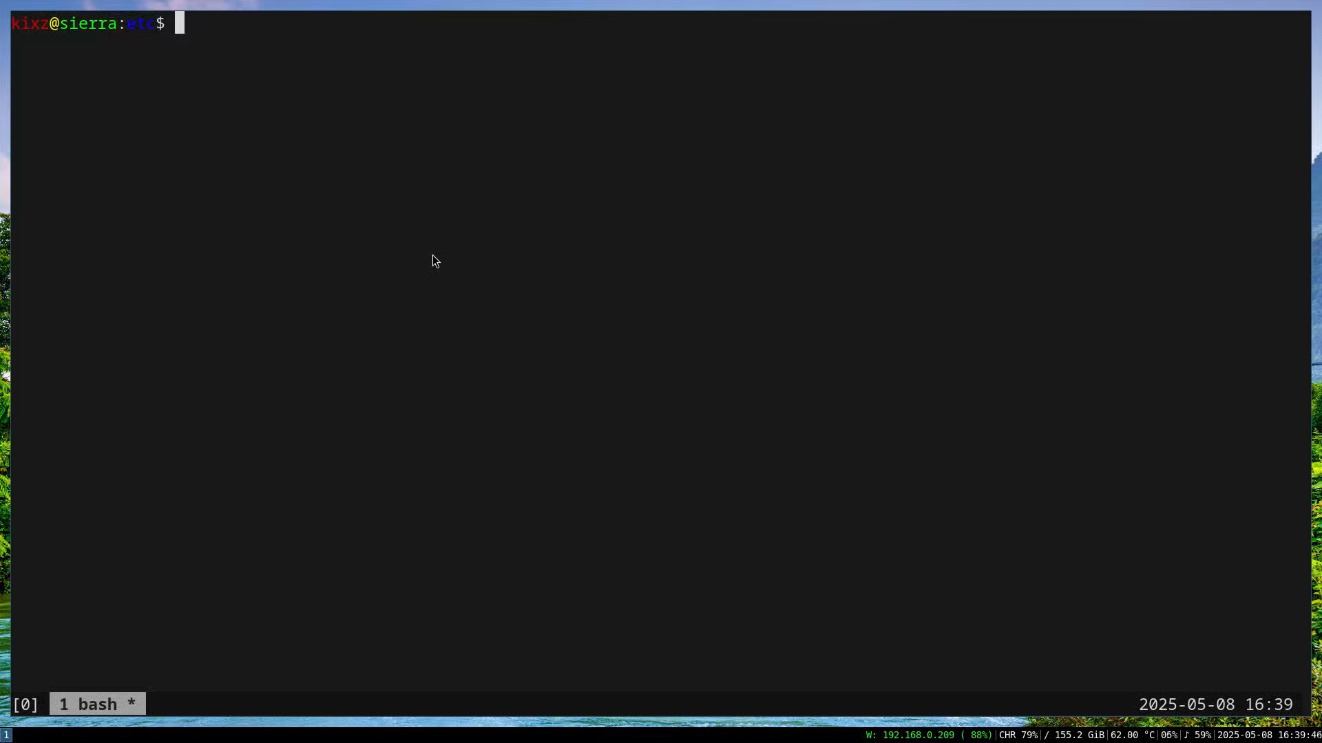
{"action": "type", "text": "/var"}
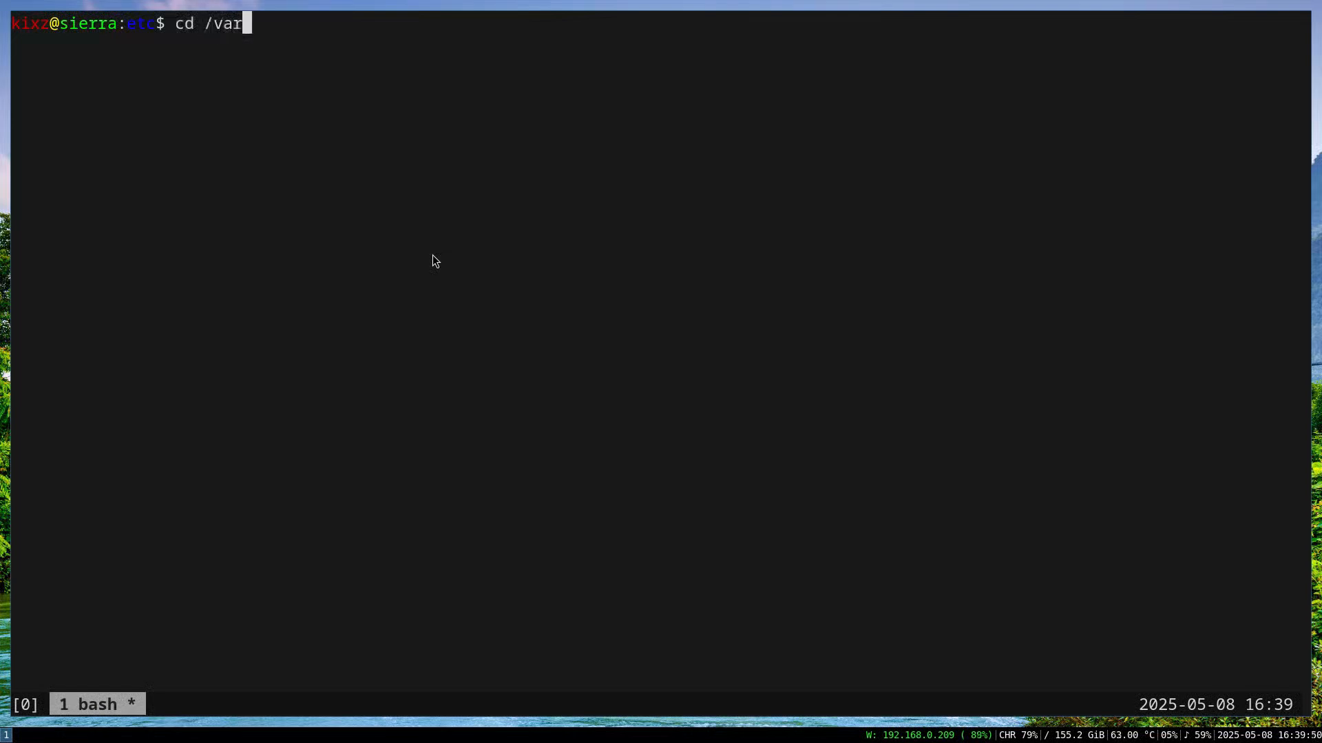
{"action": "type", "text": "/log"}
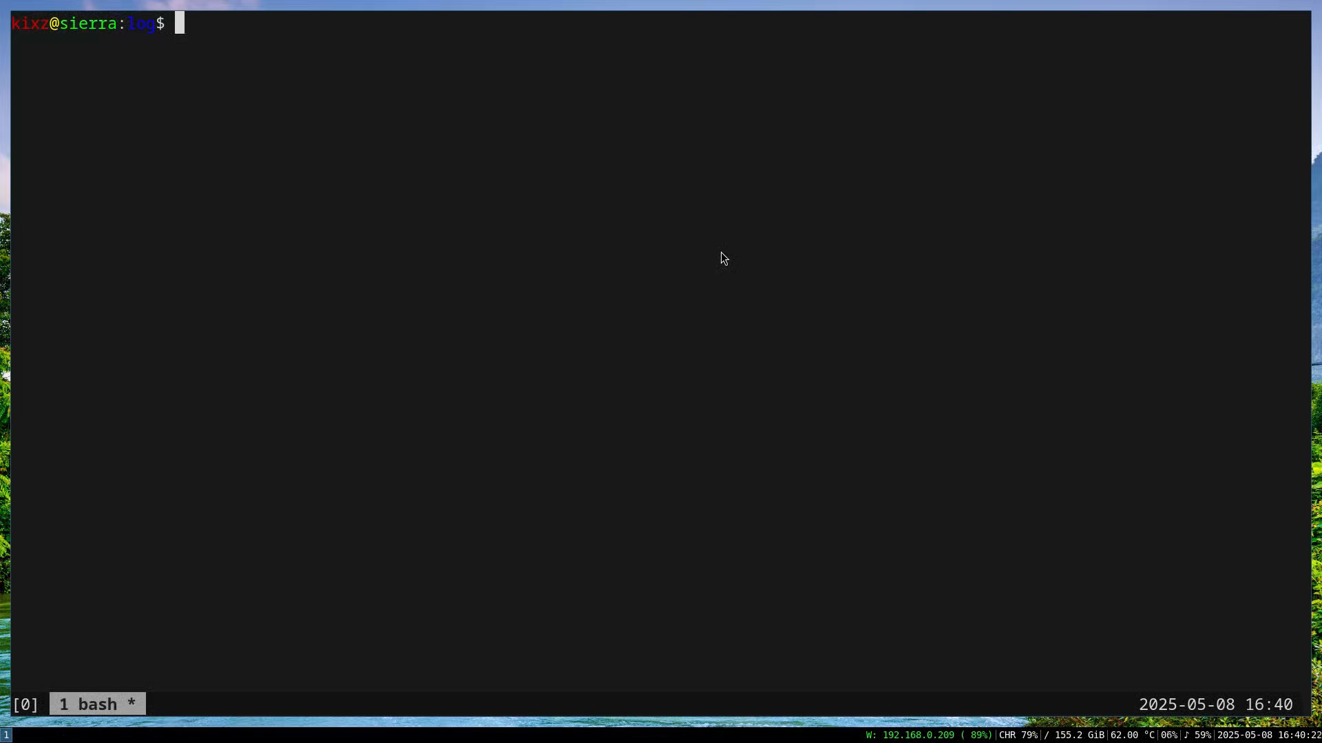
{"action": "type", "text": "vim daemon"}
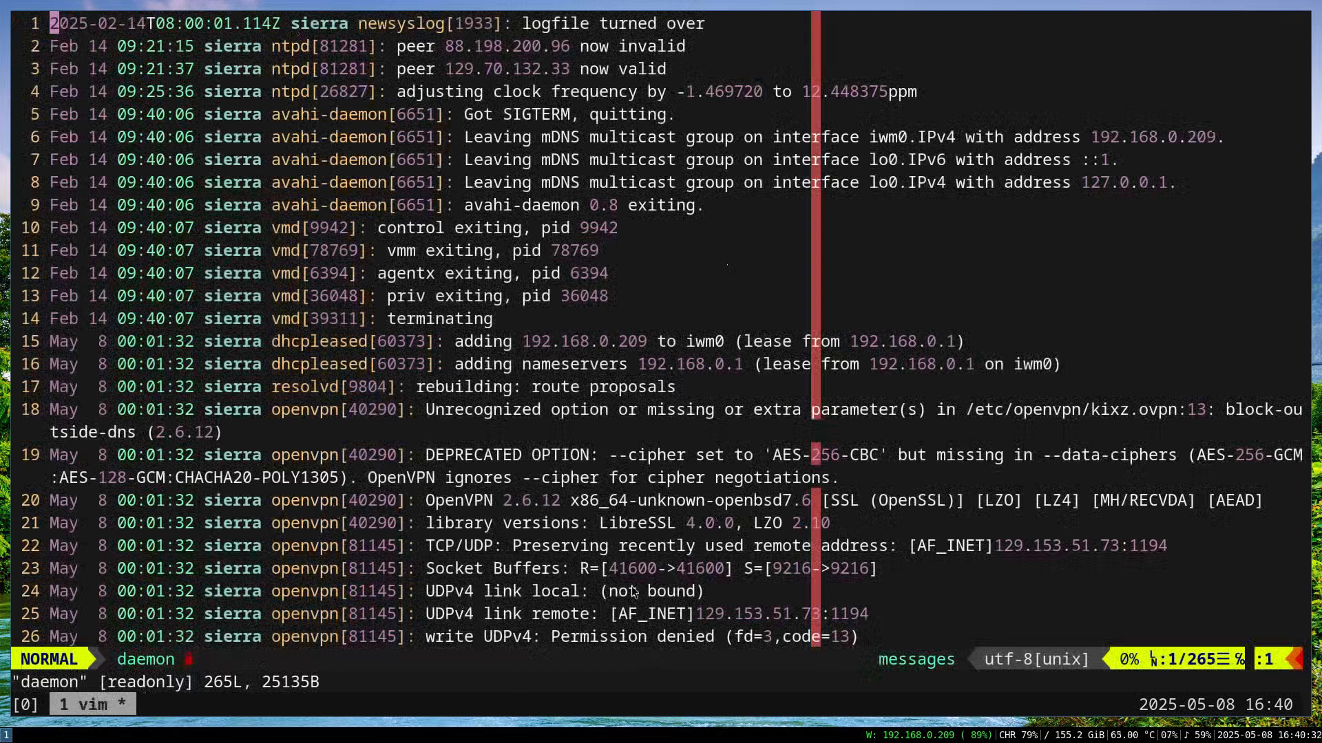
{"action": "mouse_move", "coordinate": [663, 484]}
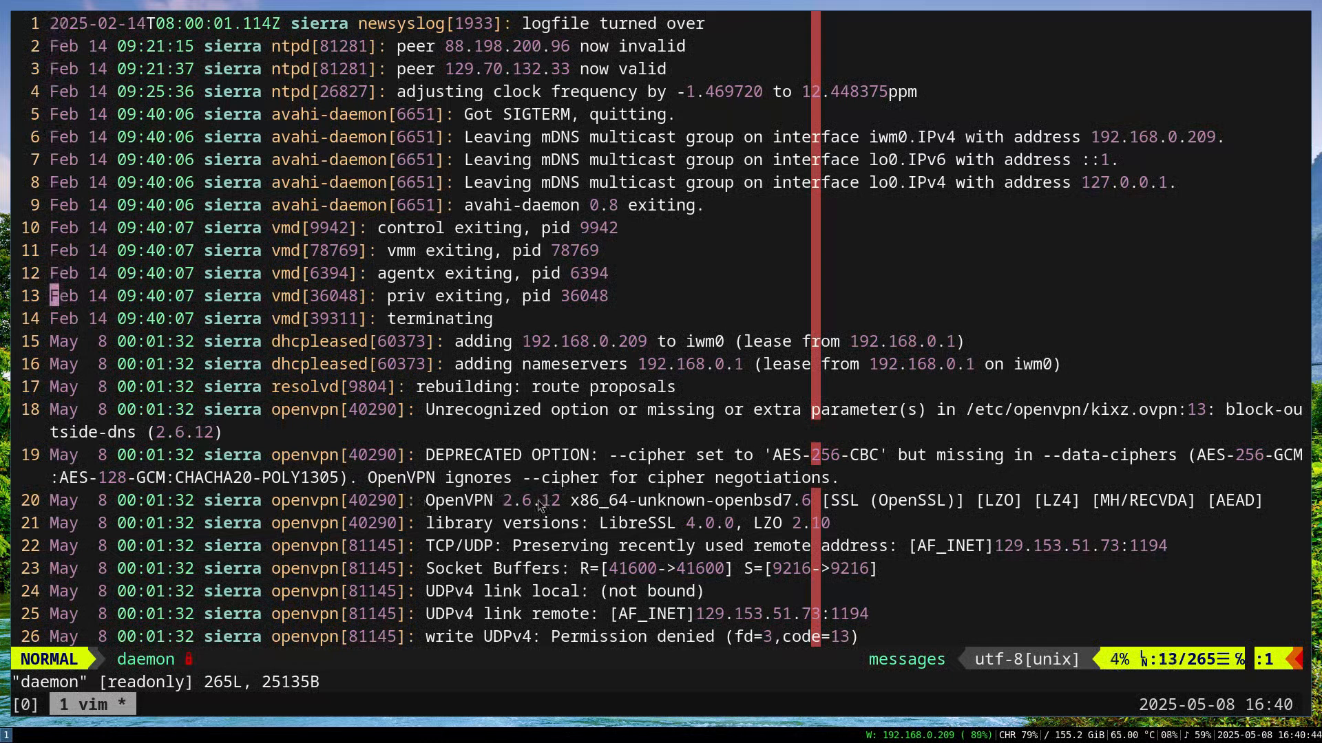
{"action": "mouse_move", "coordinate": [723, 273]}
{"action": "type", "text": "pwd"}
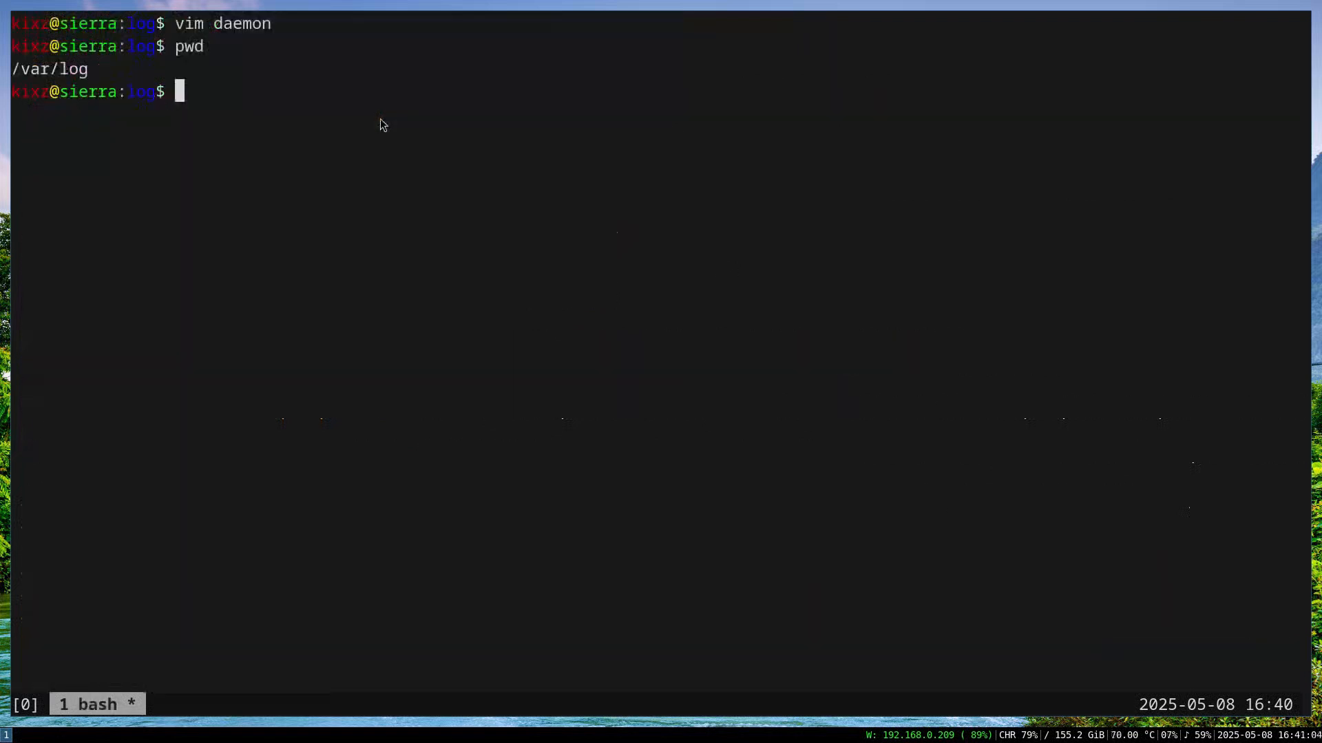
{"action": "type", "text": "ls"}
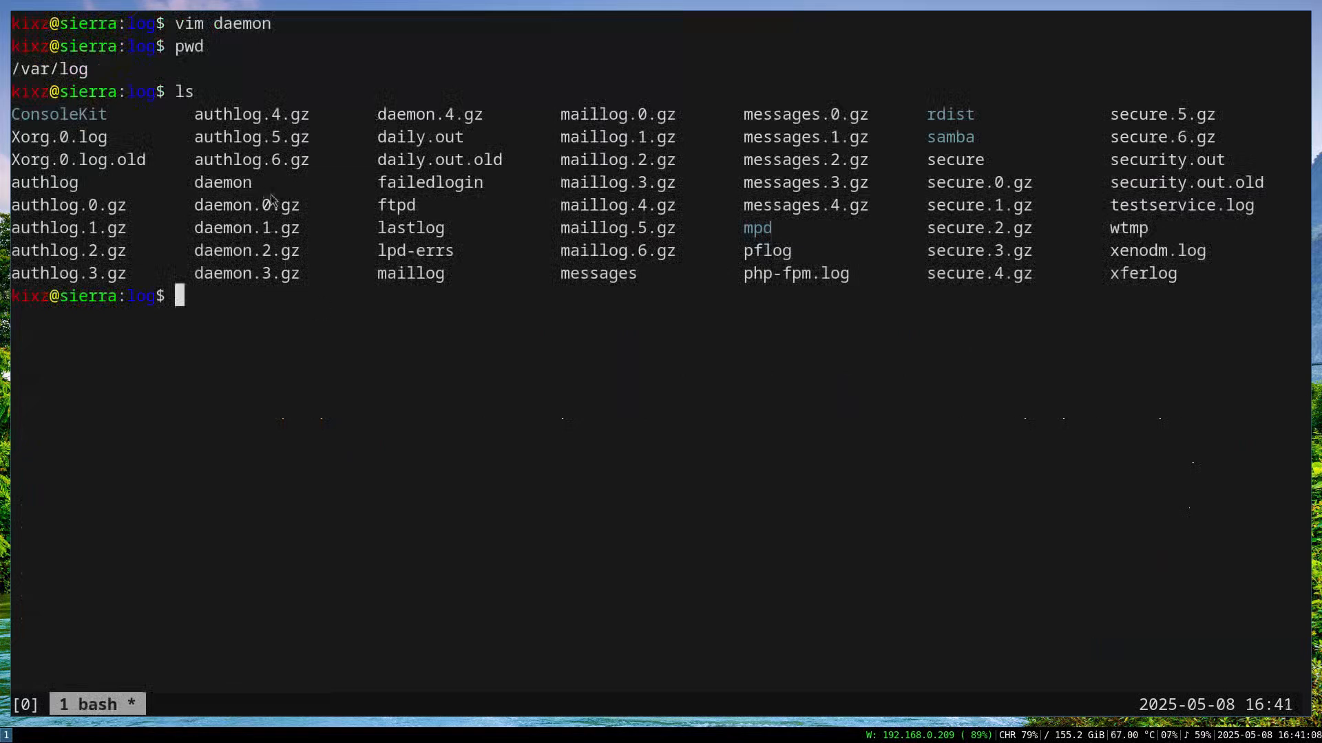
{"action": "mouse_move", "coordinate": [1079, 358]}
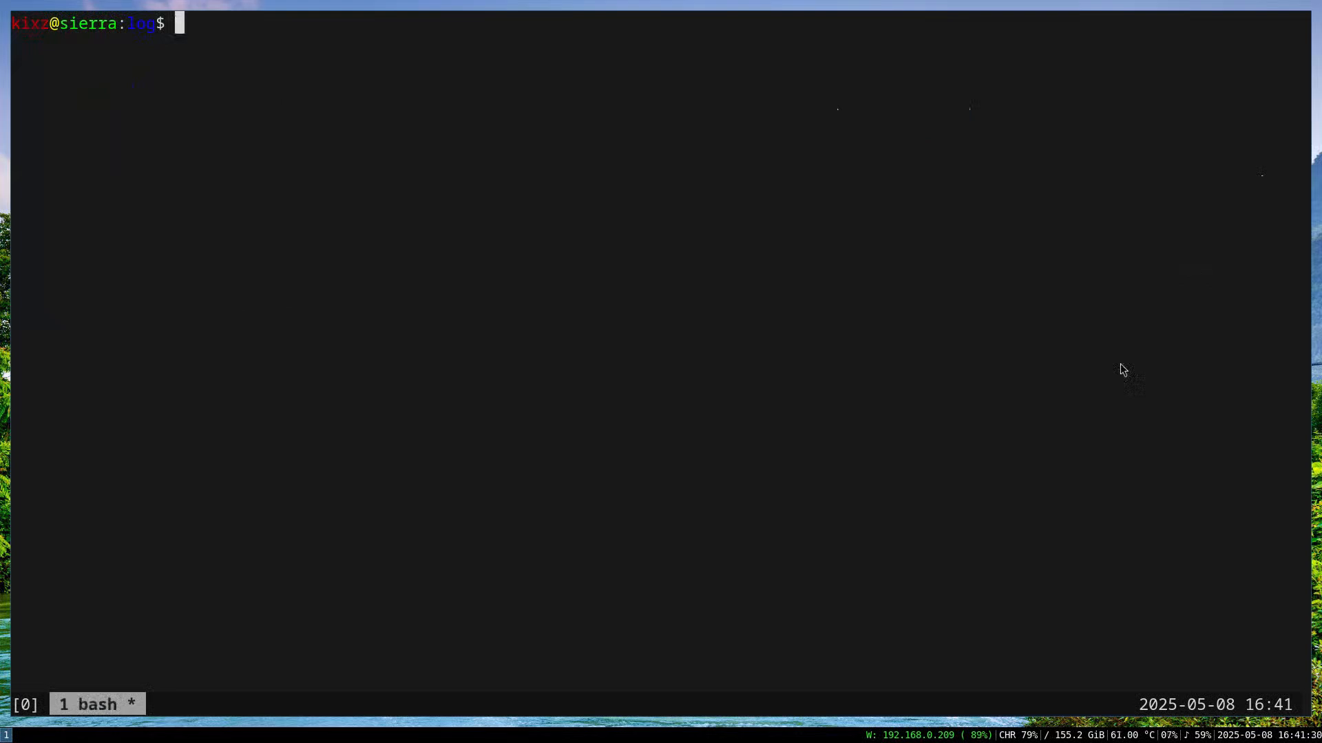
Move through /etc into /etc/rc.d, list its scripts and view the openvpn rc script in vim.
{"action": "type", "text": "cd"}
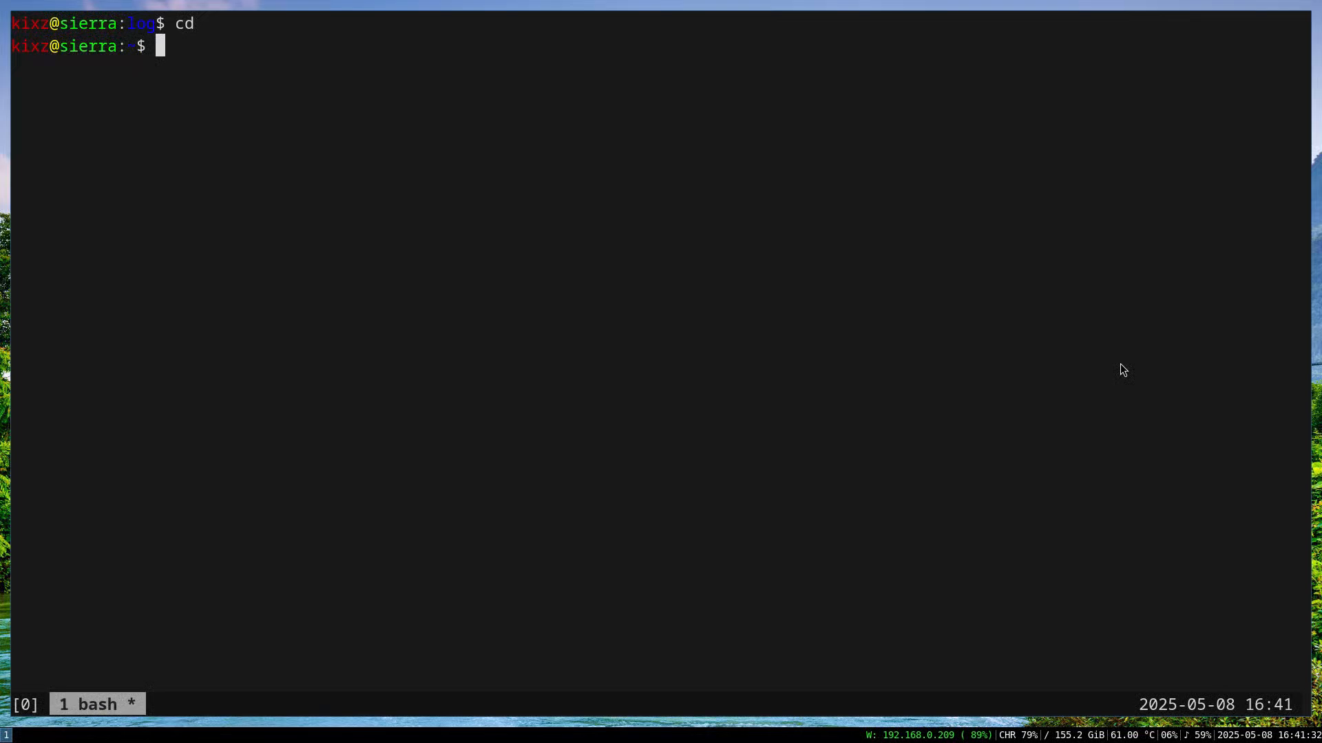
{"action": "type", "text": "cd /etc/"}
{"action": "type", "text": "ls"}
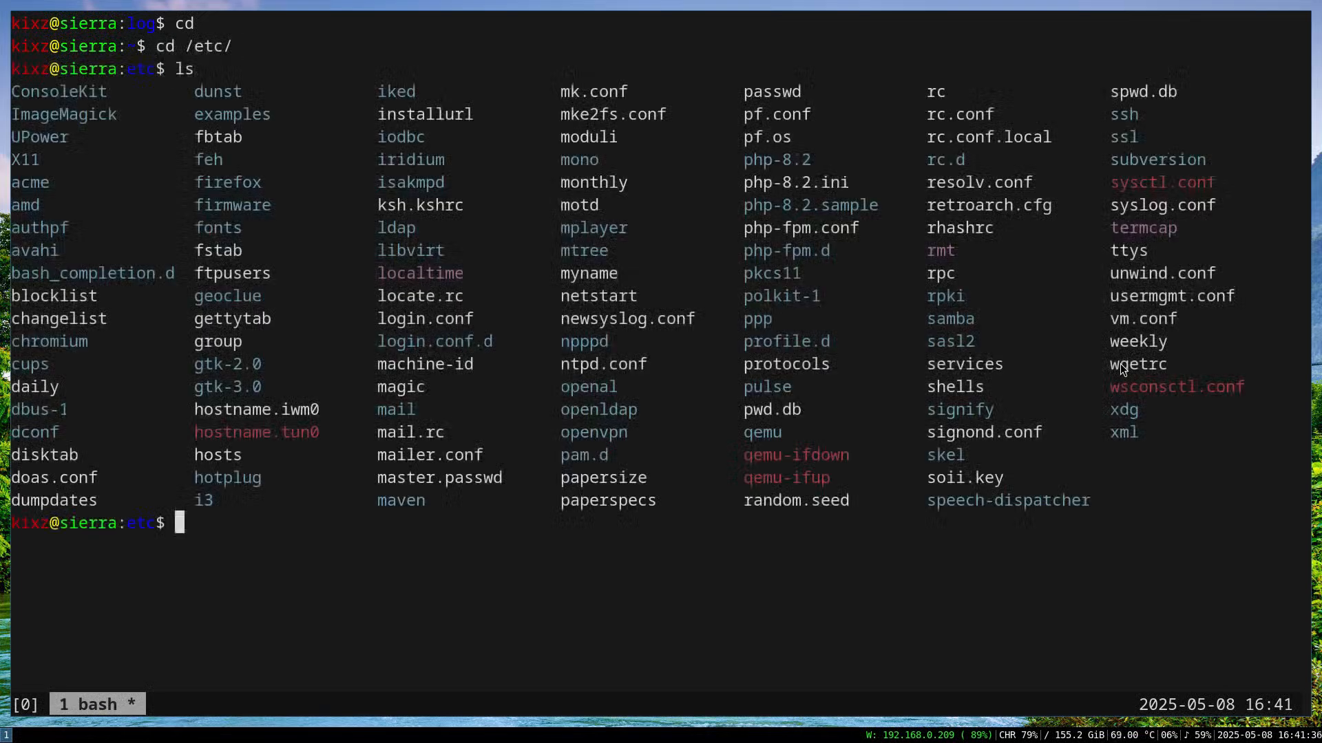
{"action": "type", "text": "cd rc.d/"}
{"action": "type", "text": "ls"}
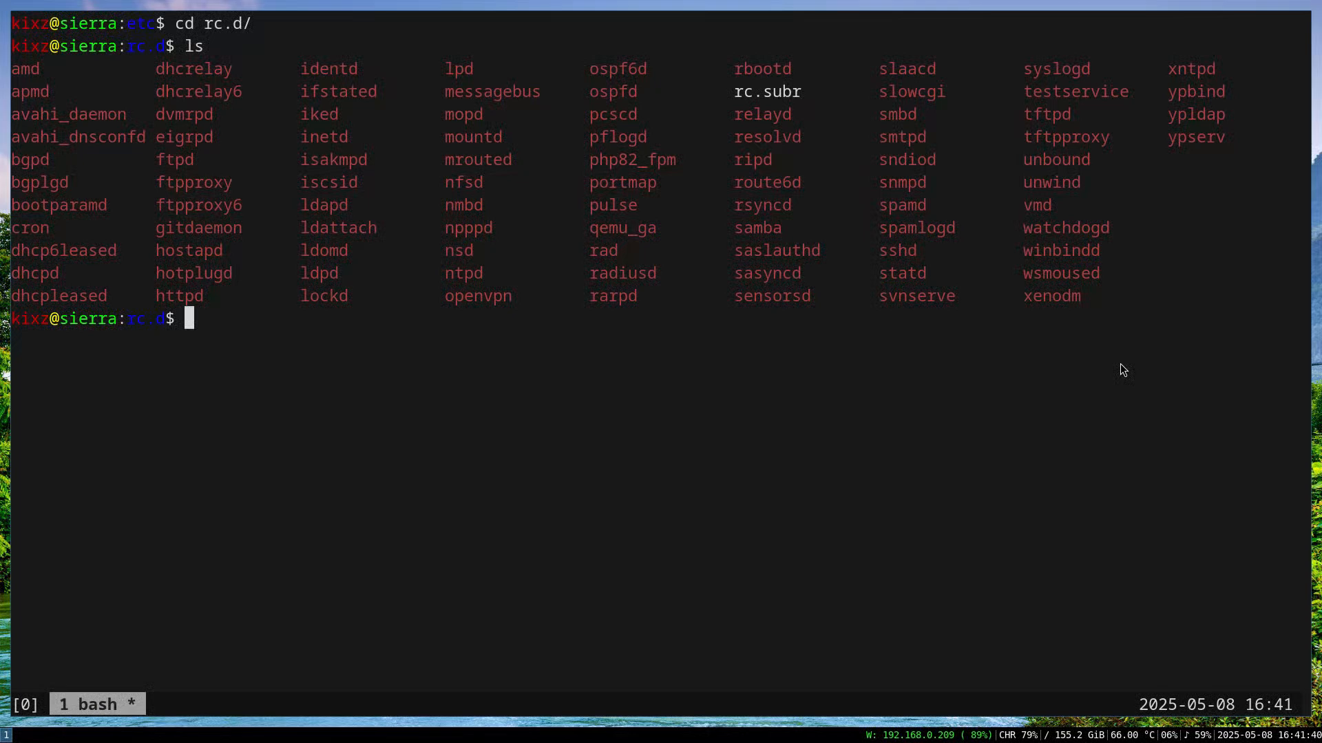
{"action": "mouse_move", "coordinate": [629, 379]}
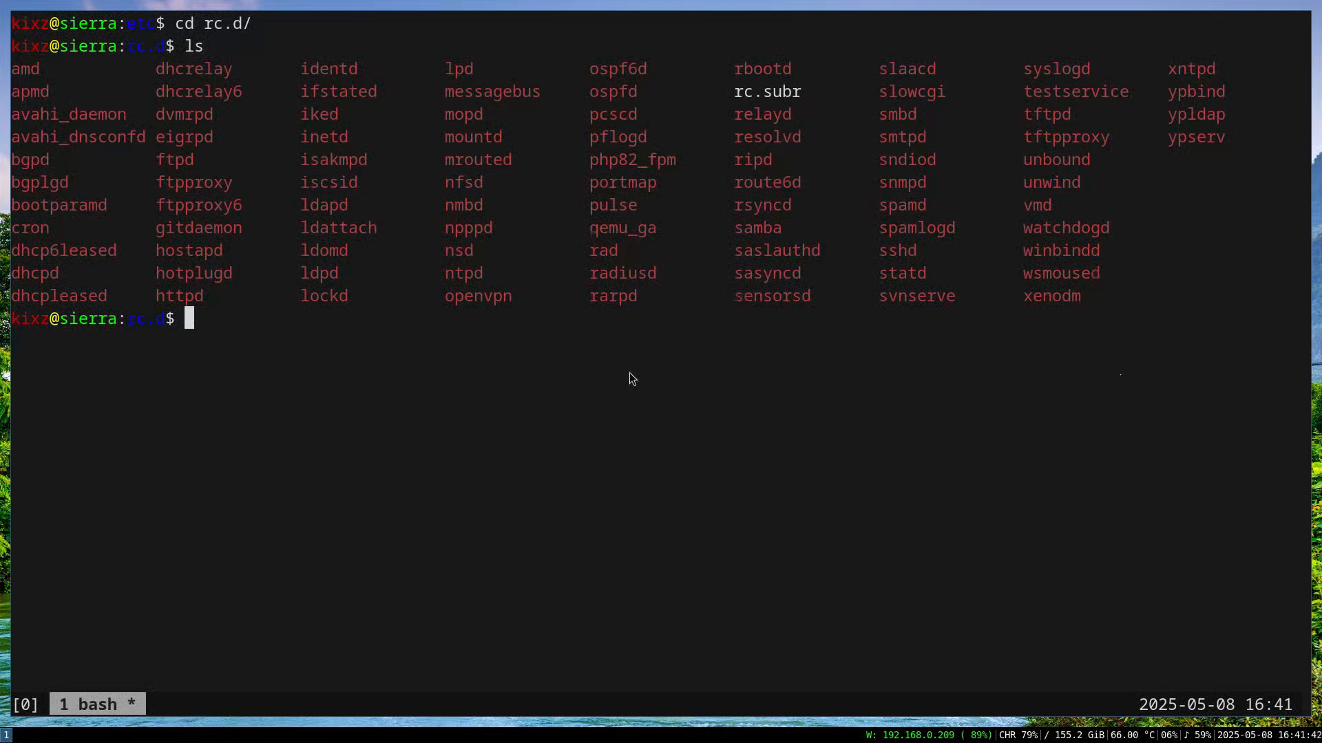
{"action": "type", "text": "vim op"}
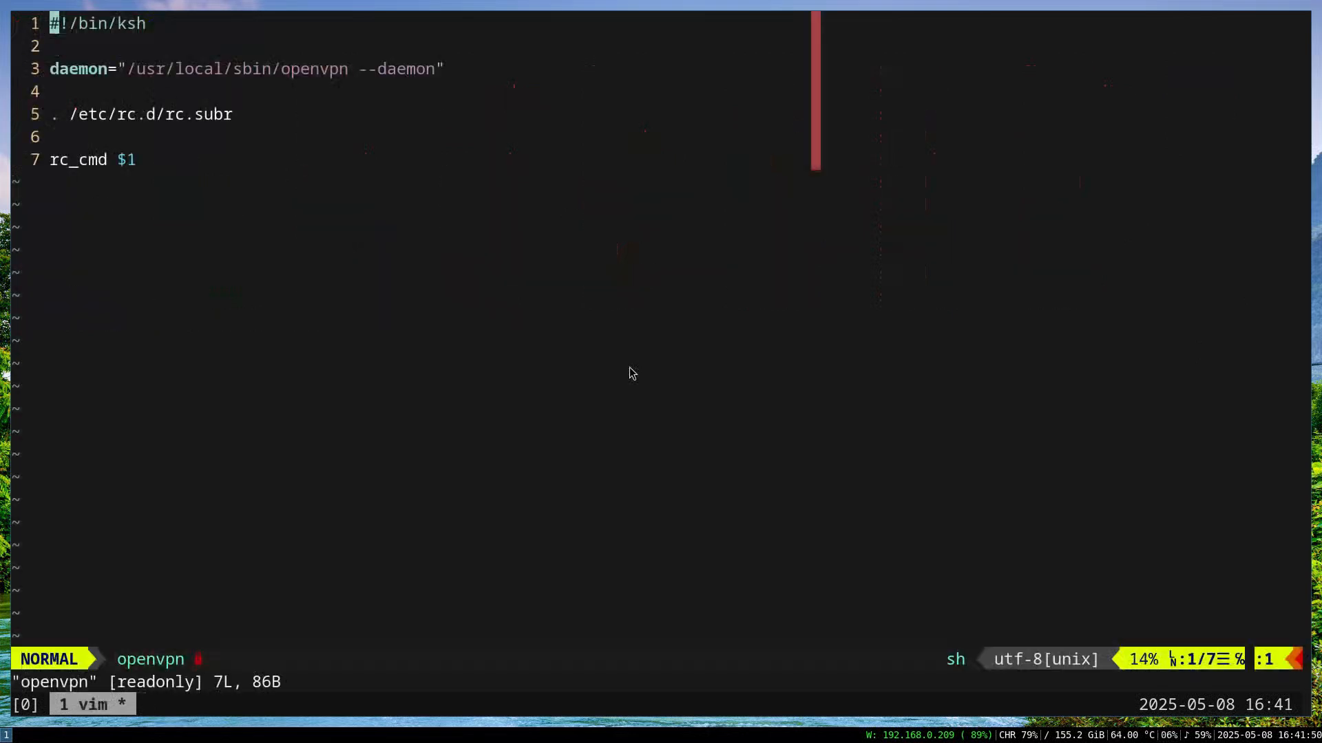
Step through the openvpn script's daemon, blank and rc.subr include lines without changing them.
{"action": "key", "text": "V"}
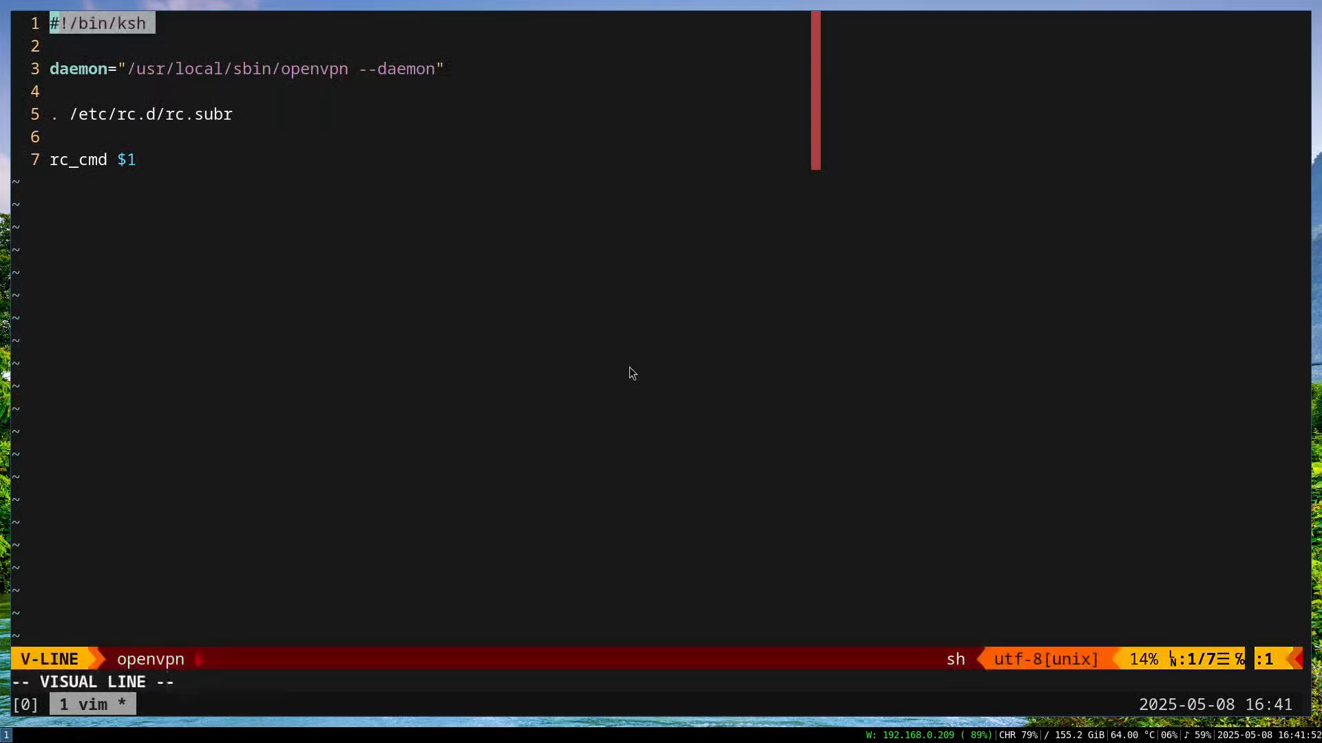
{"action": "key", "text": "Escape"}
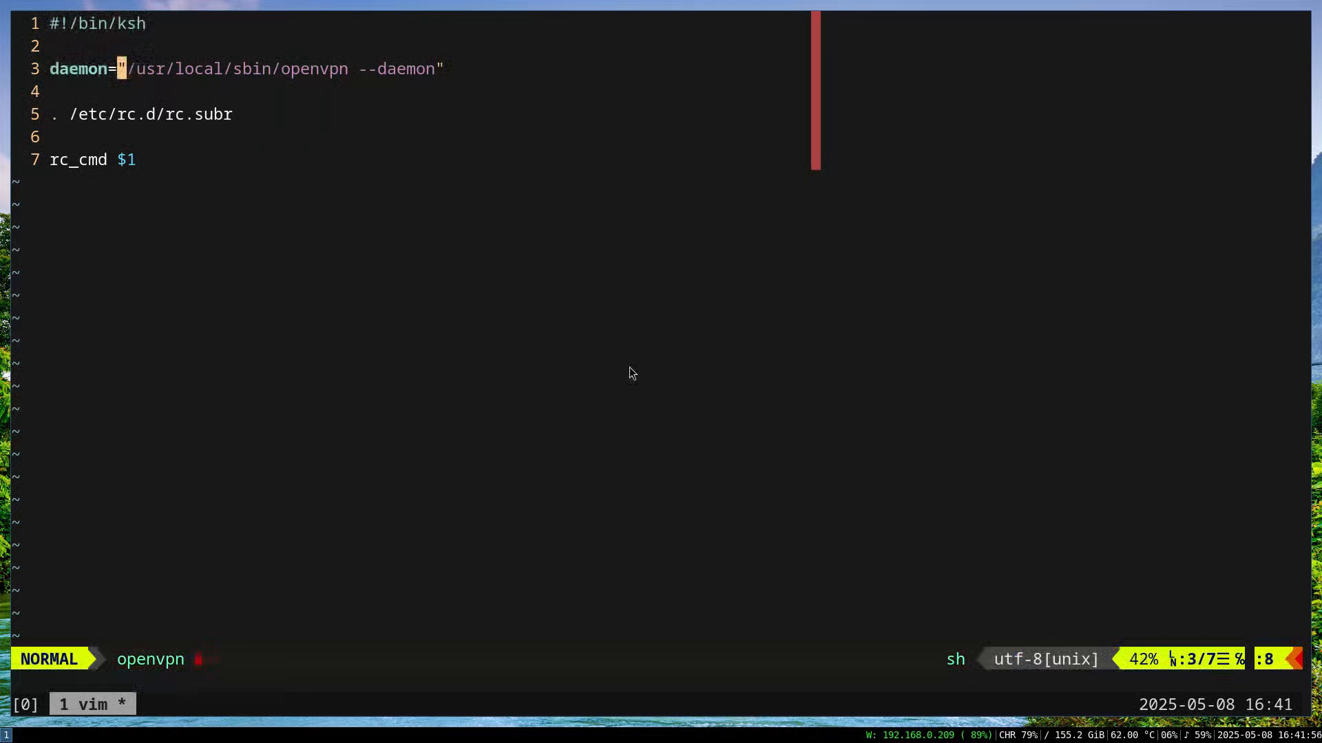
{"action": "key", "text": "j"}
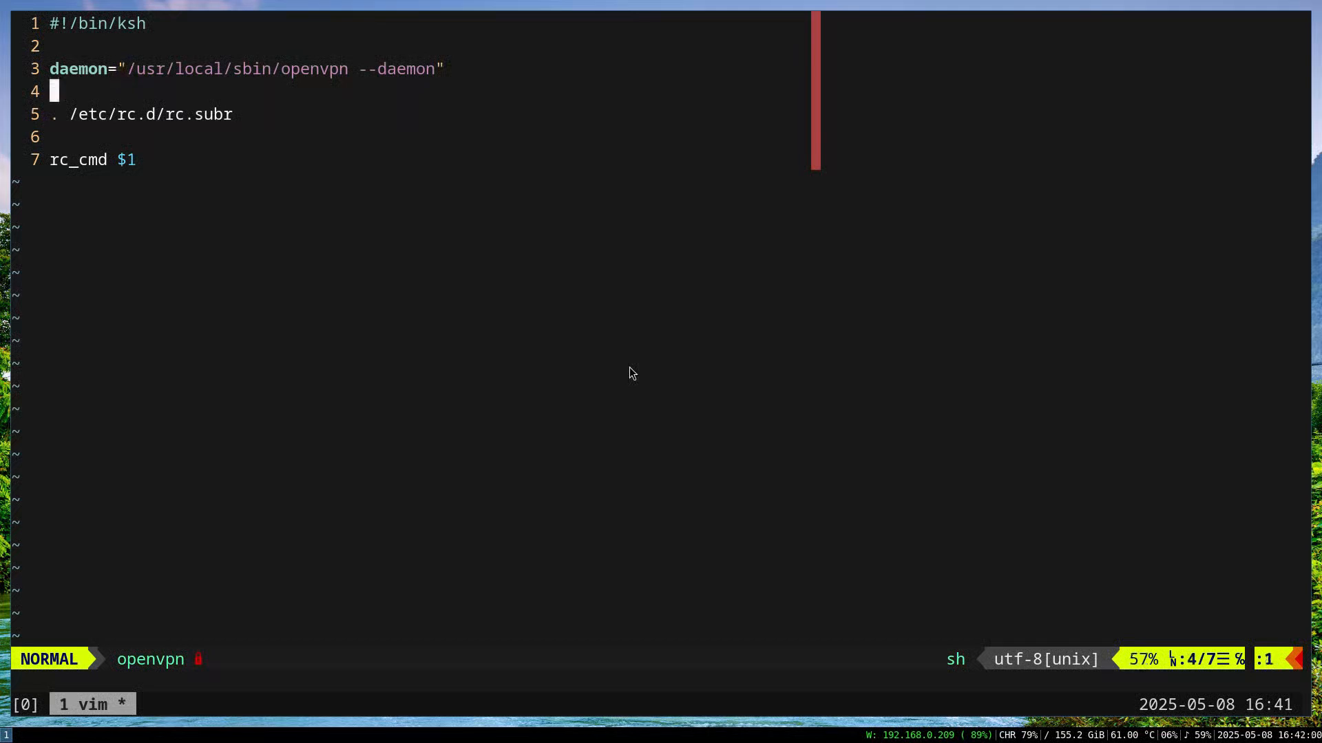
{"action": "key", "text": "j"}
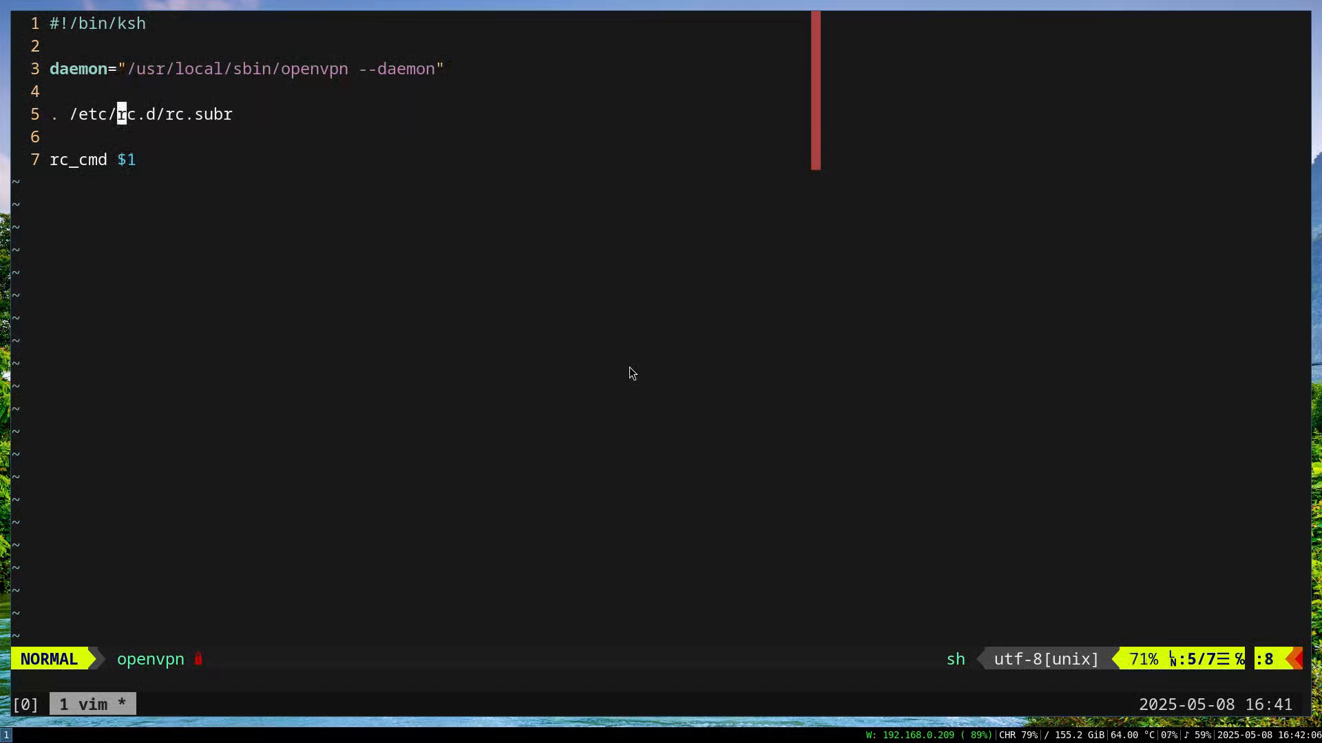
{"action": "key", "text": "j"}
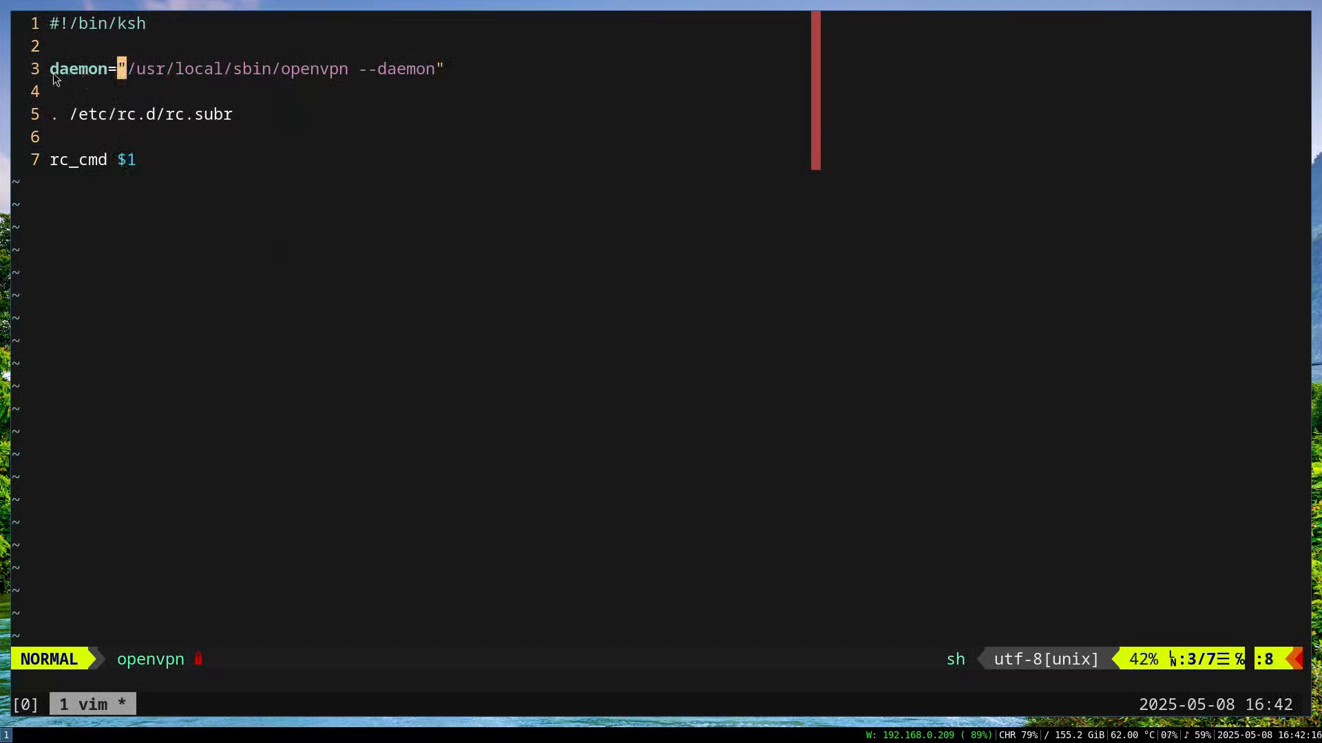
{"action": "mouse_move", "coordinate": [128, 68]}
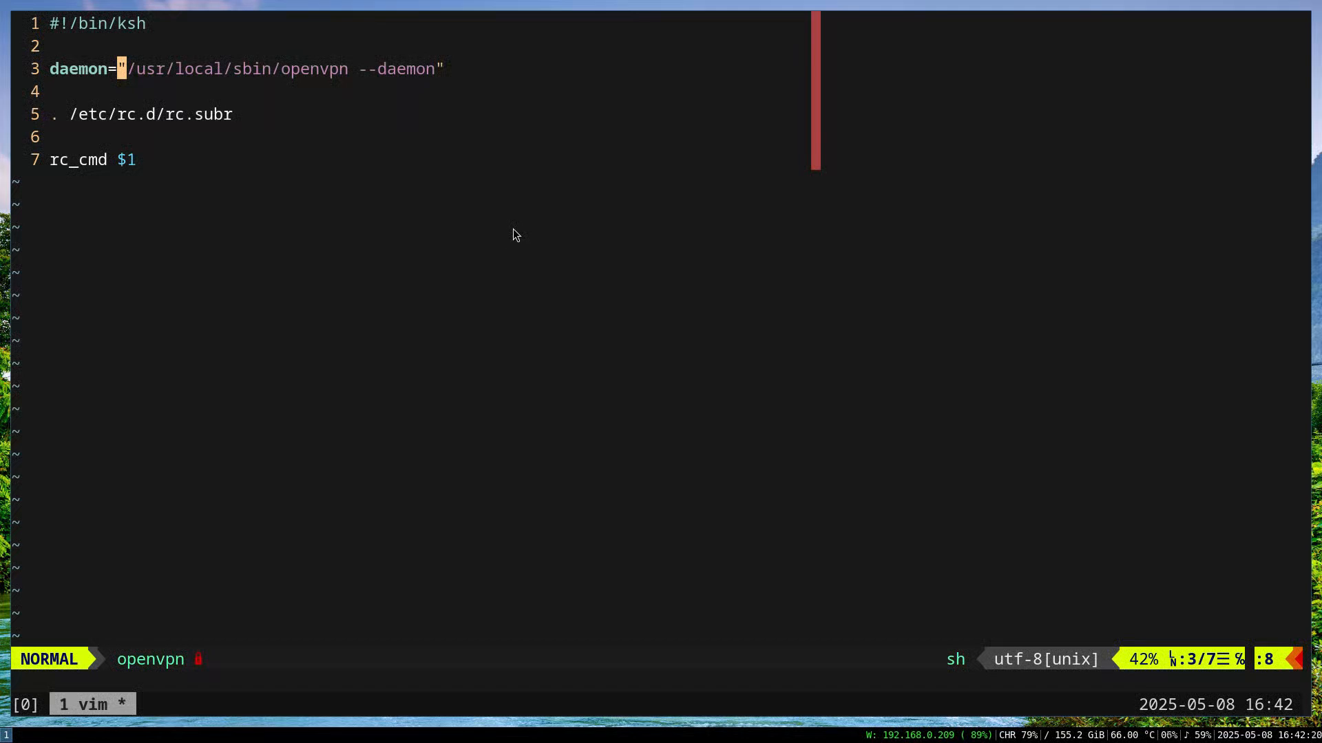
{"action": "mouse_move", "coordinate": [491, 85]}
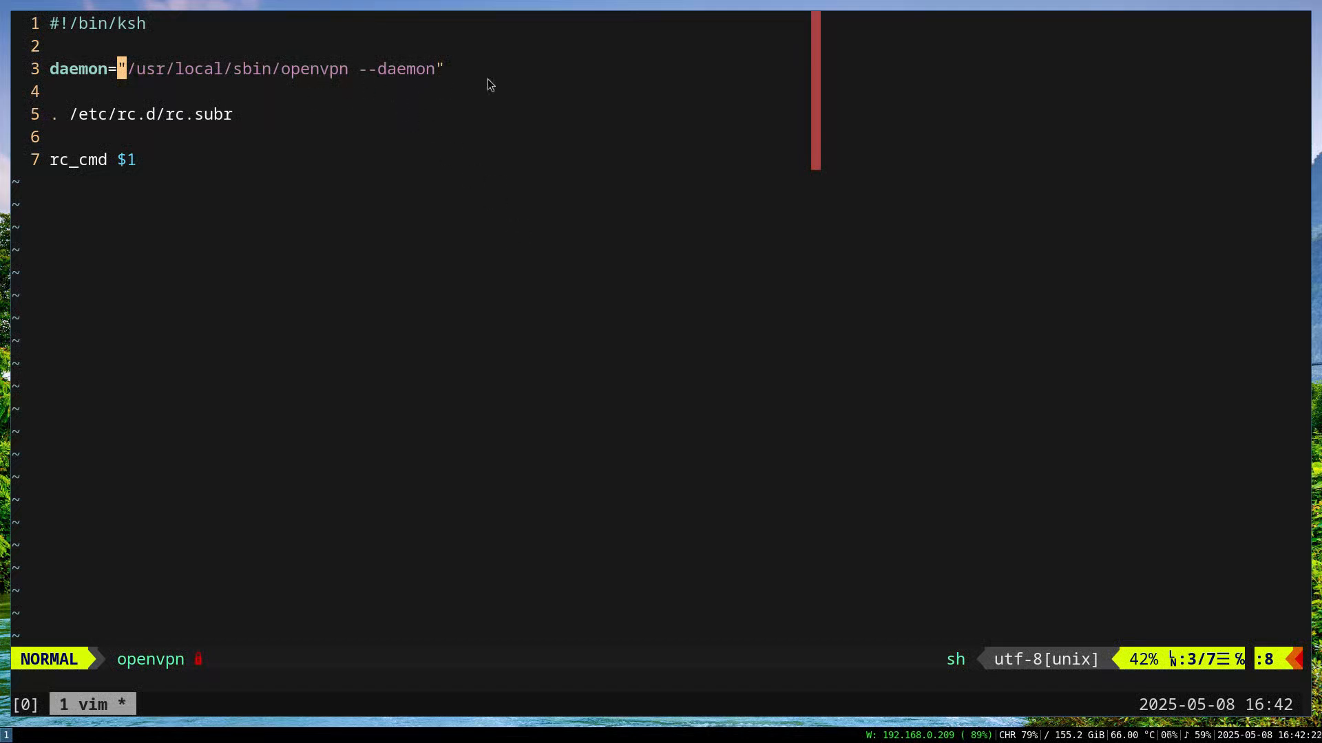
{"action": "mouse_move", "coordinate": [638, 82]}
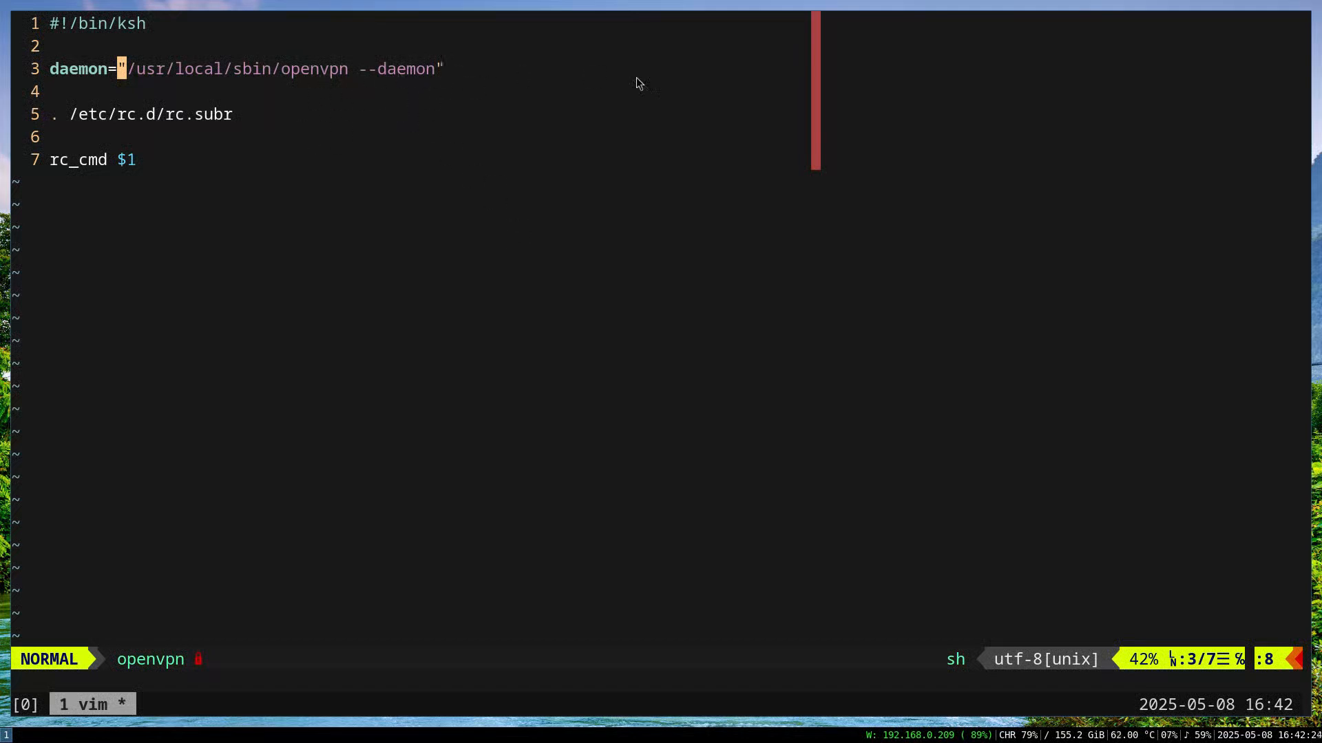
Copy the openvpn rc.d script to testservice with doas.
{"action": "type", "text": "doa"}
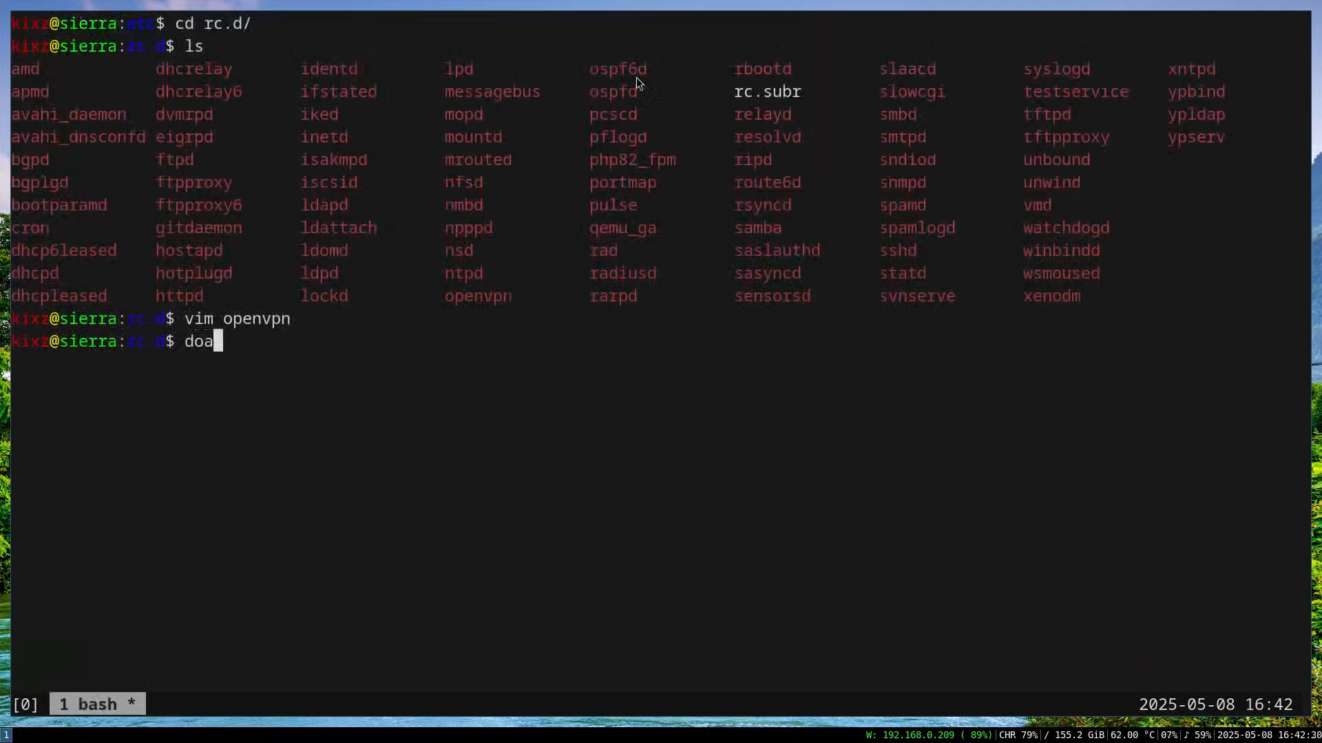
{"action": "type", "text": "s cp o"}
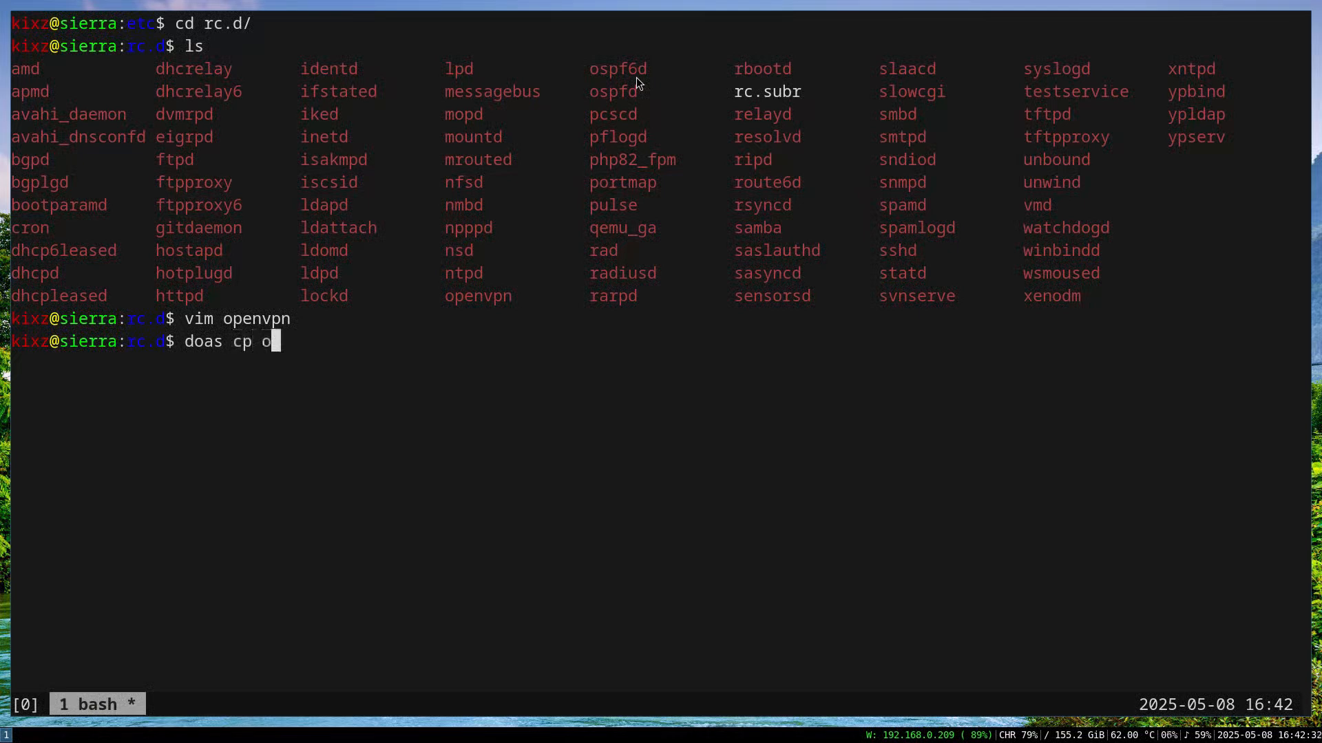
{"action": "type", "text": "penvpn"}
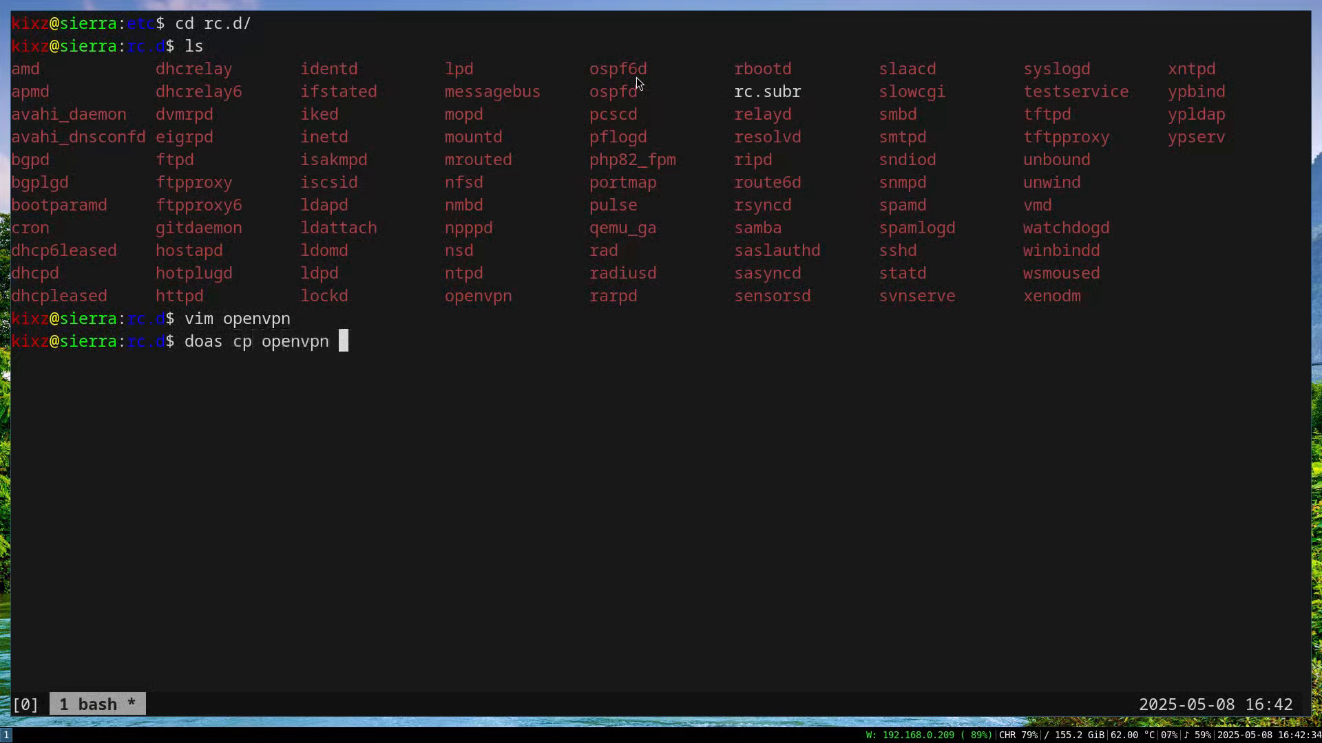
{"action": "type", "text": "testservice"}
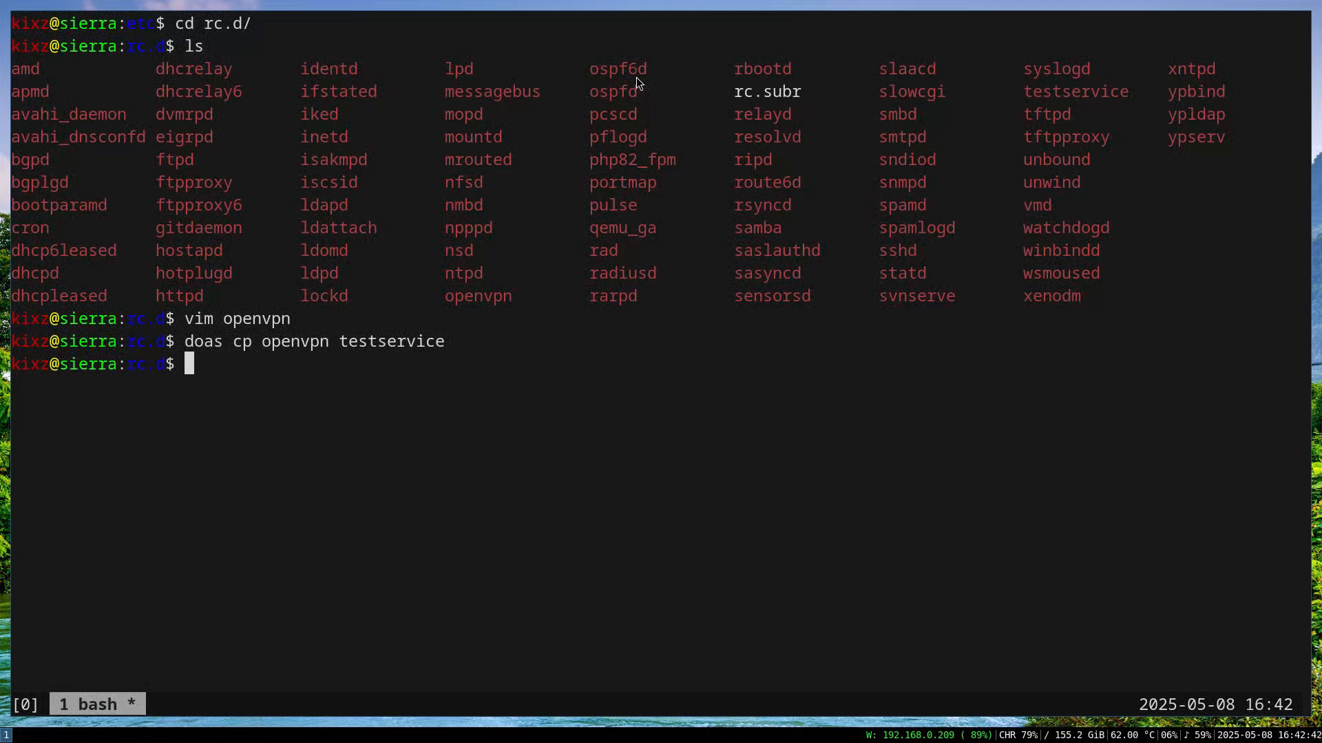
Create /tmp/testservice.sh in vim with the while-true loop logging to /var/log/testservice.log.
{"action": "type", "text": "cd /"}
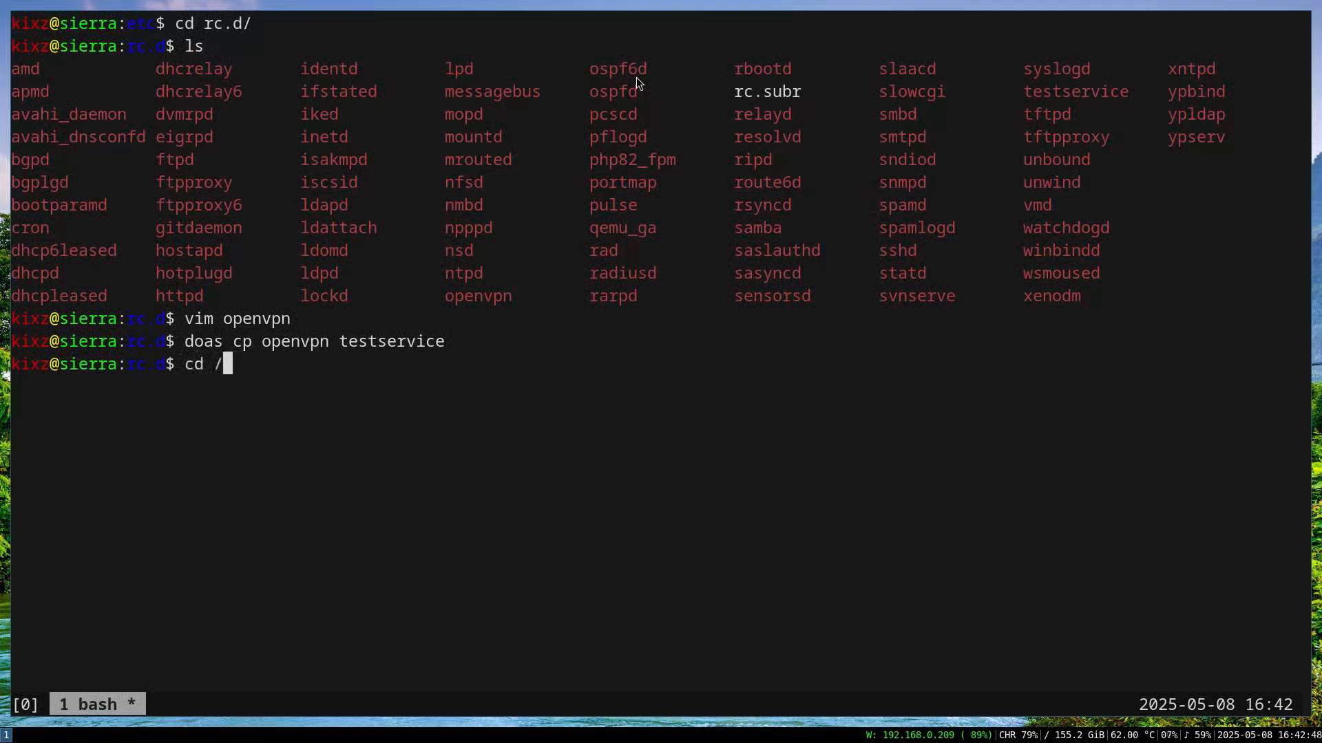
{"action": "type", "text": "tmp/"}
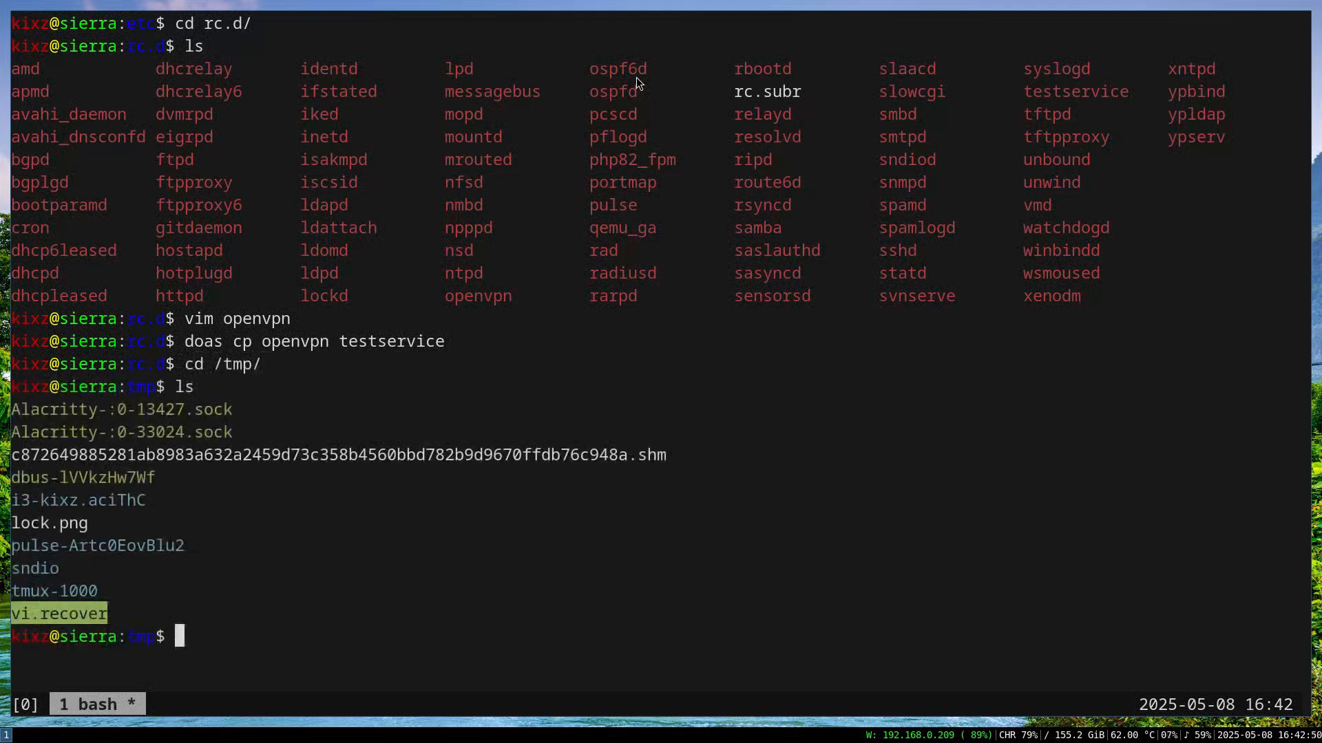
{"action": "type", "text": "vim tests"}
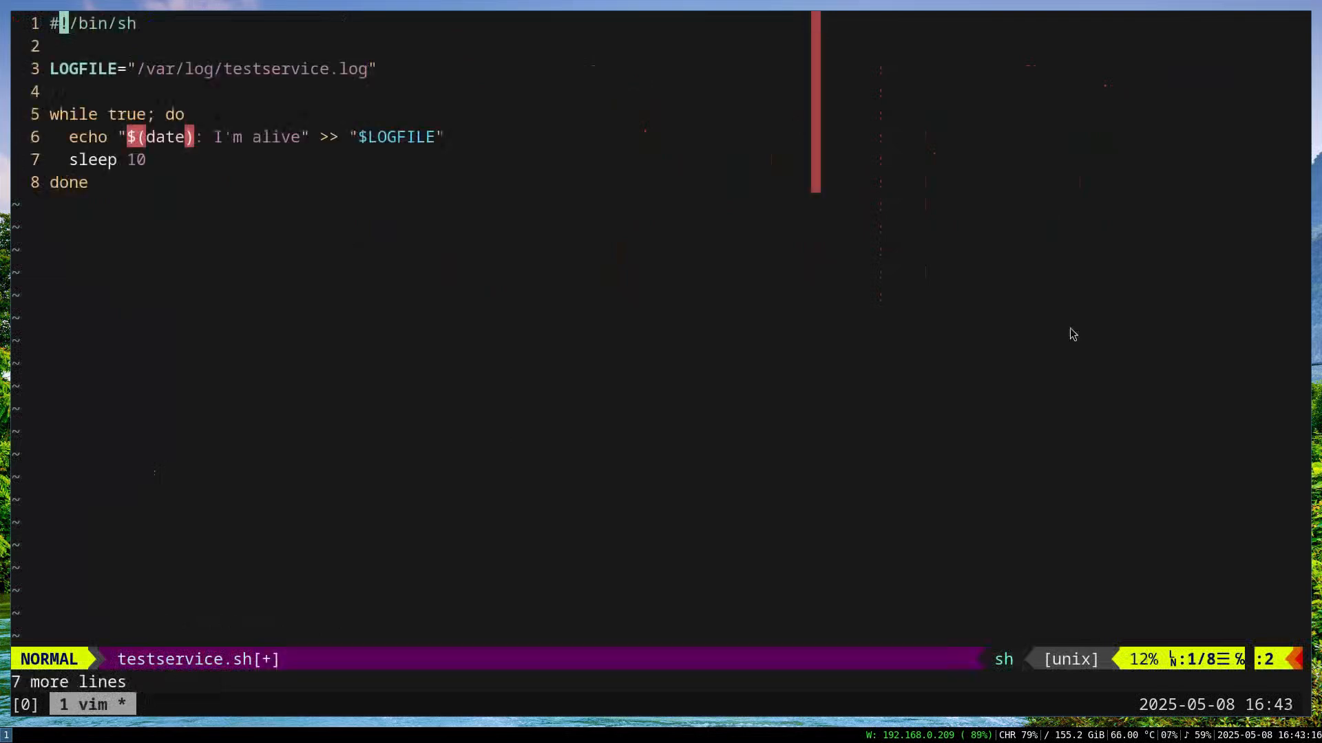
{"action": "key", "text": "j"}
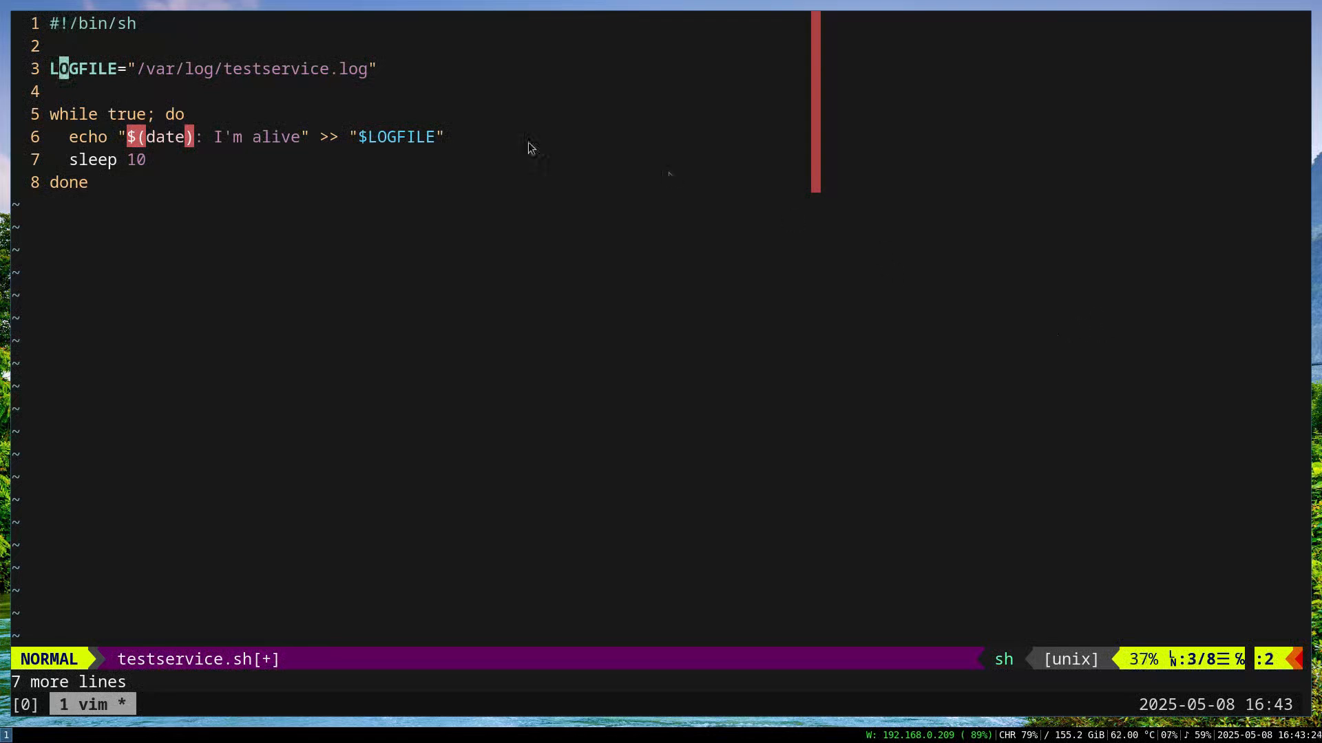
{"action": "mouse_move", "coordinate": [540, 125]}
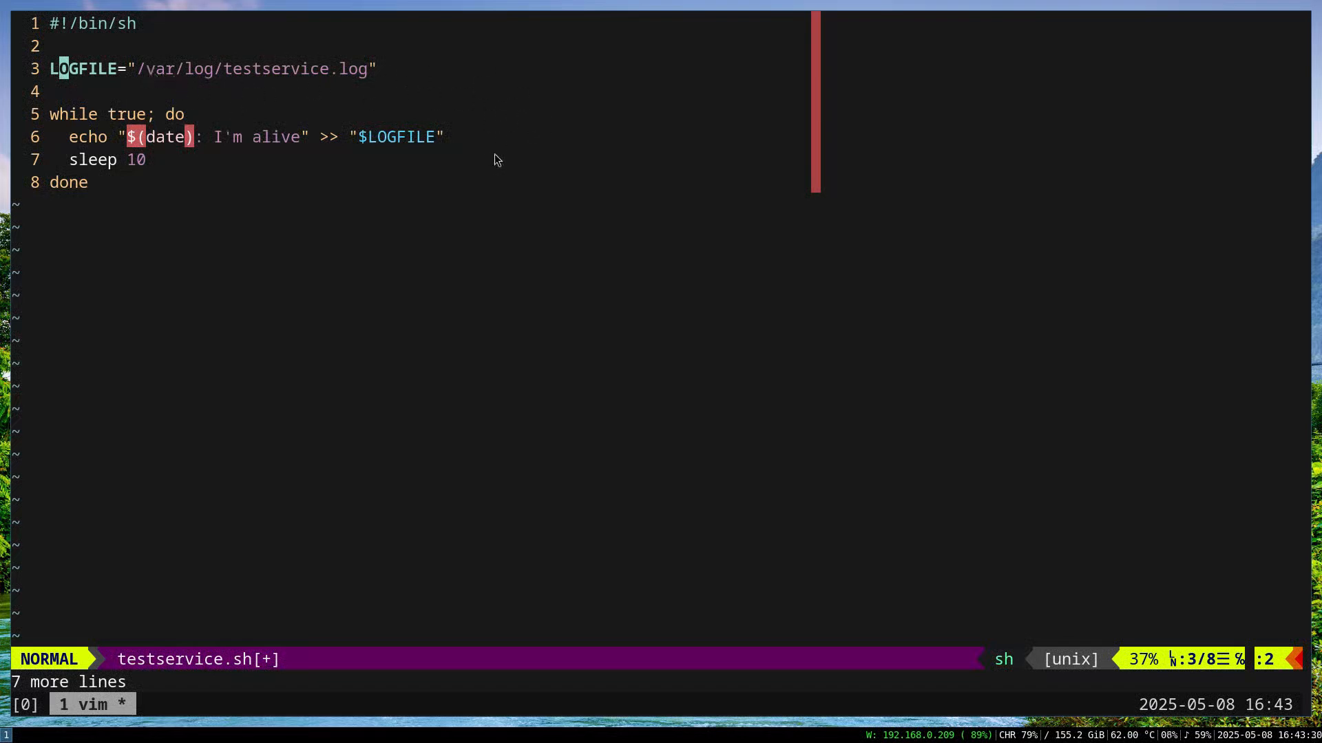
{"action": "mouse_move", "coordinate": [510, 263]}
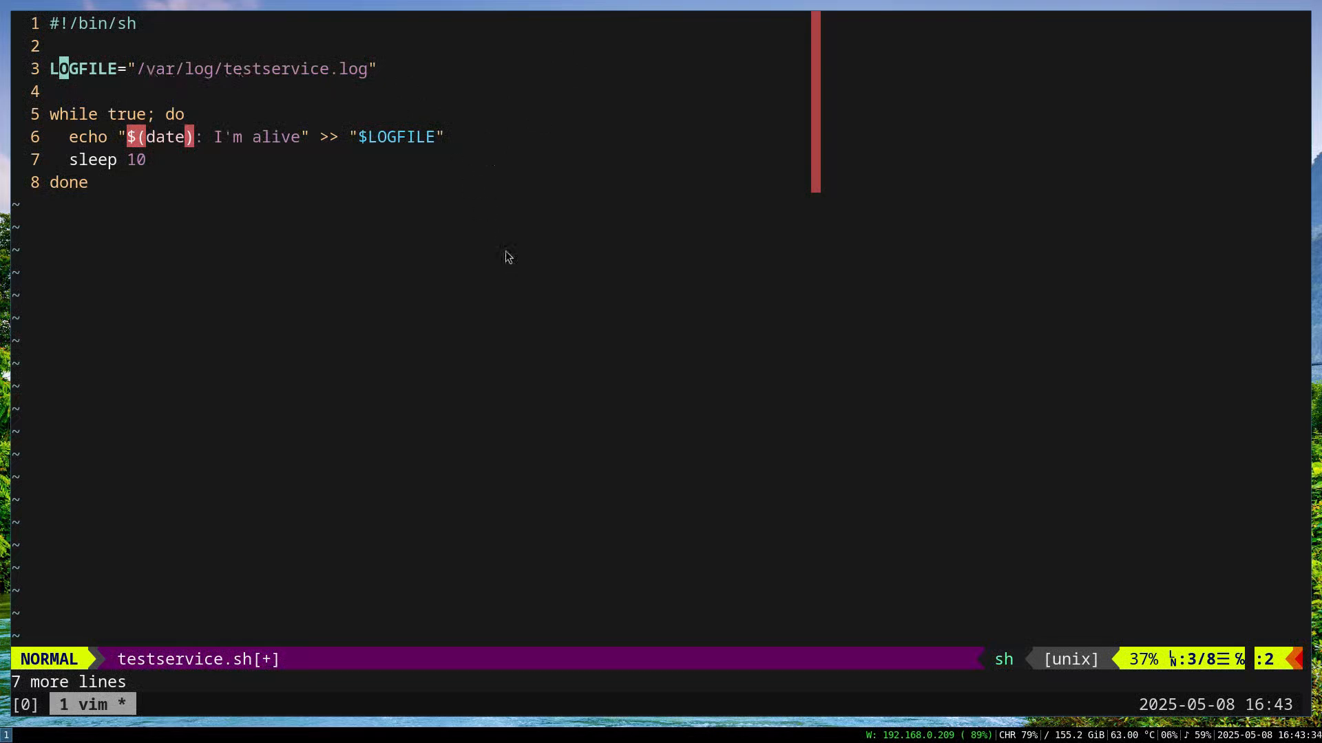
{"action": "mouse_move", "coordinate": [484, 211]}
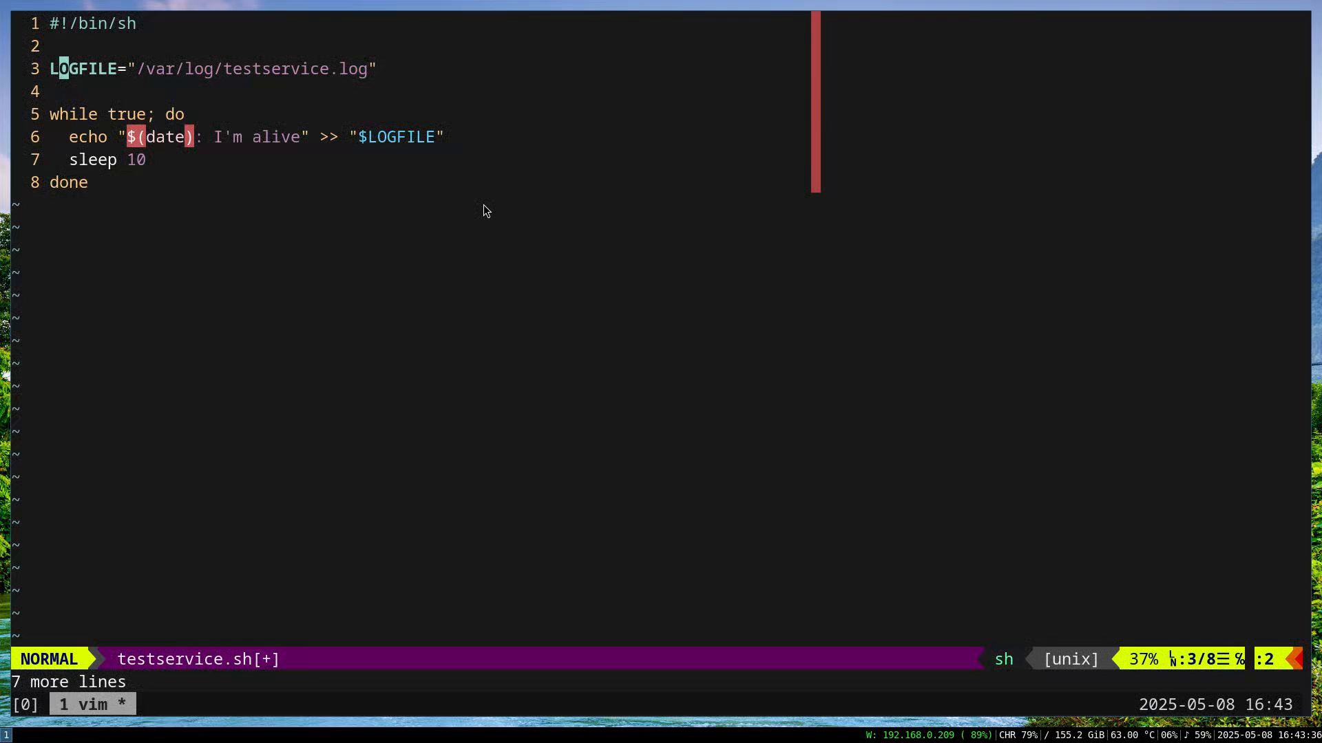
{"action": "mouse_move", "coordinate": [266, 91]}
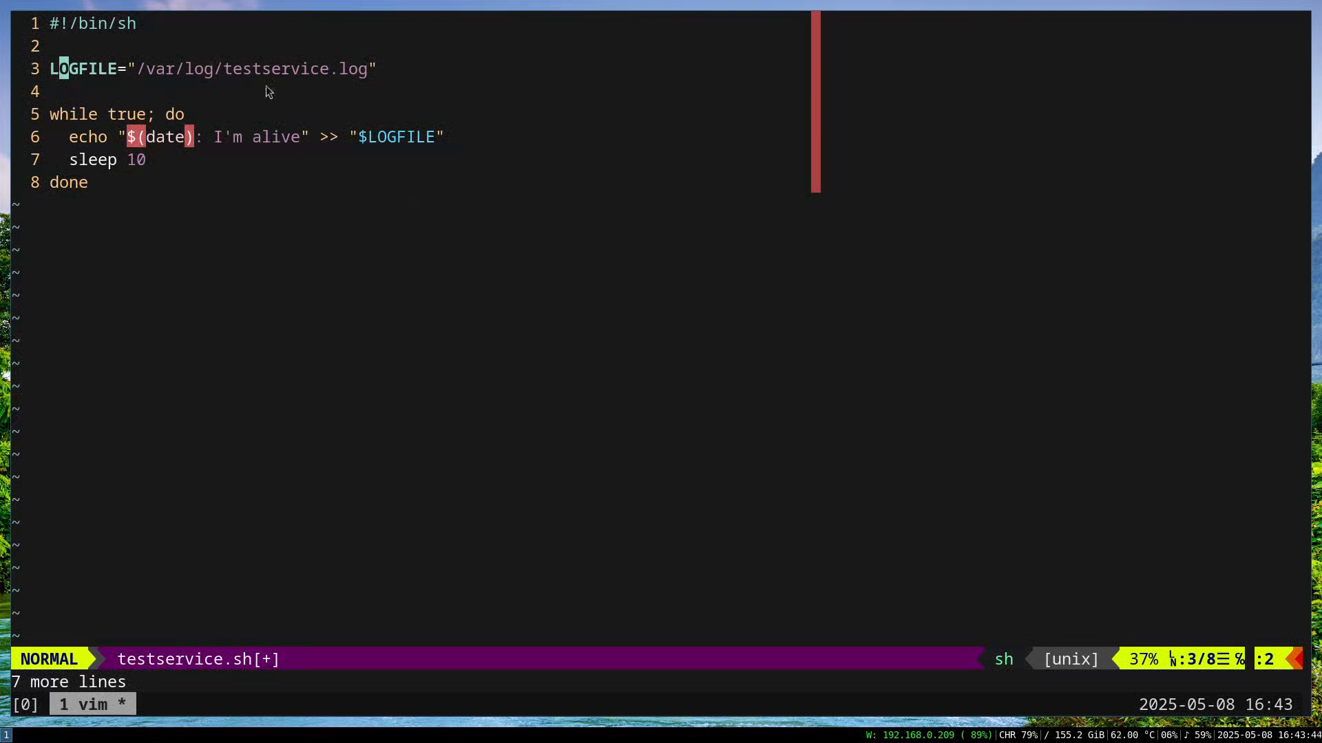
{"action": "mouse_move", "coordinate": [125, 161]}
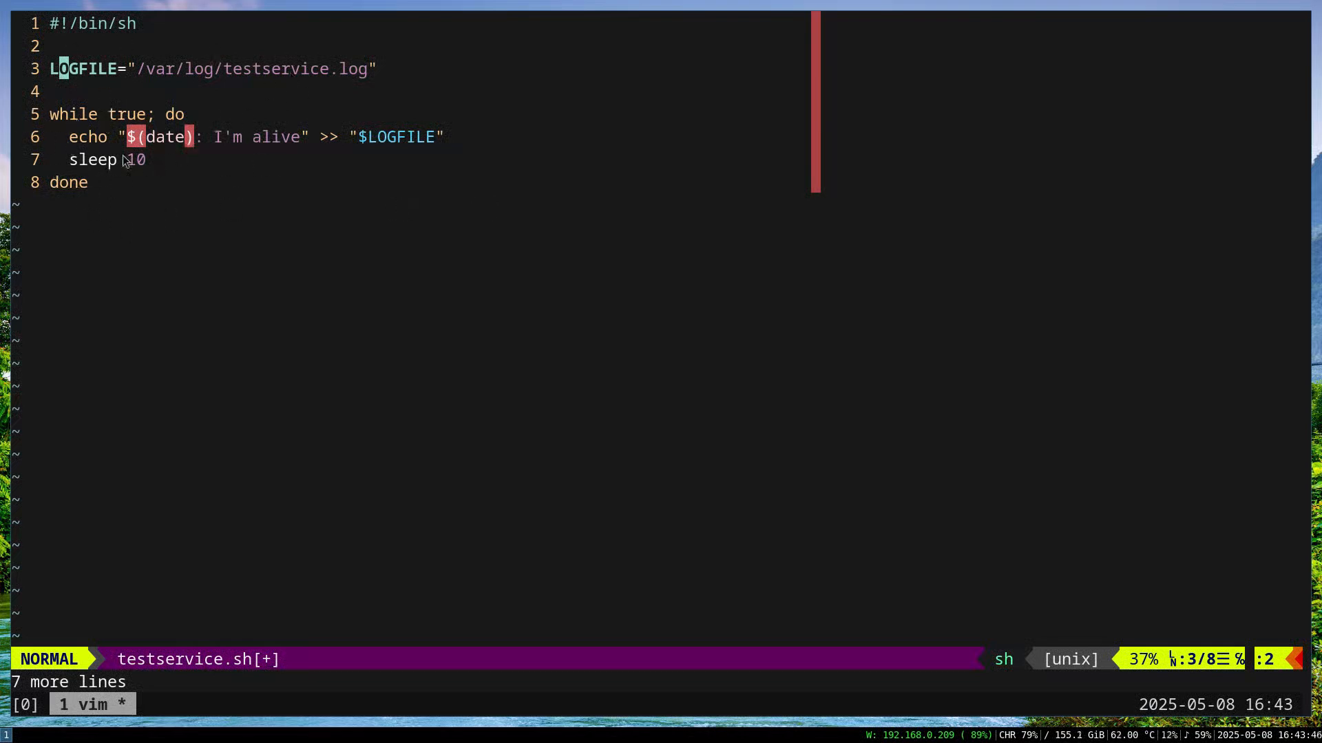
{"action": "mouse_move", "coordinate": [258, 230]}
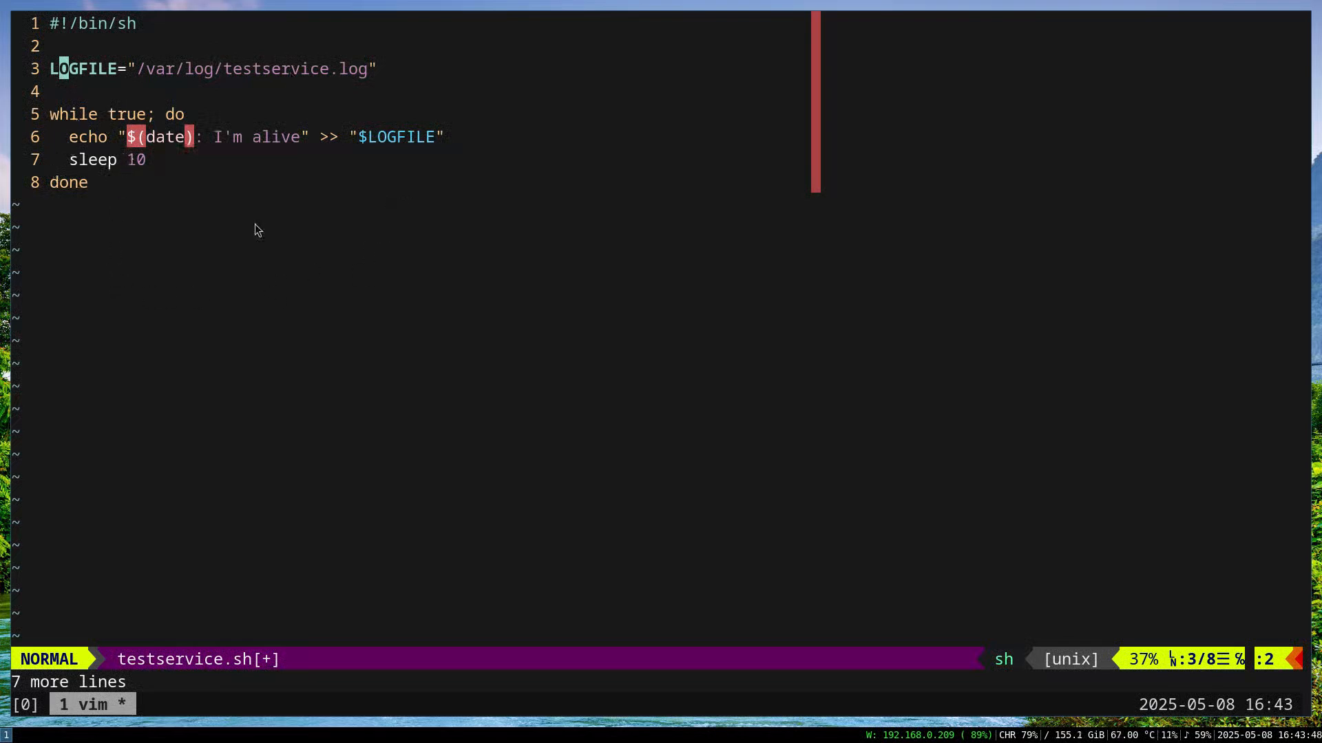
{"action": "mouse_move", "coordinate": [596, 171]}
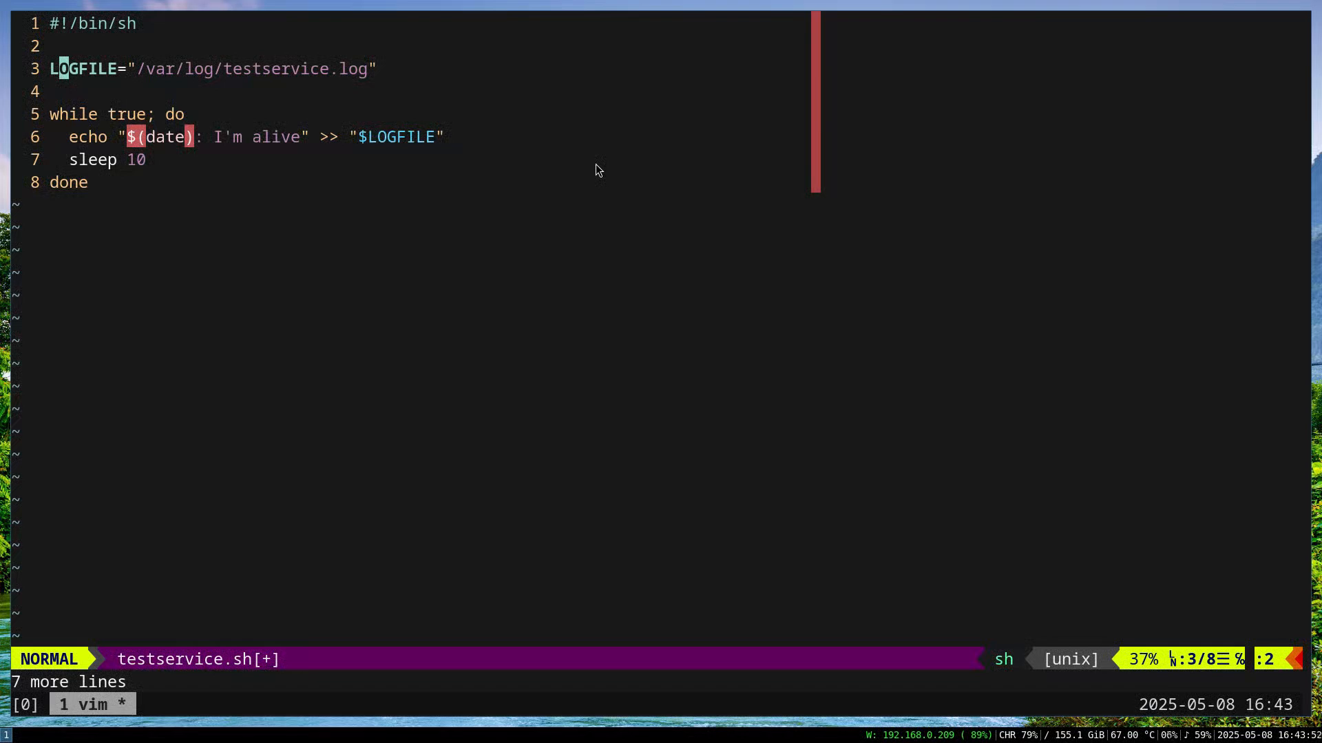
{"action": "mouse_move", "coordinate": [32, 168]}
{"action": "type", "text": "chmod"}
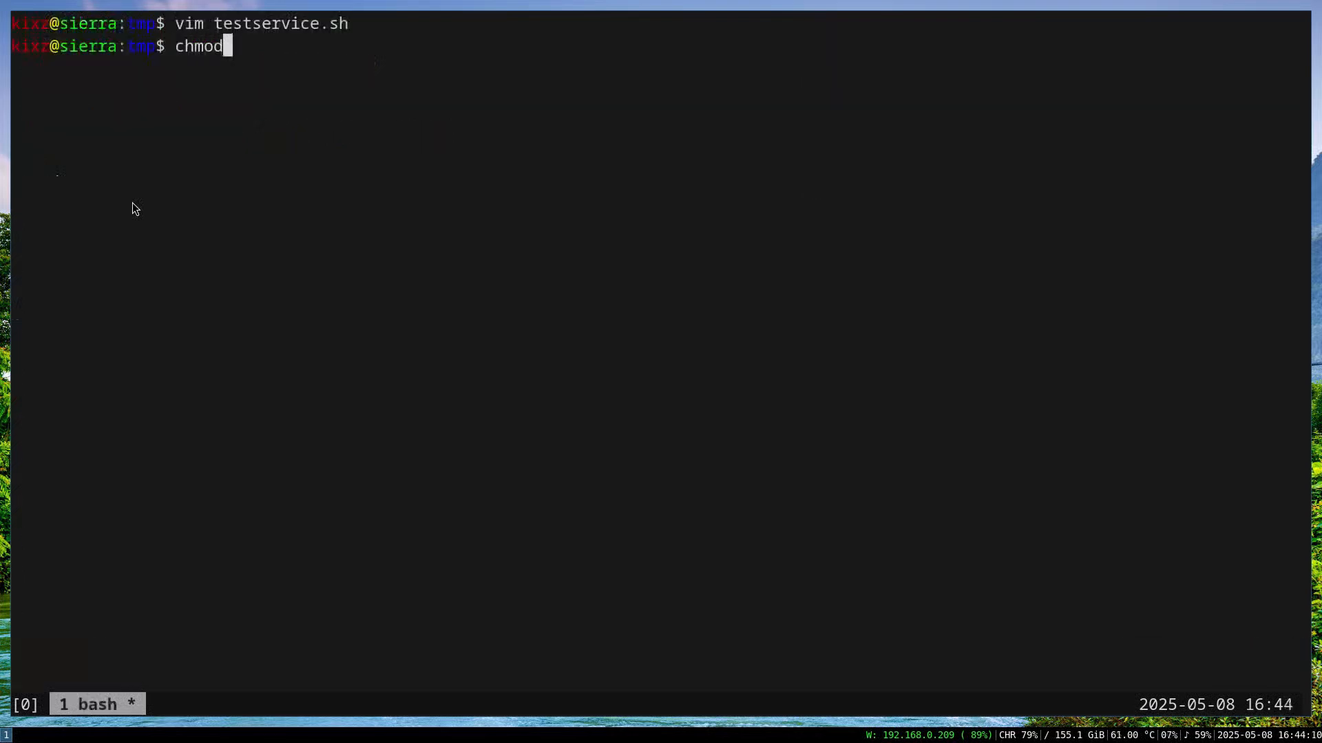
Make testservice.sh executable with chmod a+x and open /etc/rc.d/testservice in vim.
{"action": "type", "text": "a+x testservice.sh"}
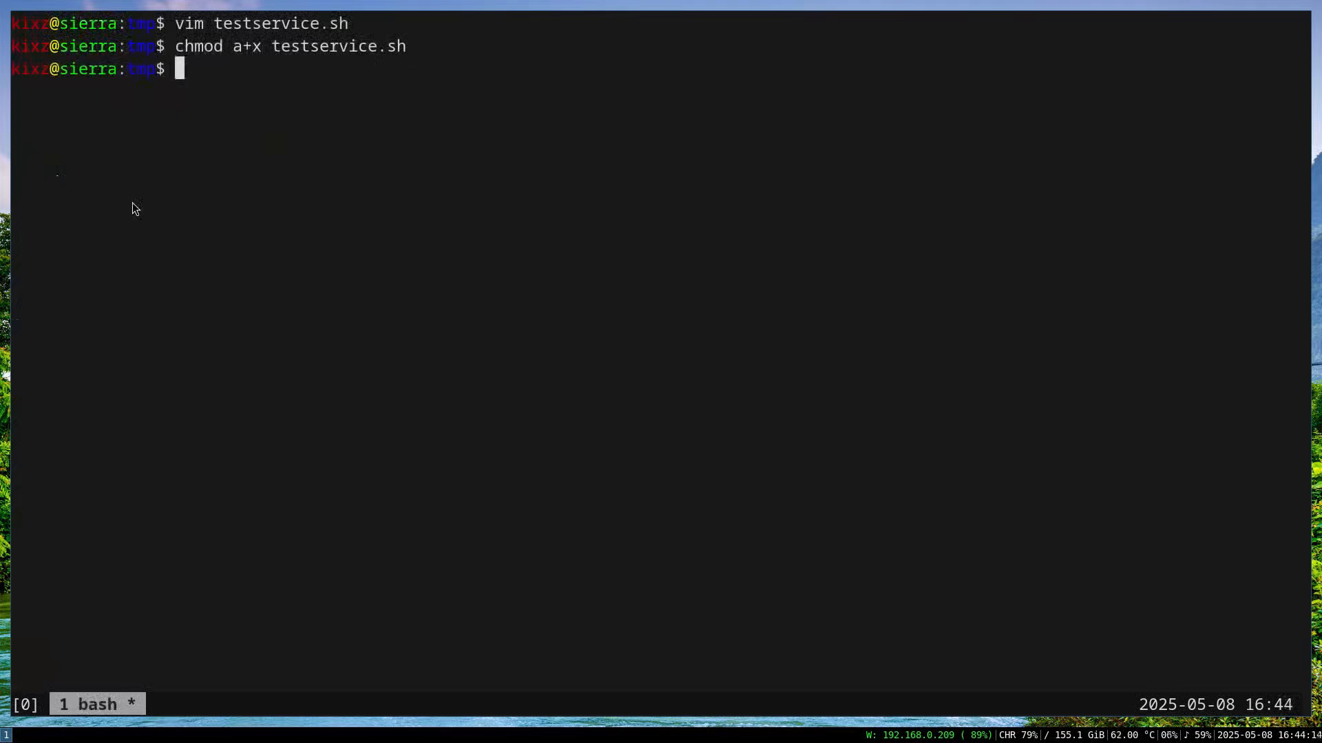
{"action": "type", "text": "cd /etc/"}
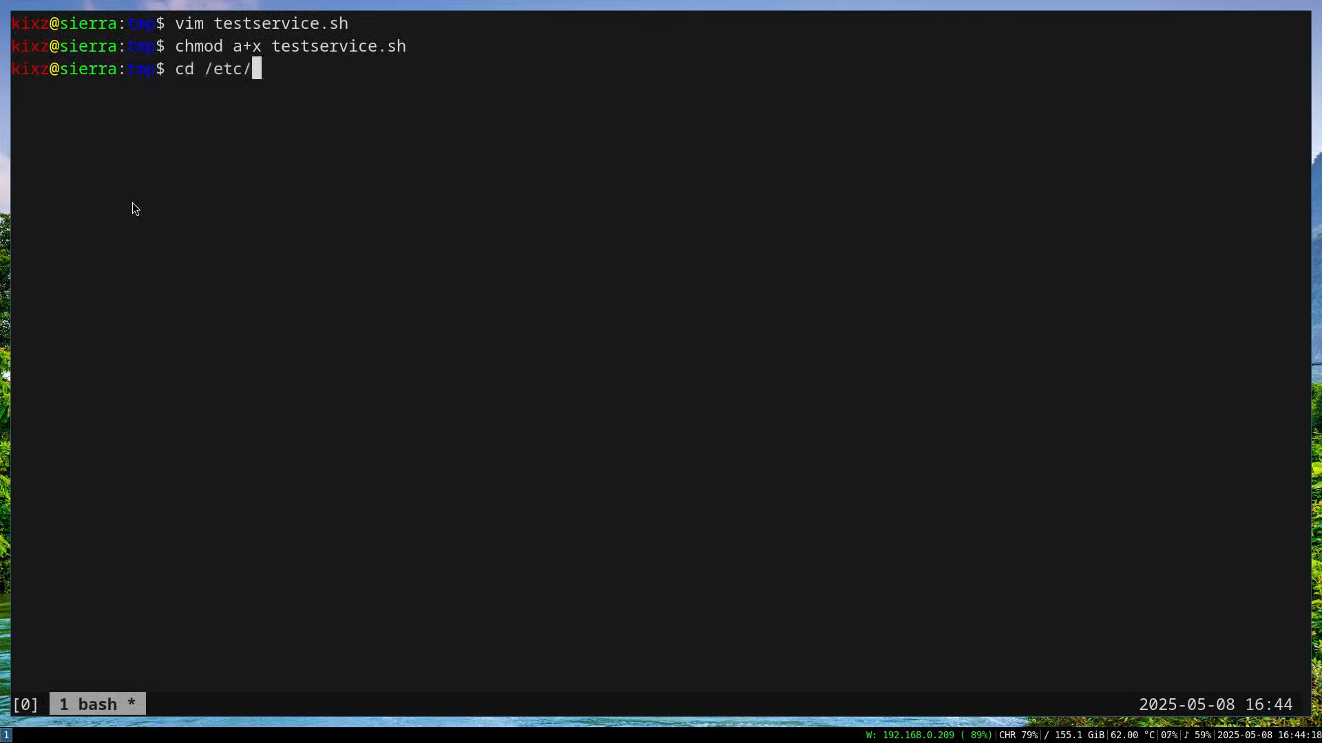
{"action": "type", "text": "rc.d/"}
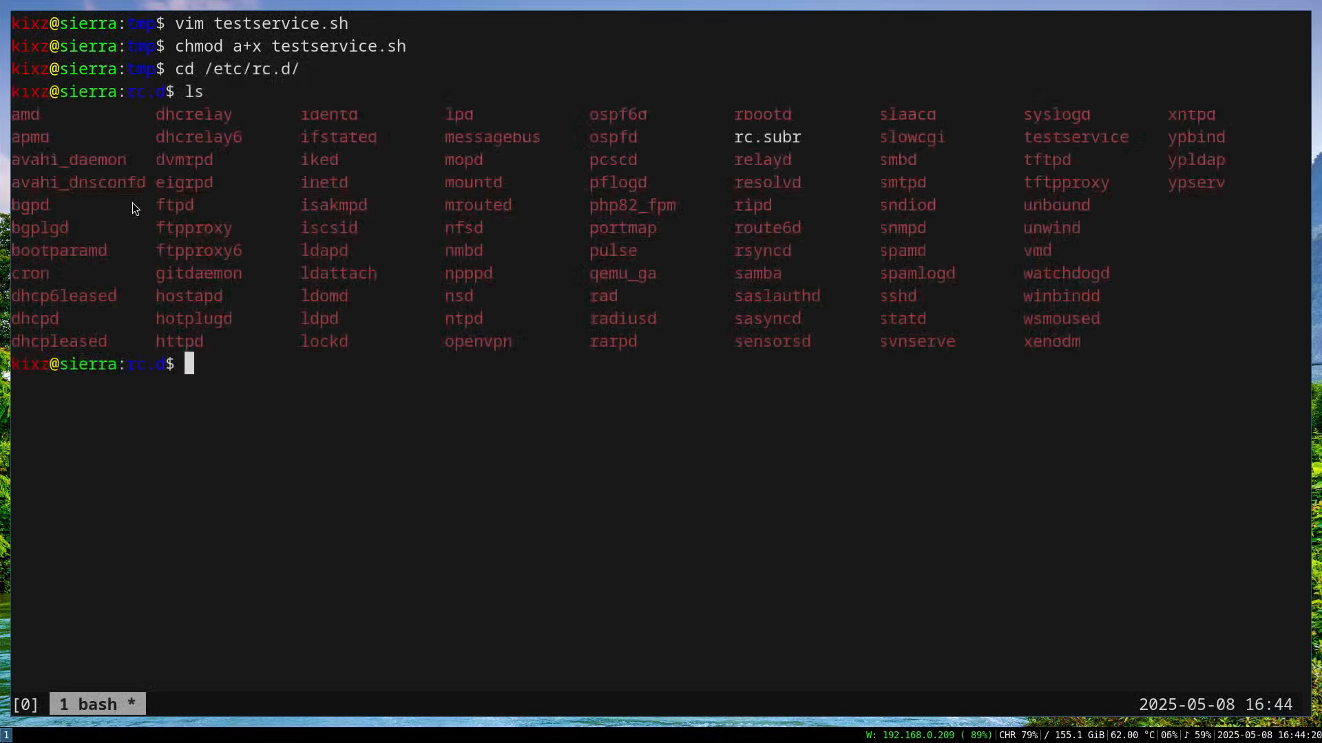
{"action": "type", "text": "vim test"}
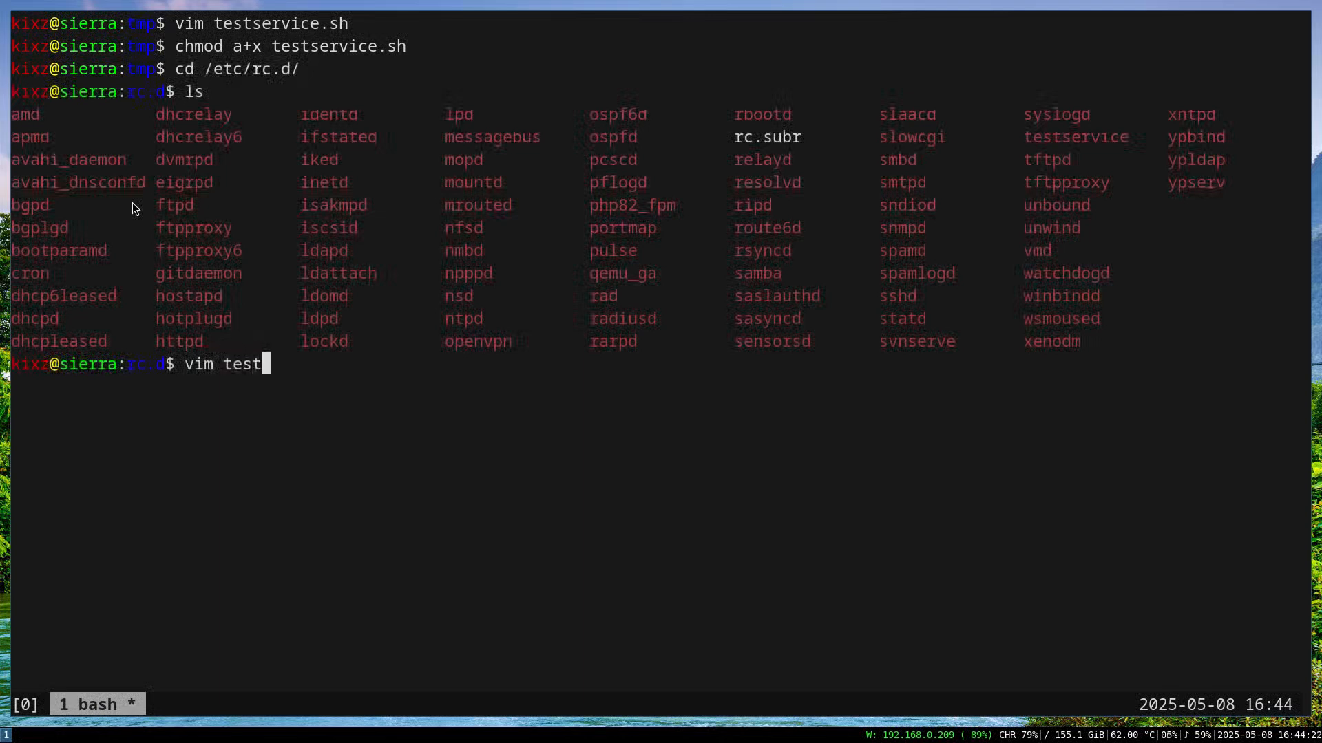
{"action": "type", "text": "service"}
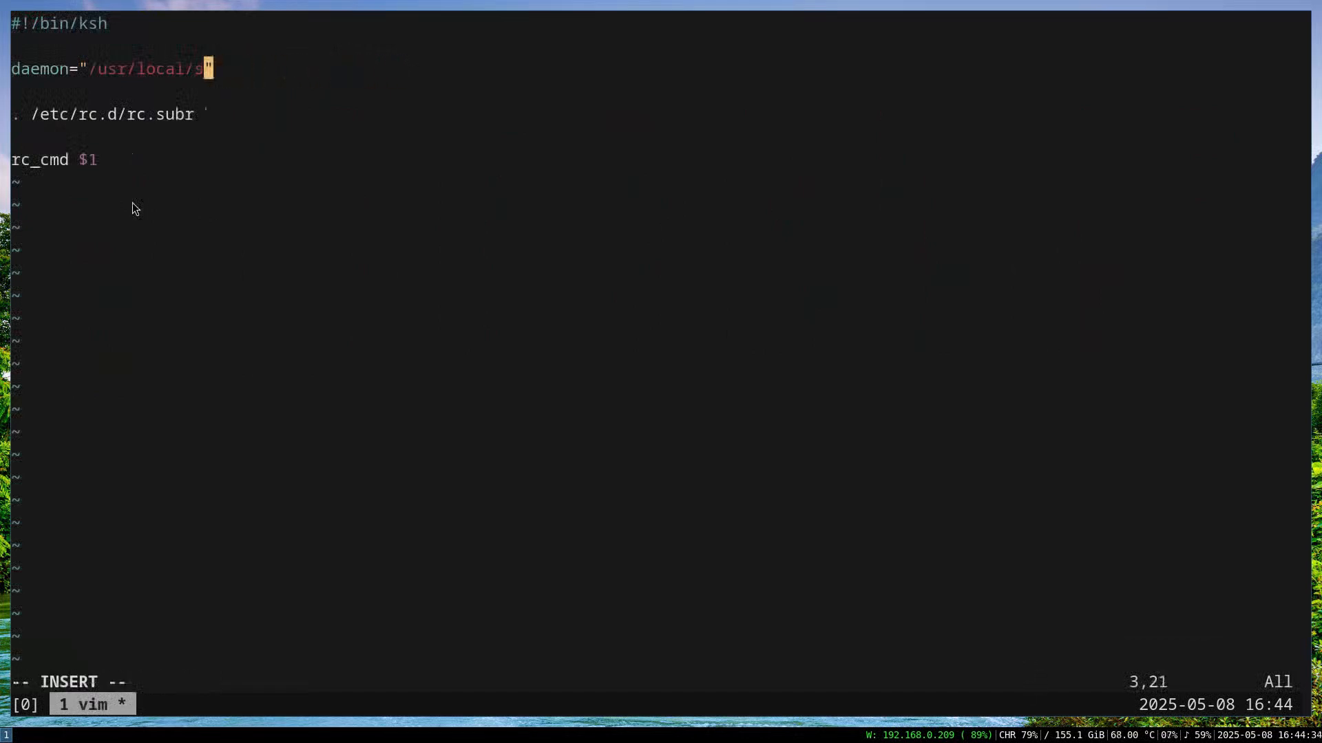
Set the script's daemon path to /tmp/testservice.sh.
{"action": "type", "text": "/tmp/"}
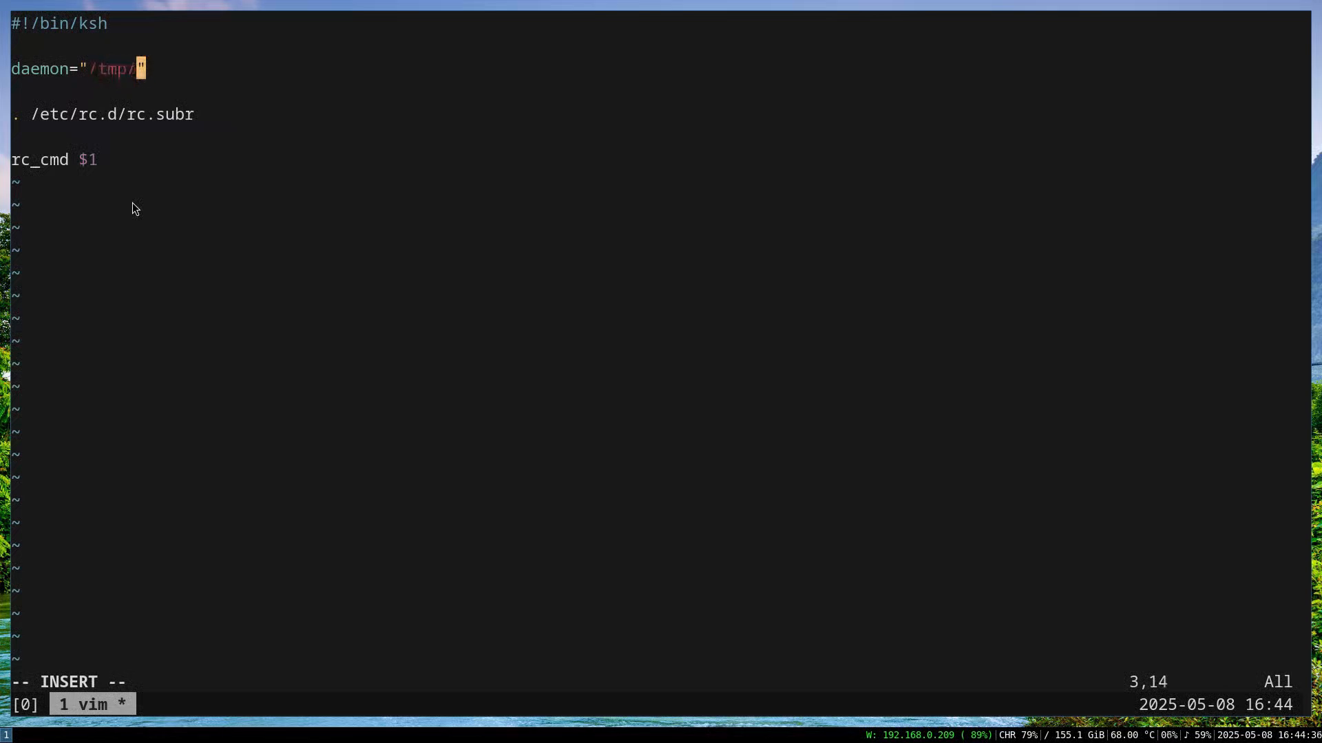
{"action": "type", "text": "test"}
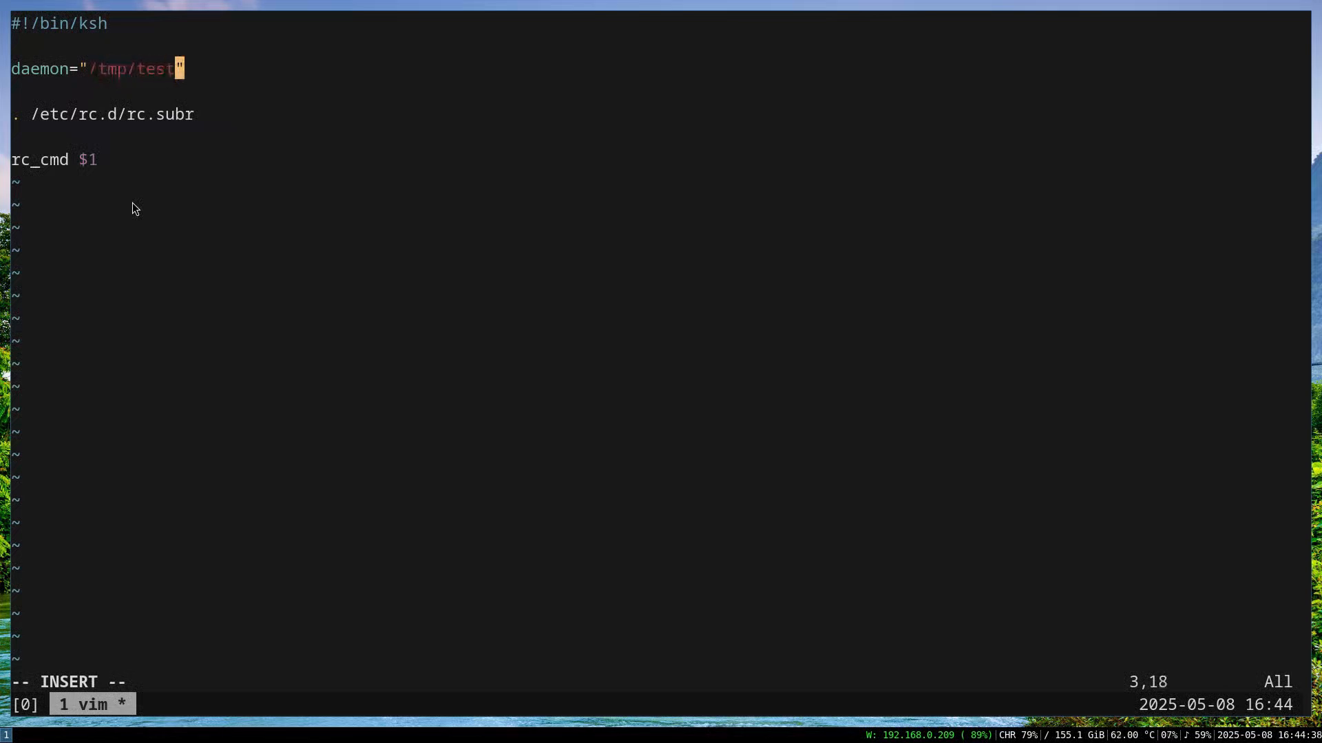
{"action": "type", "text": "service.sh"}
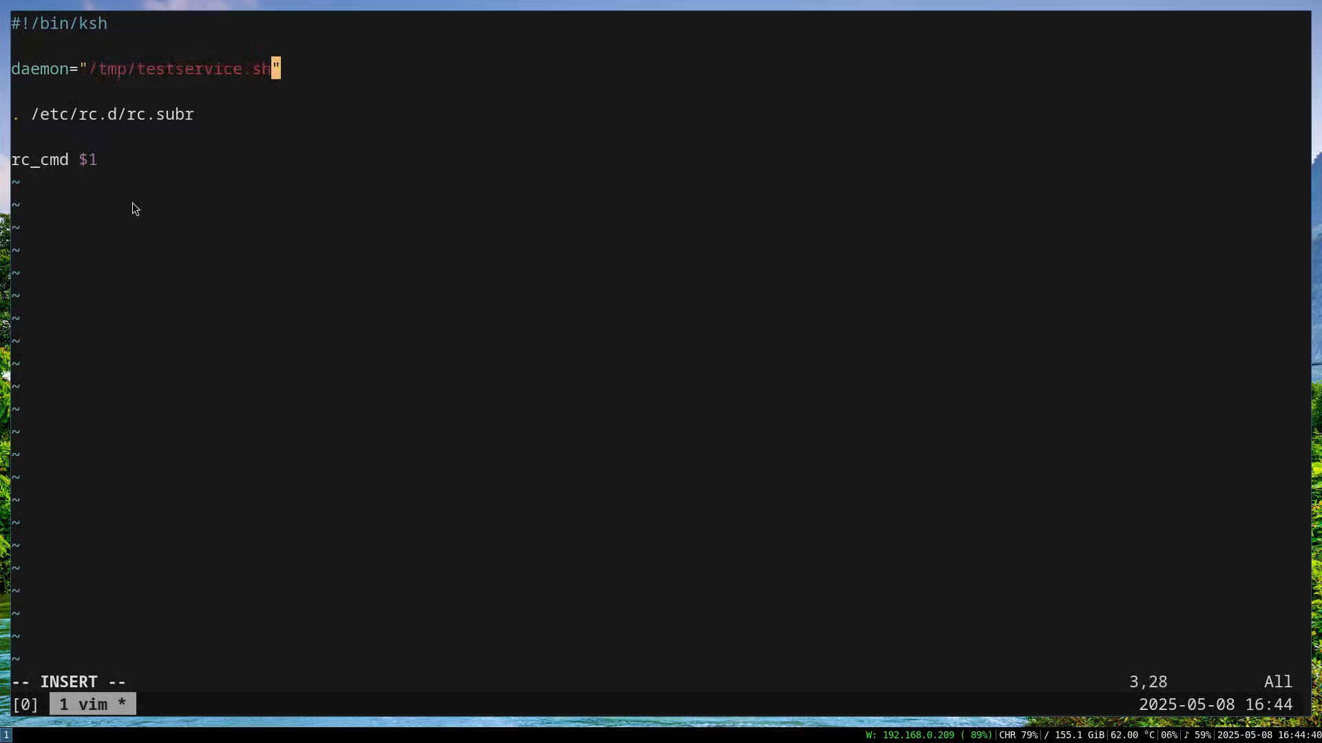
{"action": "key", "text": "Escape"}
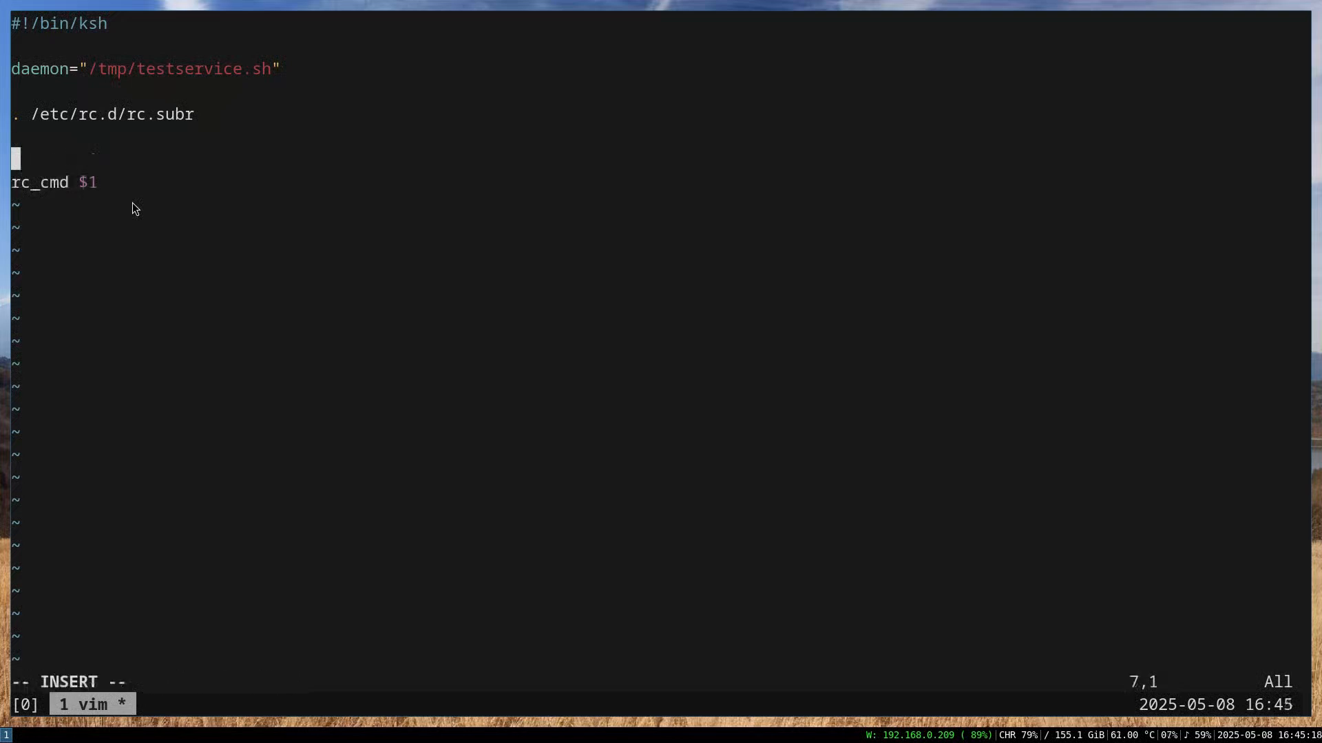
Add rc_bg=YES above rc_cmd $1, save, and move up to /etc.
{"action": "type", "text": "rc_bg=Y"}
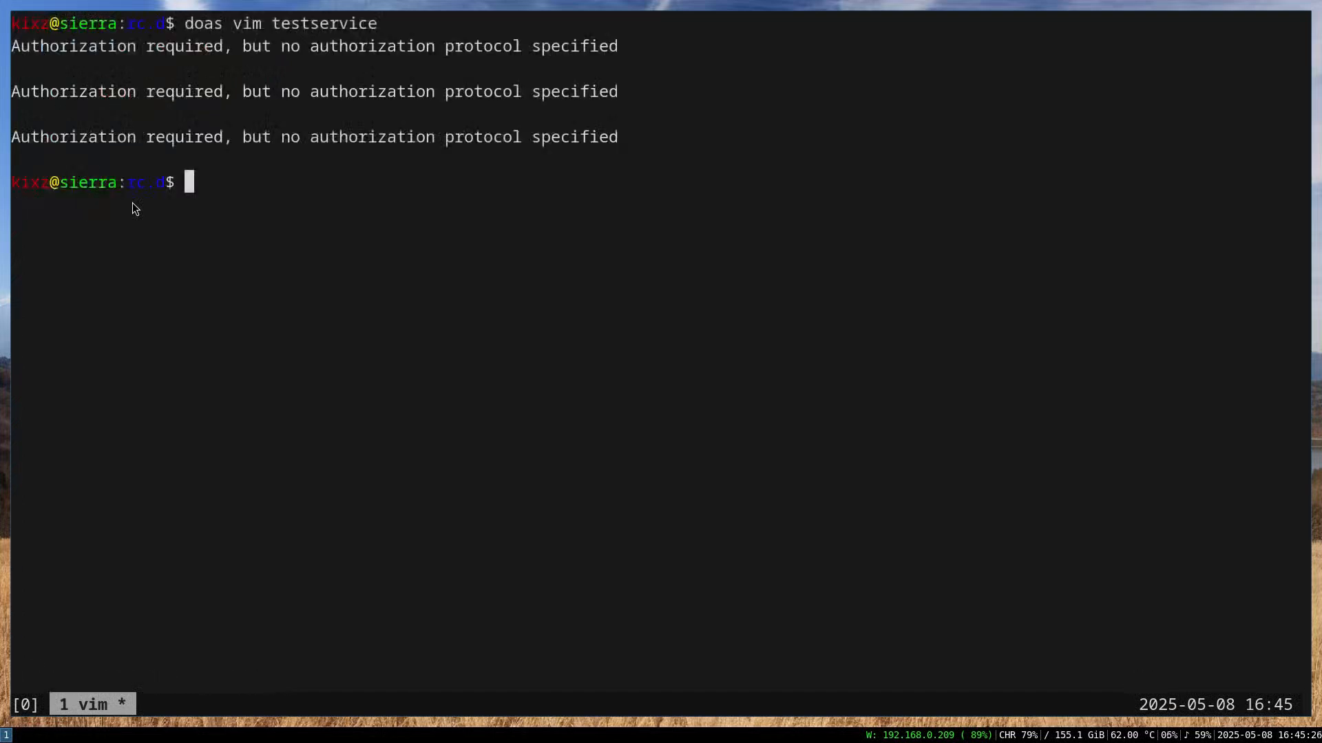
{"action": "type", "text": "cd .."}
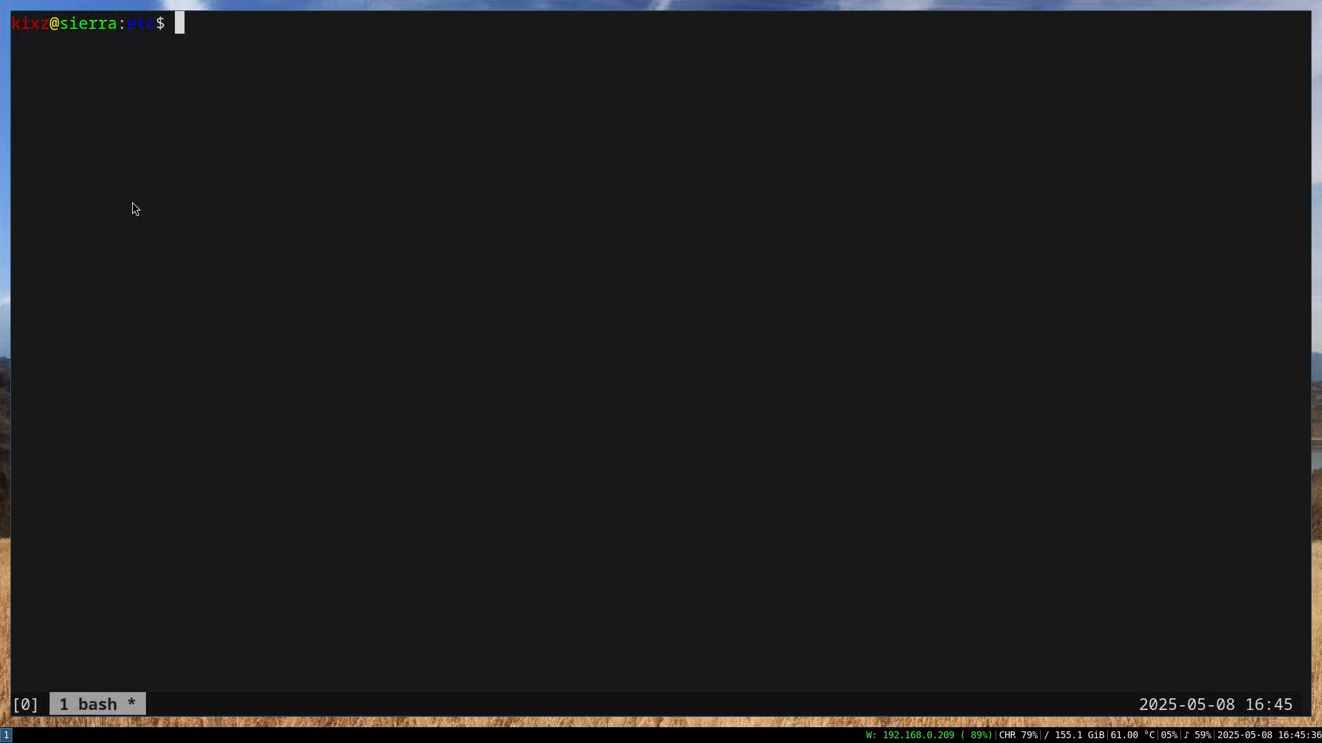
List disabled services with doas rcctl ls off piped to grep te to find testservice.
{"action": "type", "text": "doas ls"}
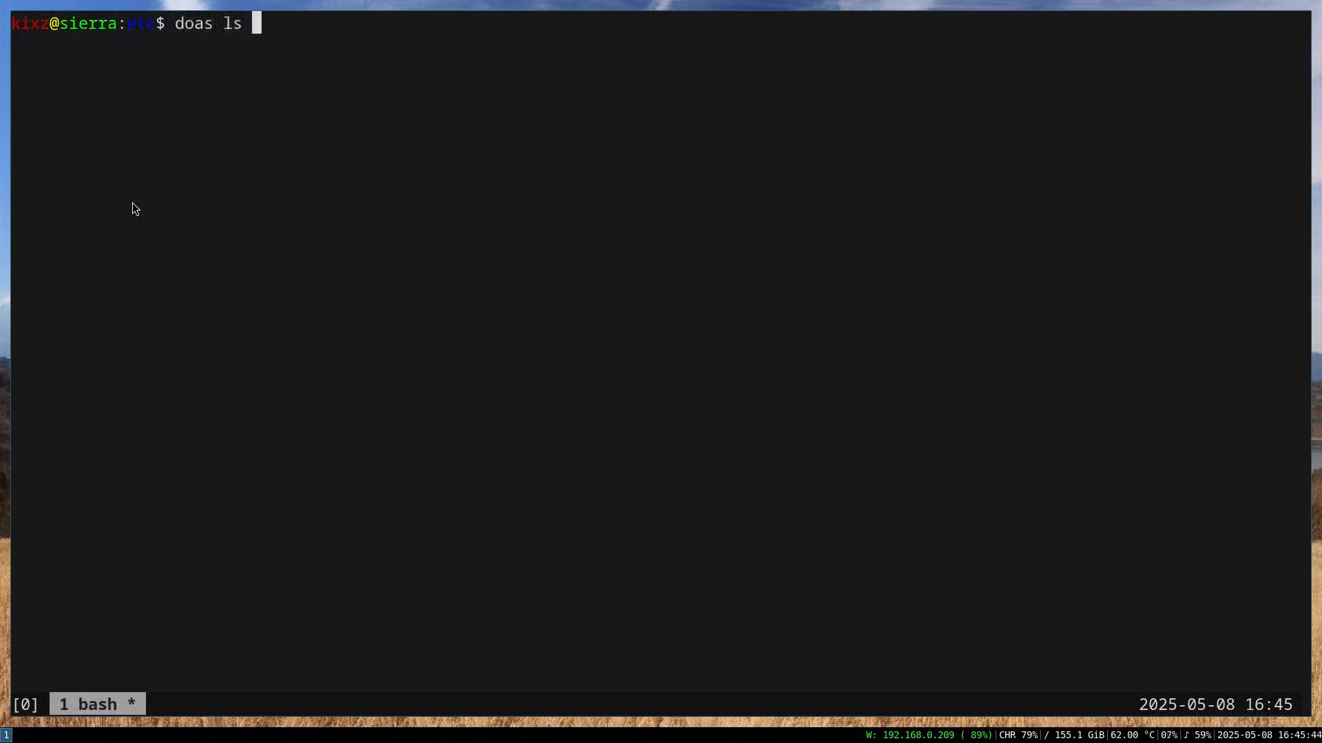
{"action": "type", "text": "off"}
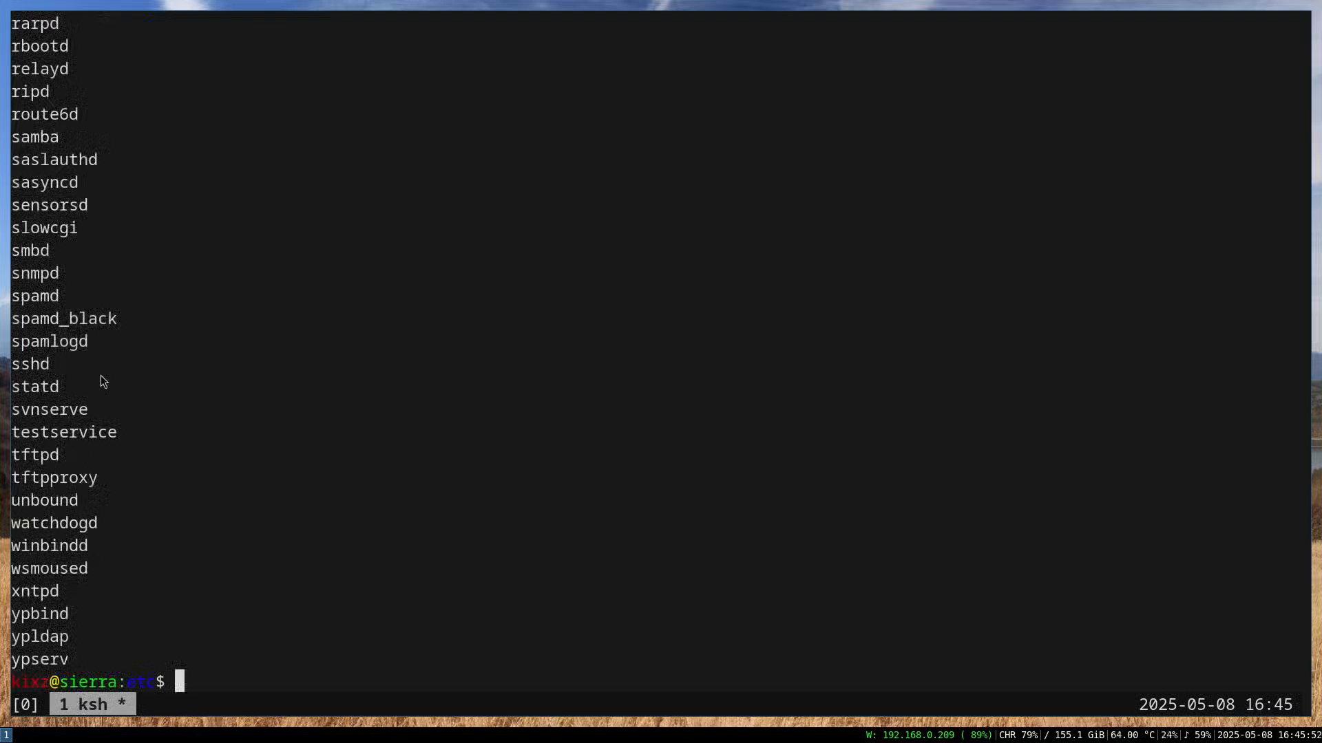
{"action": "type", "text": "doas rcctl ls off |"}
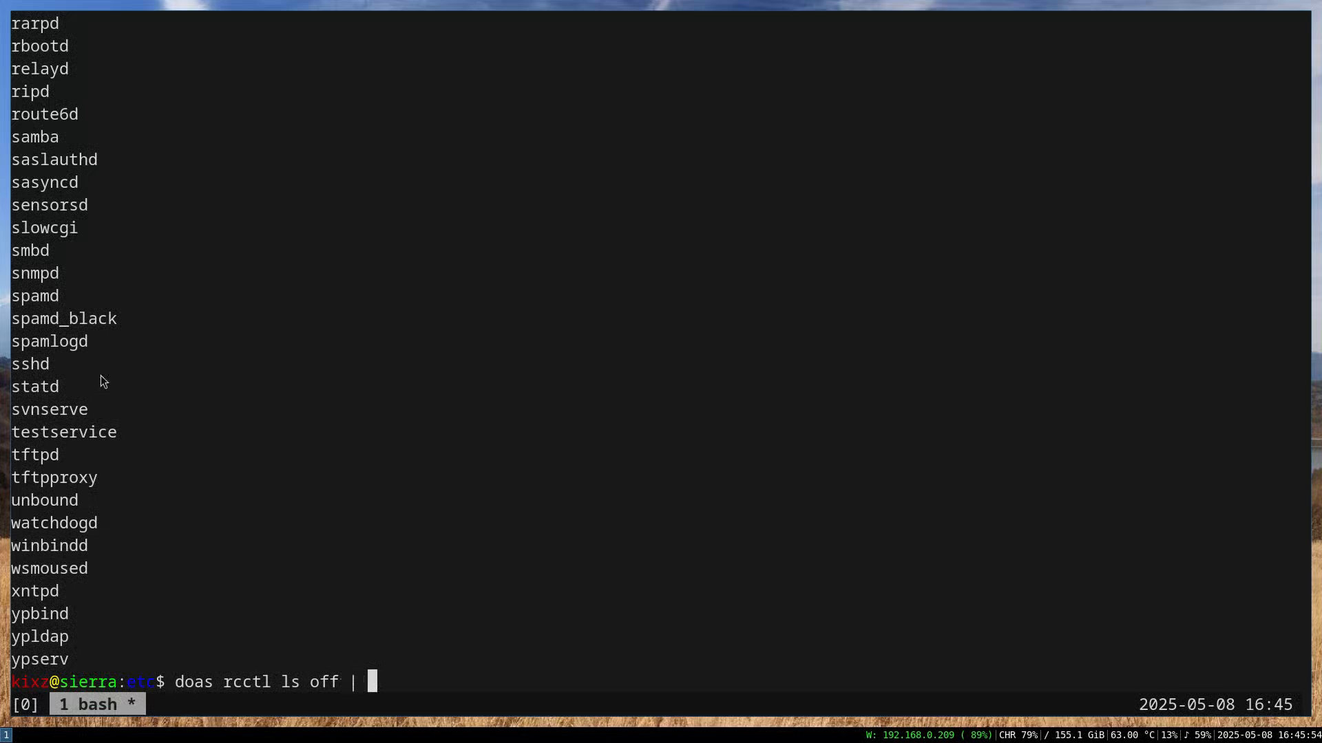
{"action": "type", "text": "grep te"}
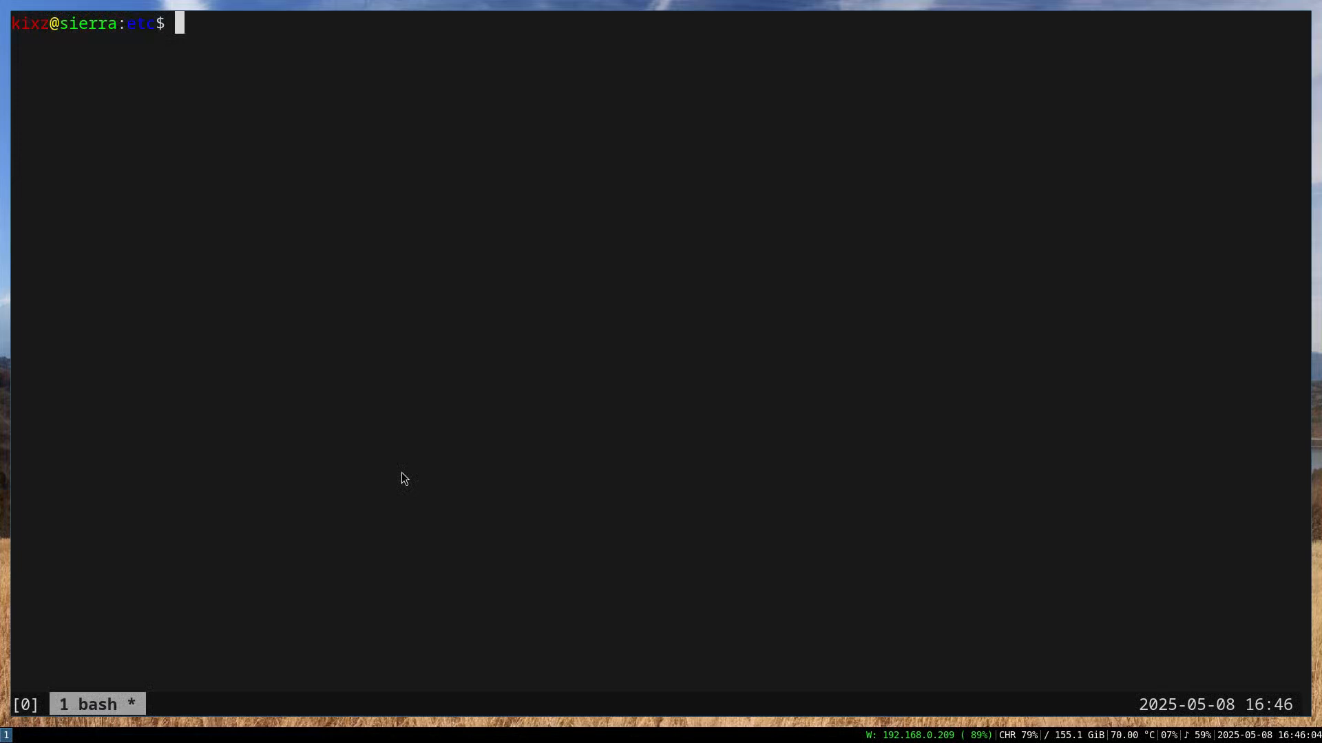
Enable testservice with doas rcctl enable.
{"action": "type", "text": "doas rcctl"}
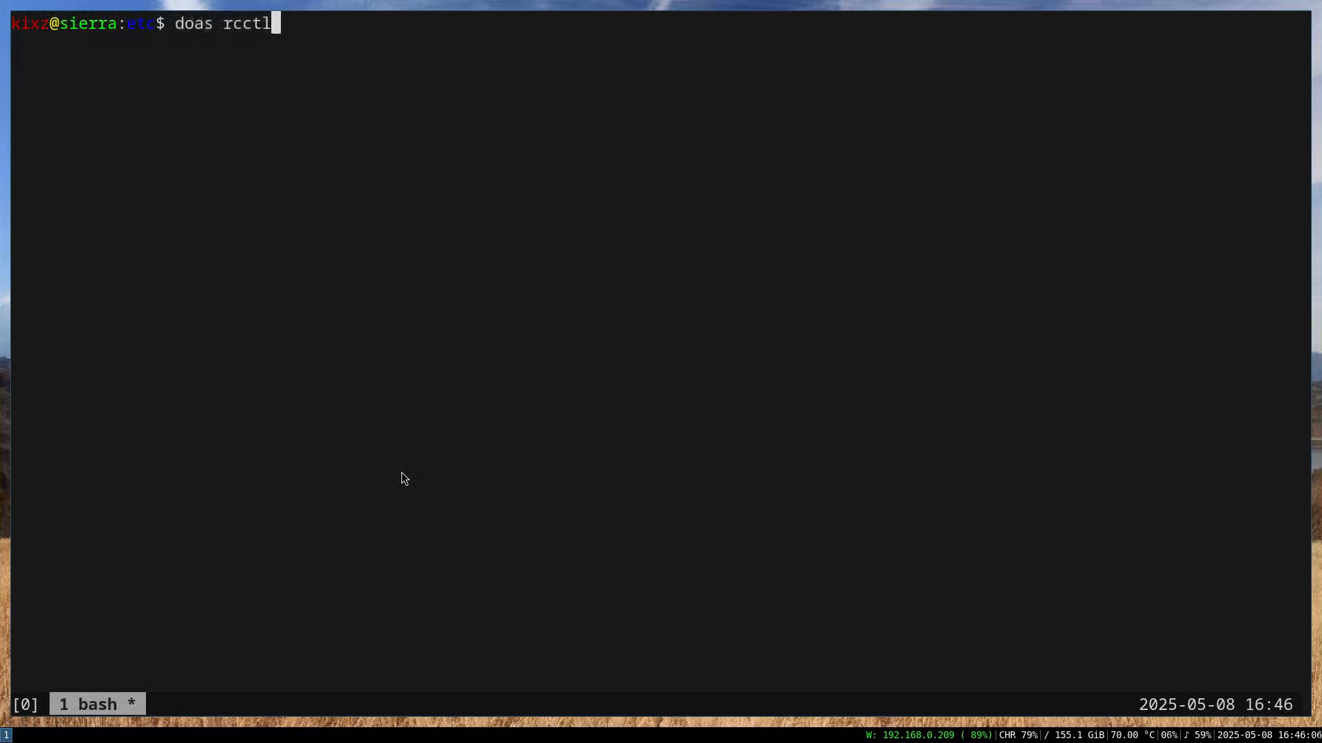
{"action": "type", "text": "enable"}
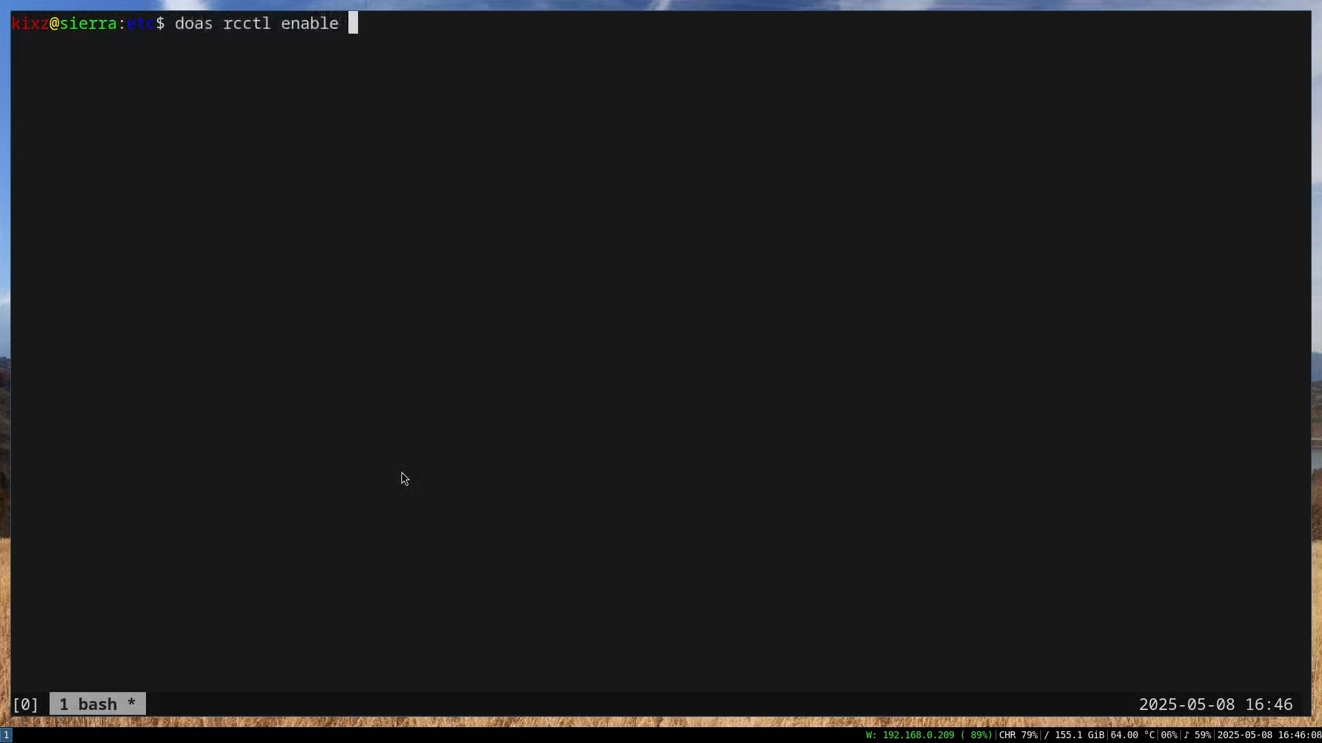
{"action": "type", "text": "testservice"}
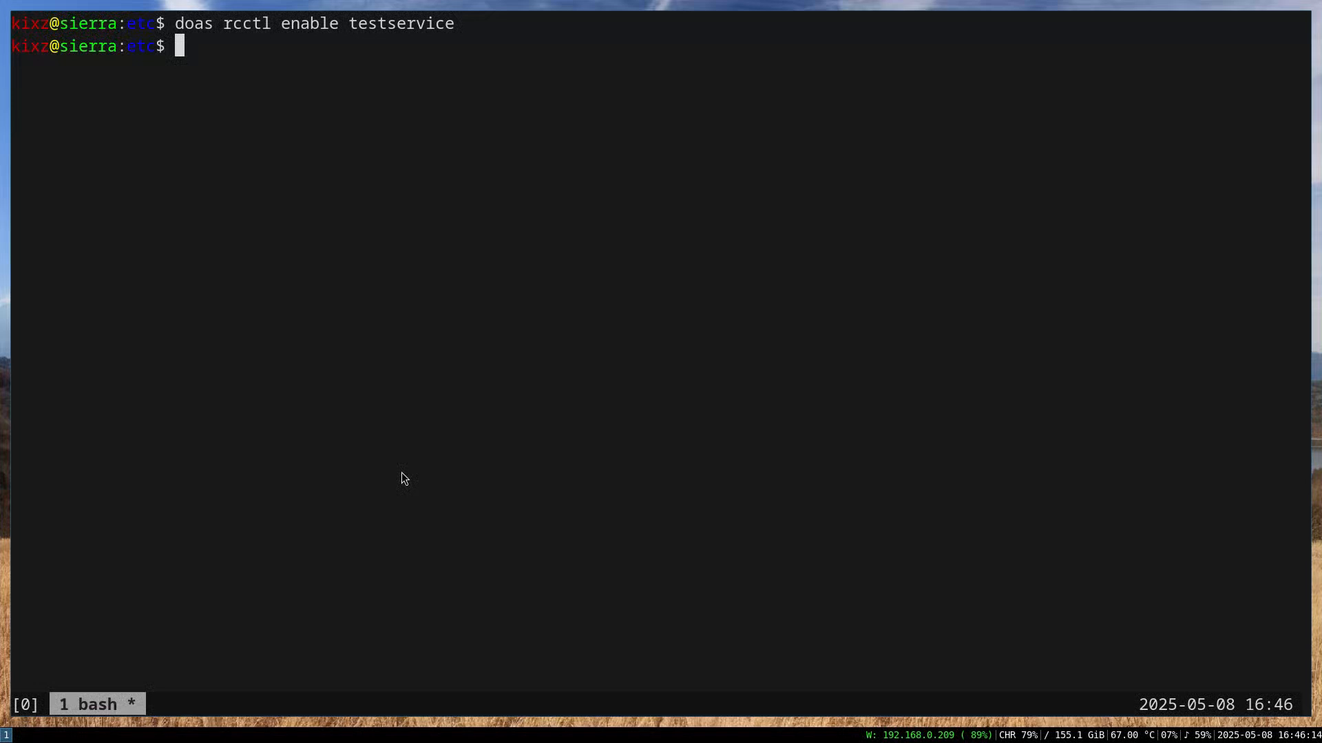
Start testservice with doas rcctl start.
{"action": "type", "text": "doas rcctl s"}
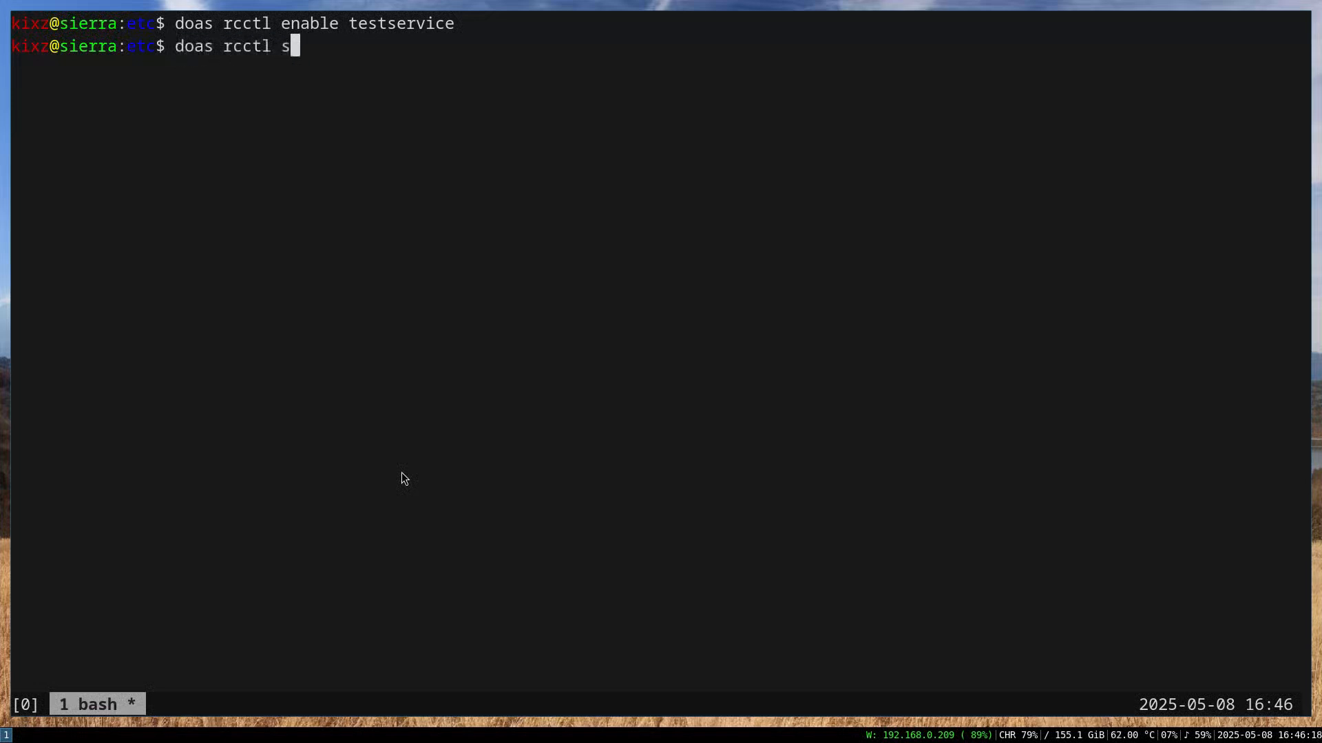
{"action": "type", "text": "tart testse"}
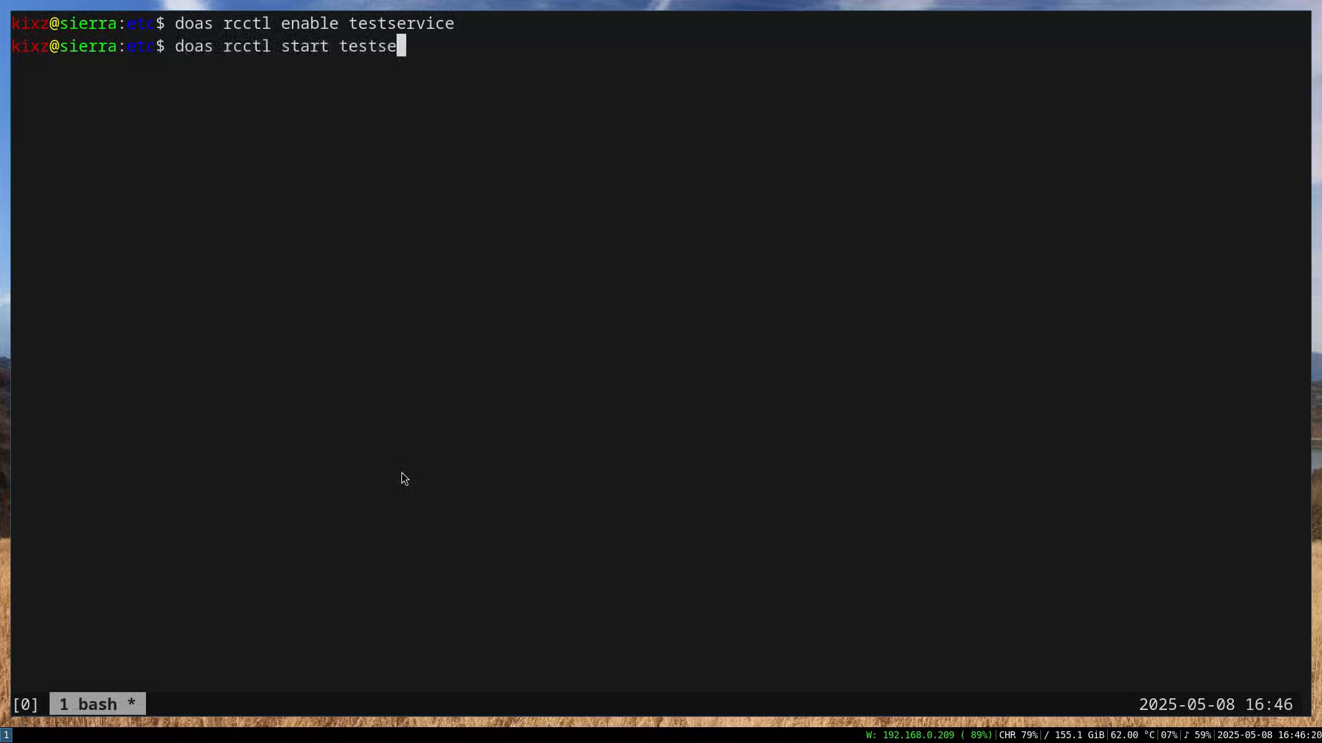
{"action": "key", "text": "Return"}
{"action": "type", "text": "cd /"}
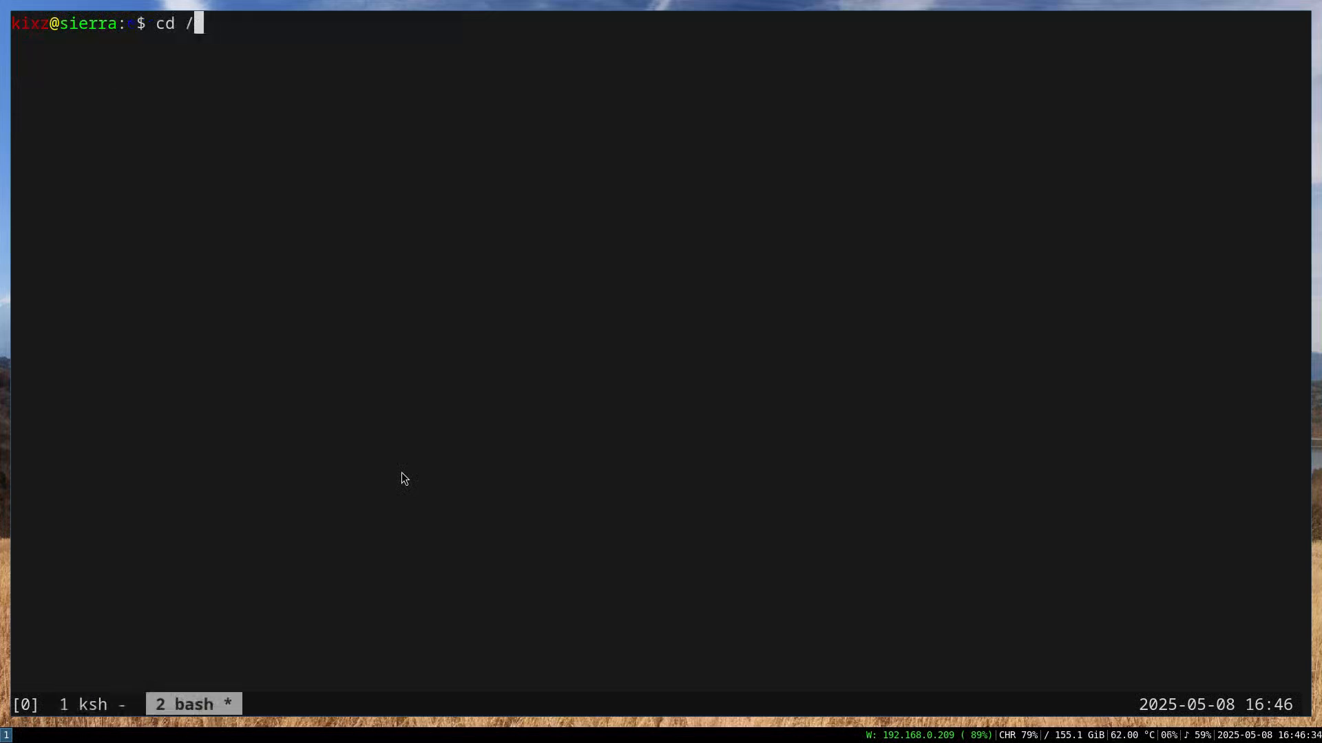
In a second tmux window, go to /var/log to find and view testservice.log.
{"action": "type", "text": "var/log/"}
{"action": "type", "text": "cat"}
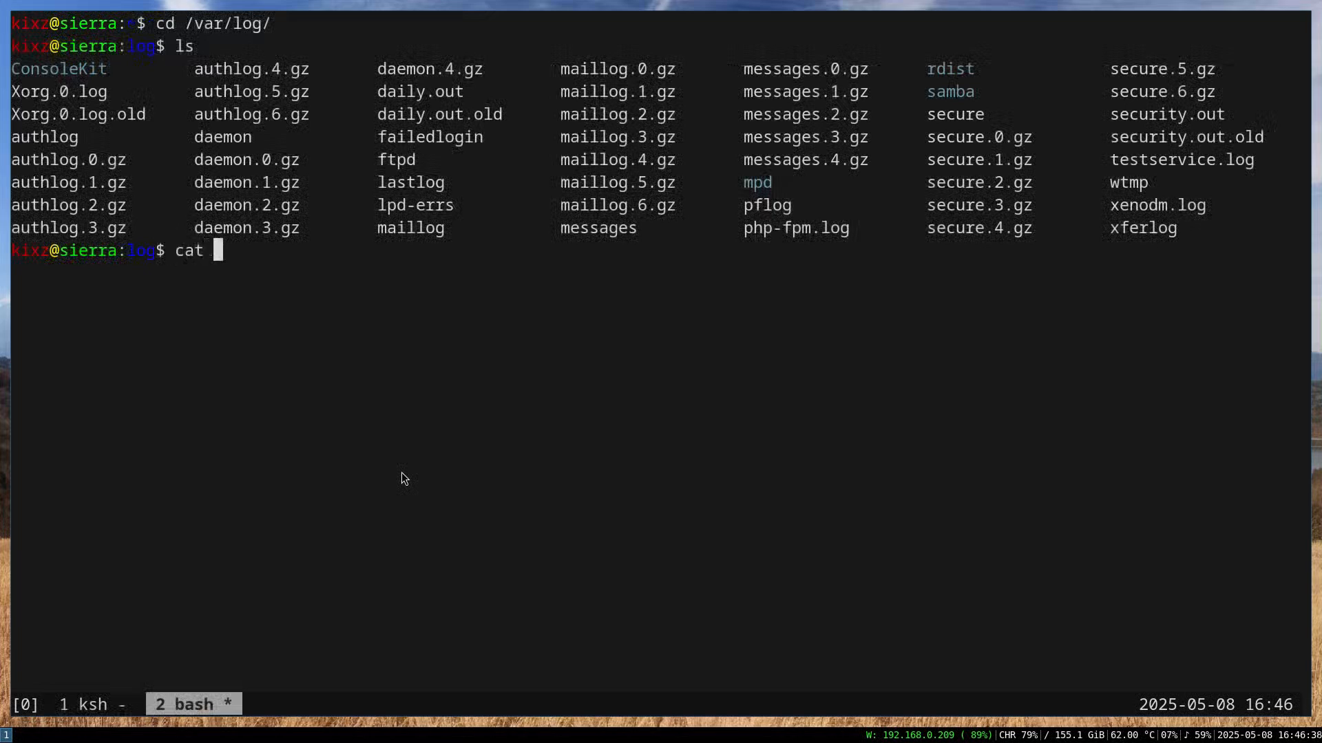
{"action": "key", "text": "Return"}
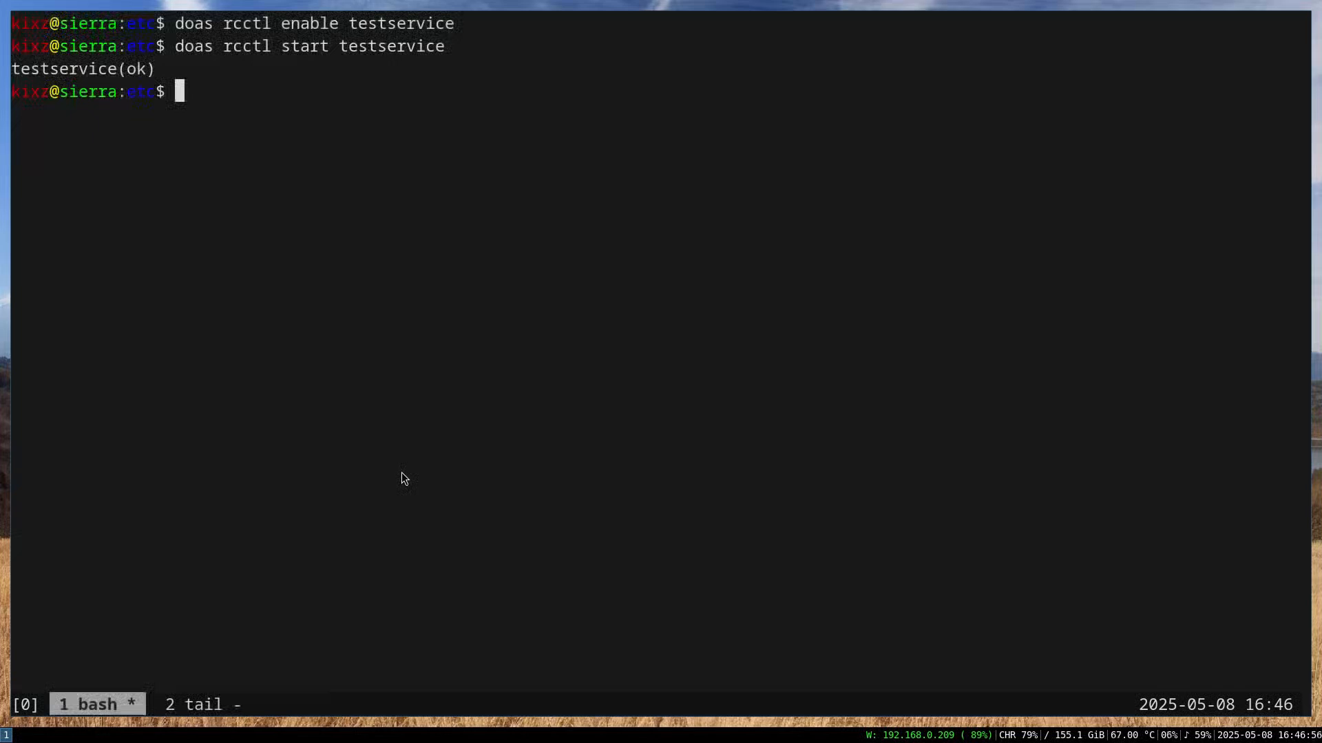
Back in window 1, print /etc/rc.d/testservice and begin a doas rcctl stop testservice command.
{"action": "left_click", "coordinate": [201, 705]}
{"action": "type", "text": "doas rcc"}
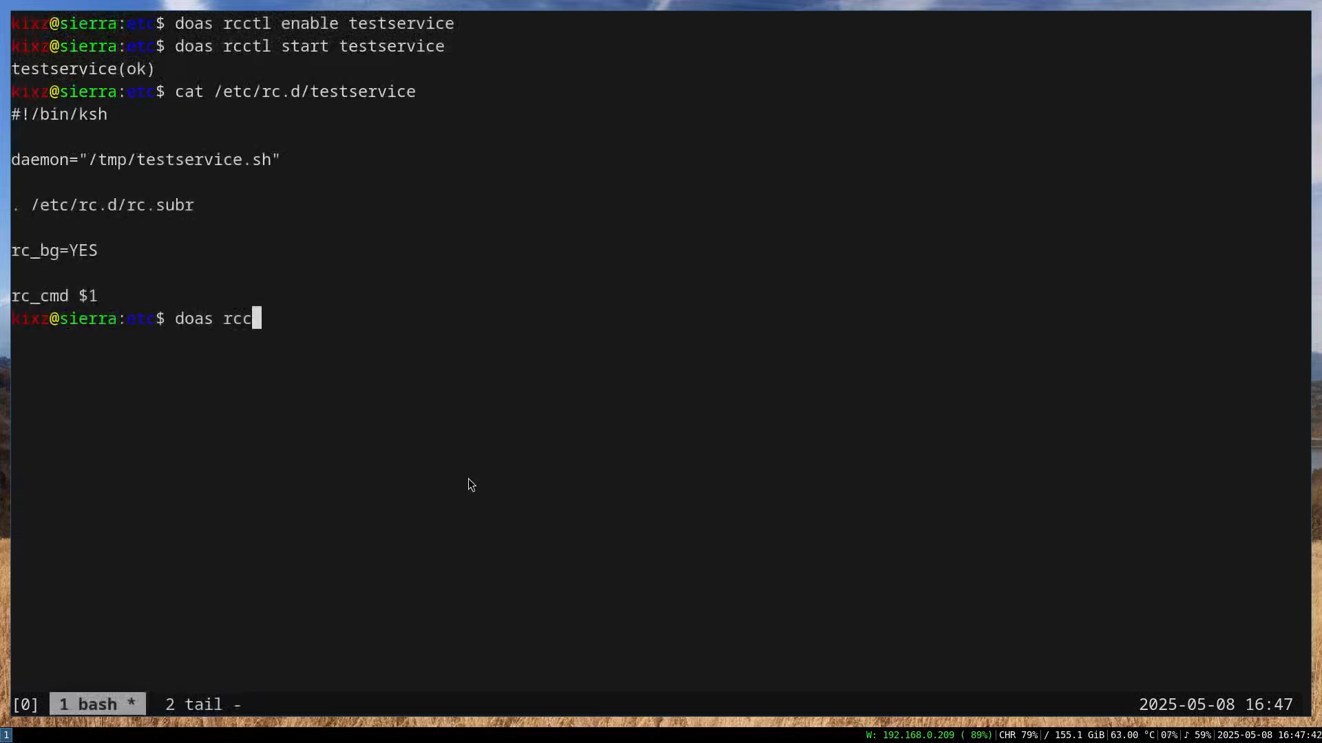
{"action": "type", "text": "tl stop test"}
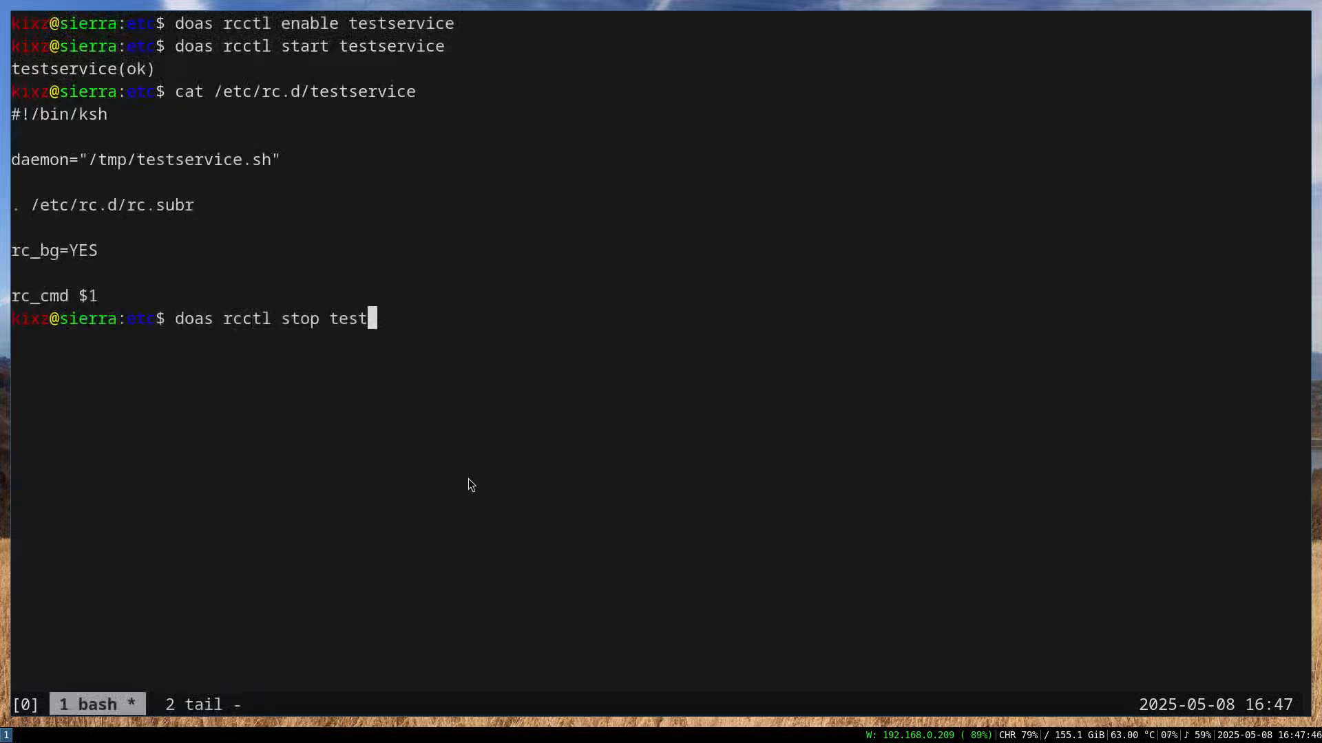